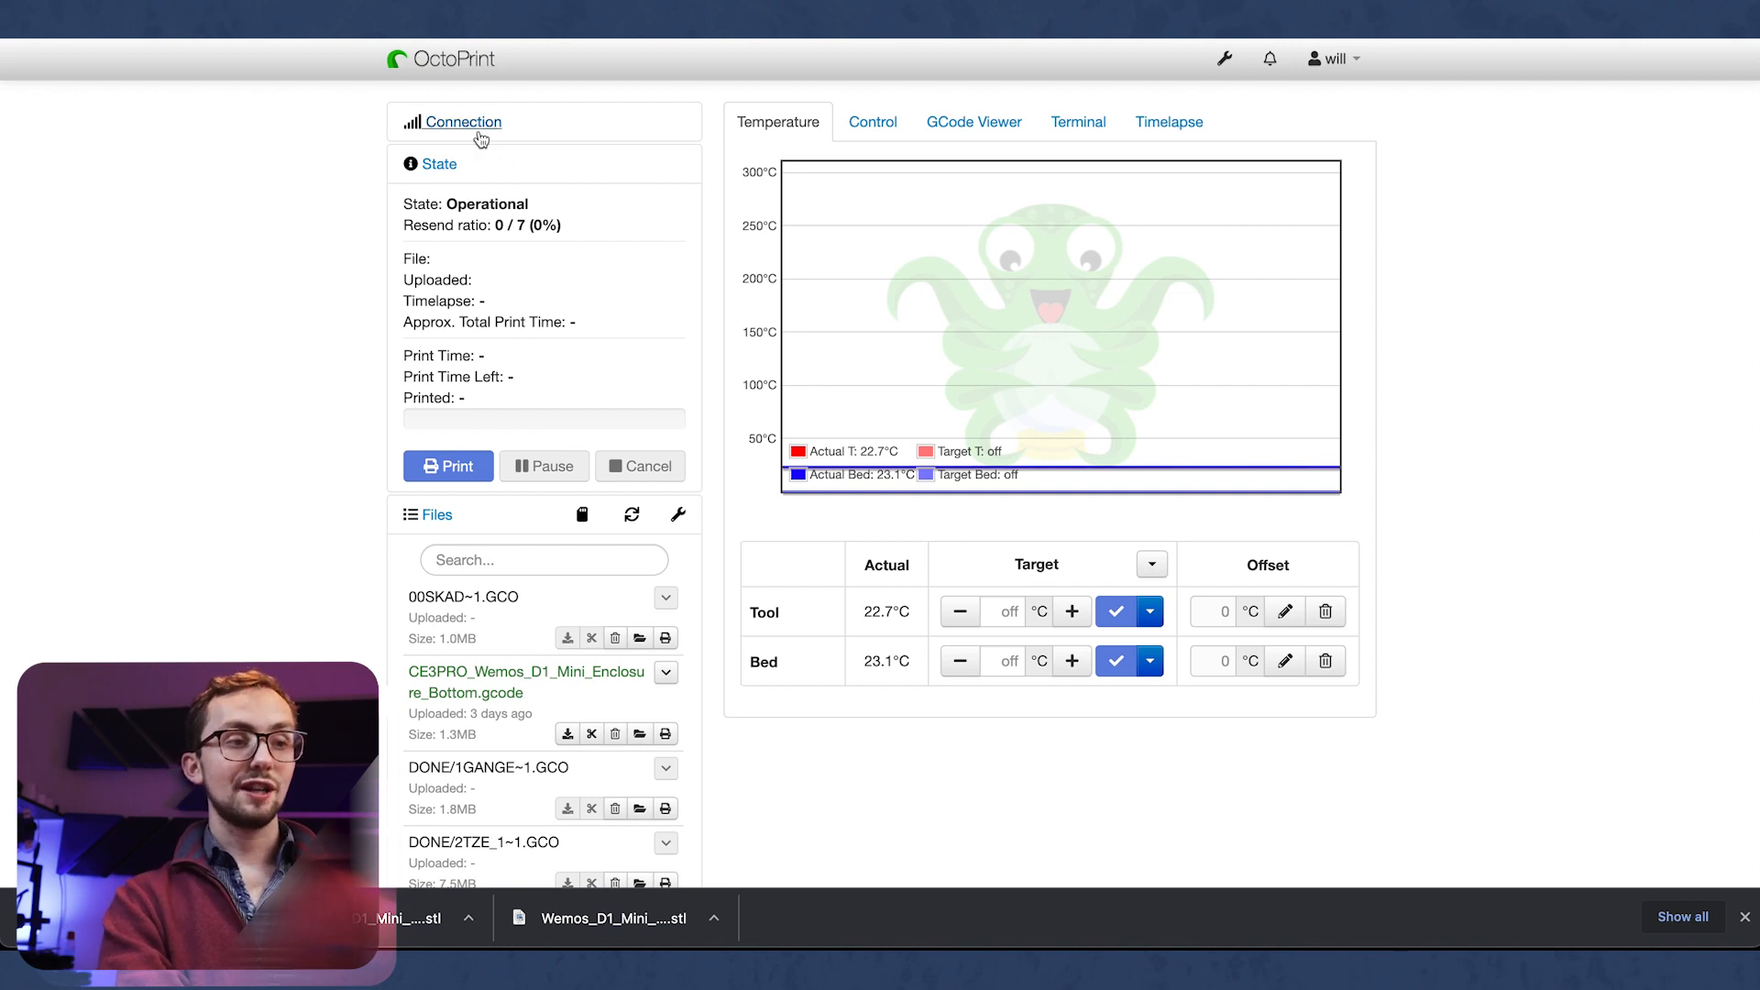
# Step: Collapse the printer connection settings and scroll through the dashboard
pyautogui.scroll(-3)
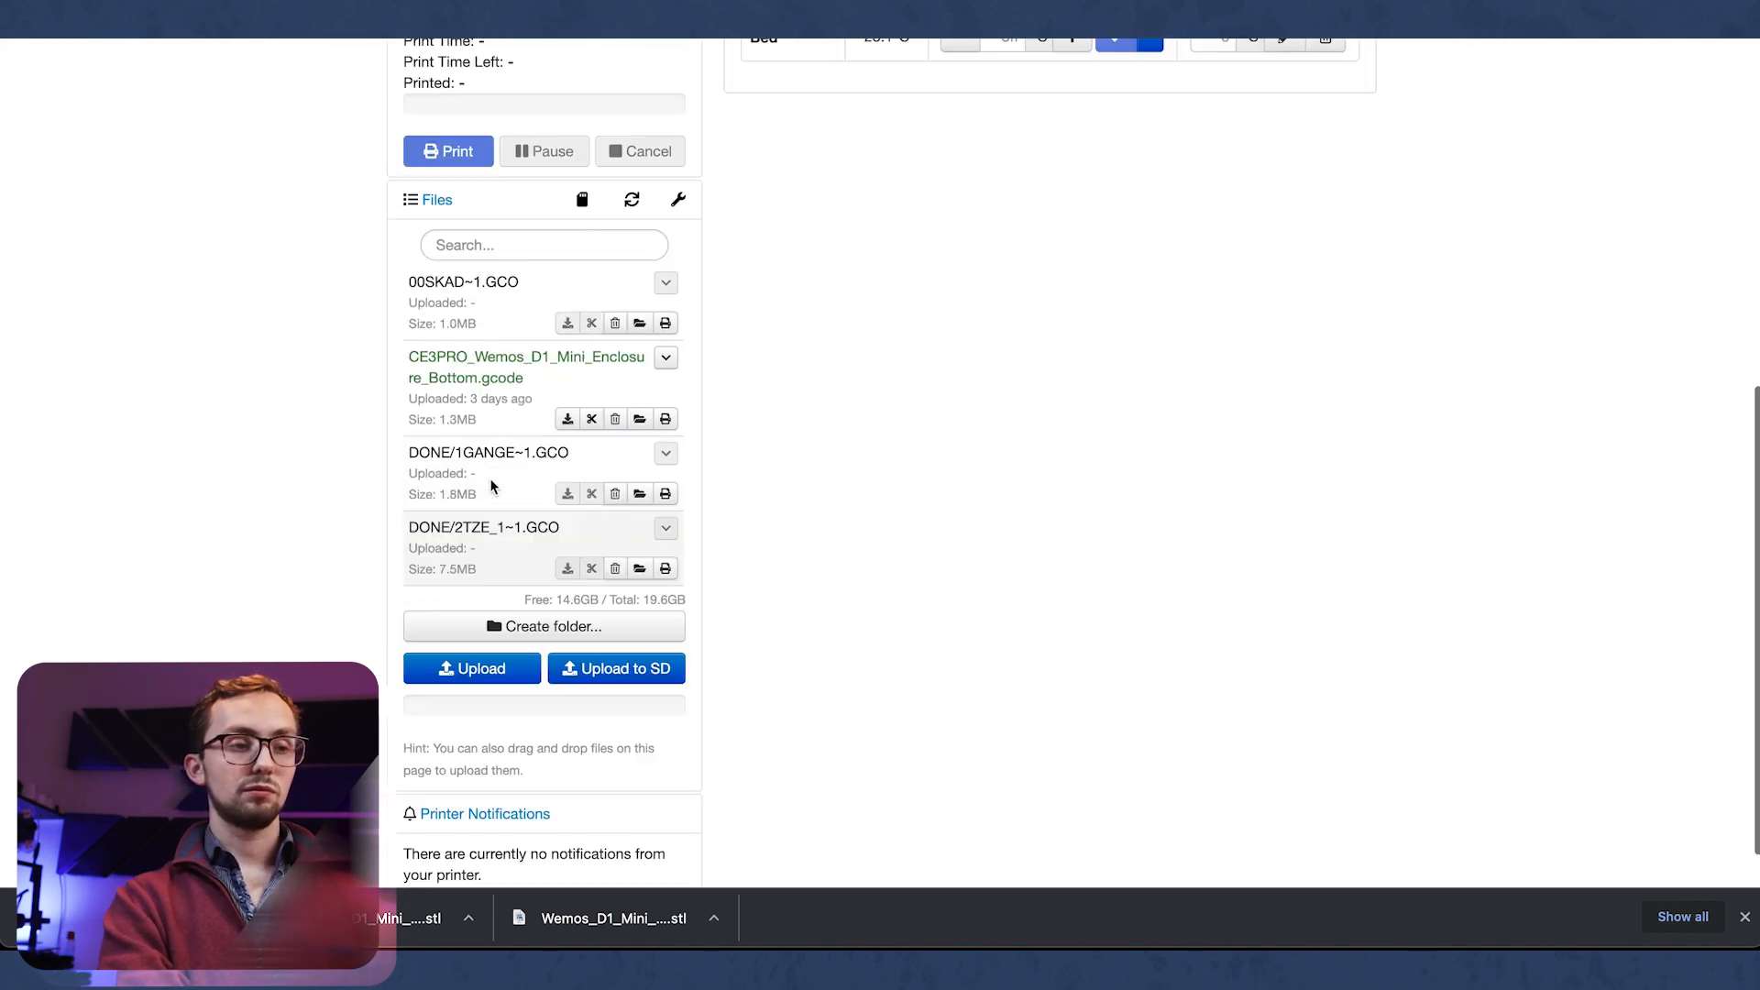
pyautogui.scroll(3)
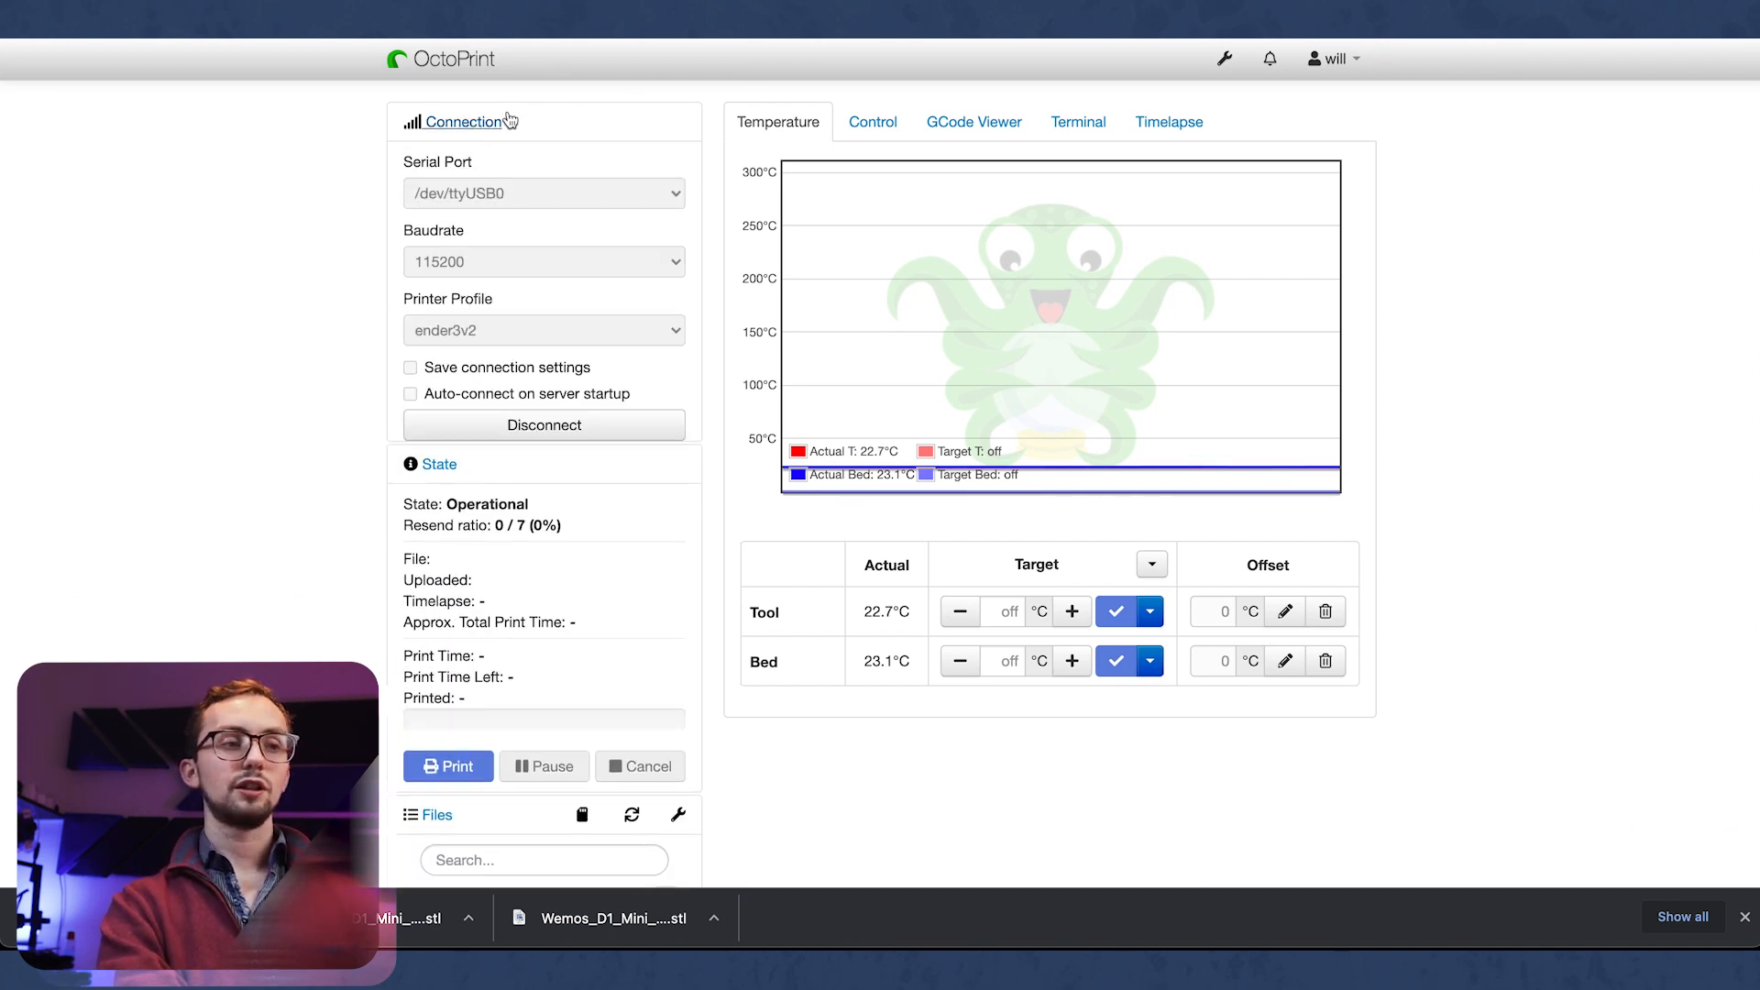
pyautogui.click(462, 121)
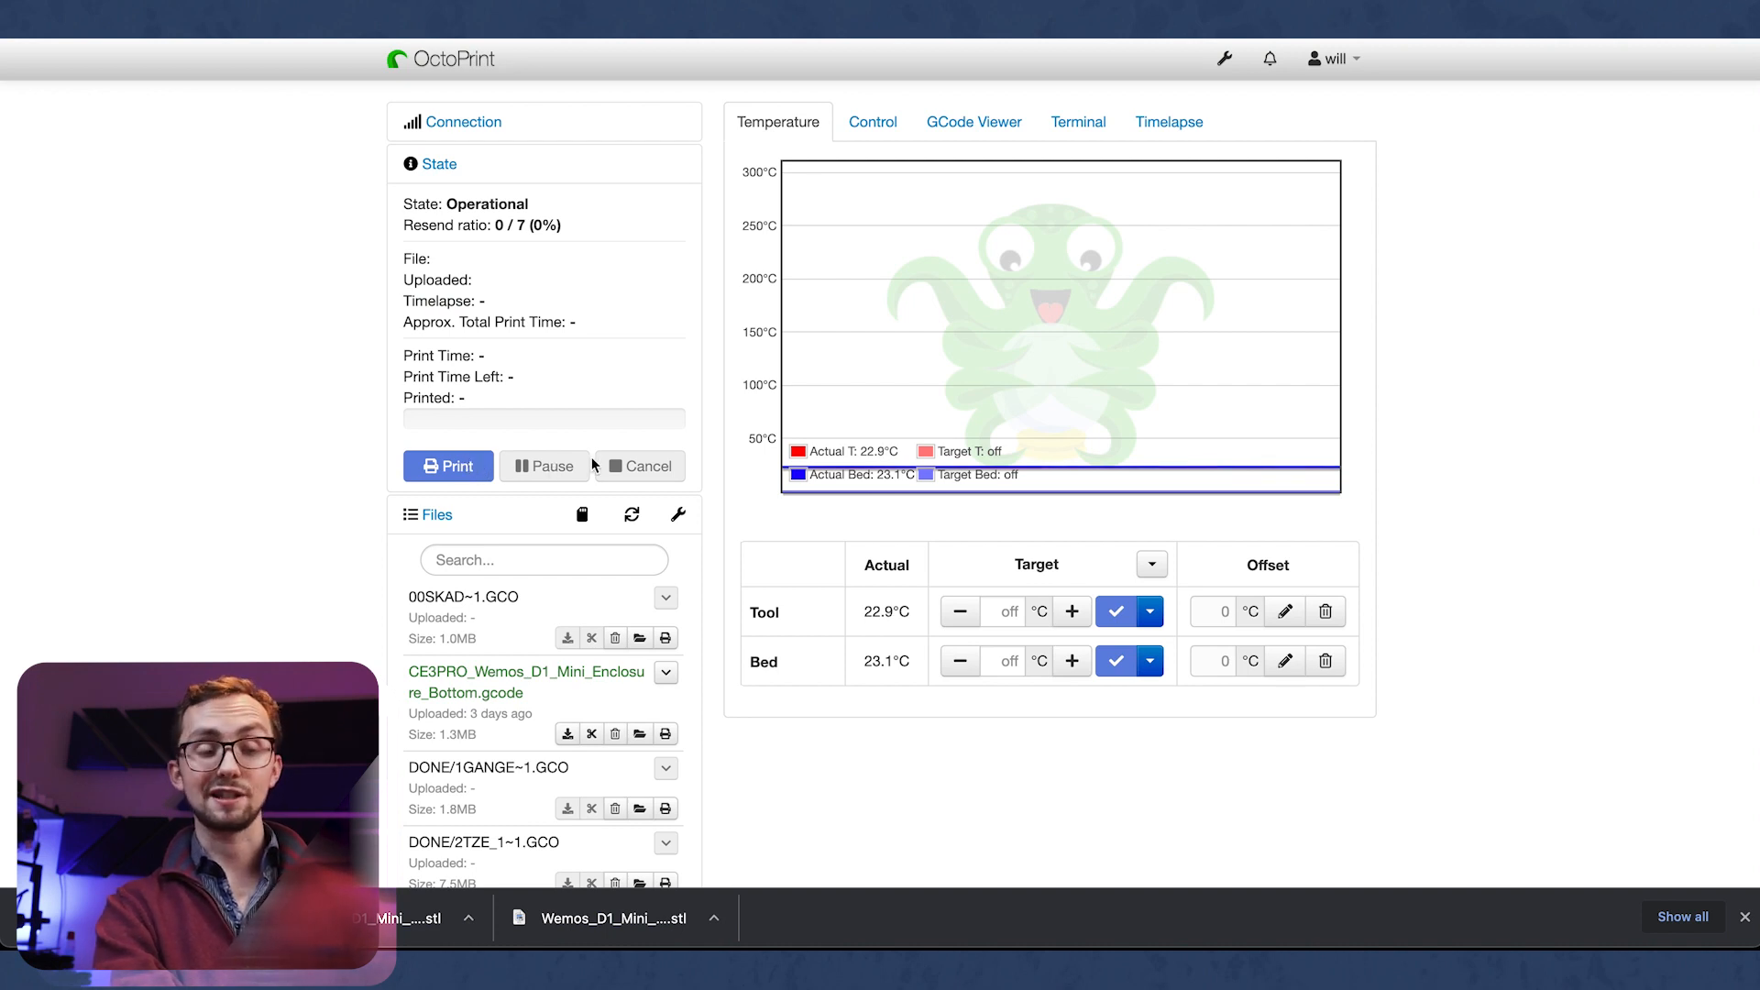
pyautogui.scroll(-3)
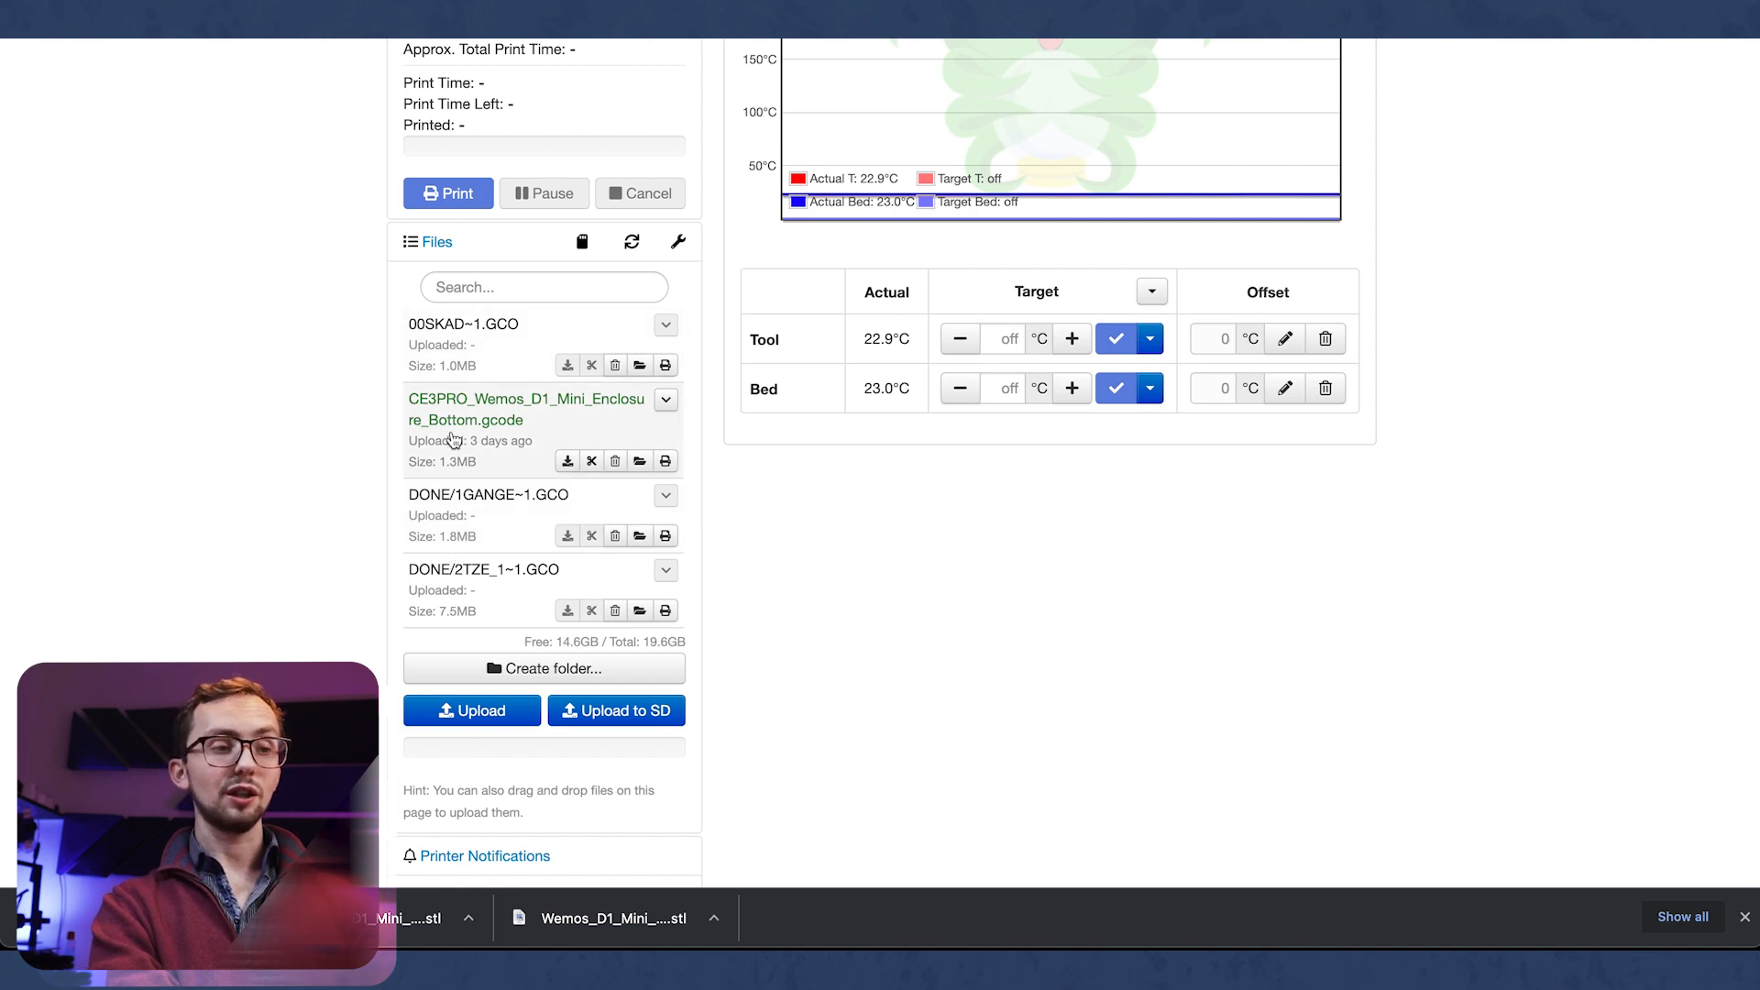
pyautogui.scroll(-3)
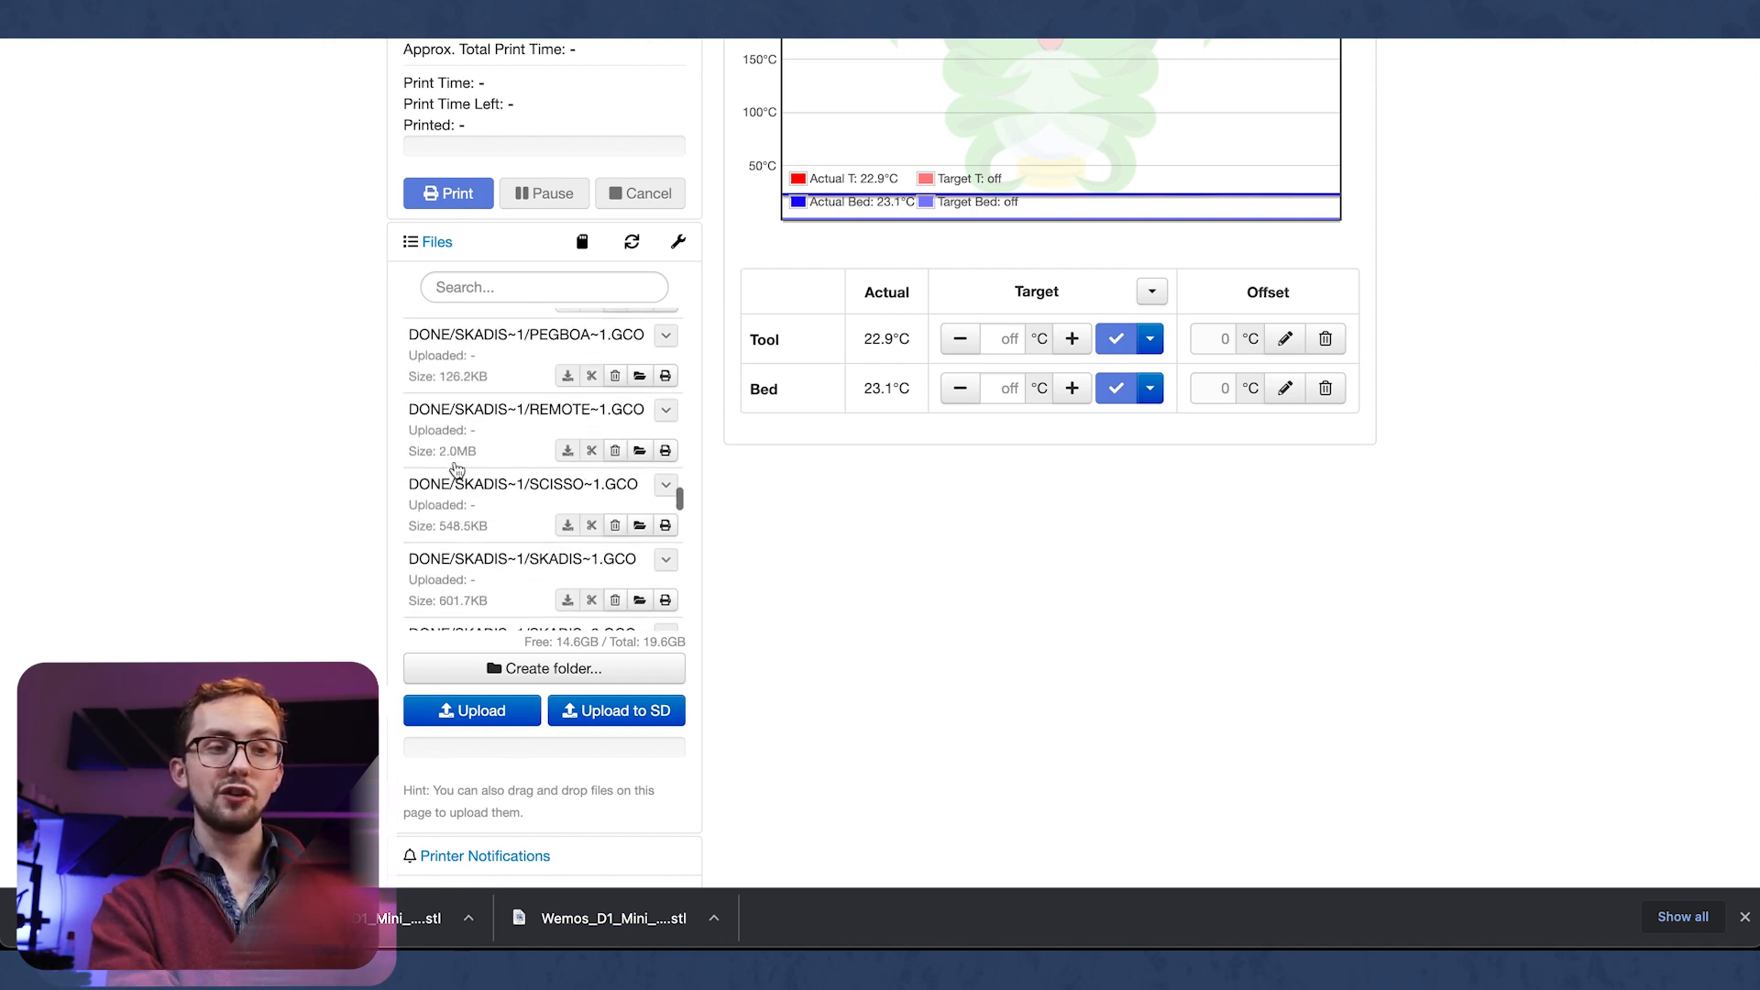
pyautogui.scroll(3)
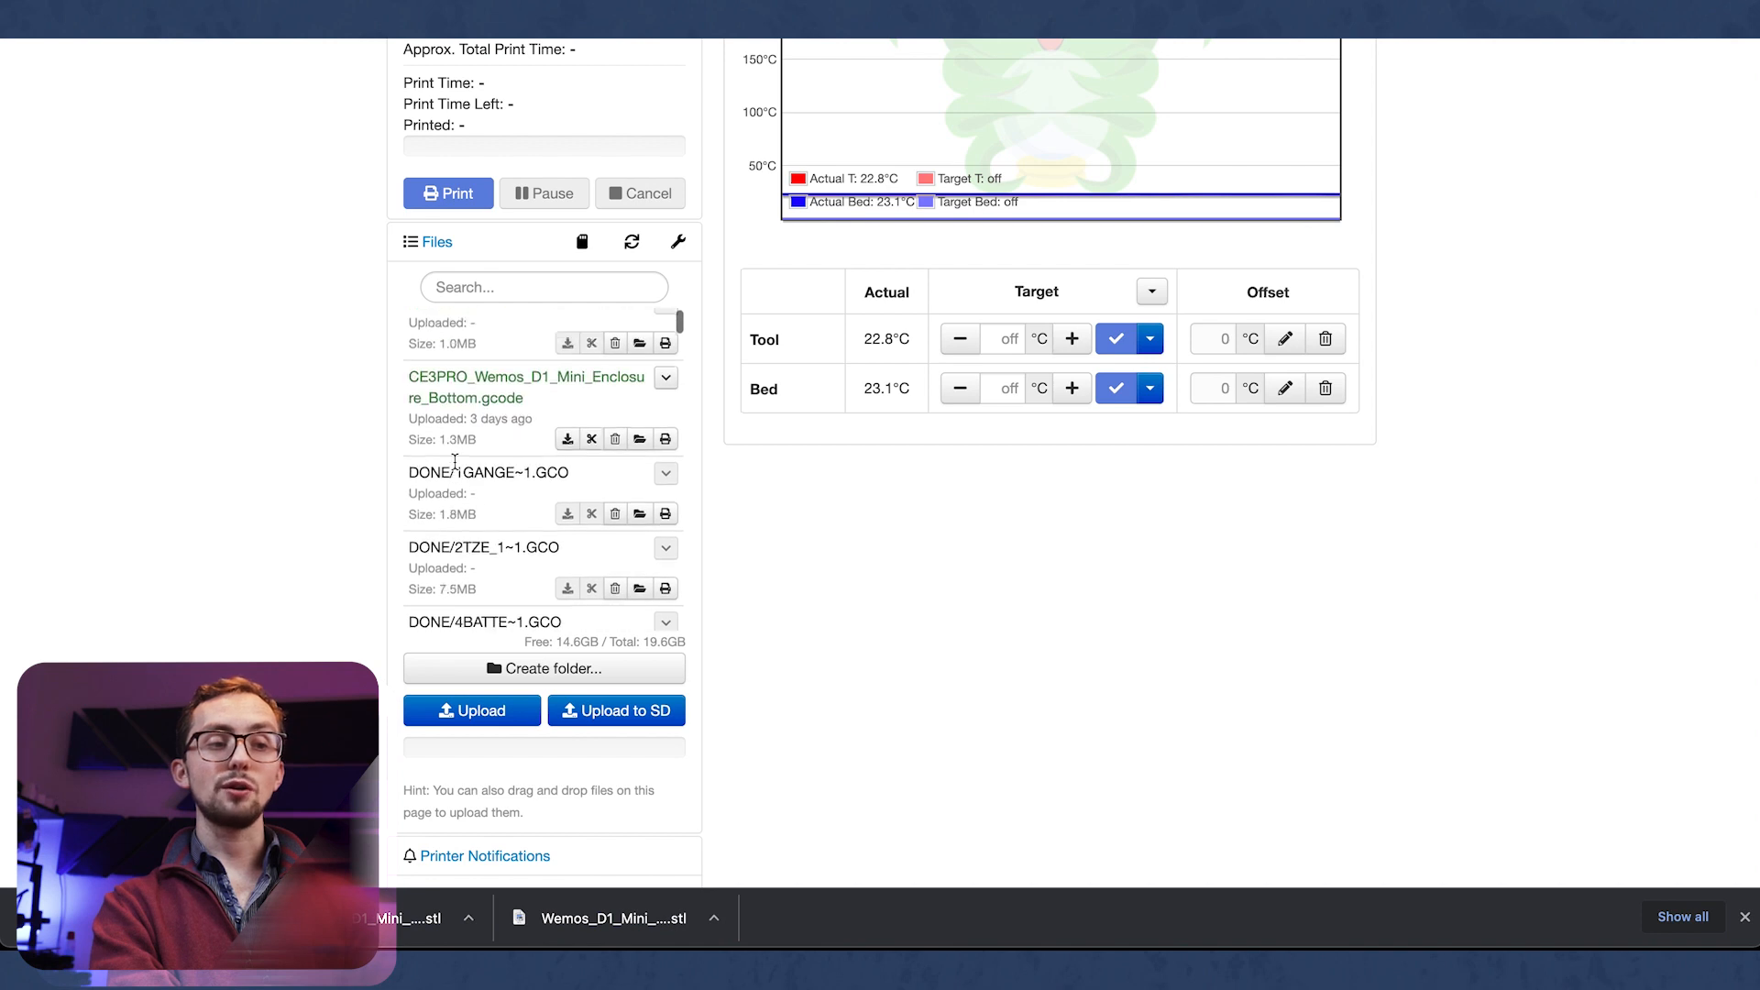
pyautogui.scroll(3)
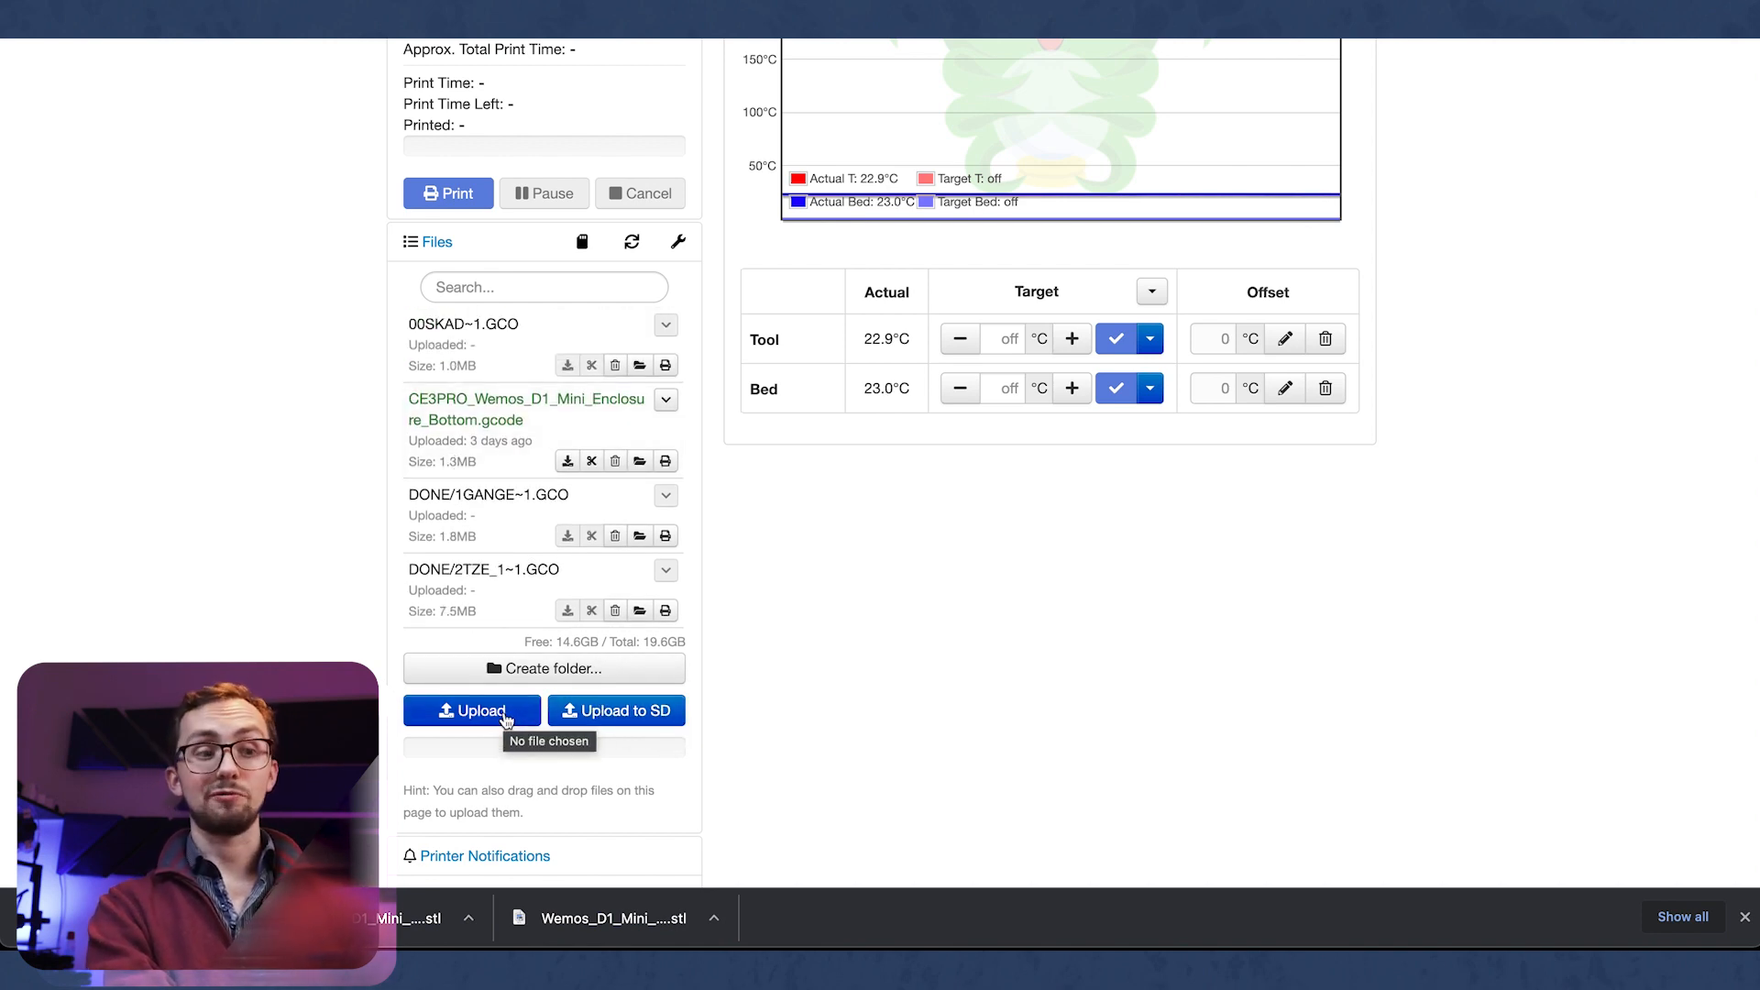
pyautogui.moveTo(544, 617)
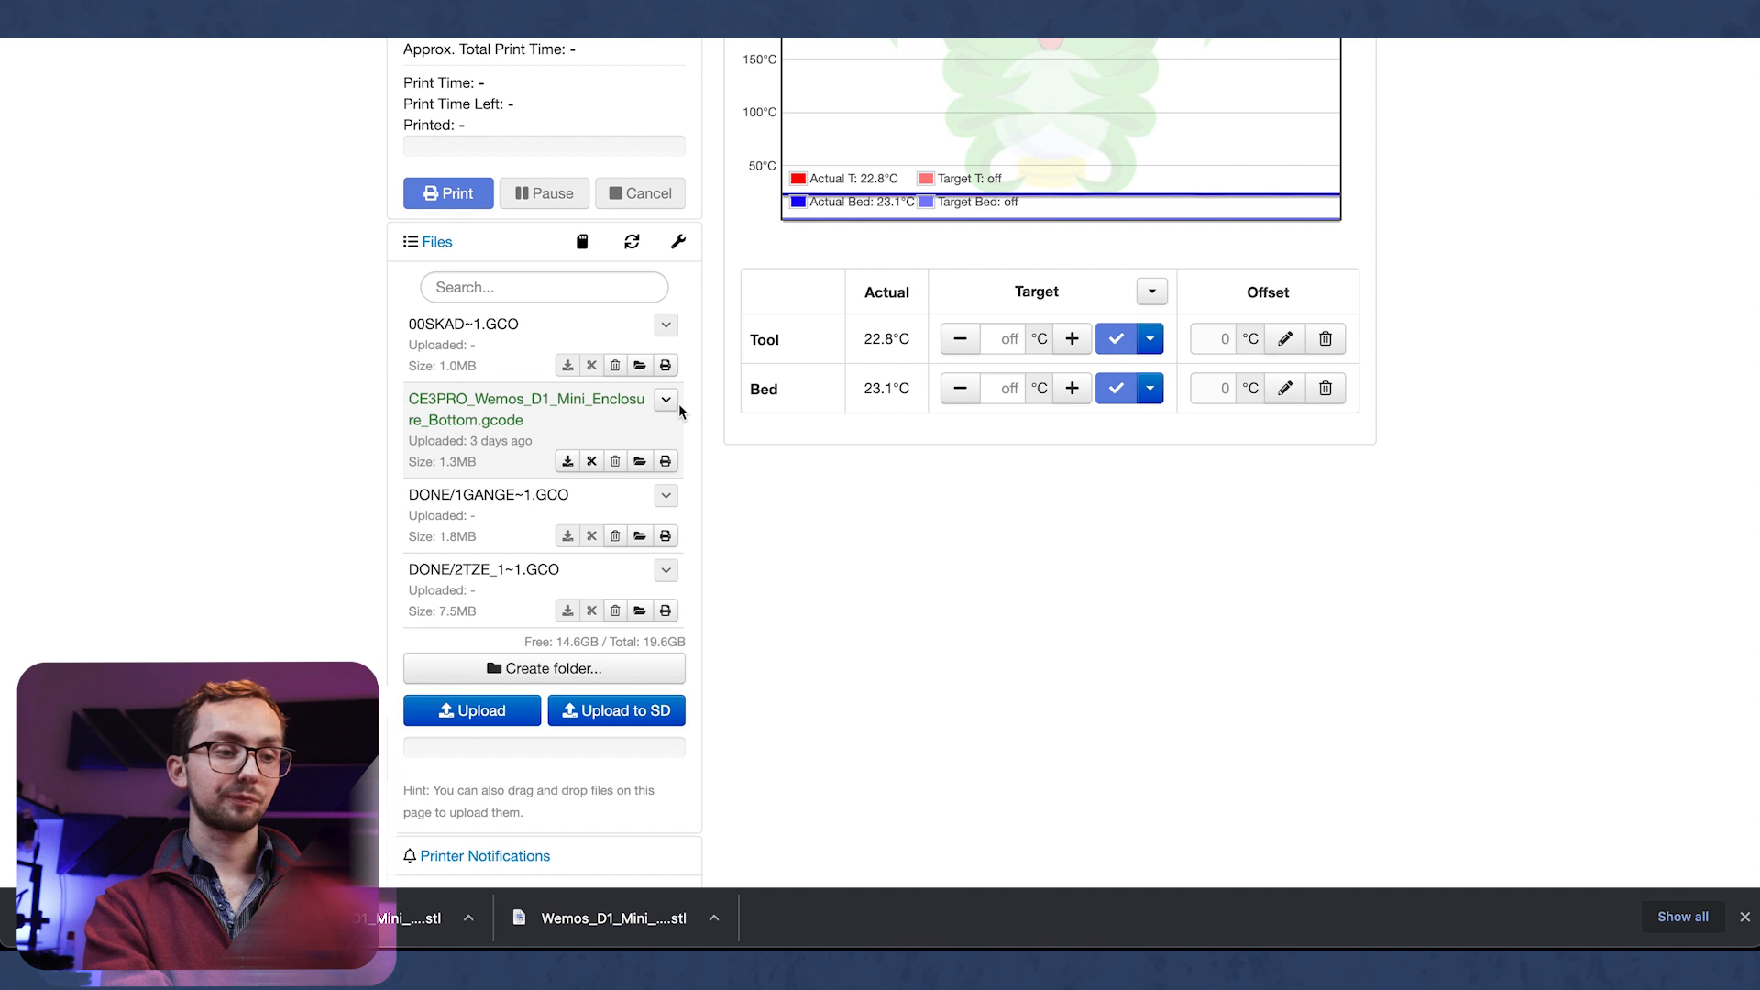
pyautogui.scroll(-3)
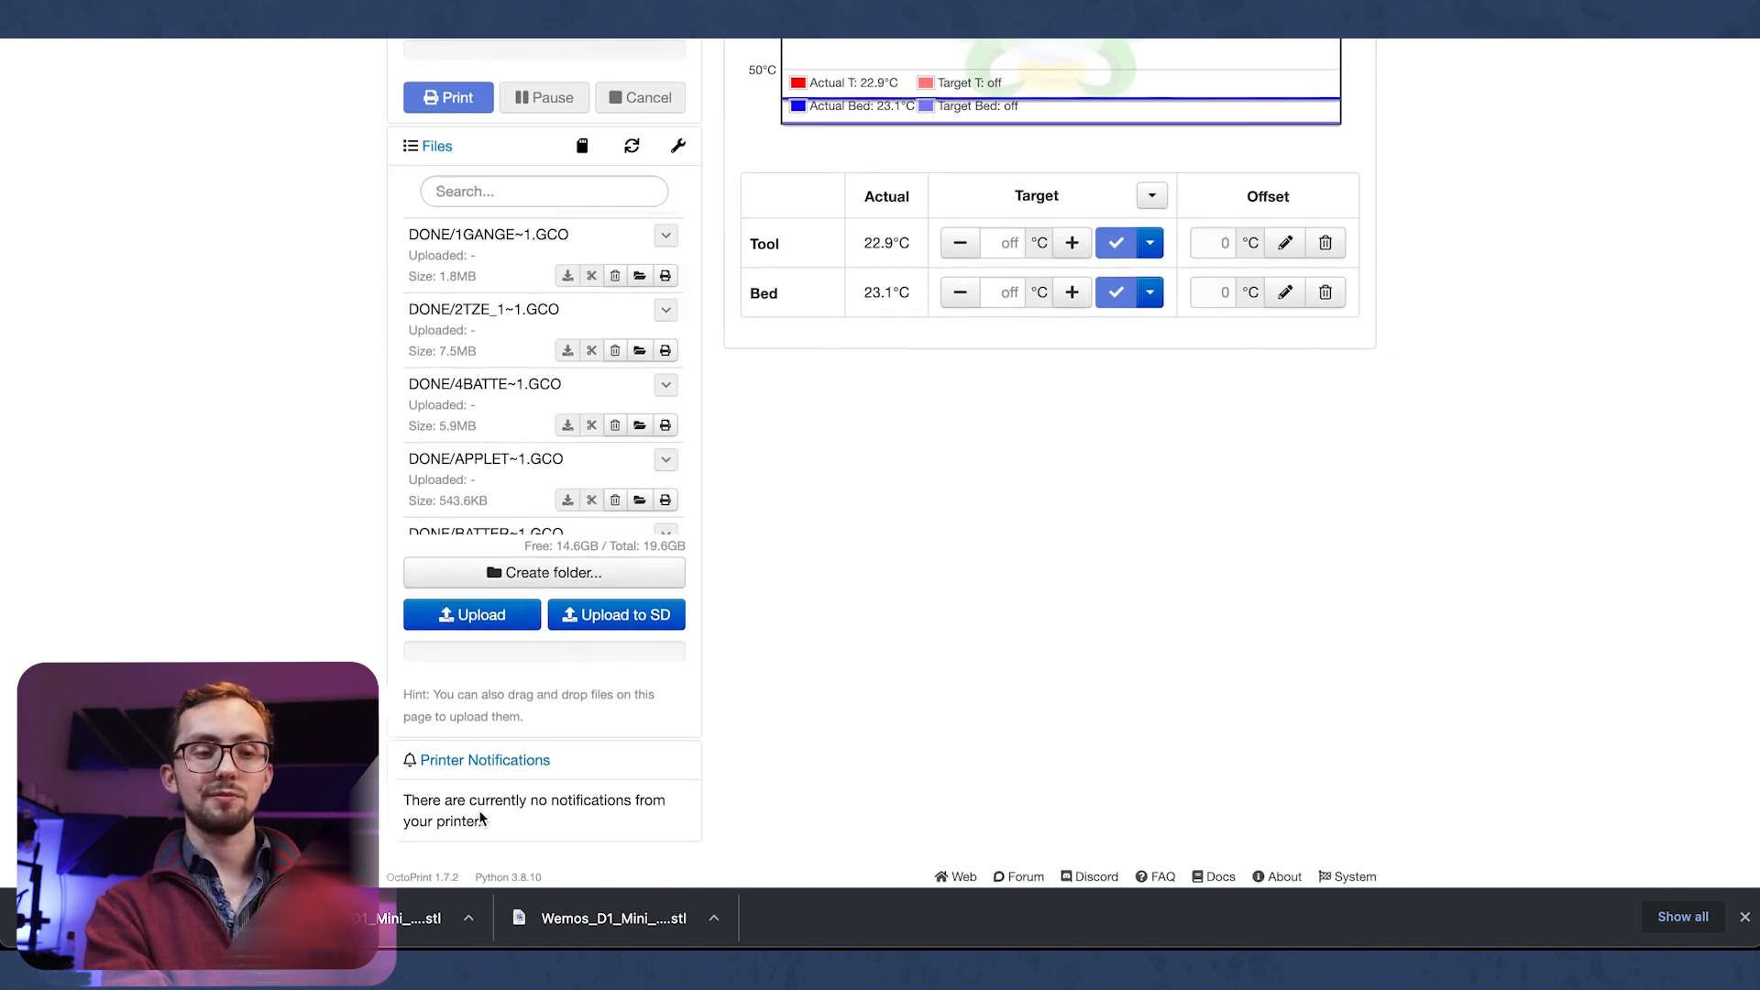
pyautogui.moveTo(670, 768)
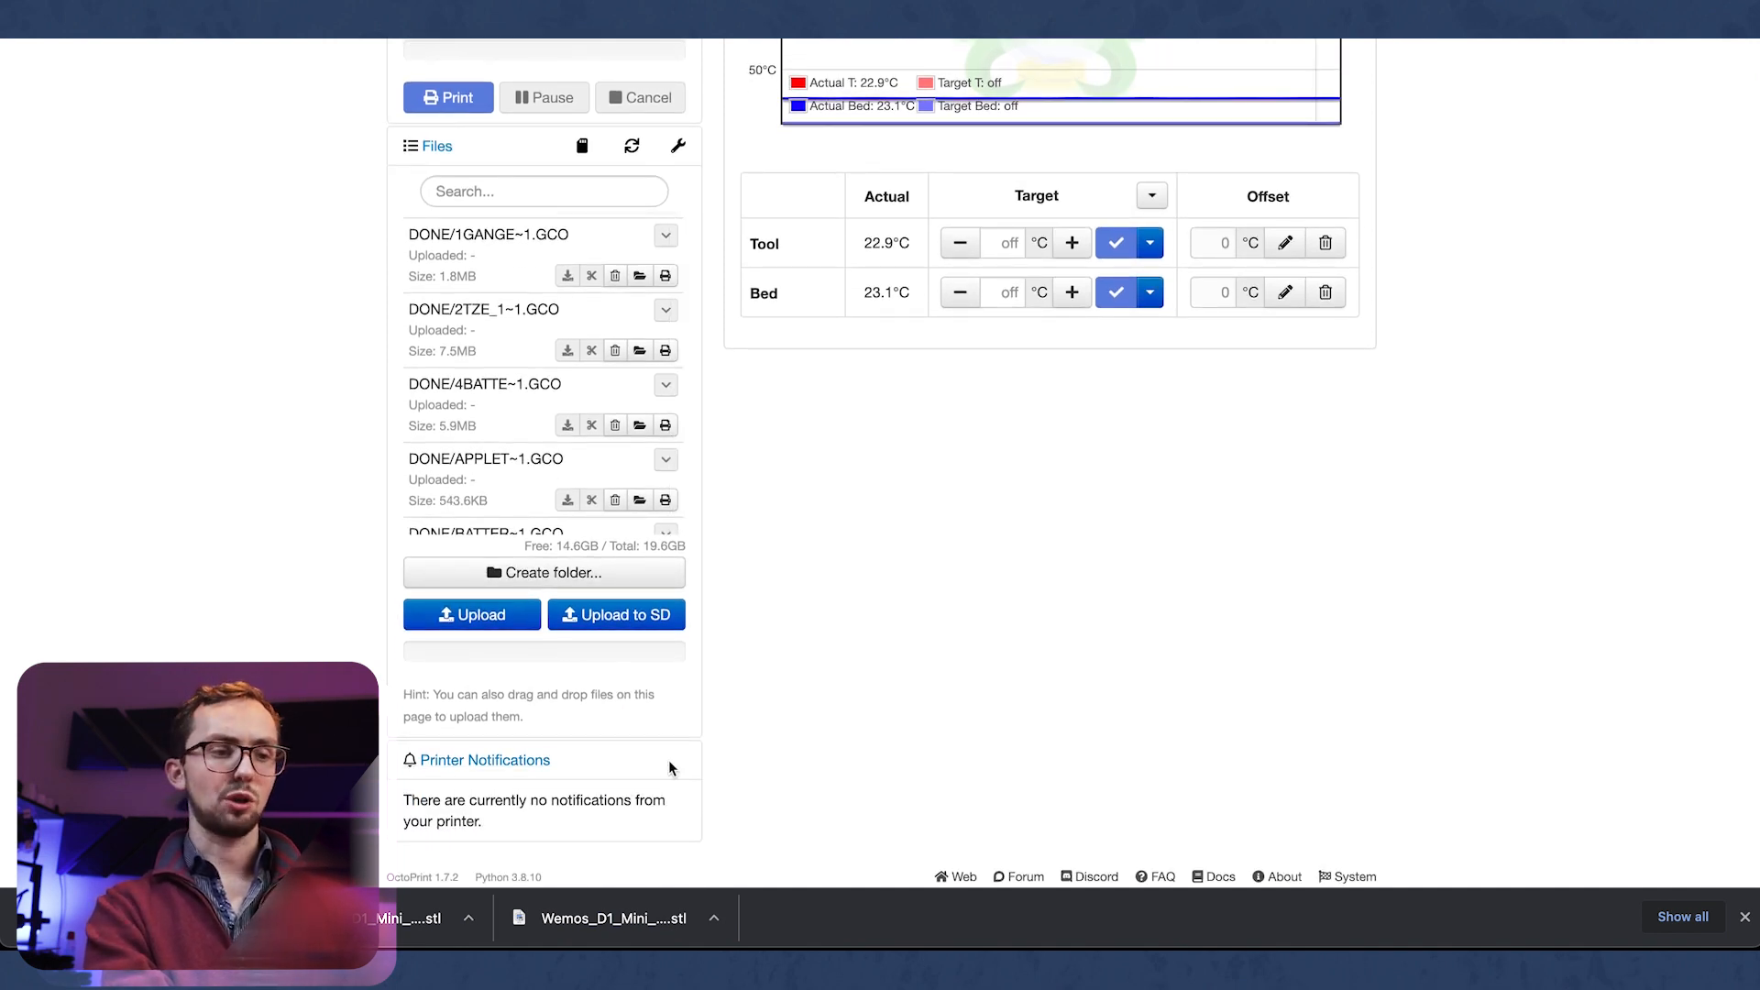
pyautogui.scroll(3)
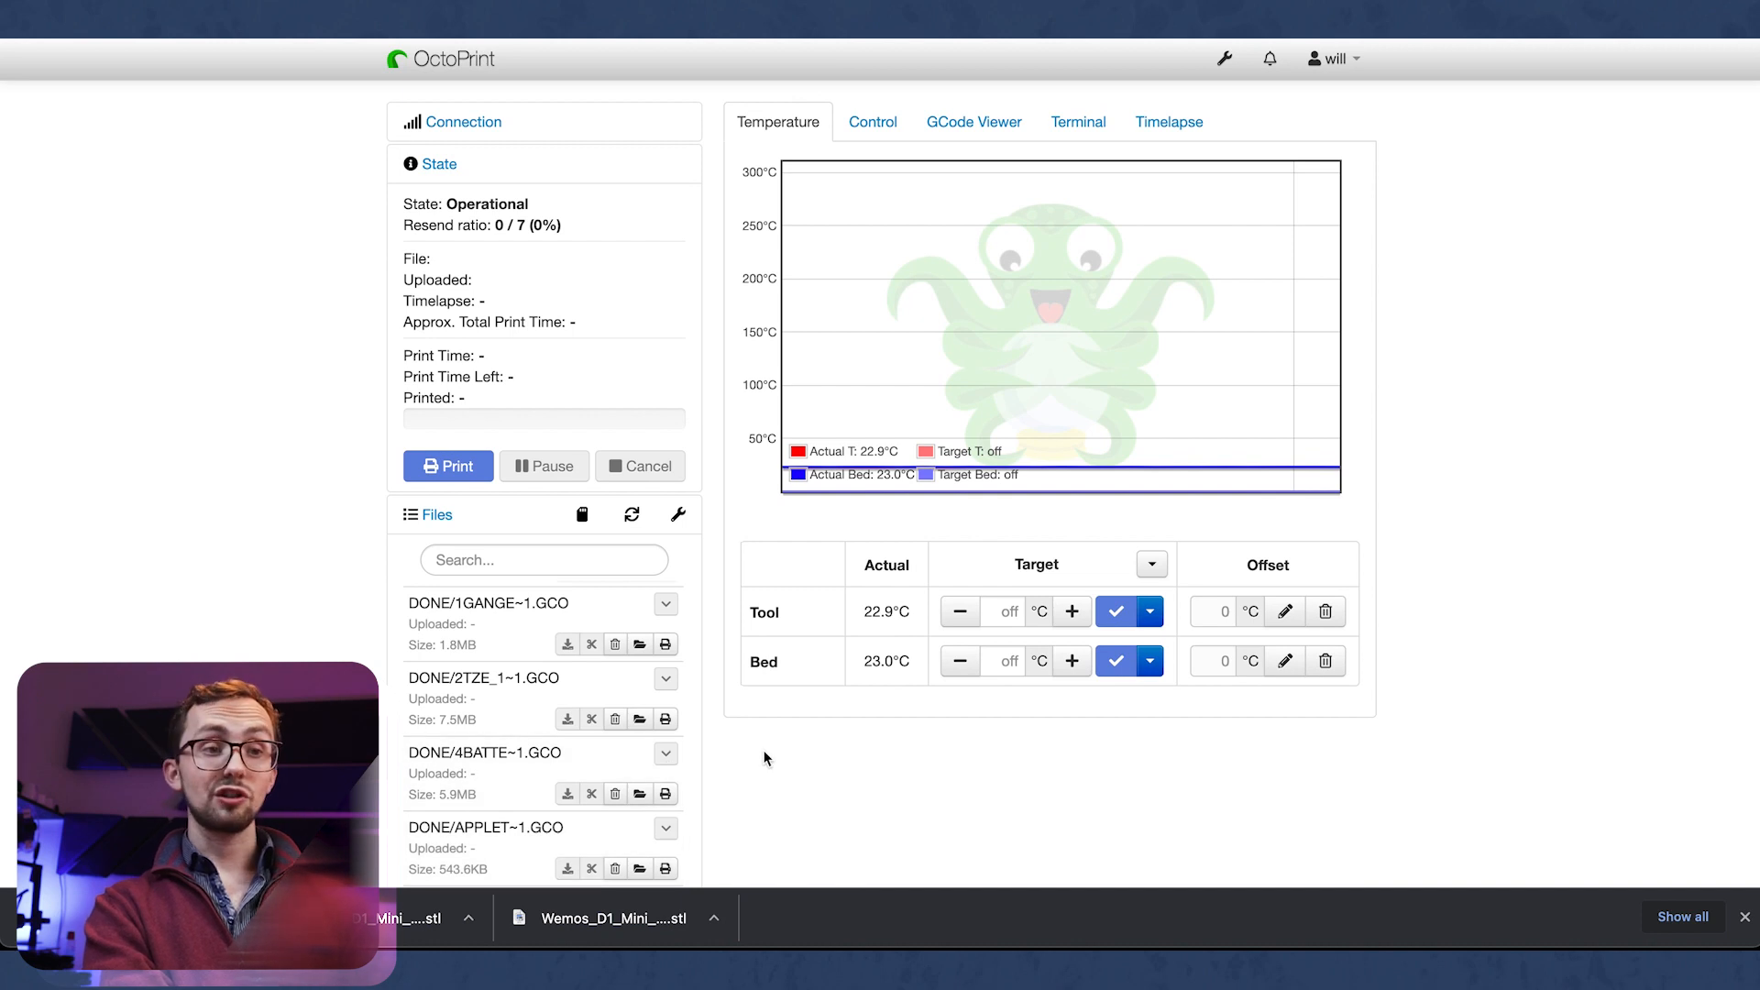
pyautogui.moveTo(1169, 121)
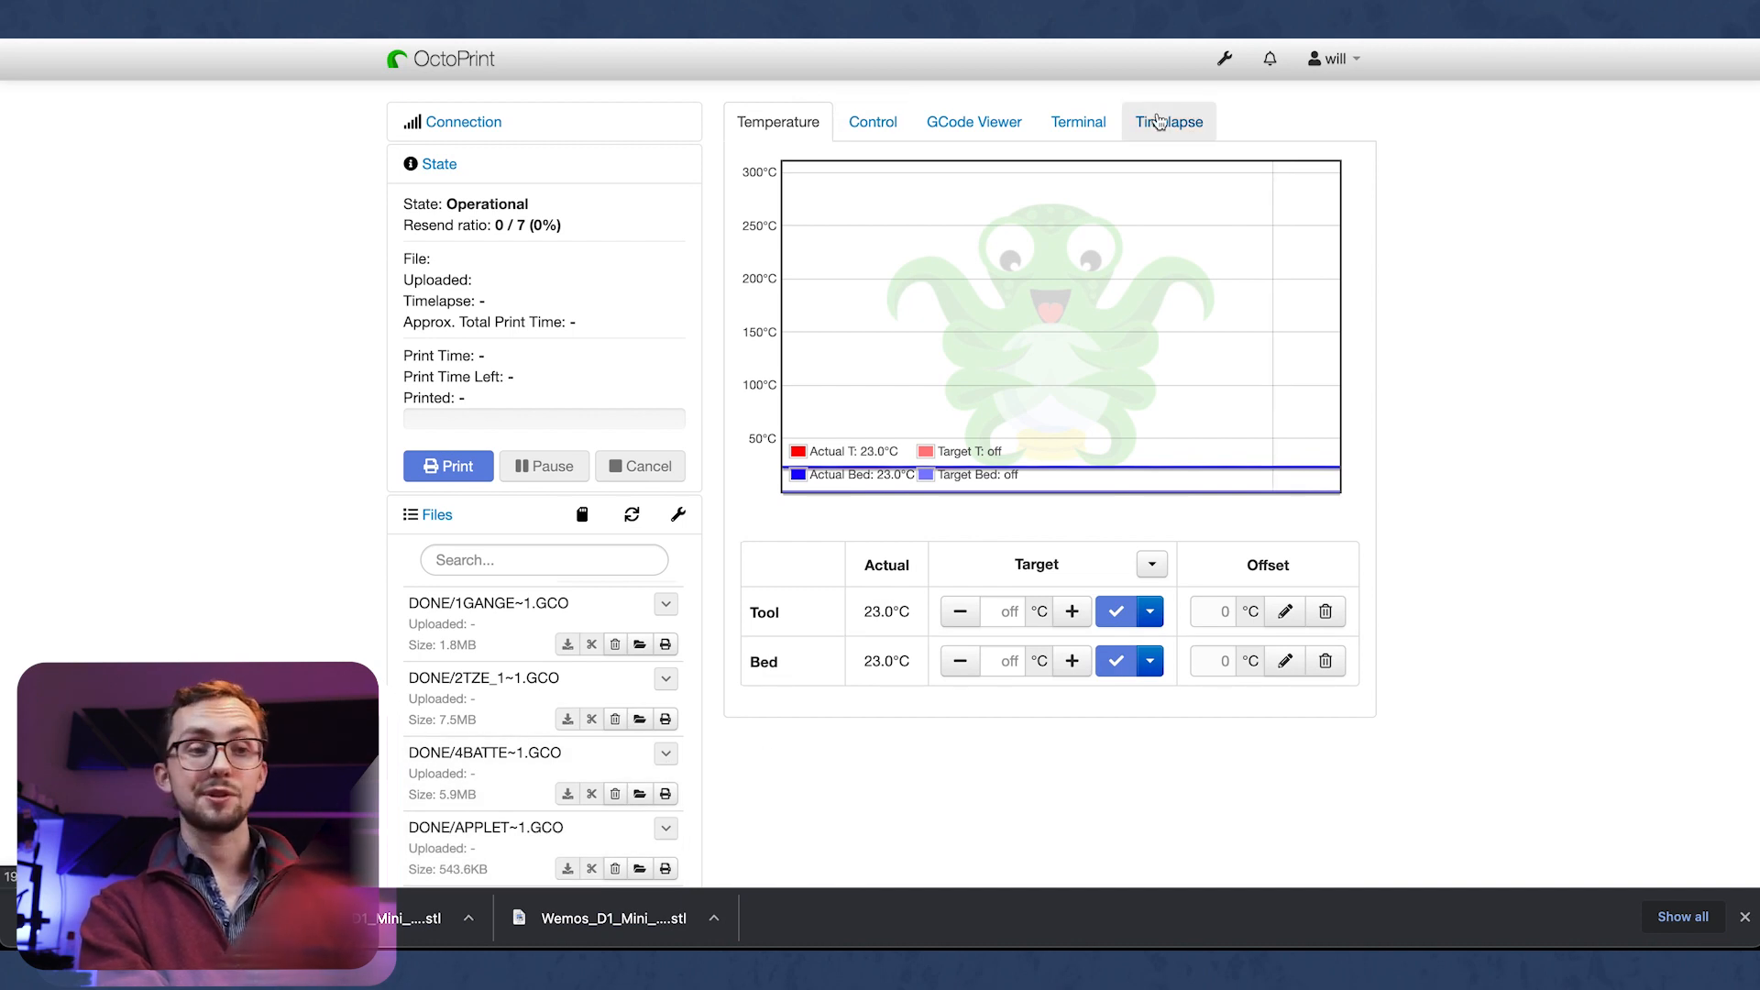
pyautogui.moveTo(1064, 487)
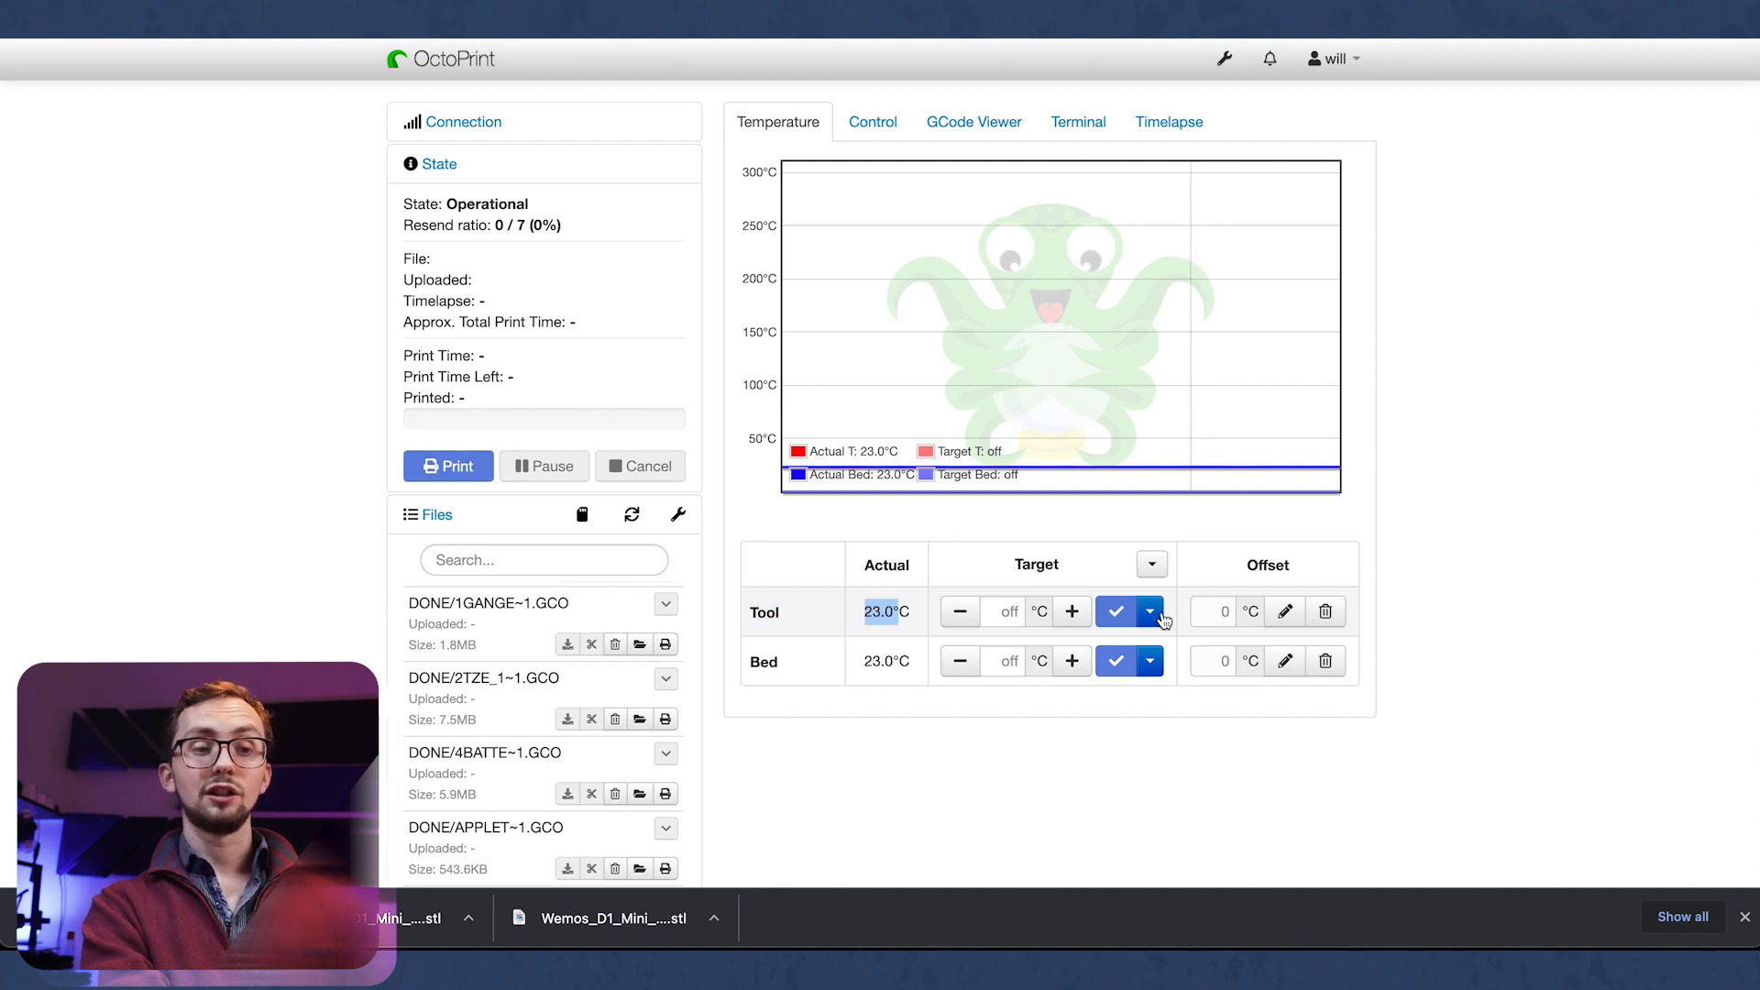
# Step: Preheat the hotend to 210 °C, switch it back off, and show the Control tab
pyautogui.click(1114, 612)
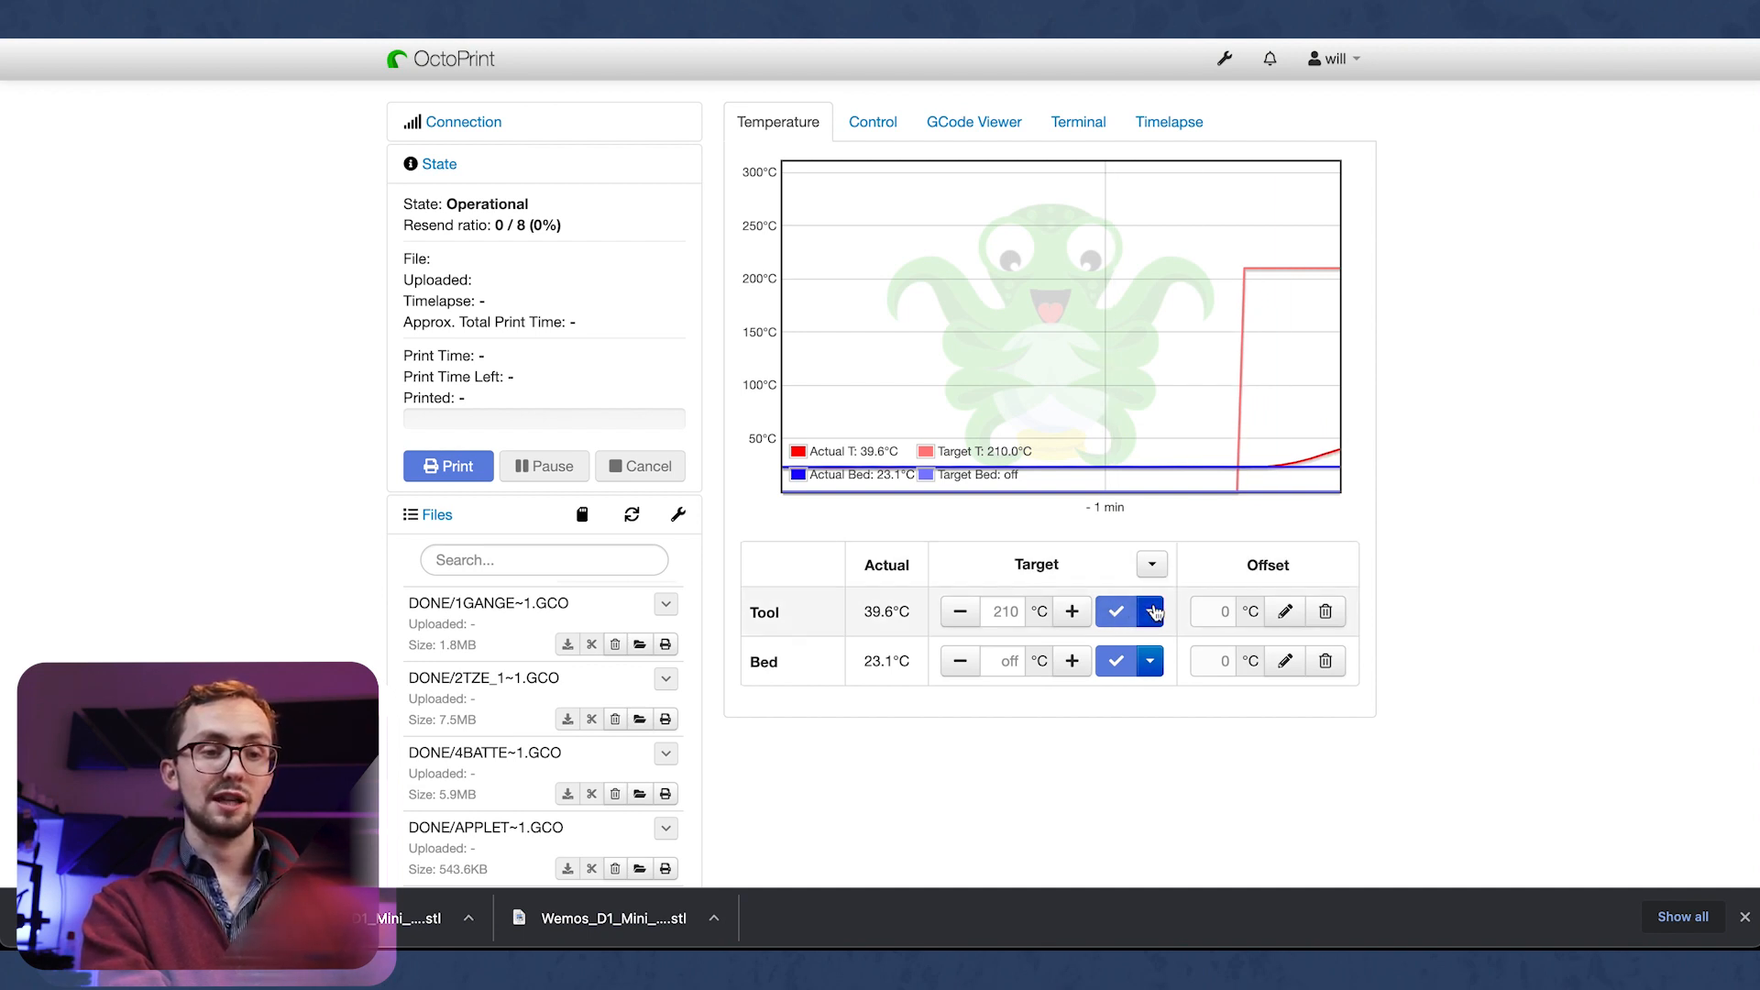
pyautogui.click(1114, 610)
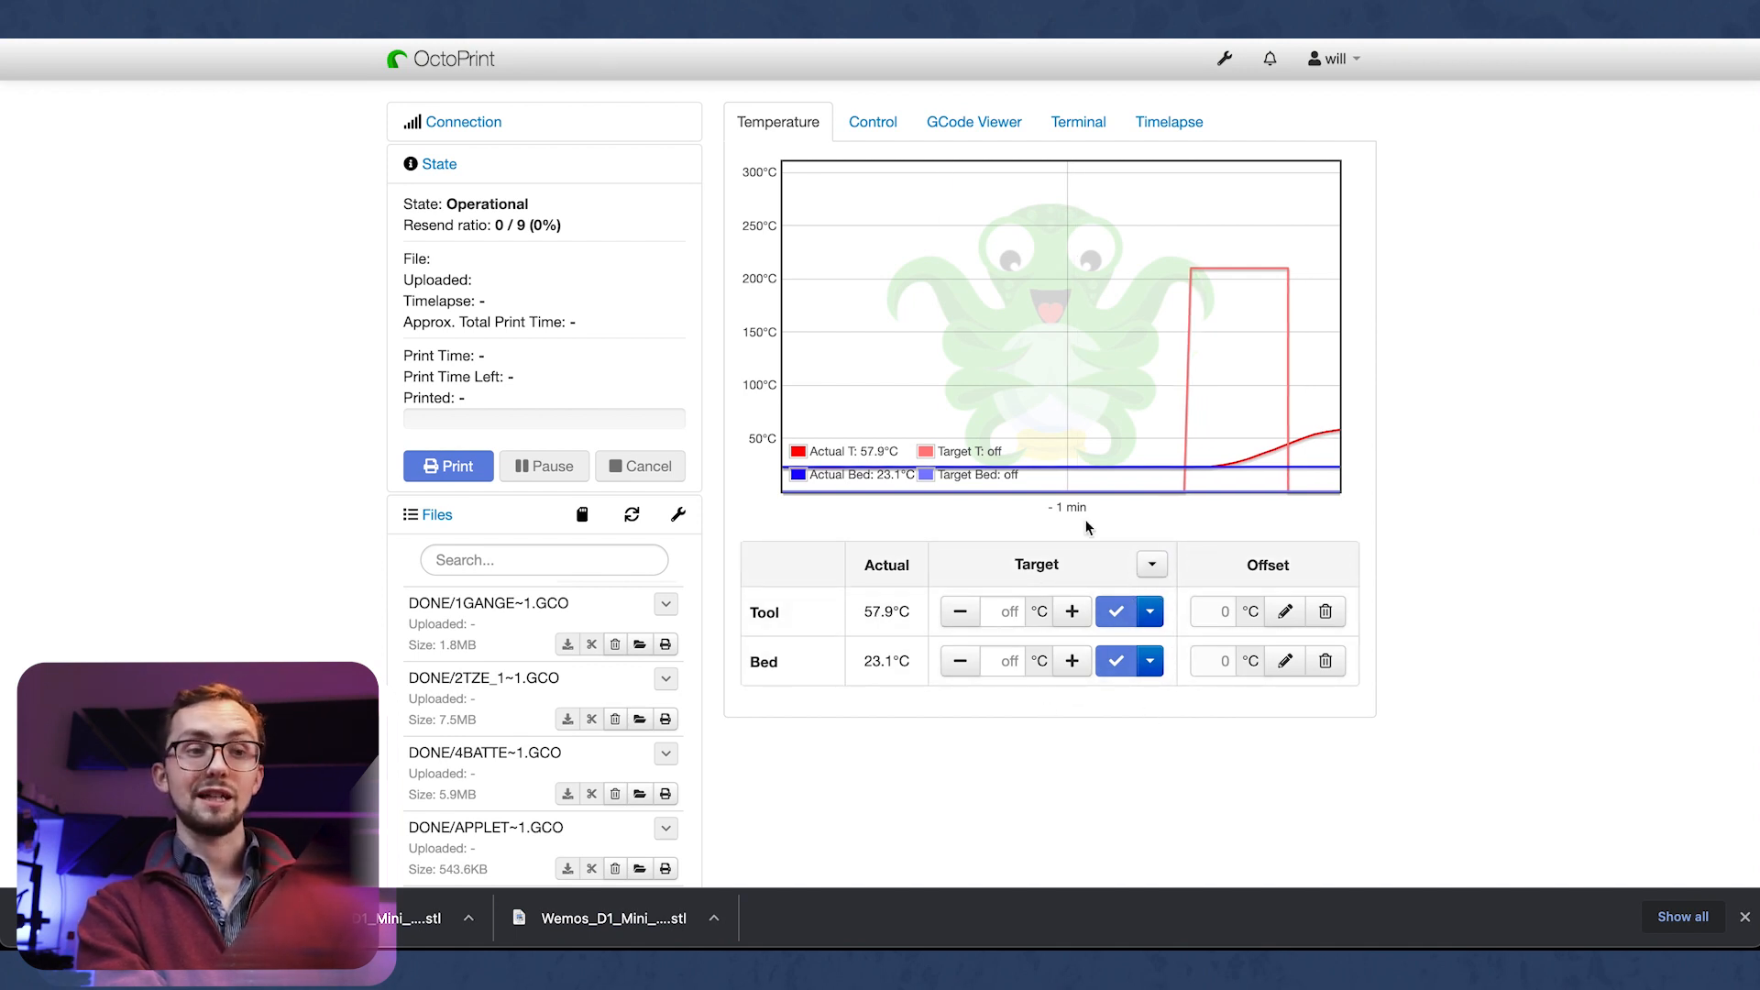
pyautogui.click(872, 121)
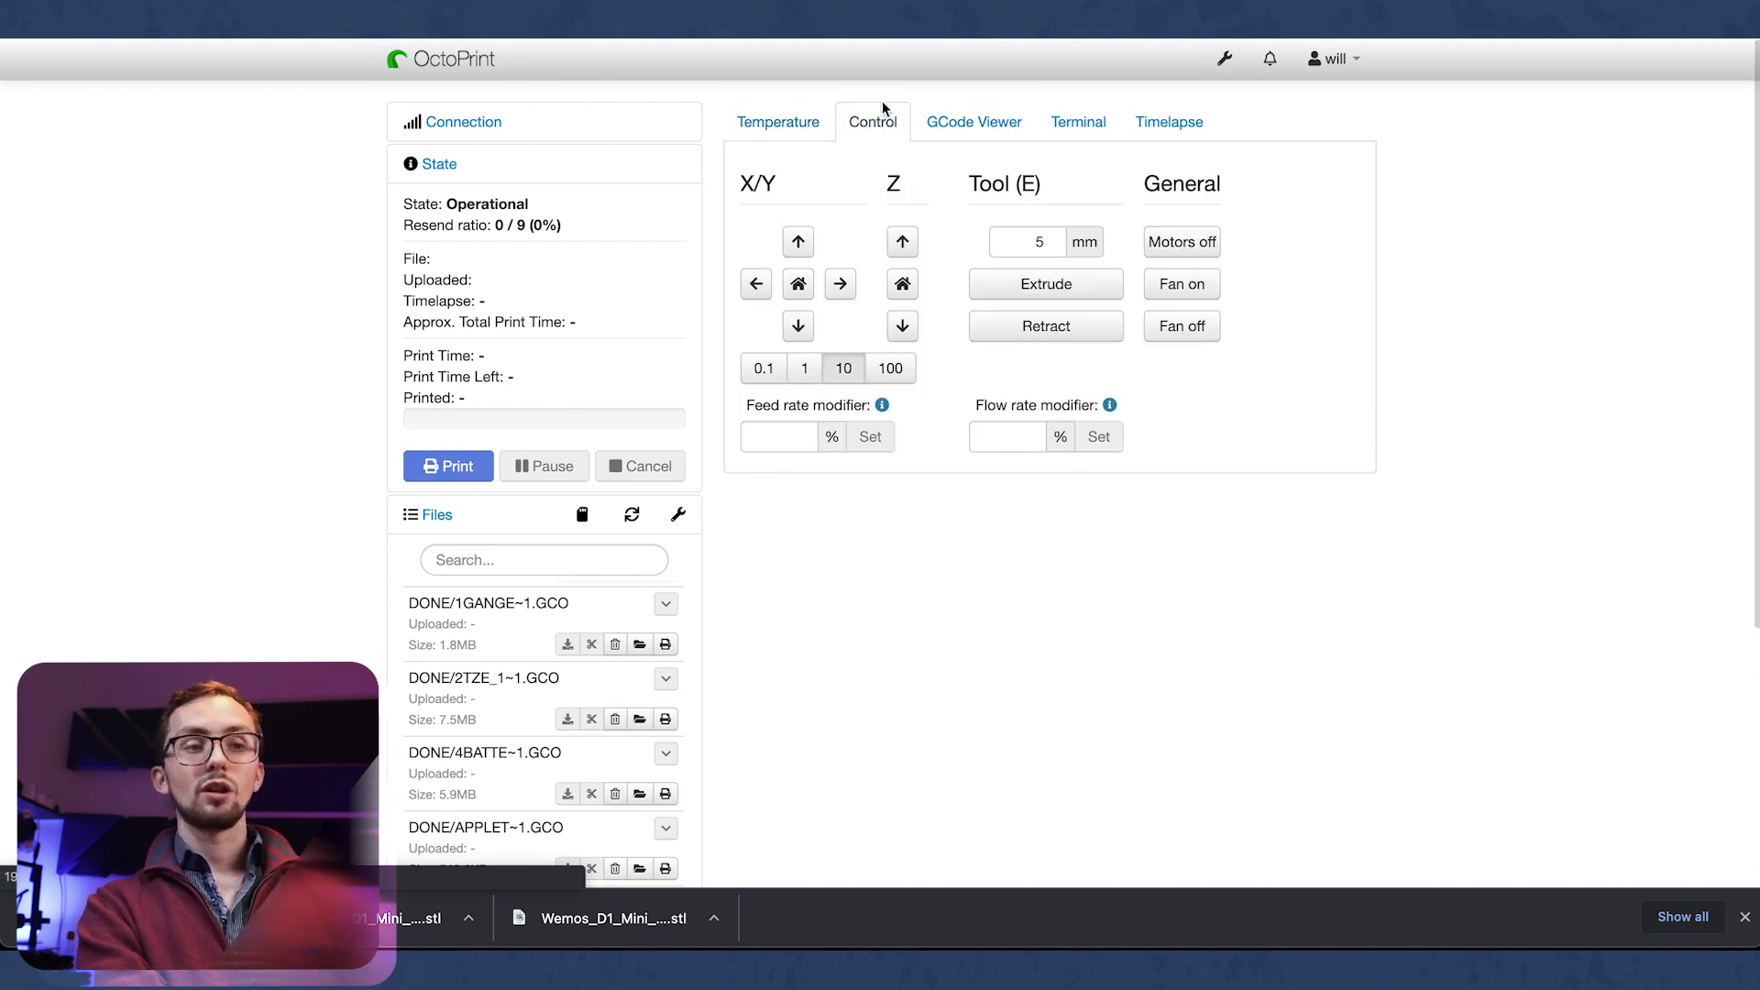
pyautogui.moveTo(781, 218)
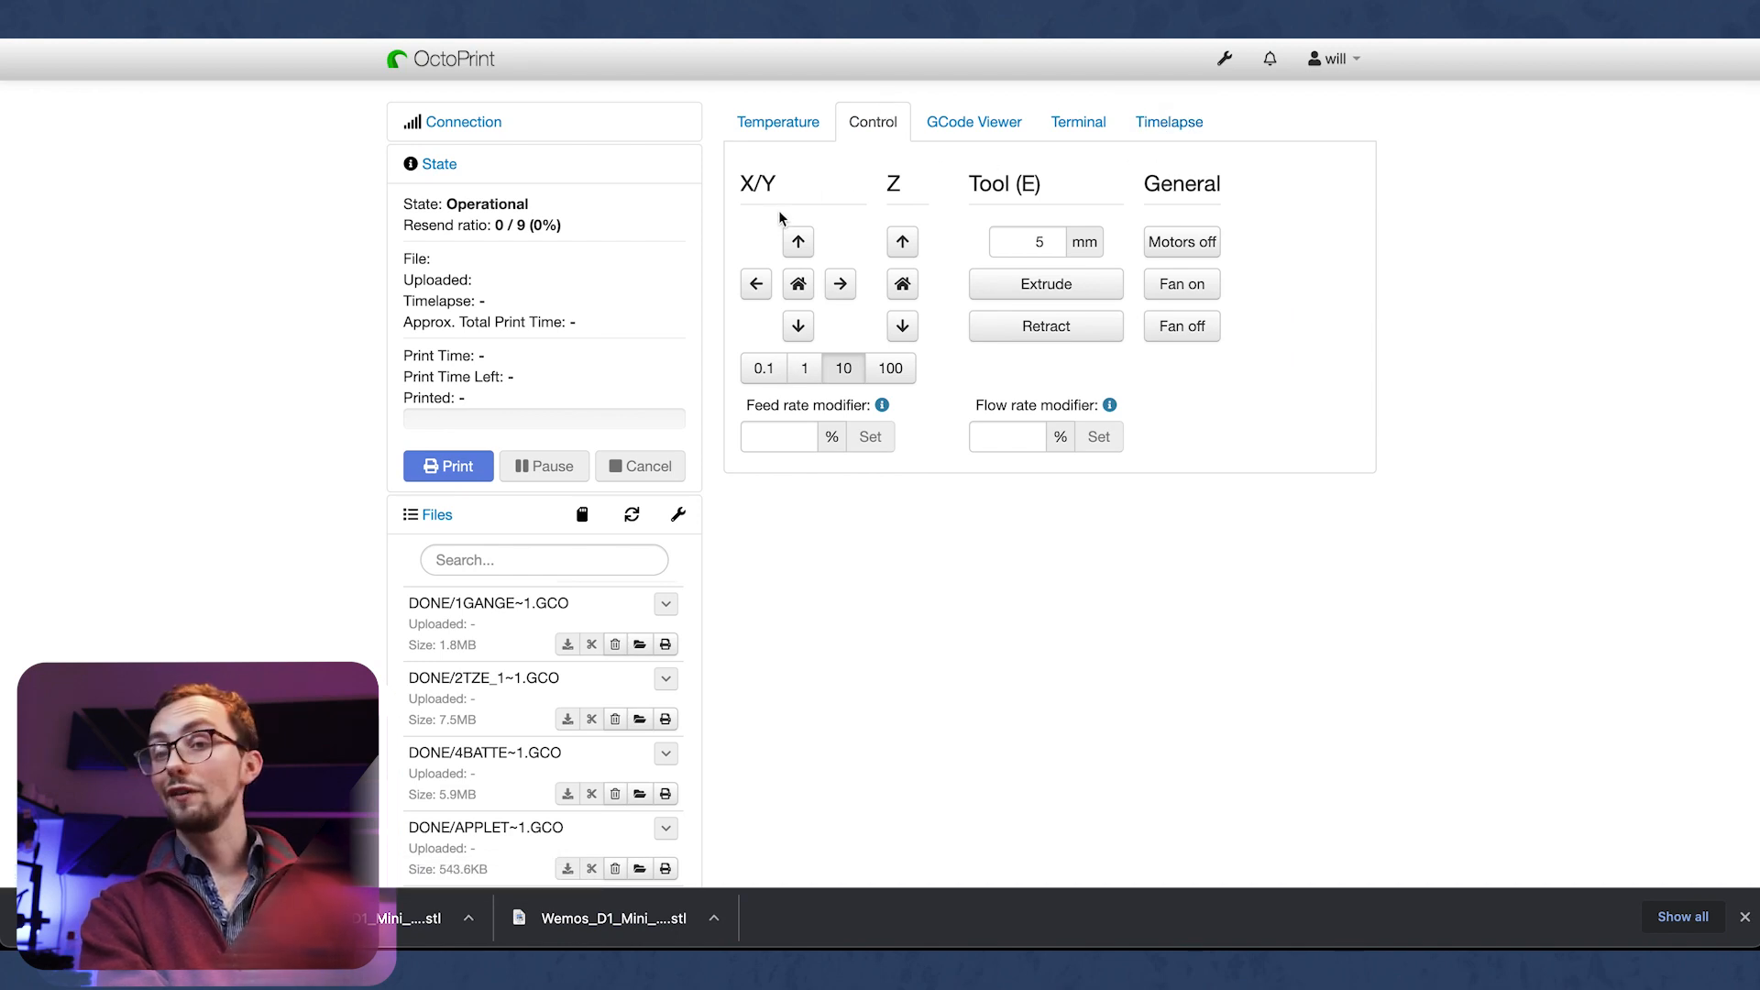
pyautogui.moveTo(816, 179)
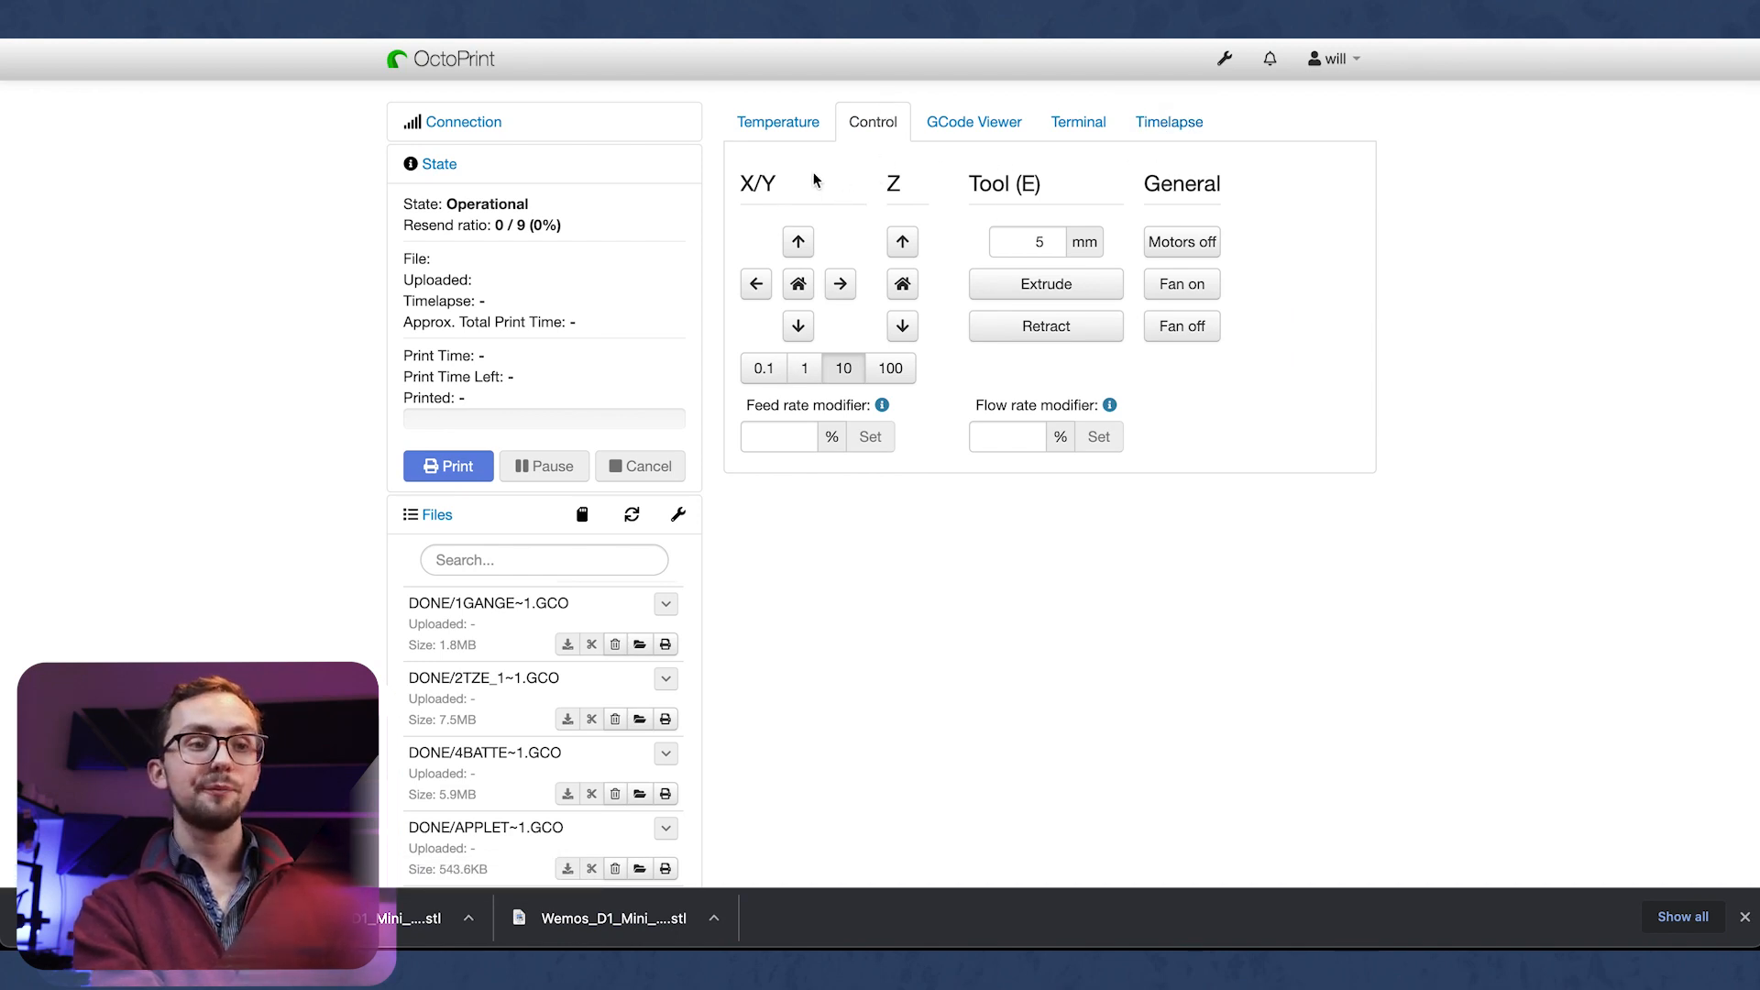
pyautogui.moveTo(840, 283)
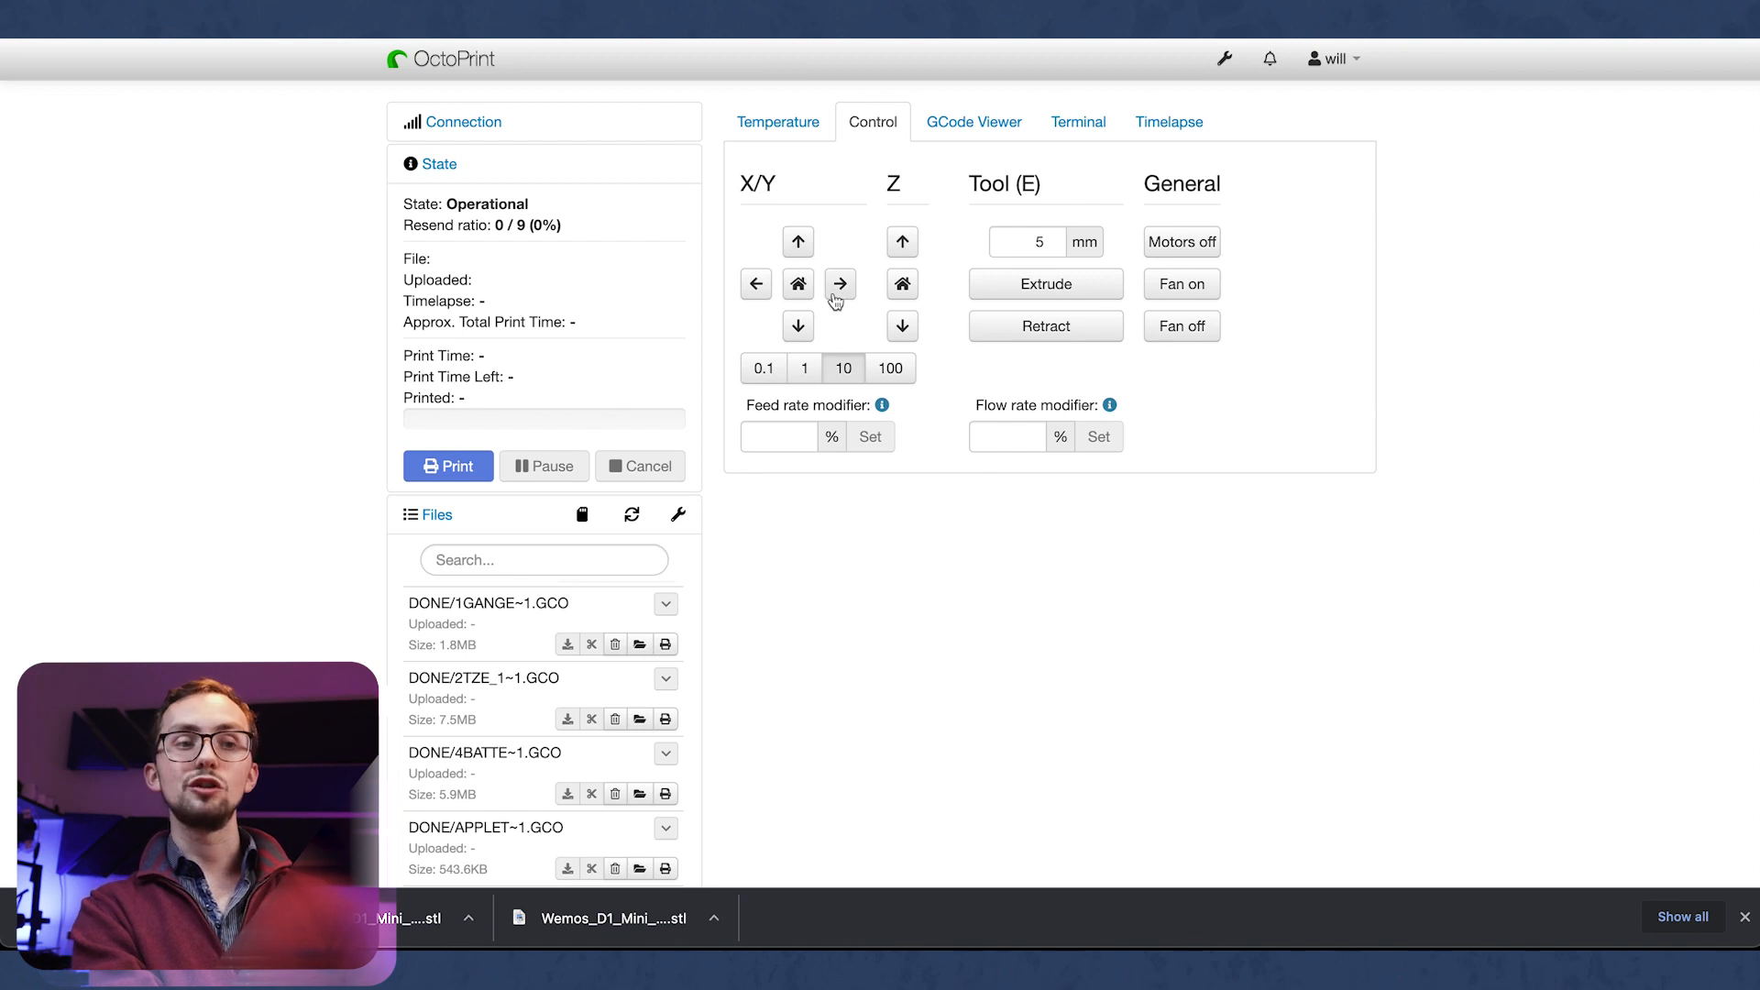
pyautogui.moveTo(861, 284)
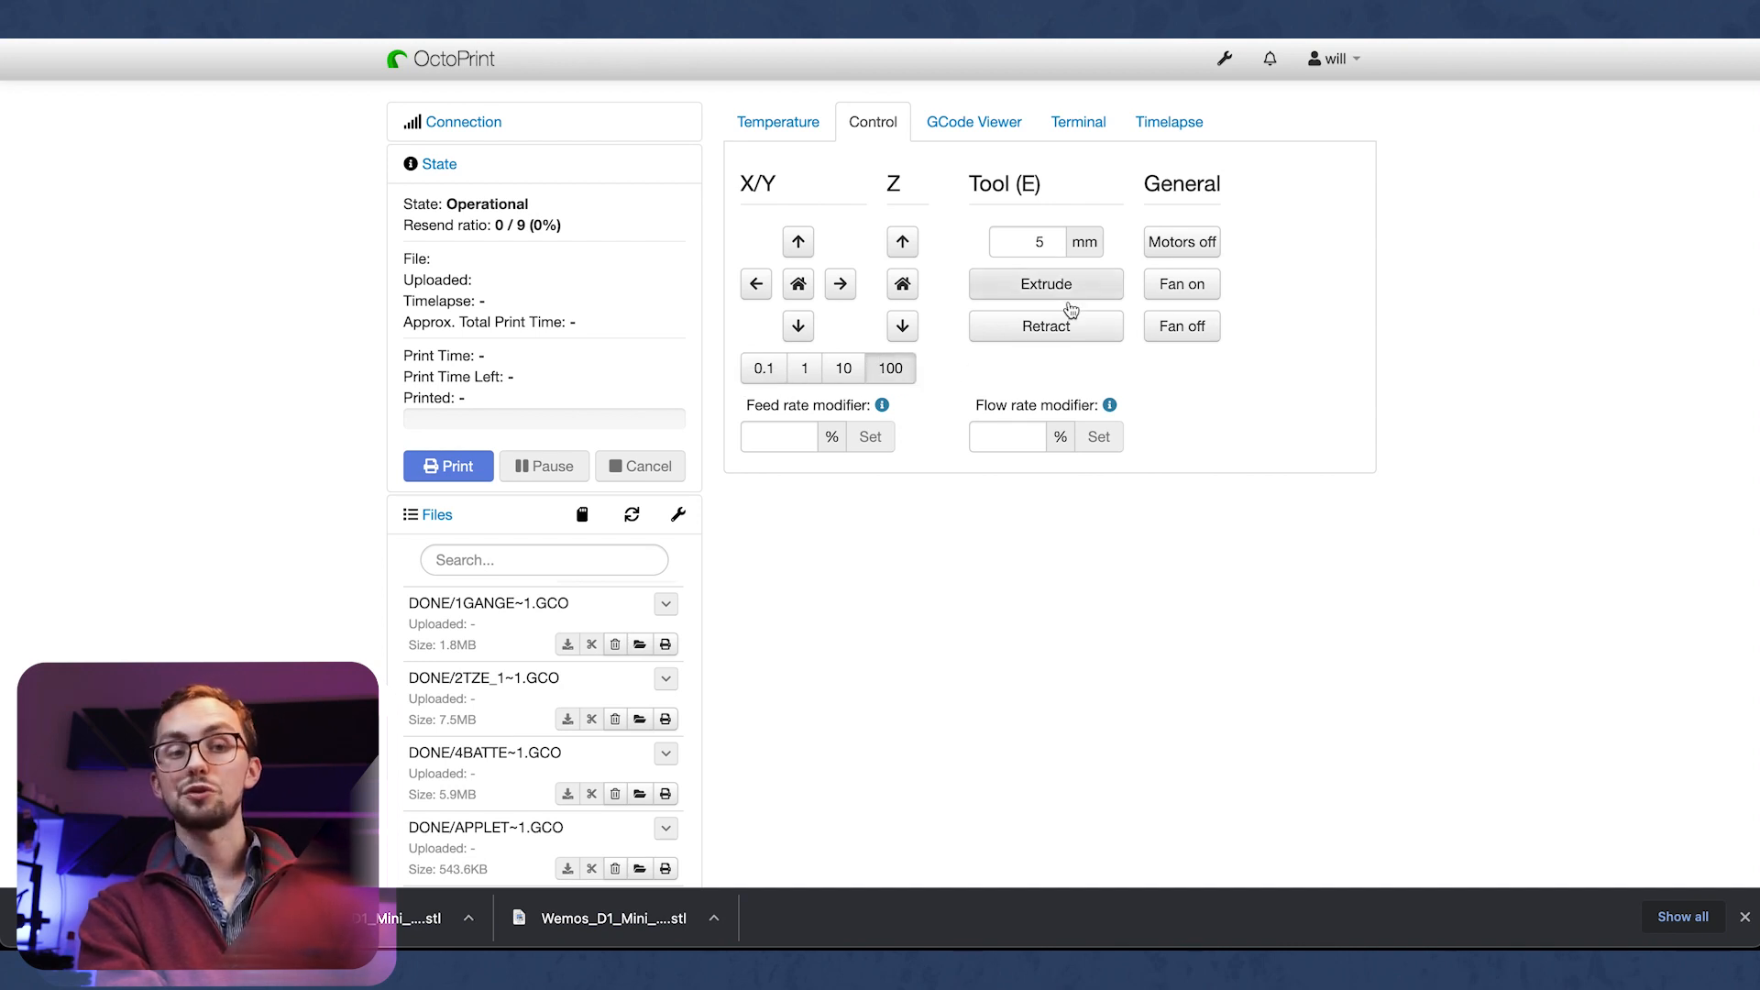
# Step: Extrude 5 mm of filament through the hotend
pyautogui.click(1180, 326)
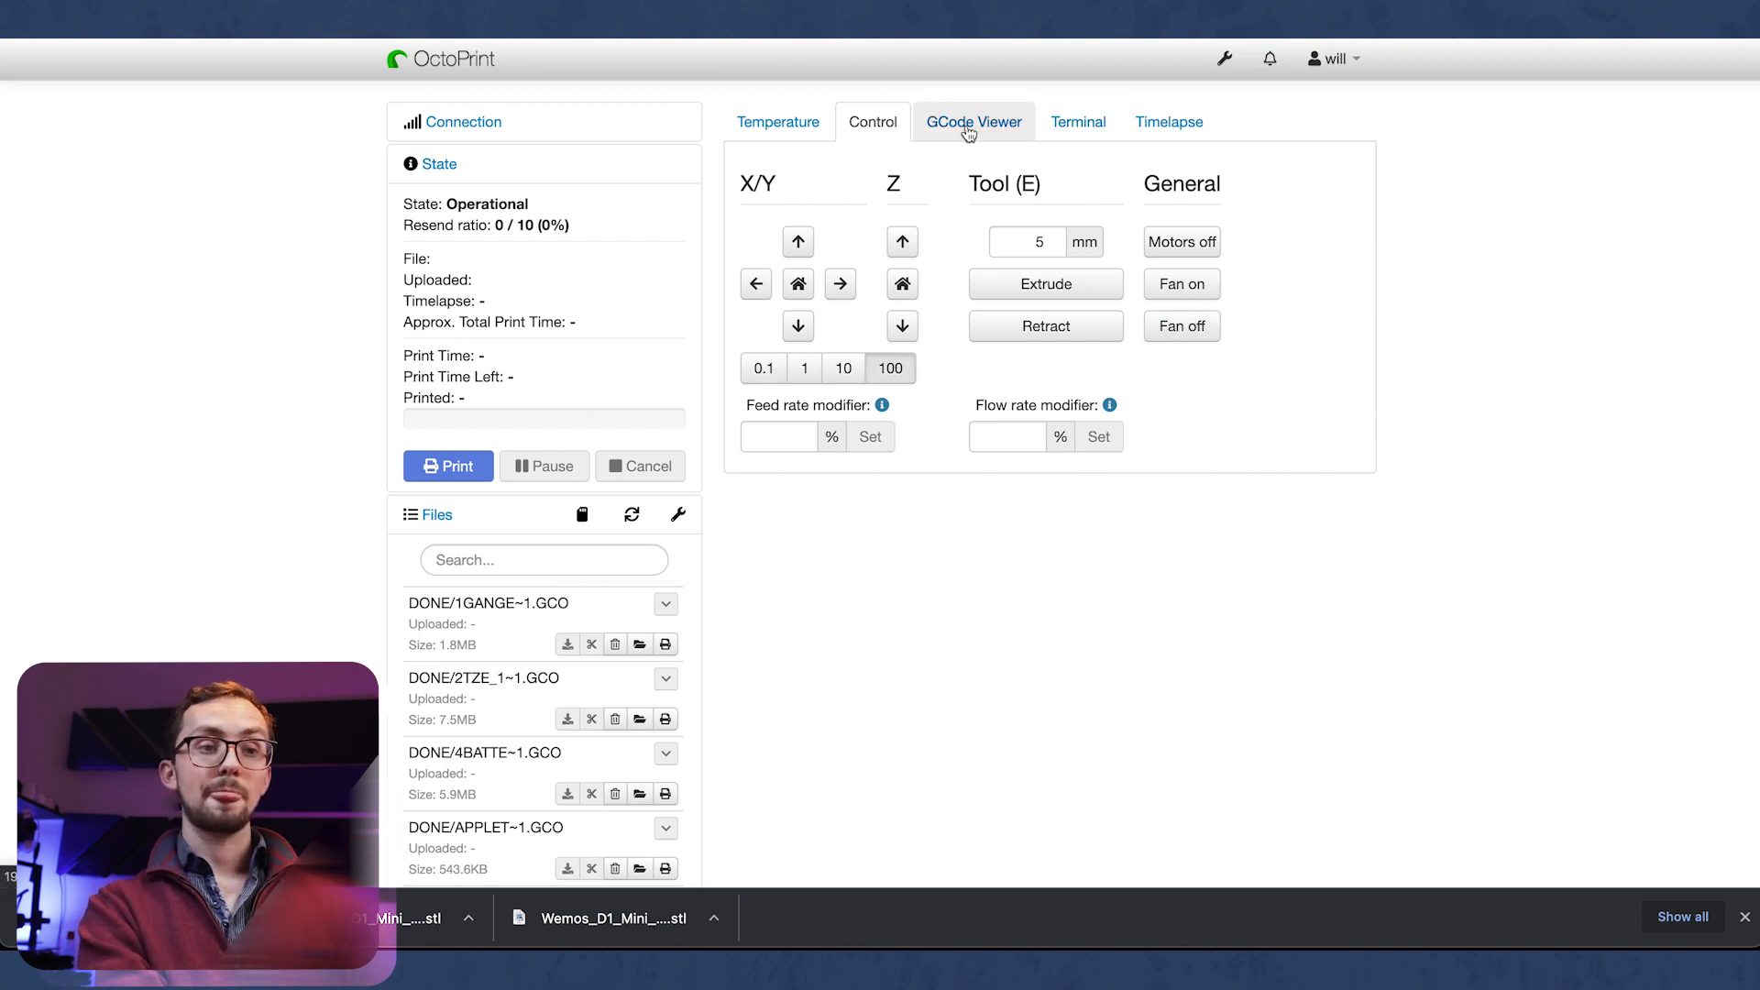
# Step: View the GCode Viewer preview and scroll the Terminal log, ending on the Timelapse tab
pyautogui.click(974, 121)
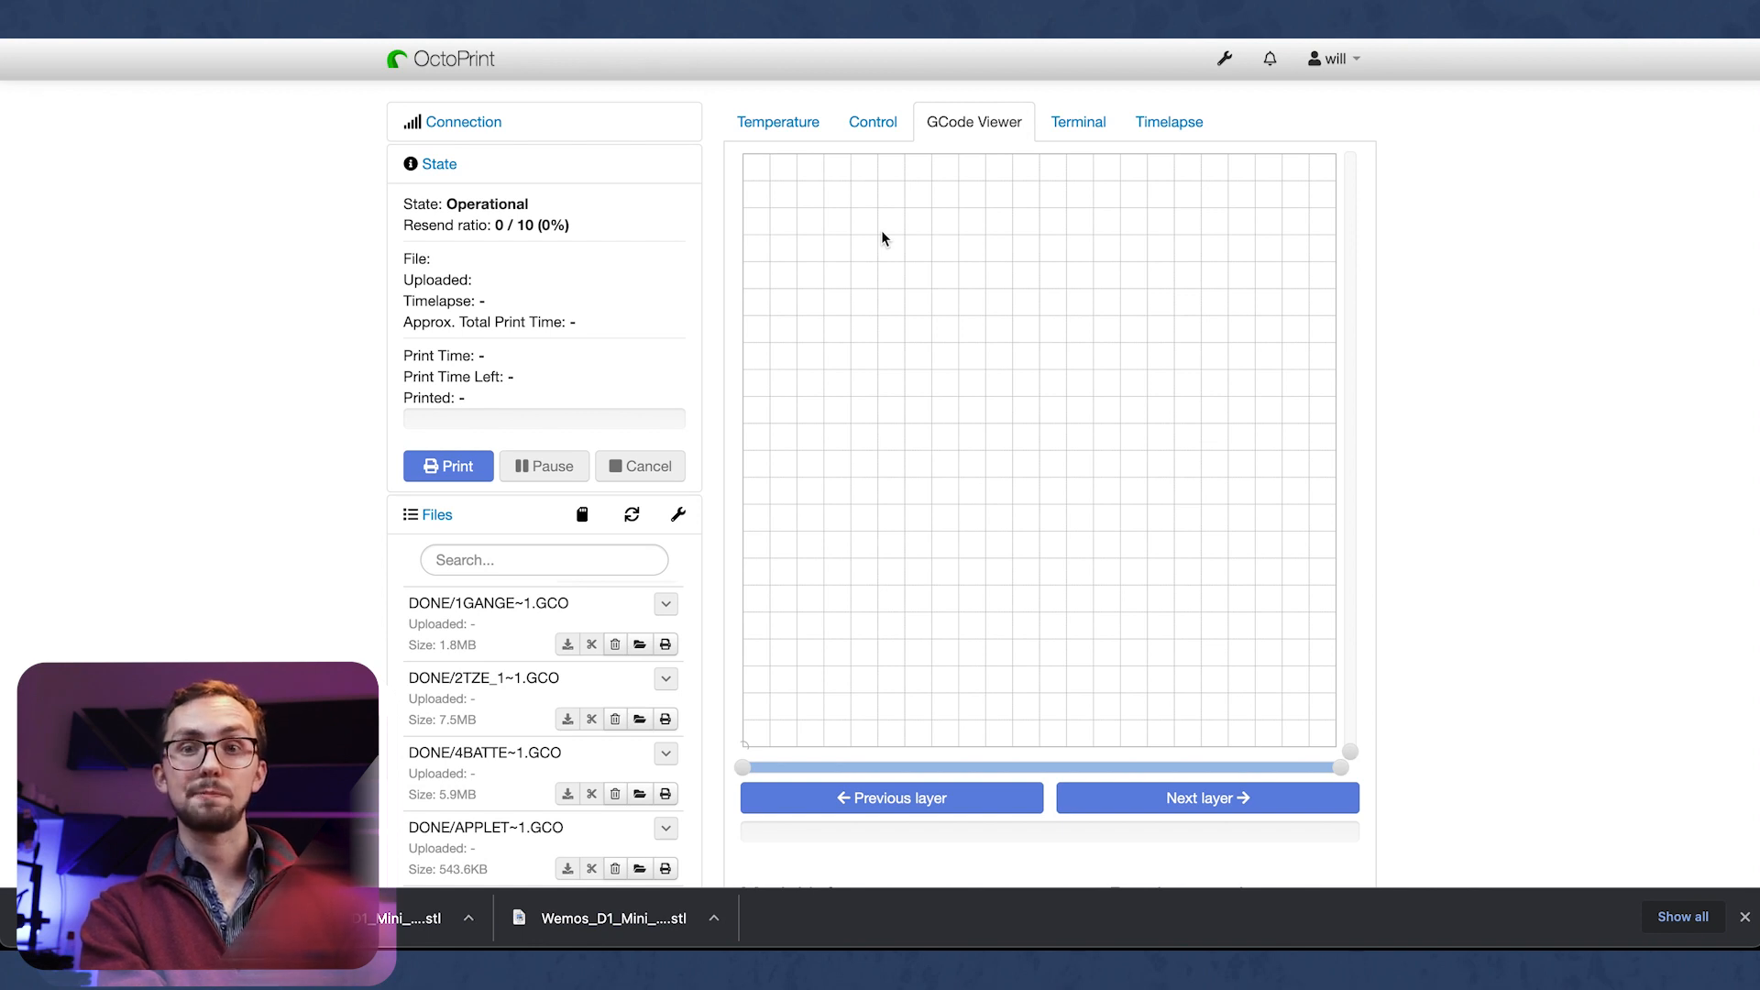
pyautogui.moveTo(830, 552)
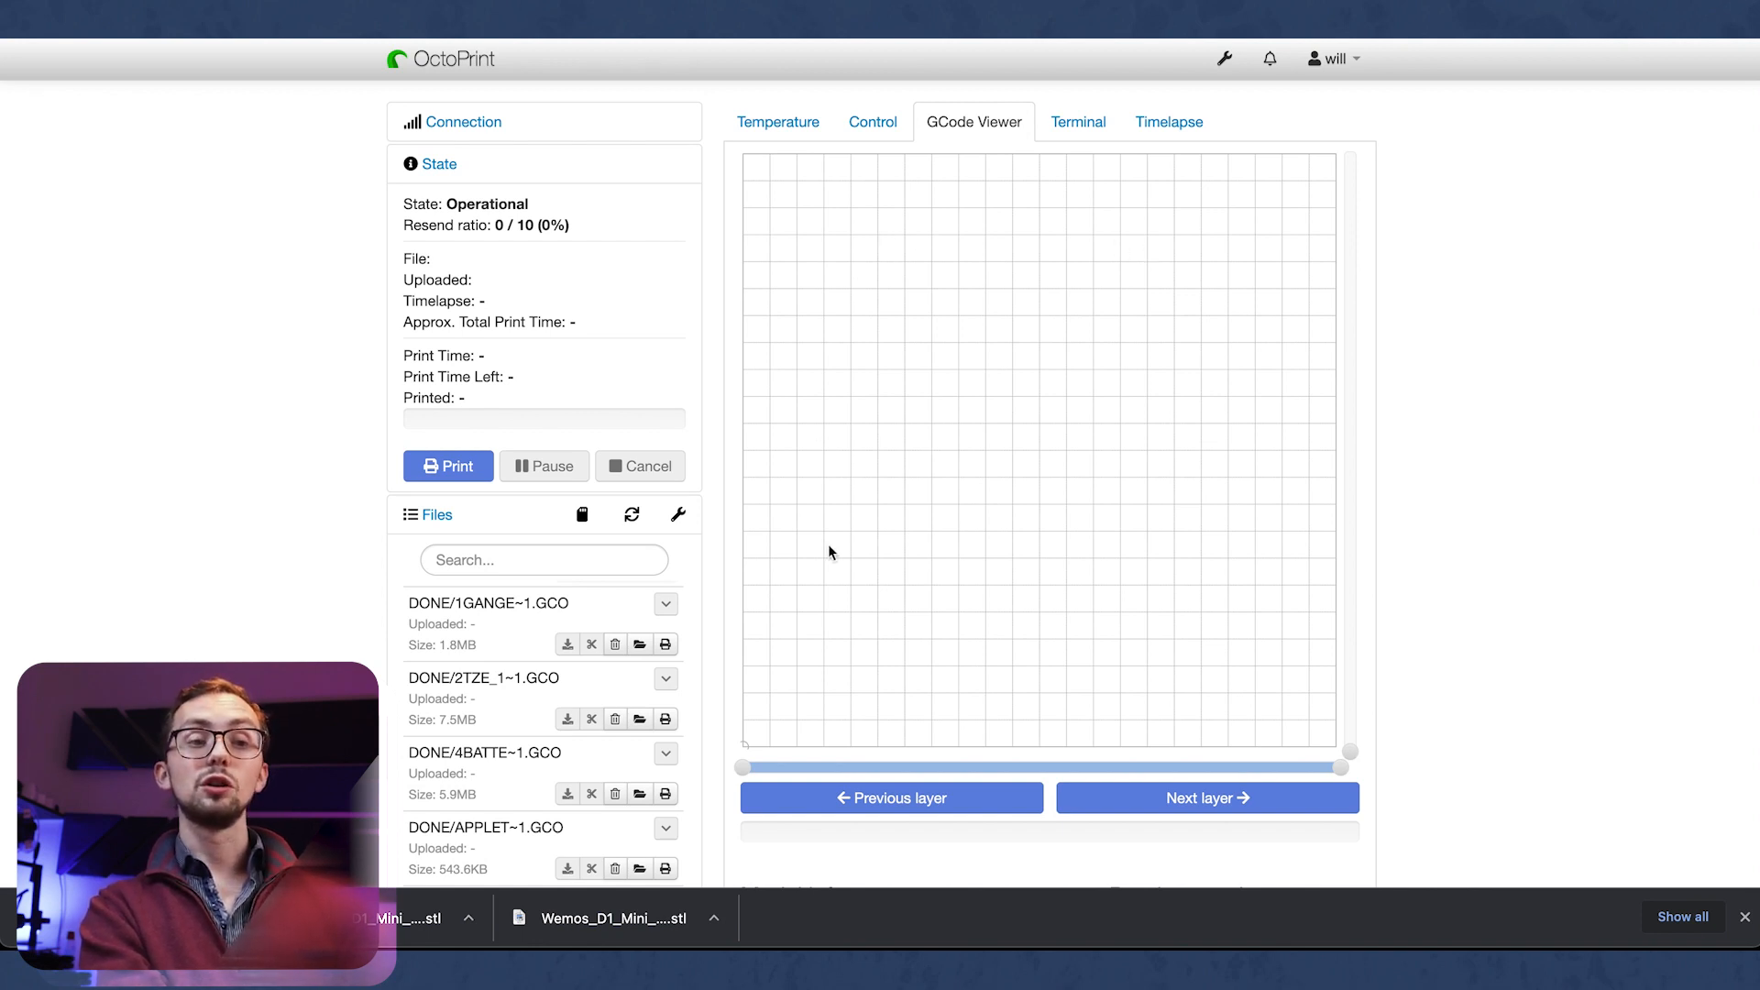
pyautogui.moveTo(1038, 549)
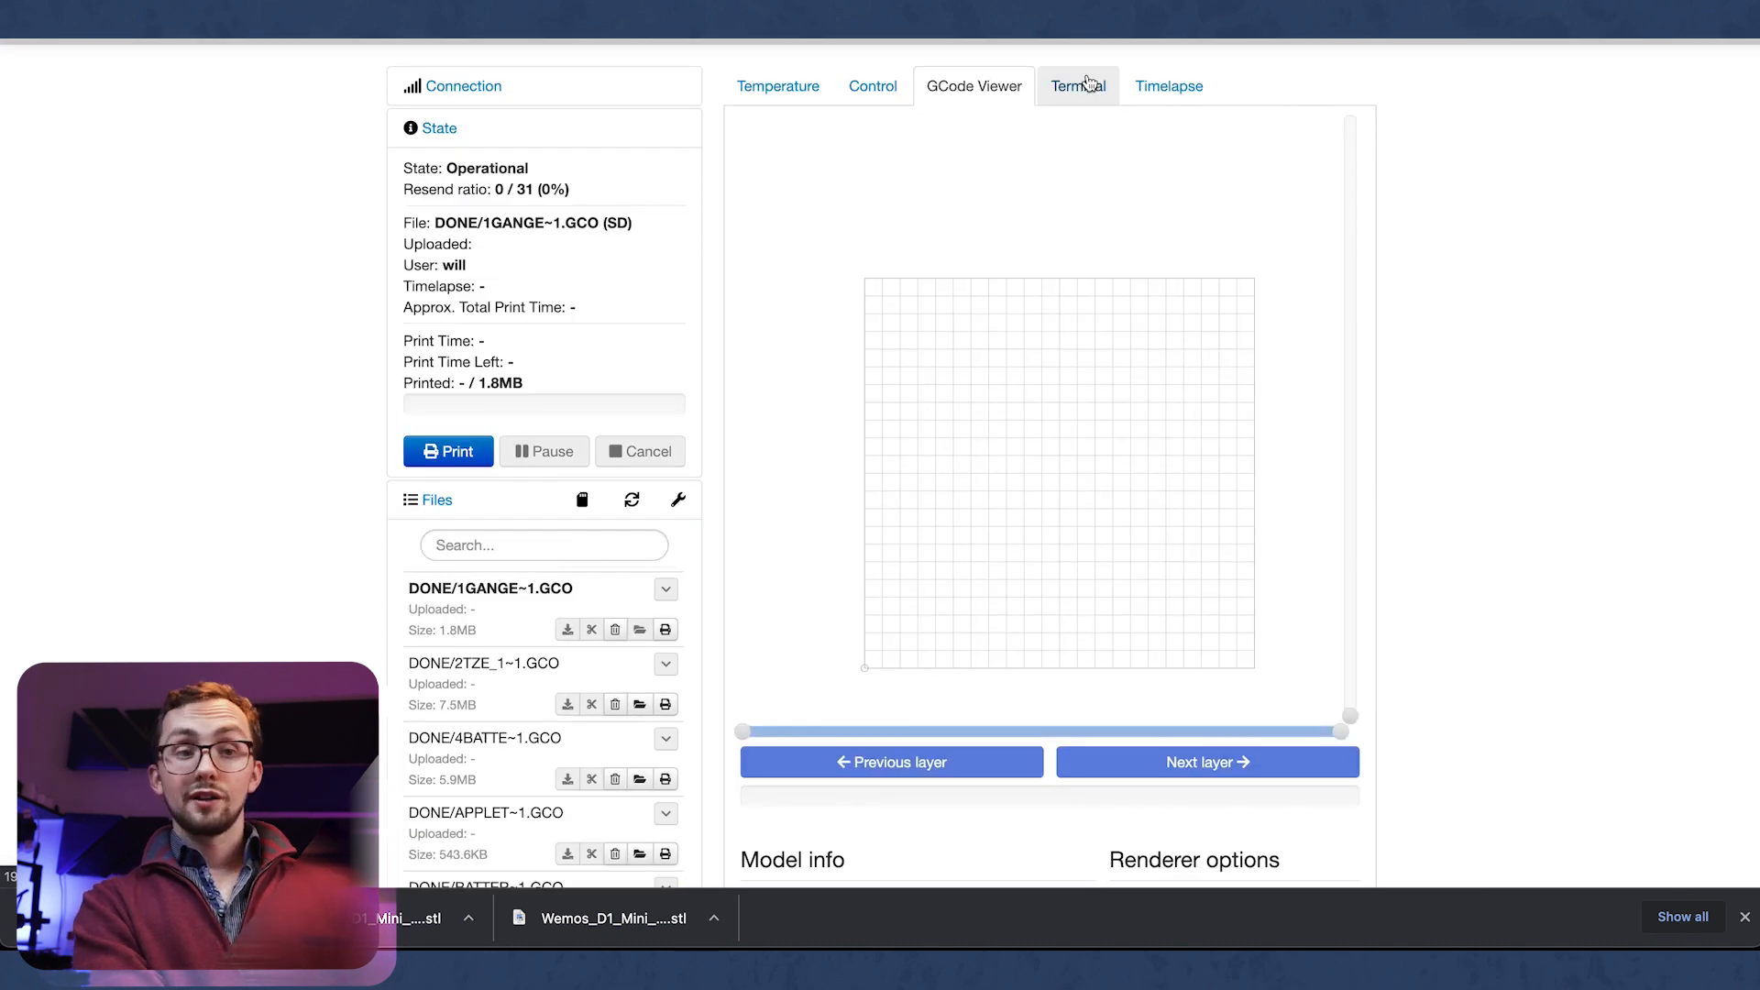
pyautogui.click(1077, 85)
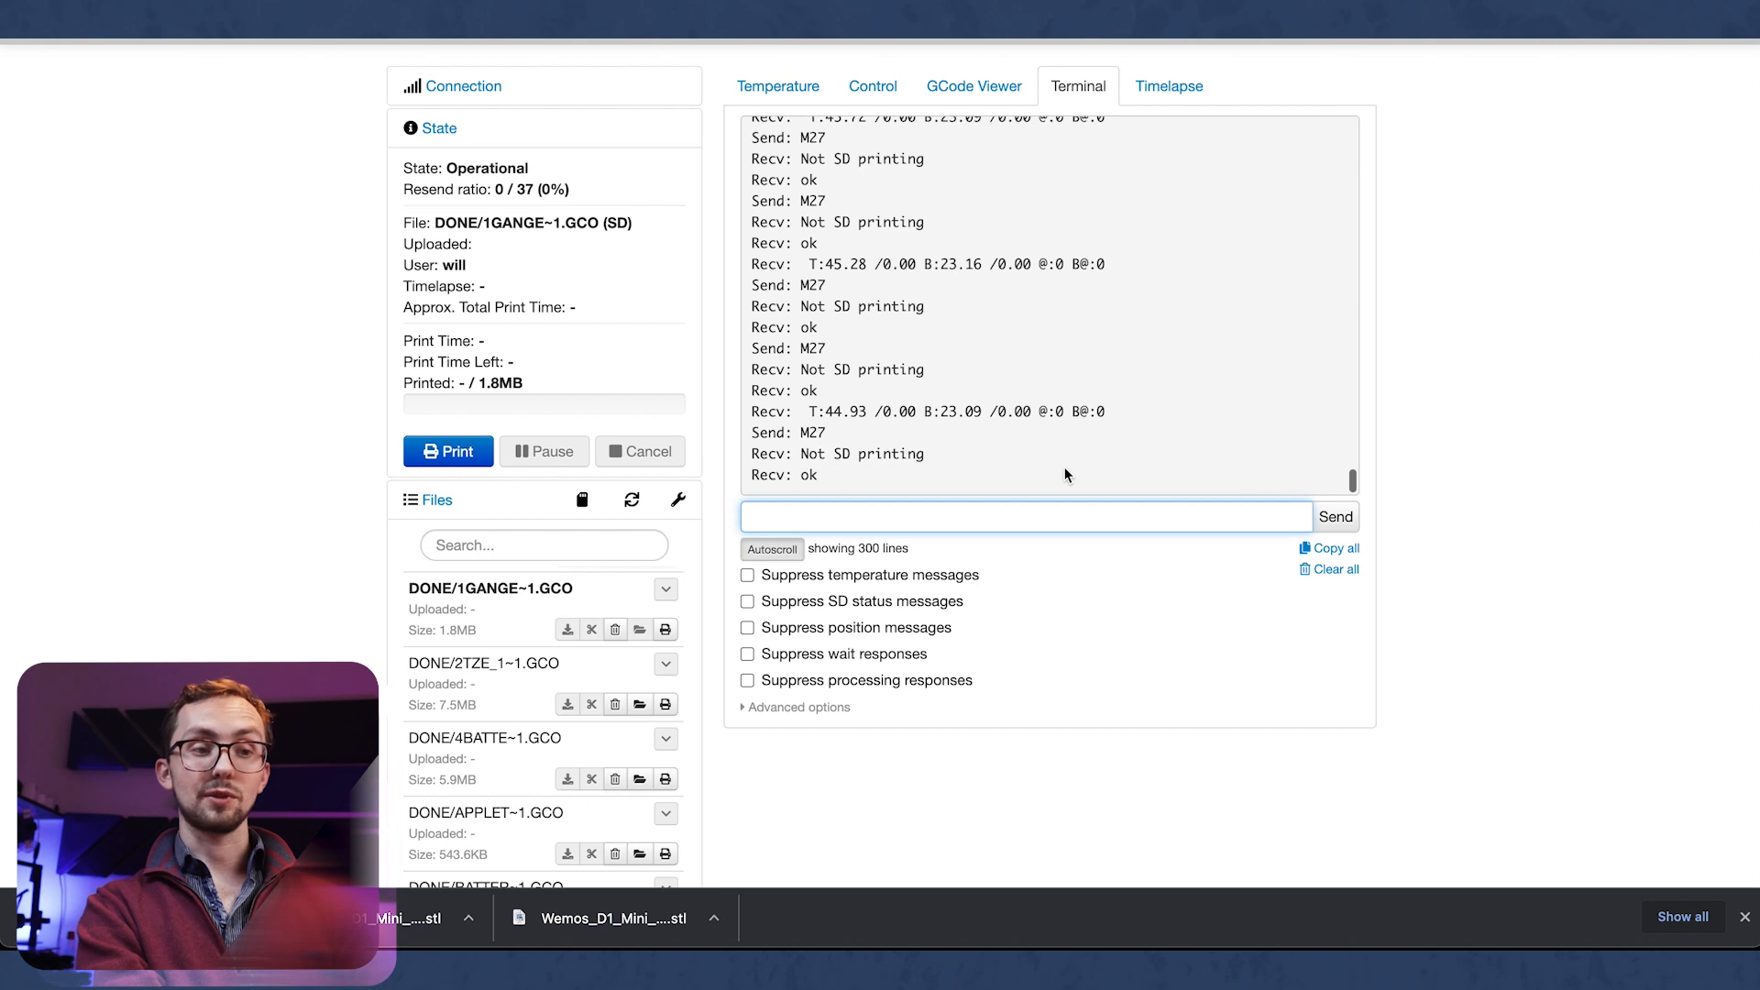
pyautogui.scroll(3)
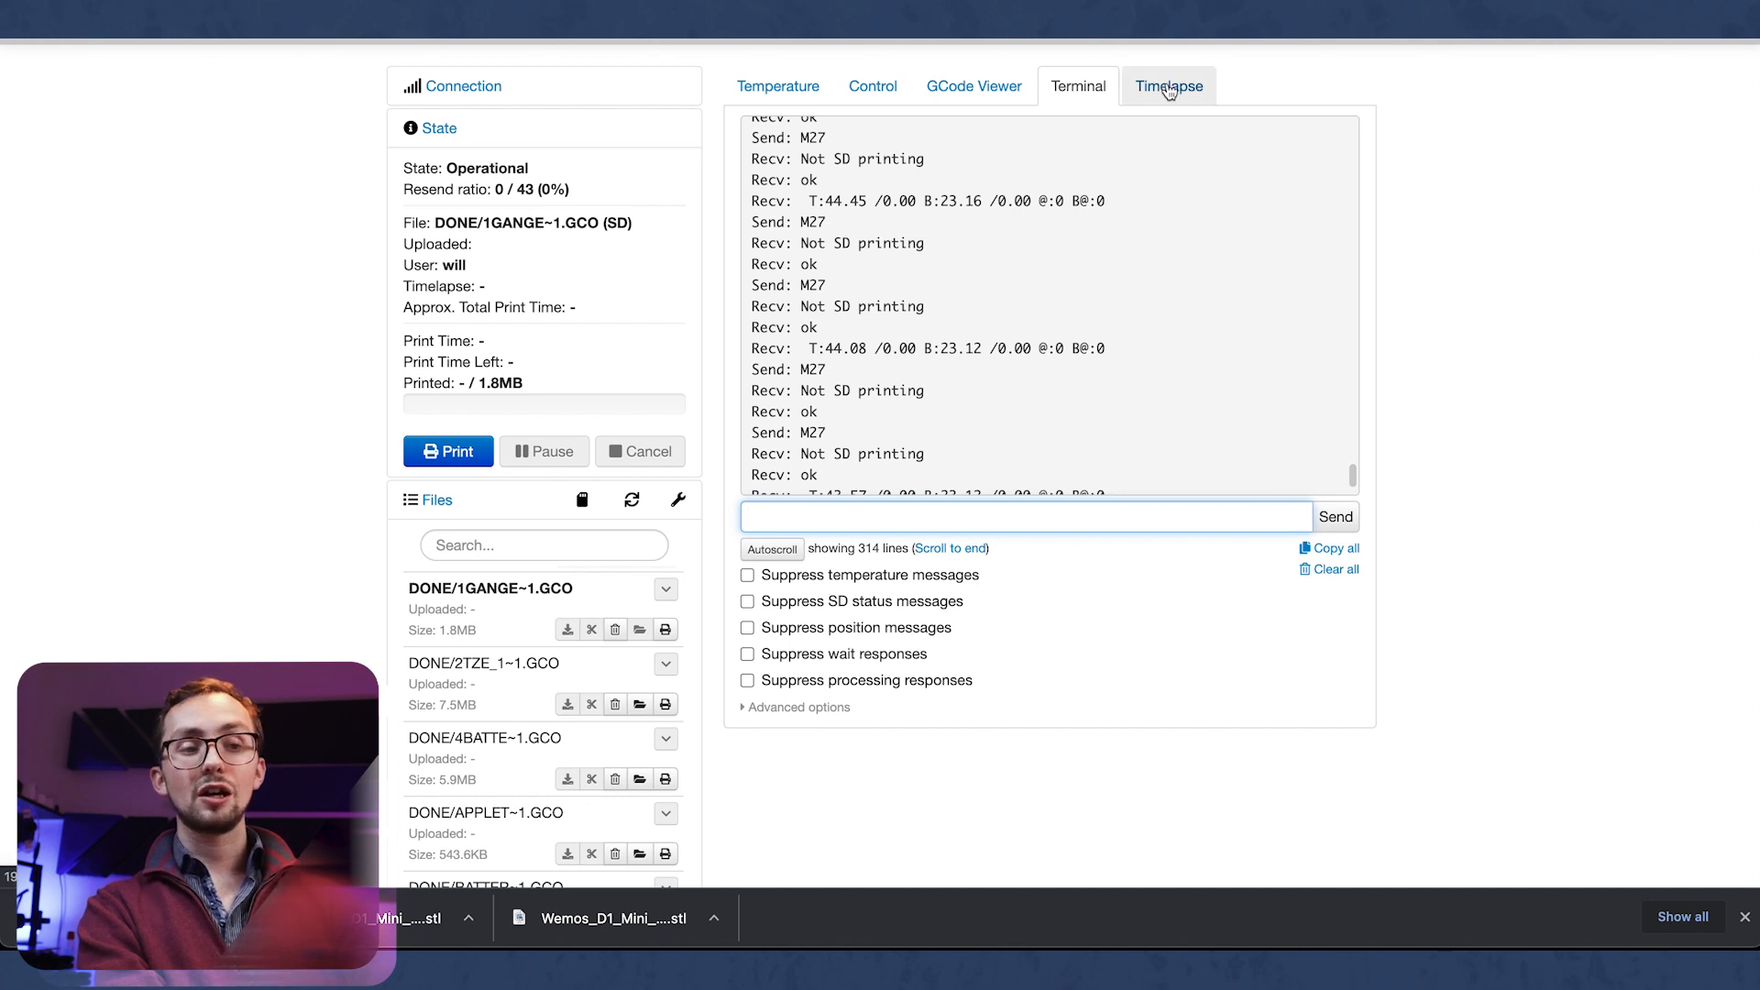
pyautogui.click(1168, 86)
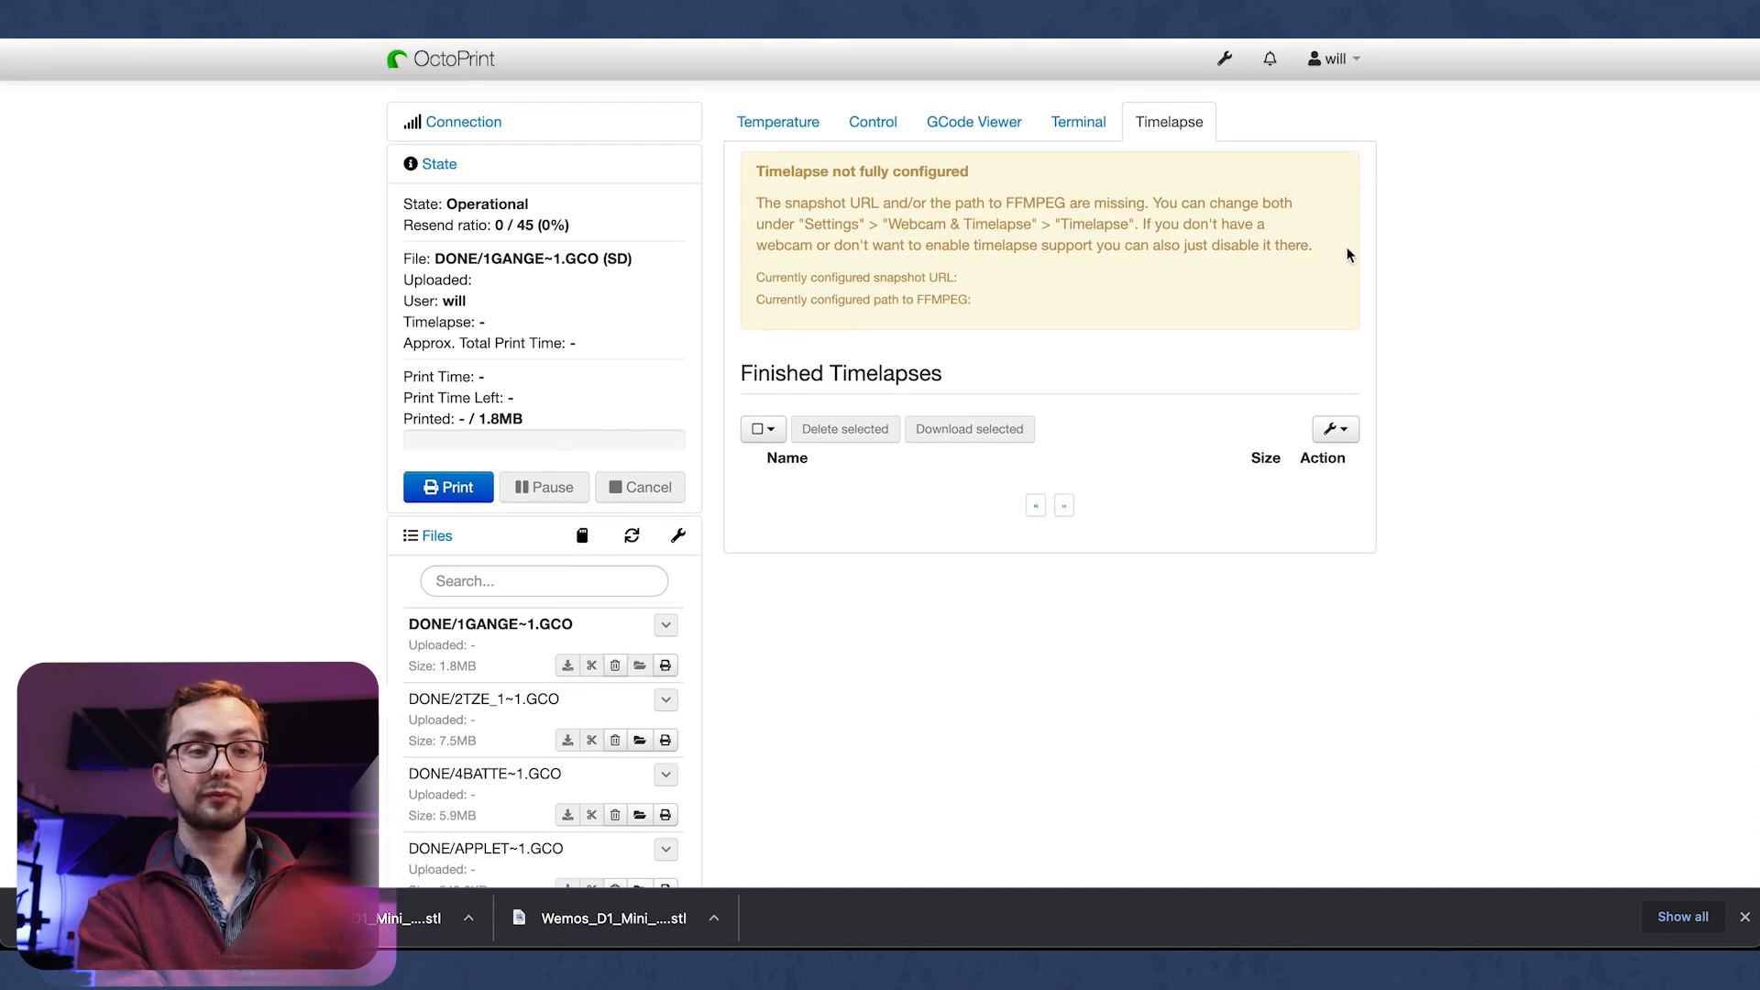
pyautogui.moveTo(1183, 177)
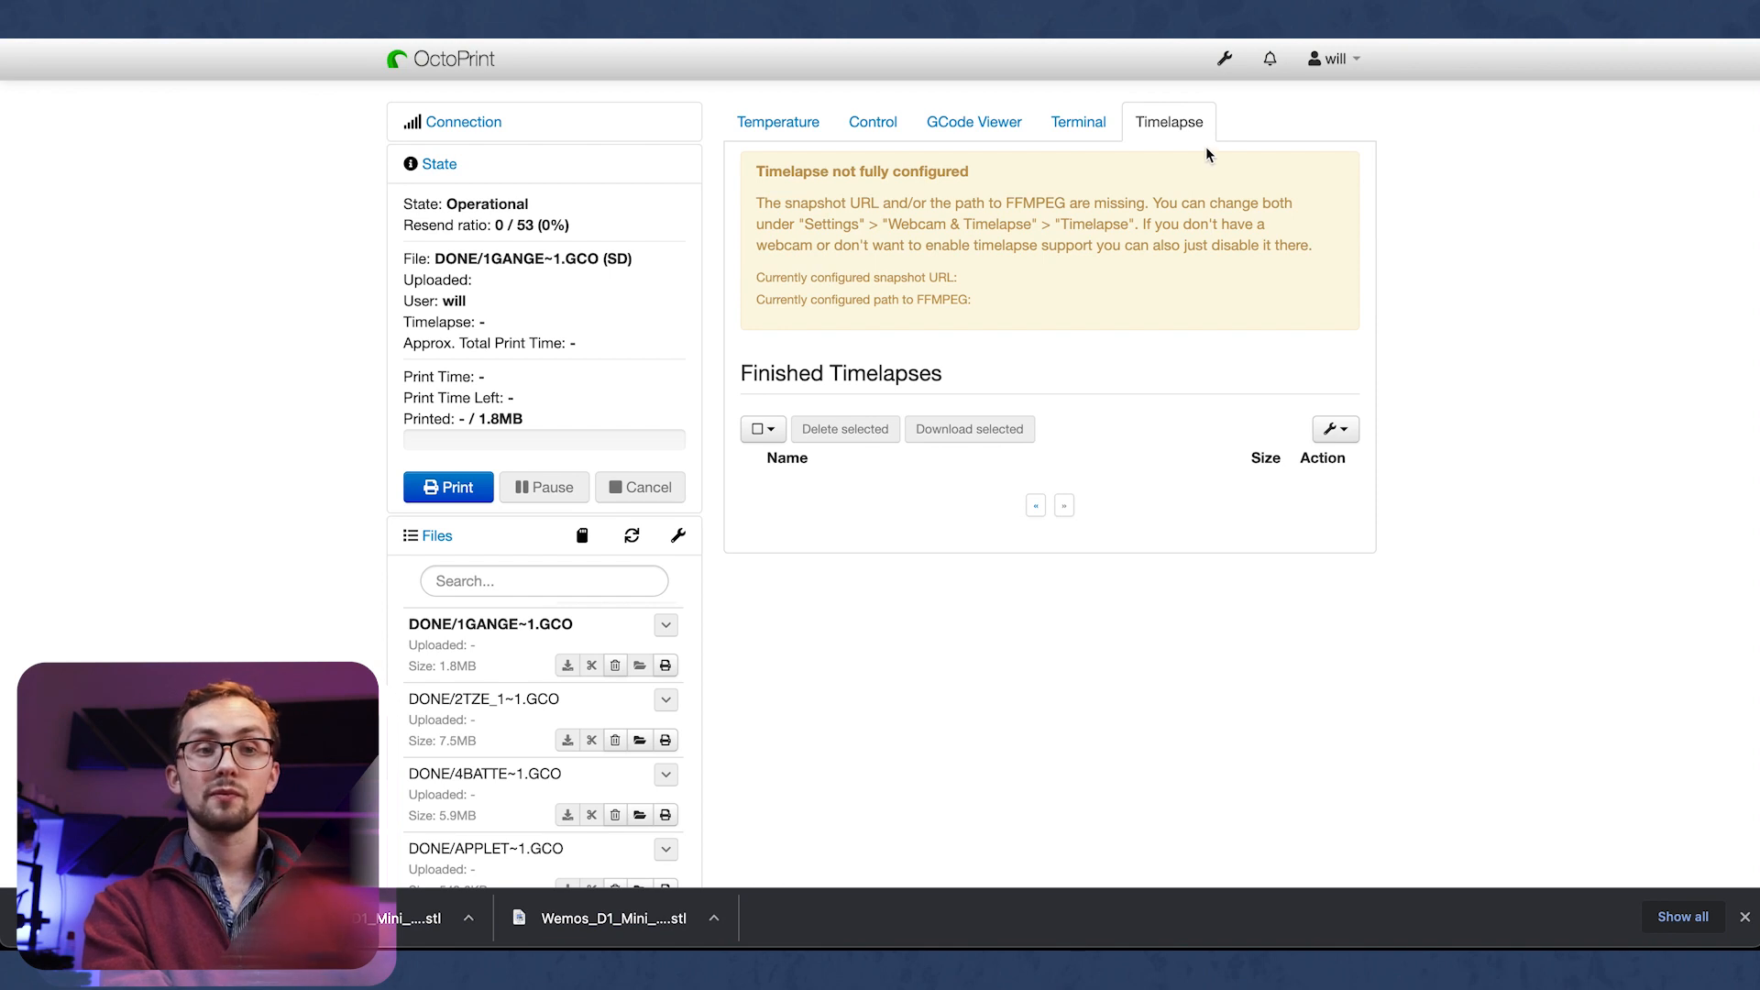
# Step: Browse the user settings Access and Interface tabs, then close them and the Announcements
pyautogui.click(1331, 59)
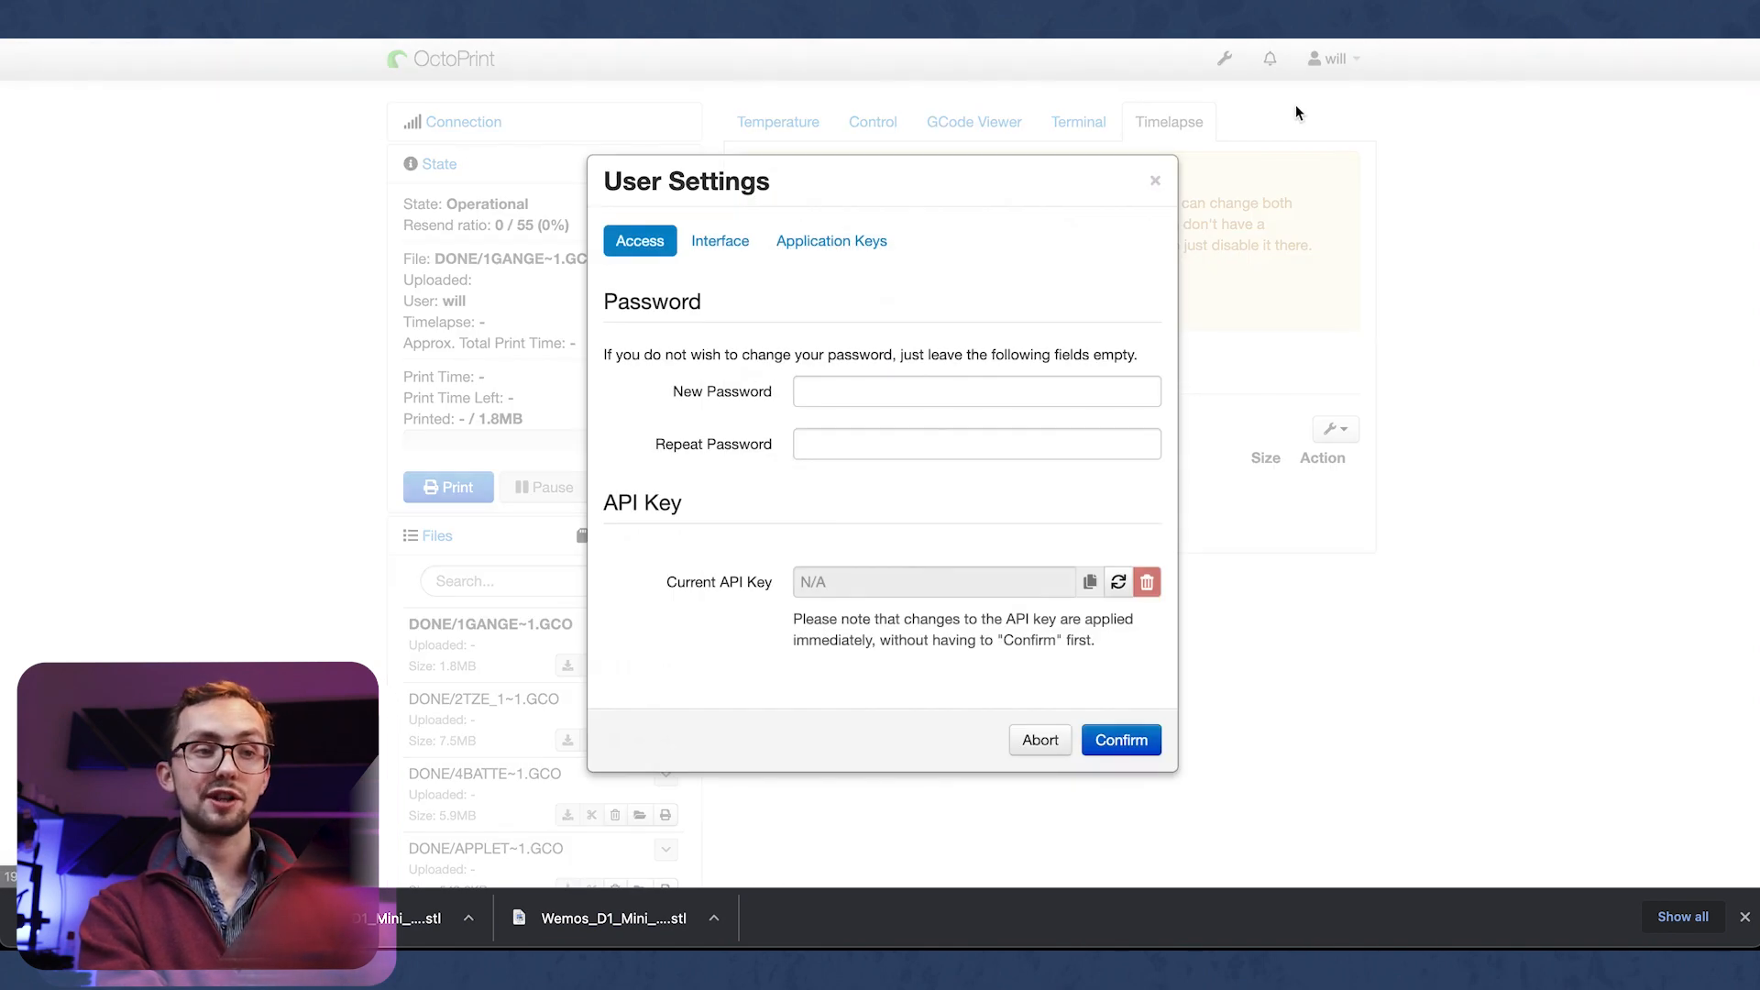
pyautogui.click(720, 240)
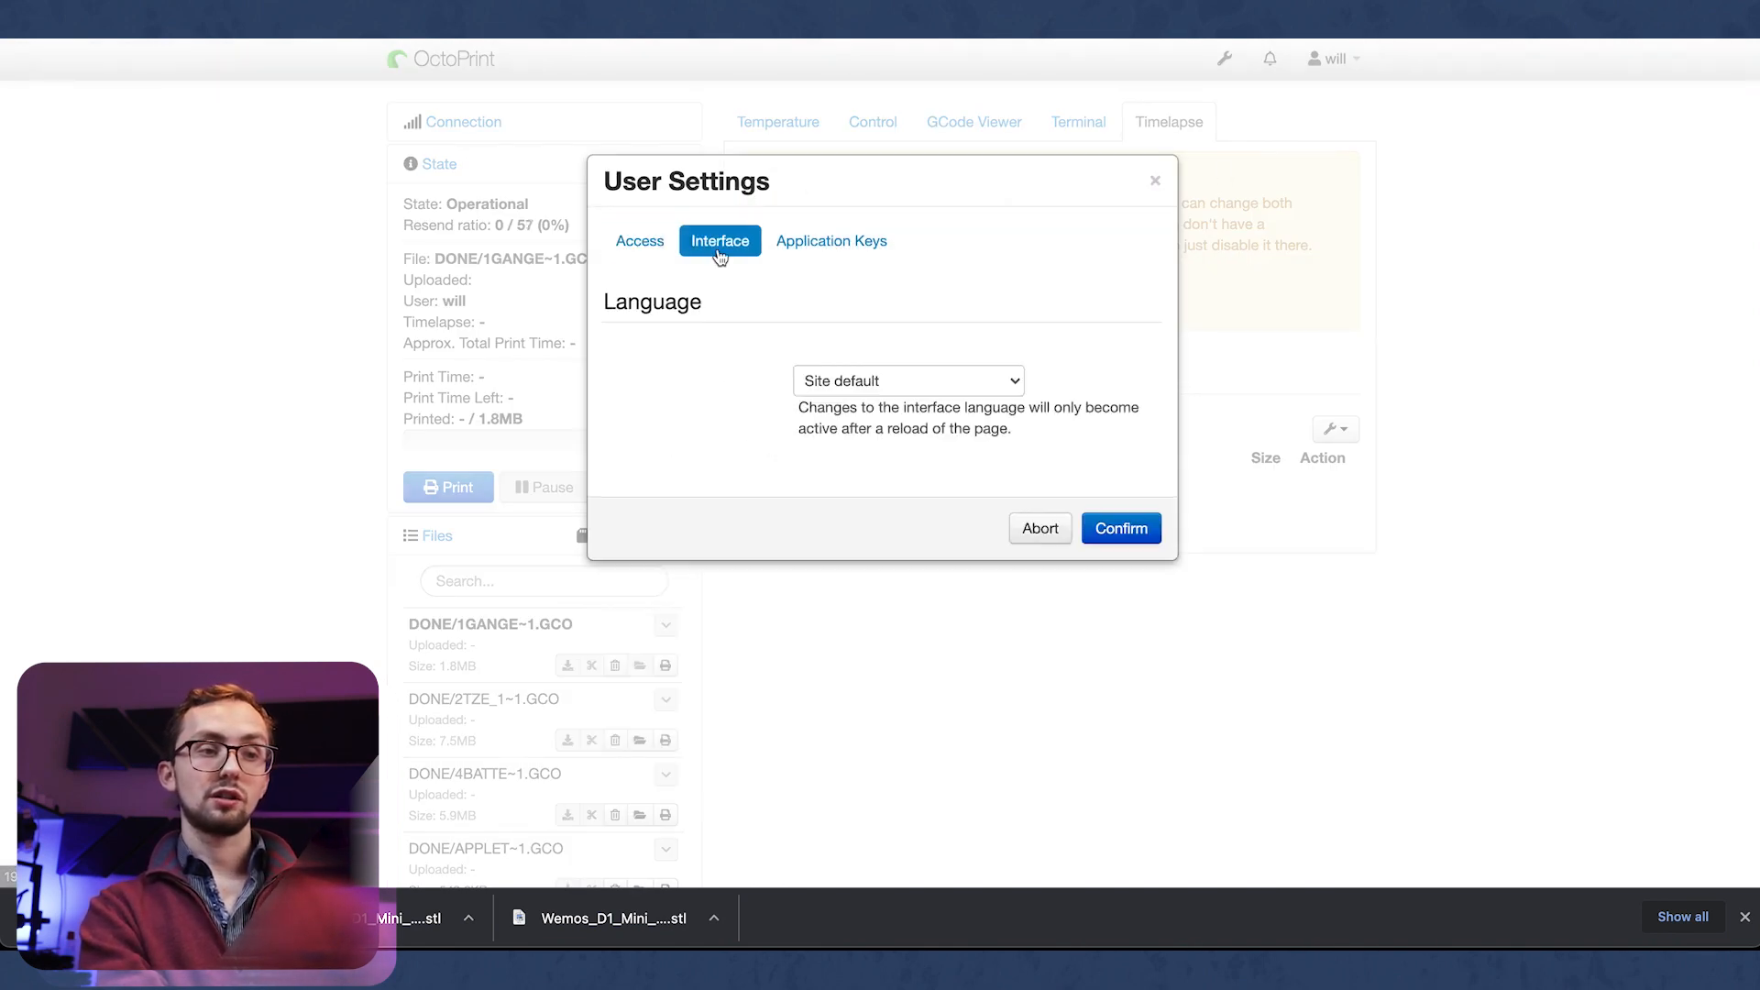
pyautogui.moveTo(824, 283)
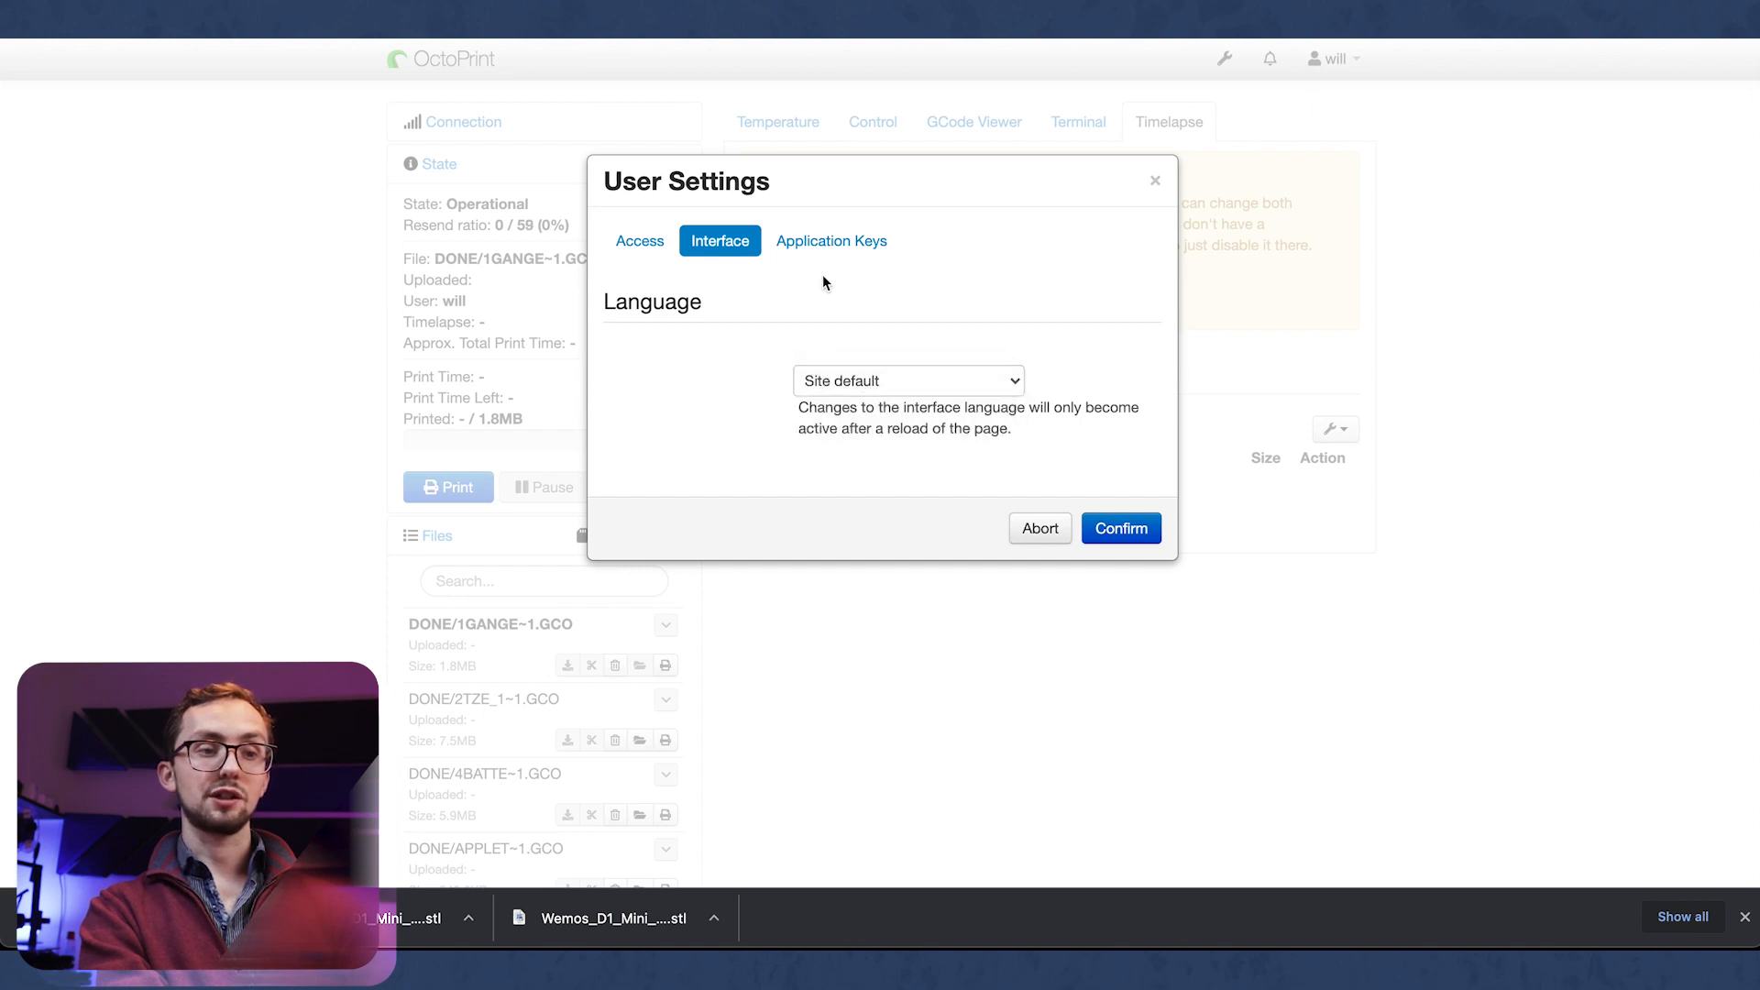
pyautogui.click(639, 241)
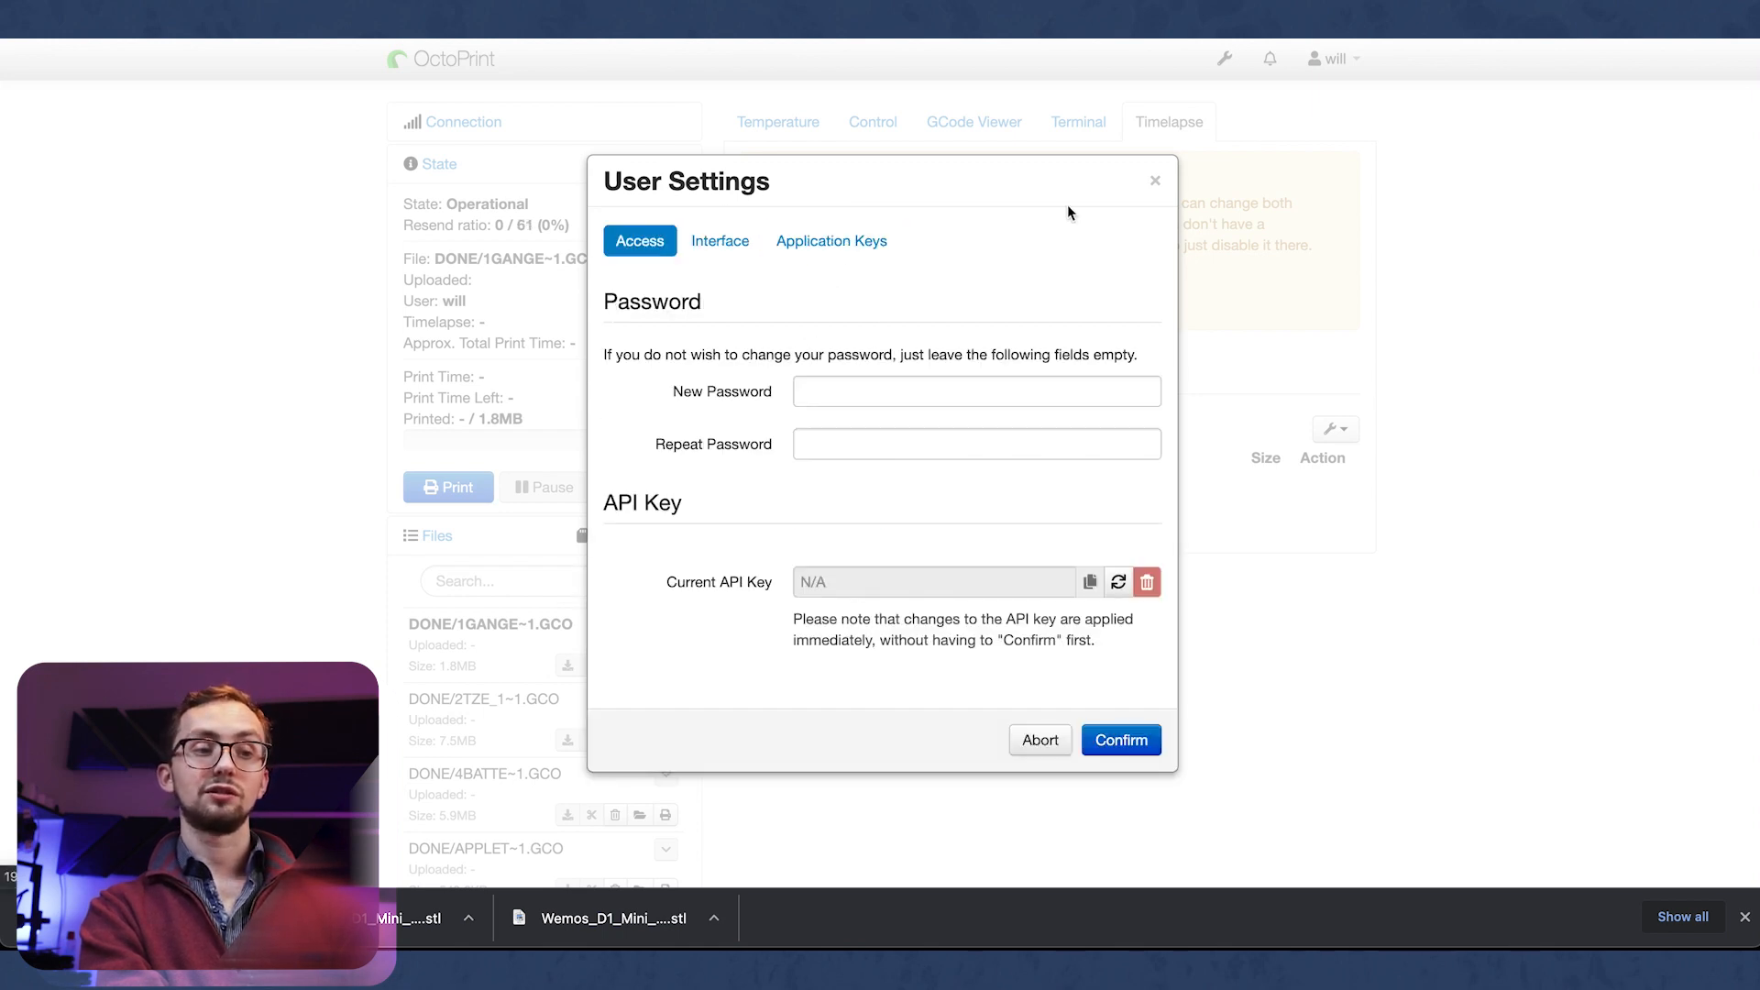
pyautogui.click(1154, 180)
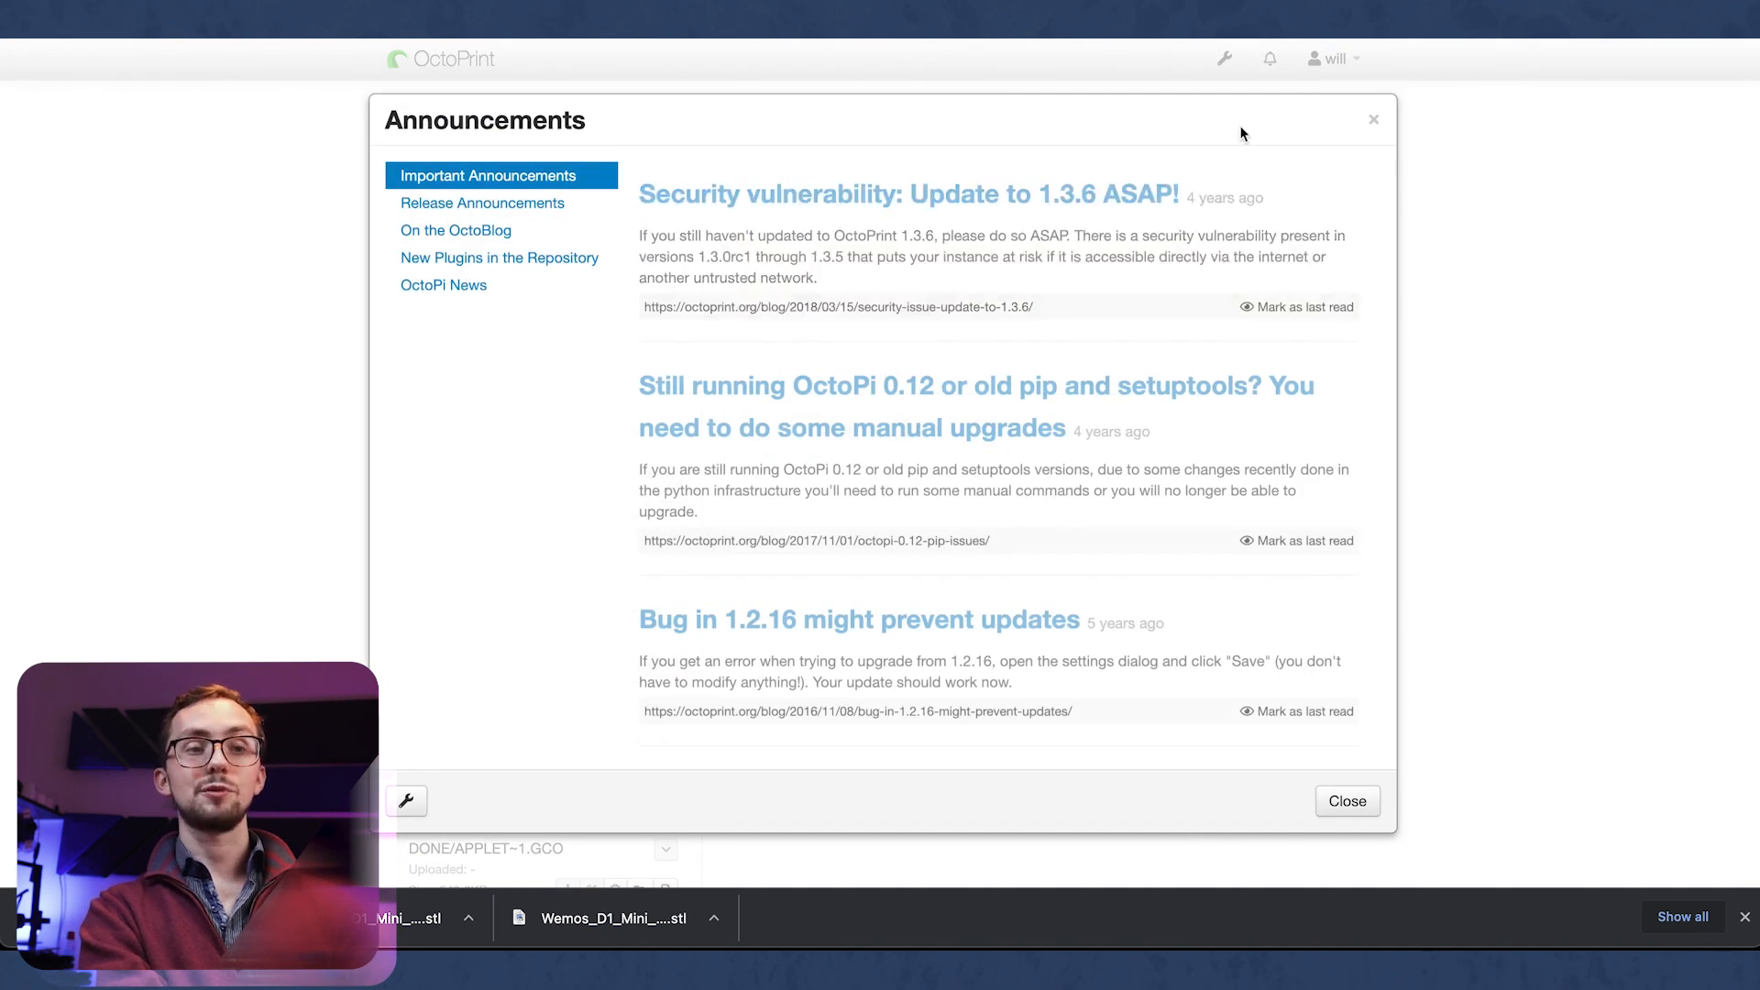
pyautogui.click(1346, 800)
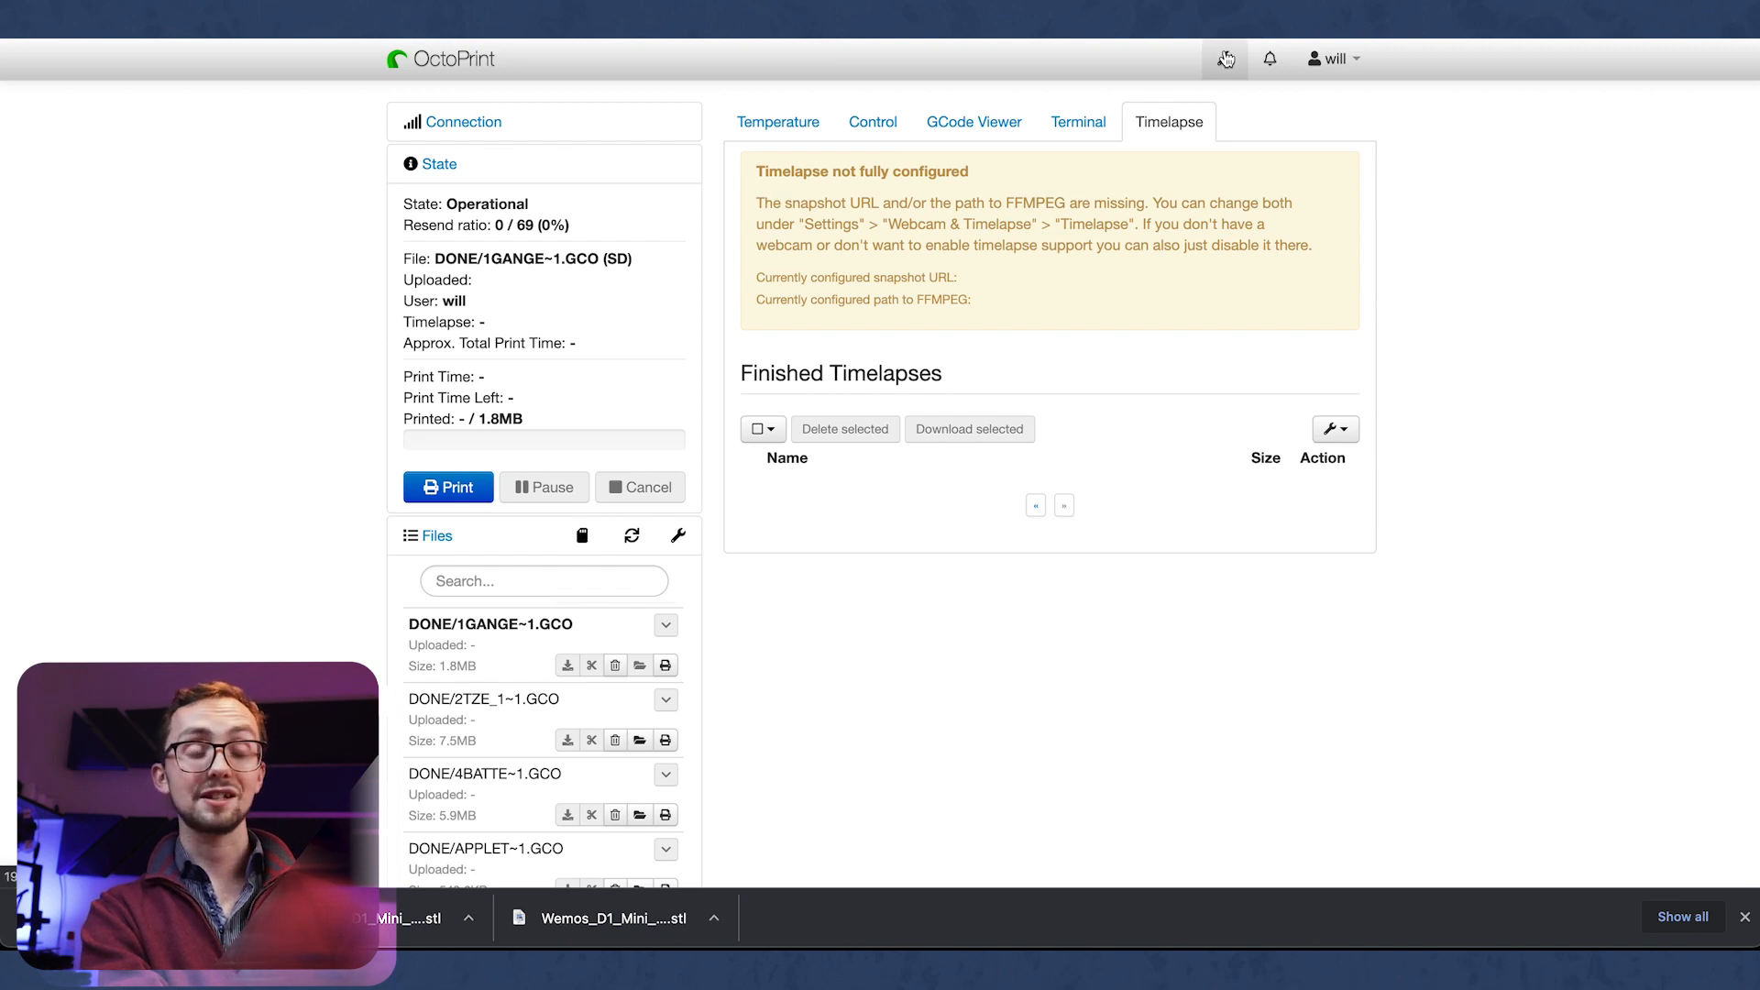
# Step: Open OctoPrint Settings and view the Printer Profiles, Temperatures and Terminal Filters pages
pyautogui.click(1224, 58)
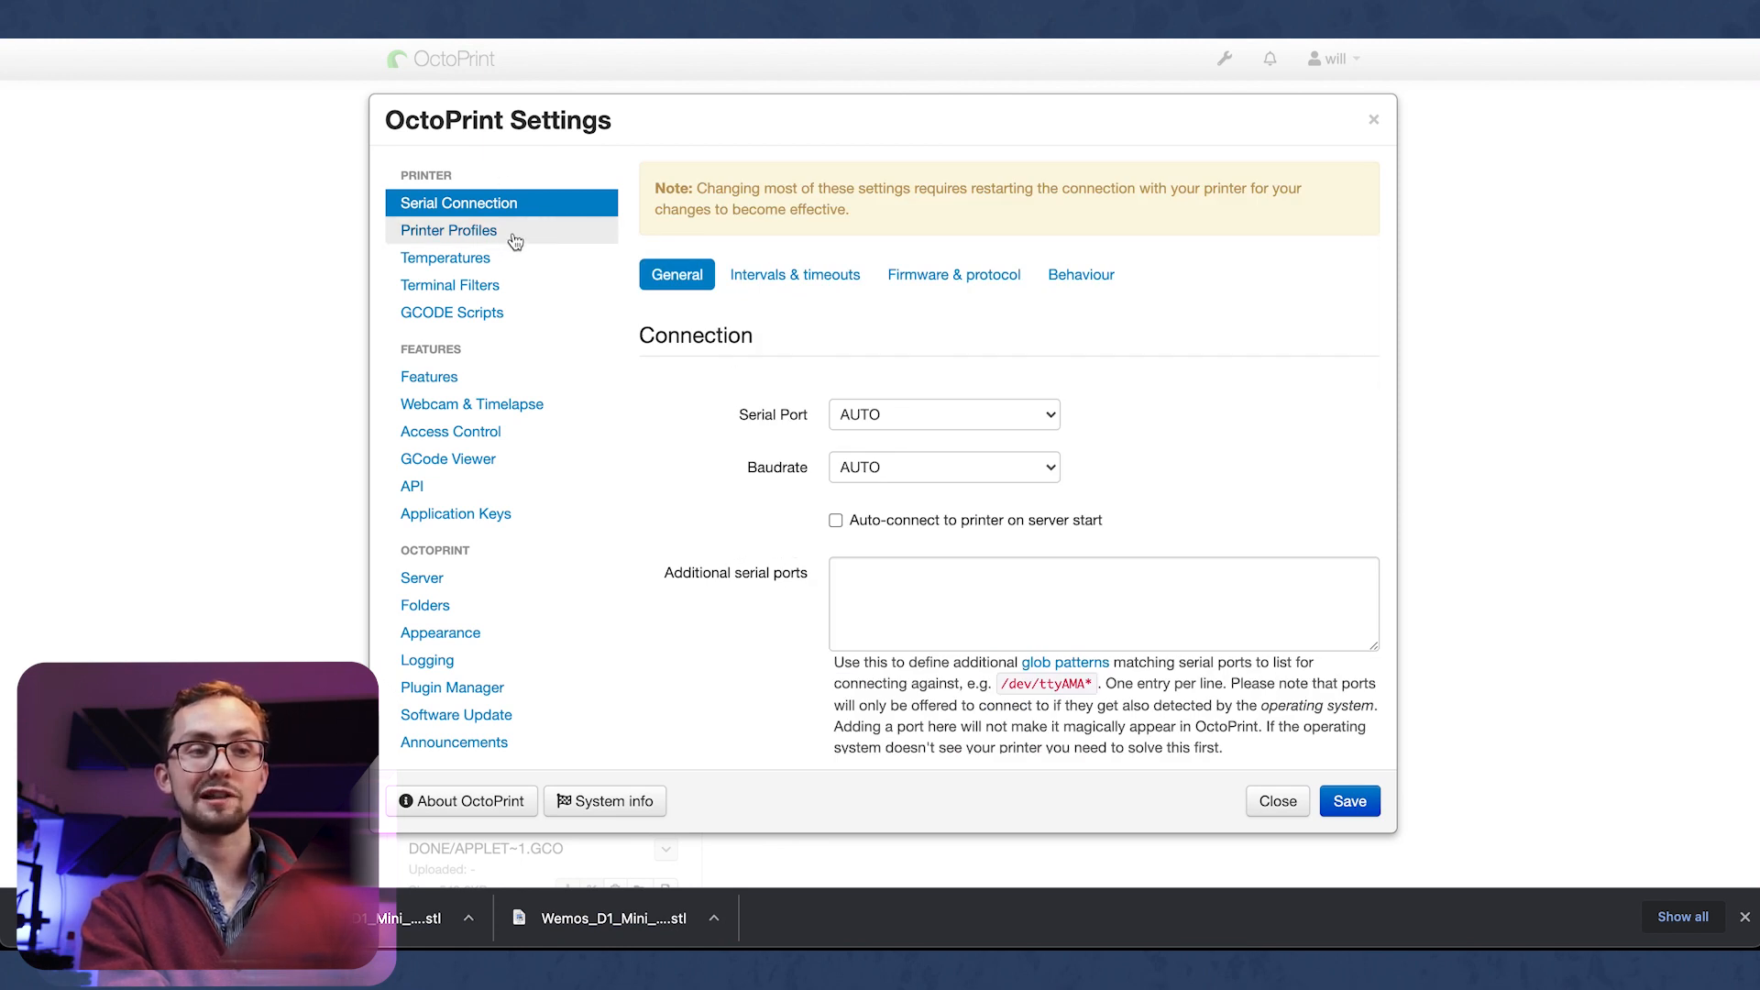
pyautogui.click(448, 230)
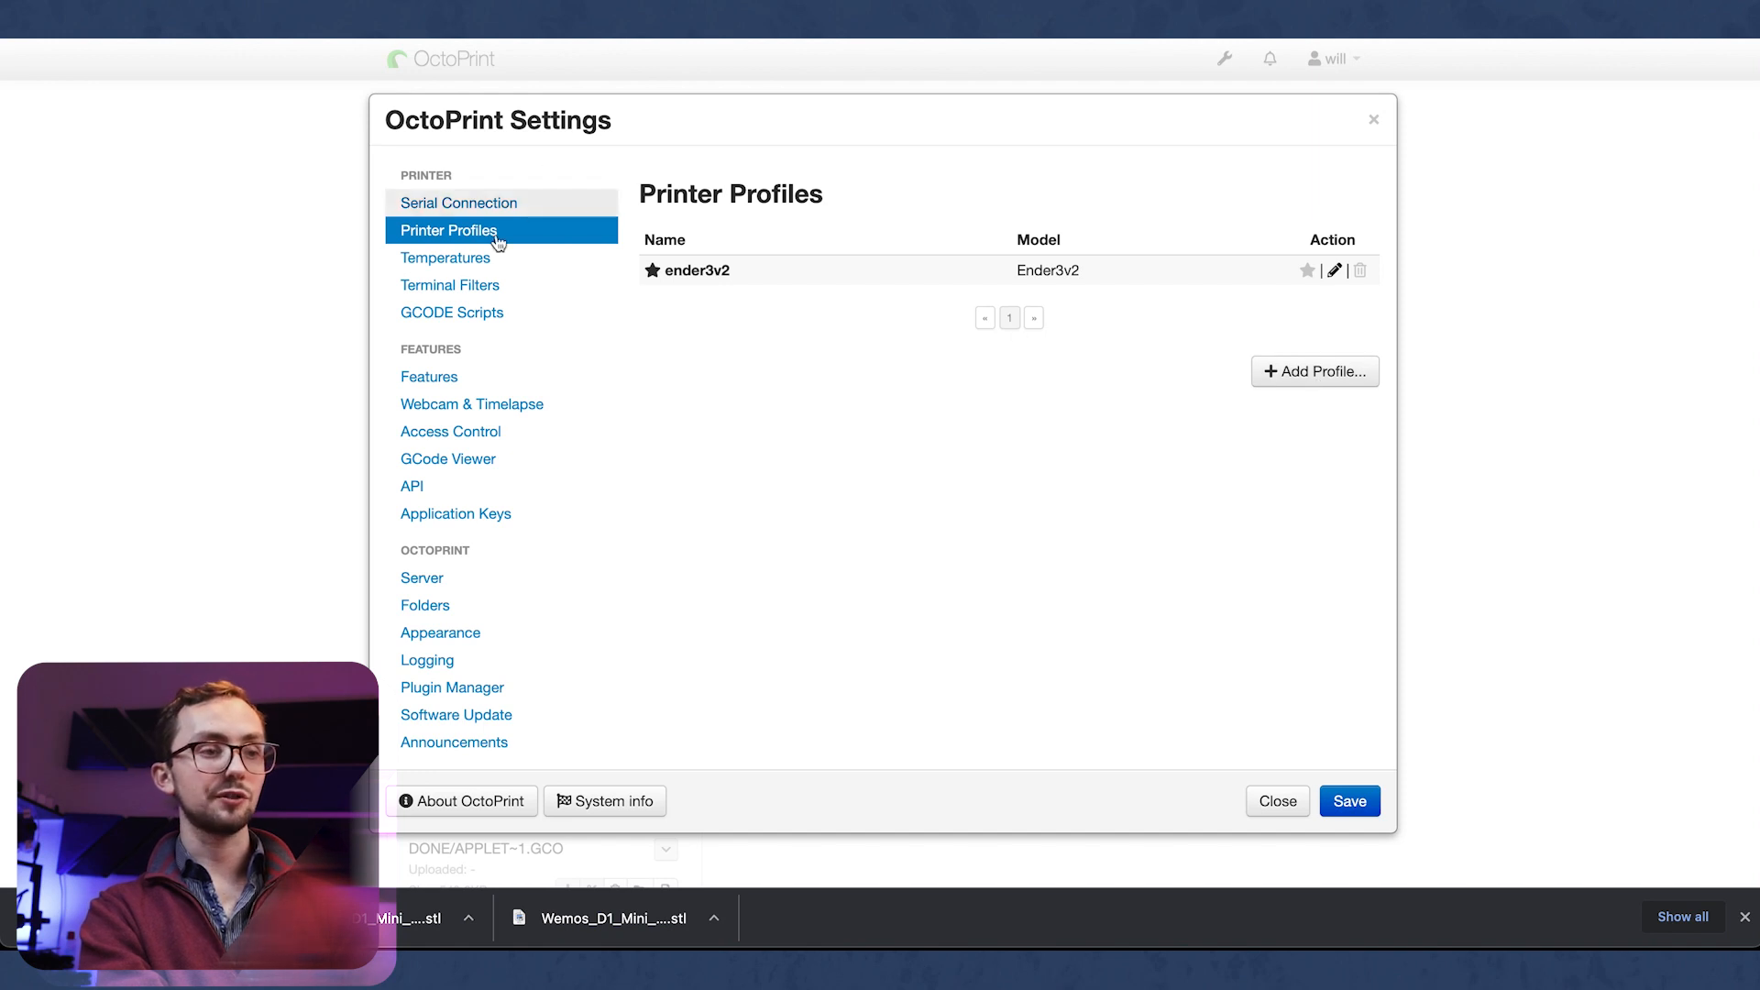
pyautogui.click(446, 256)
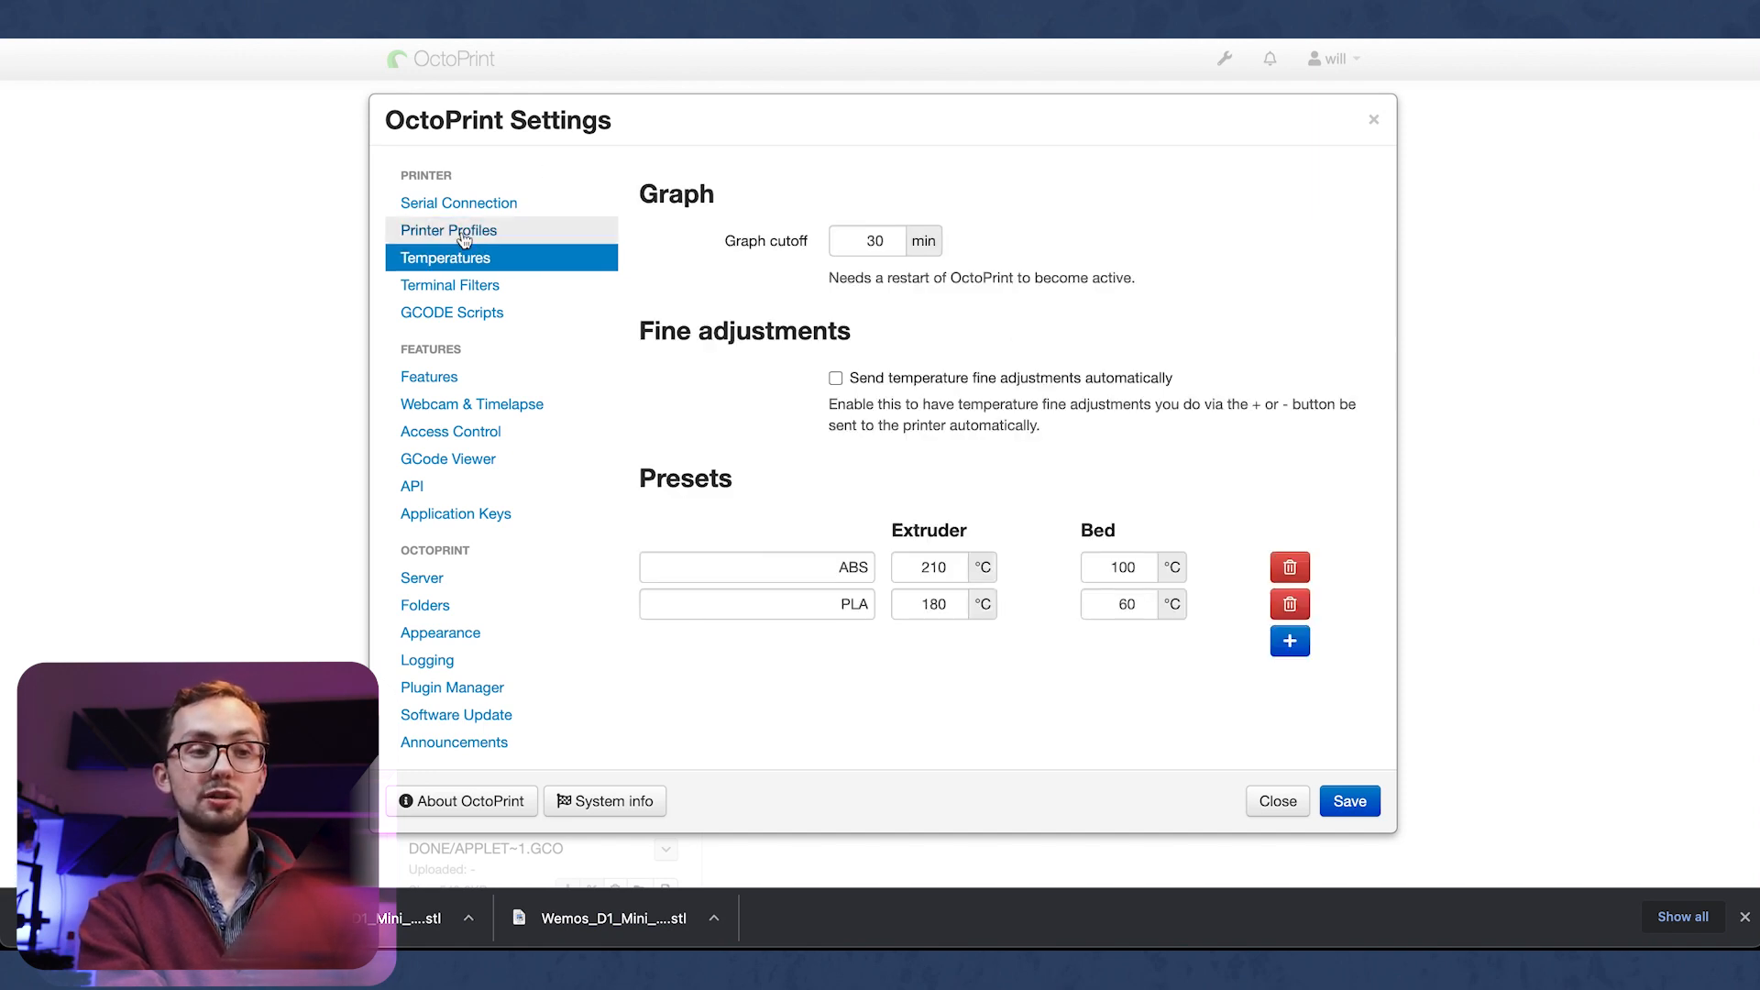
pyautogui.moveTo(1209, 636)
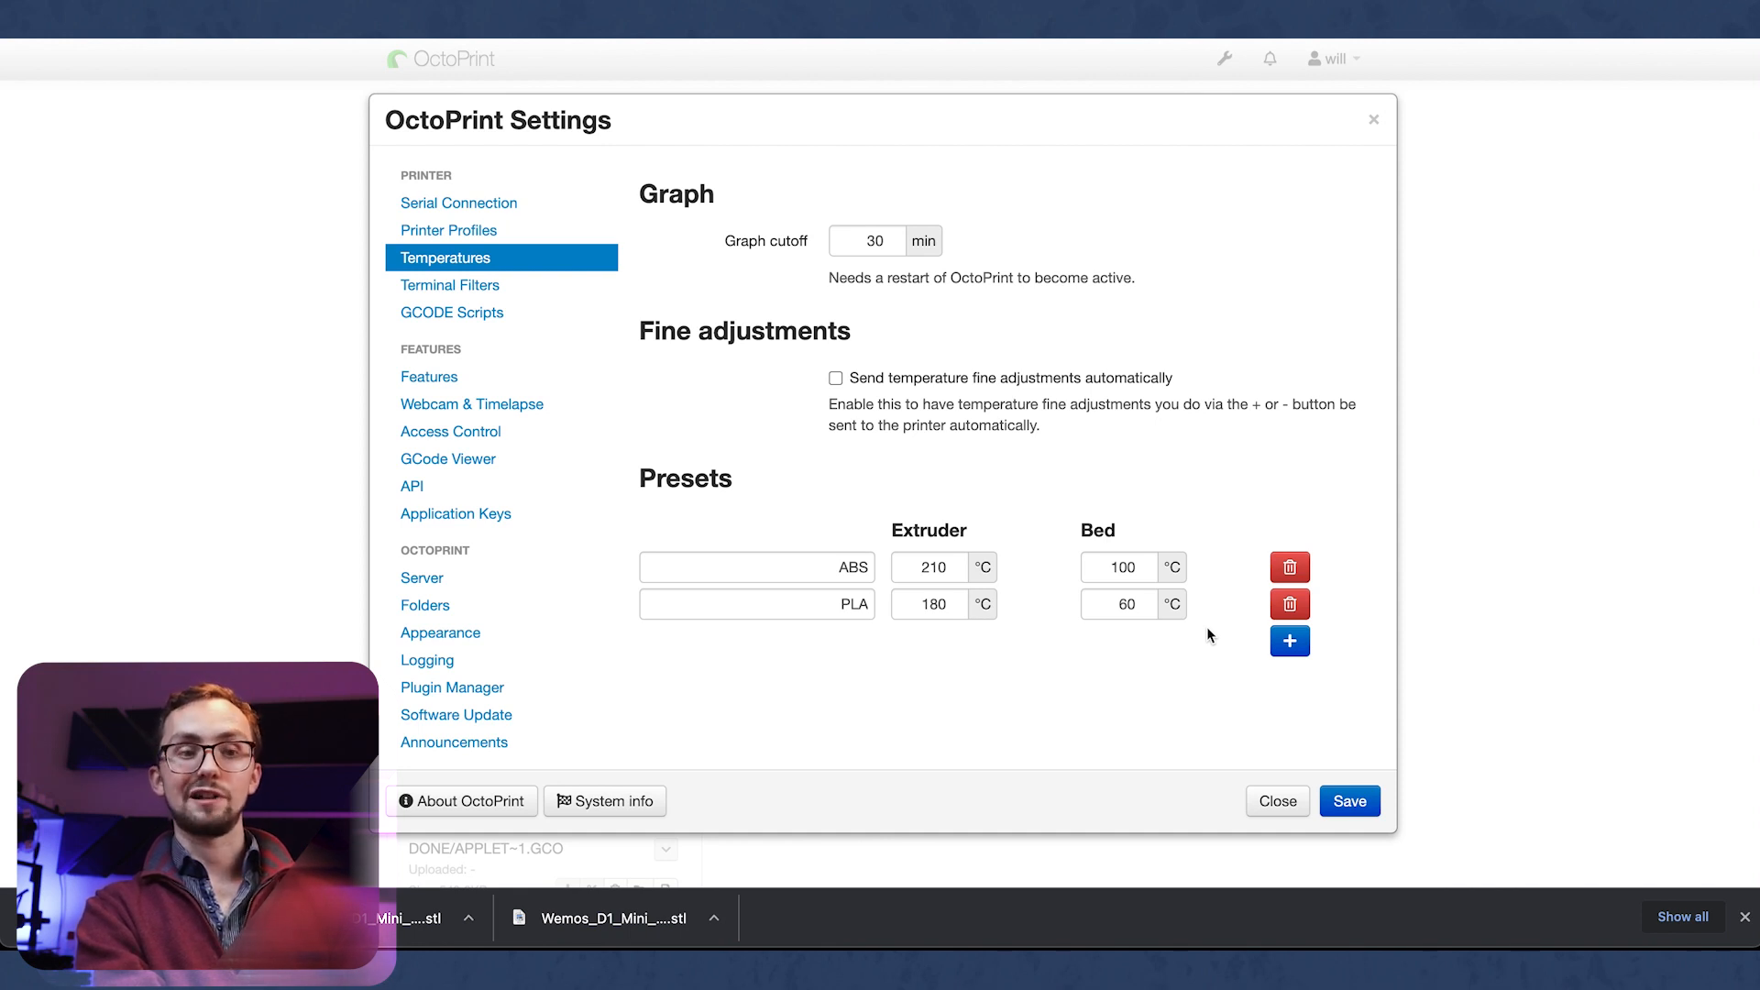
pyautogui.moveTo(1249, 651)
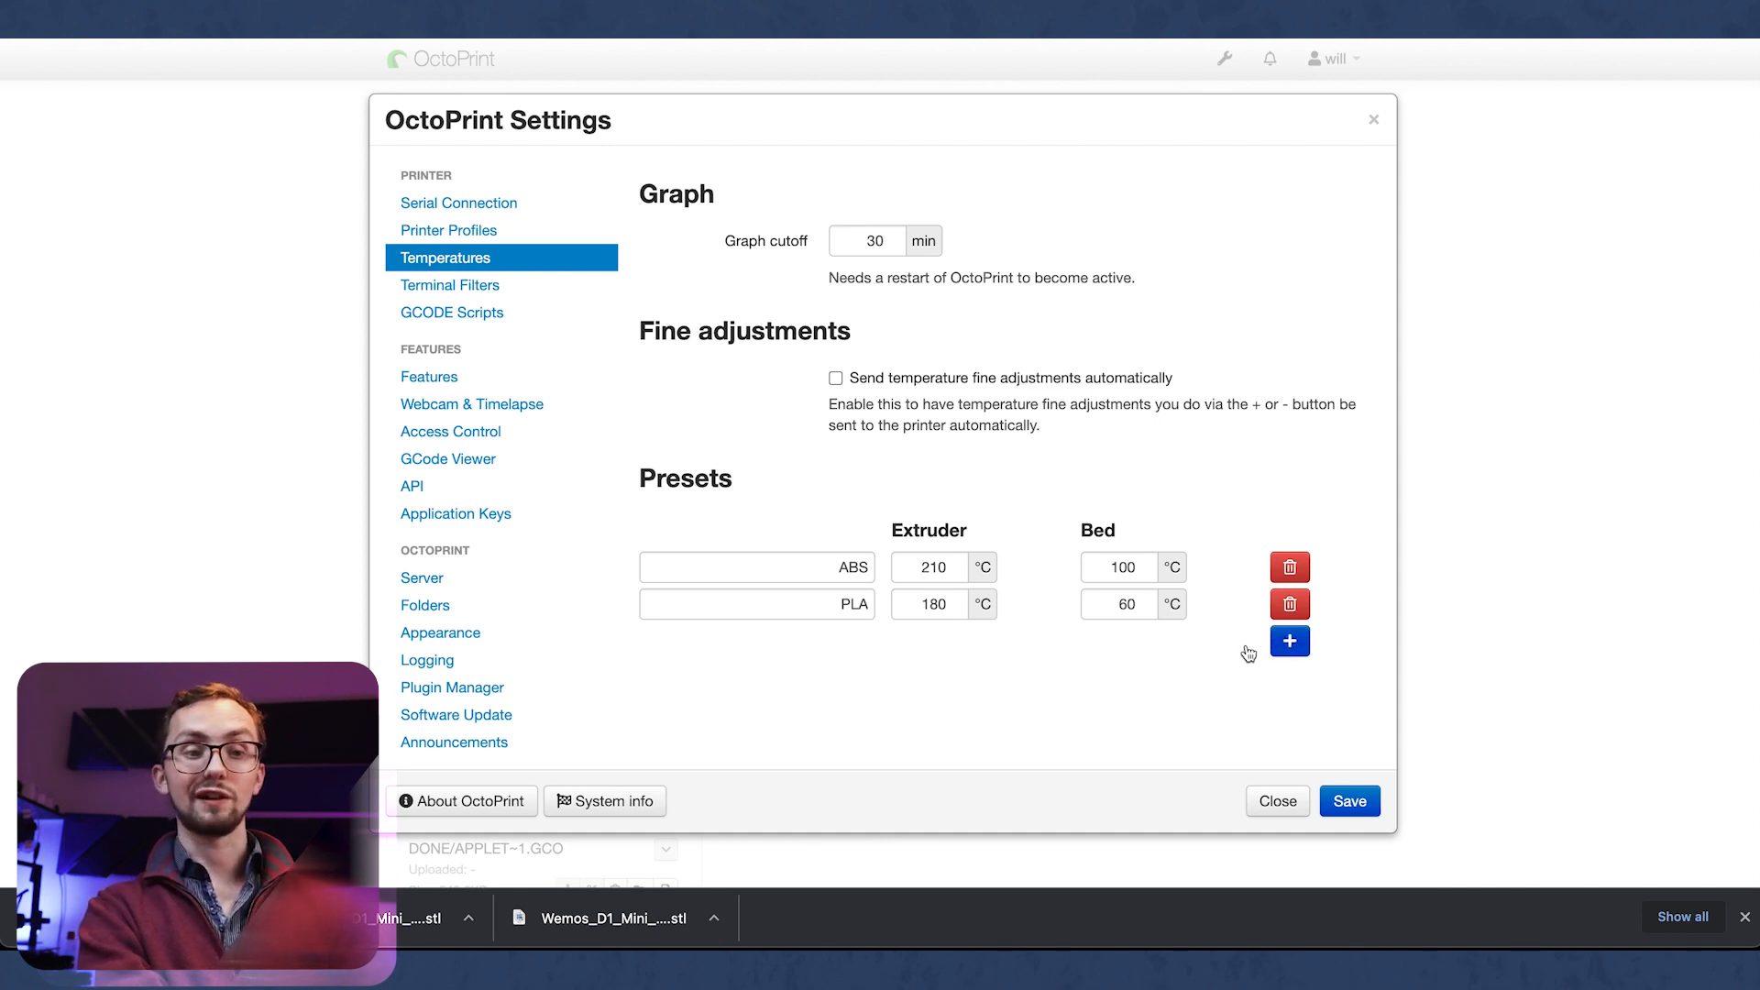
pyautogui.click(449, 284)
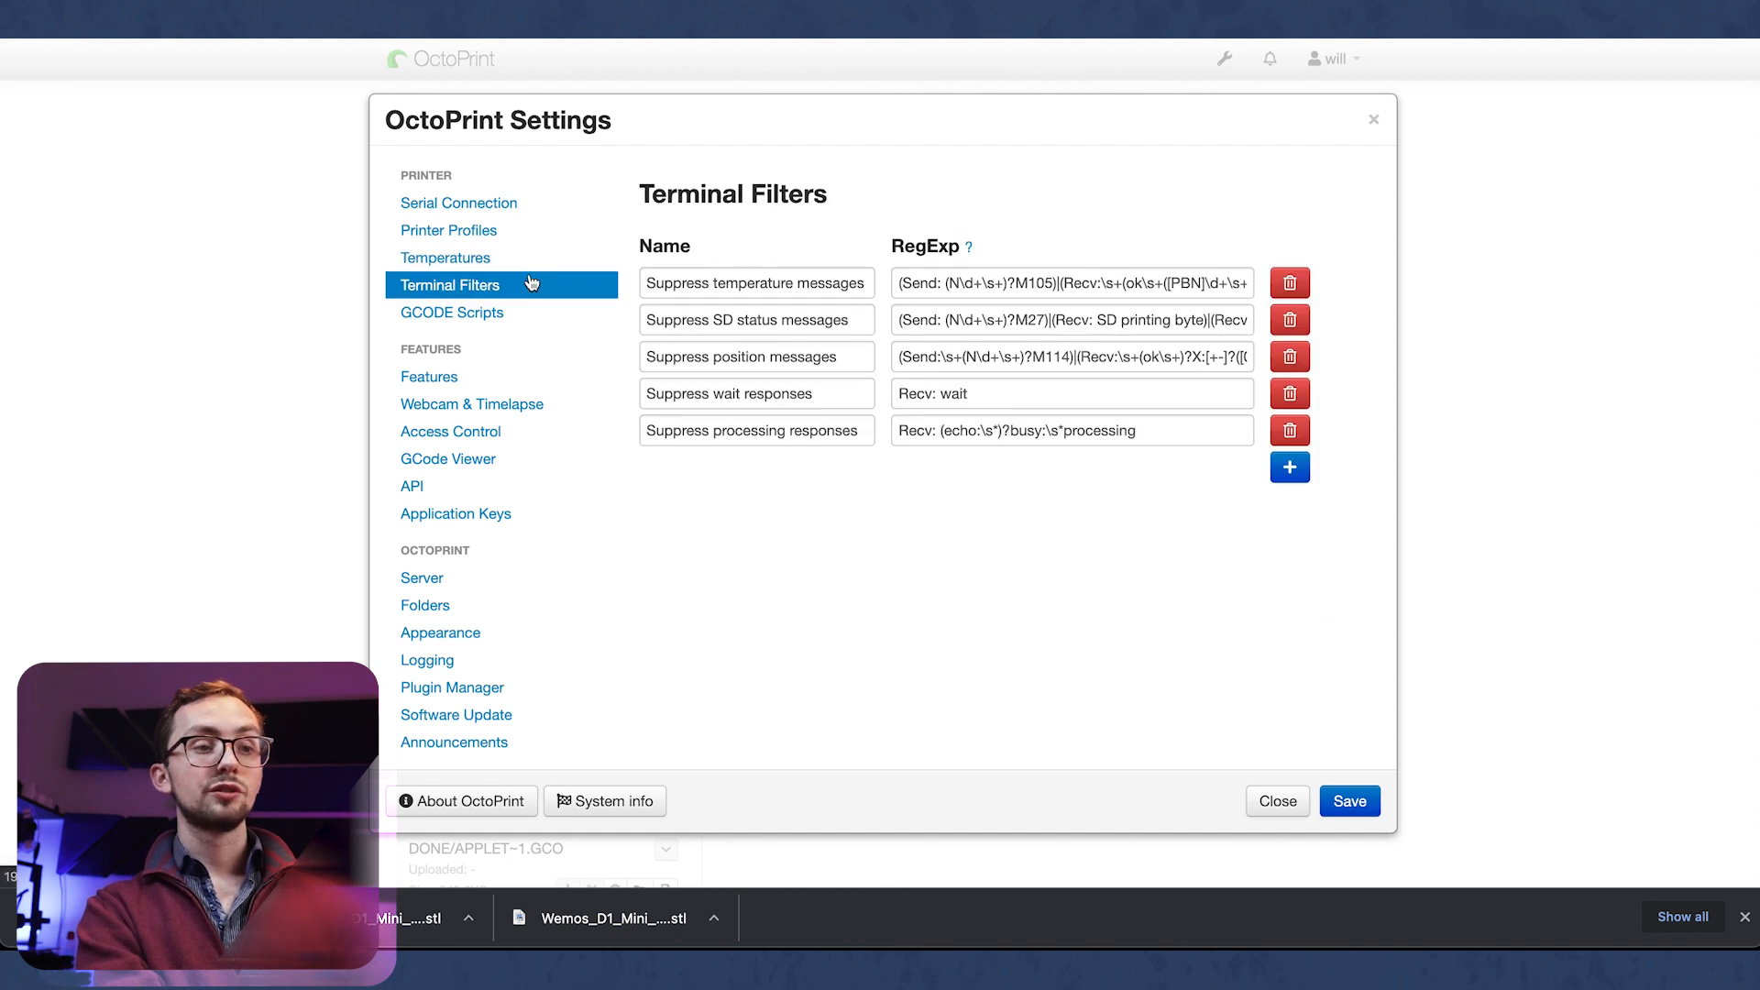
# Step: Scroll the GCODE Scripts page down to the serial connection open and close scripts
pyautogui.click(451, 312)
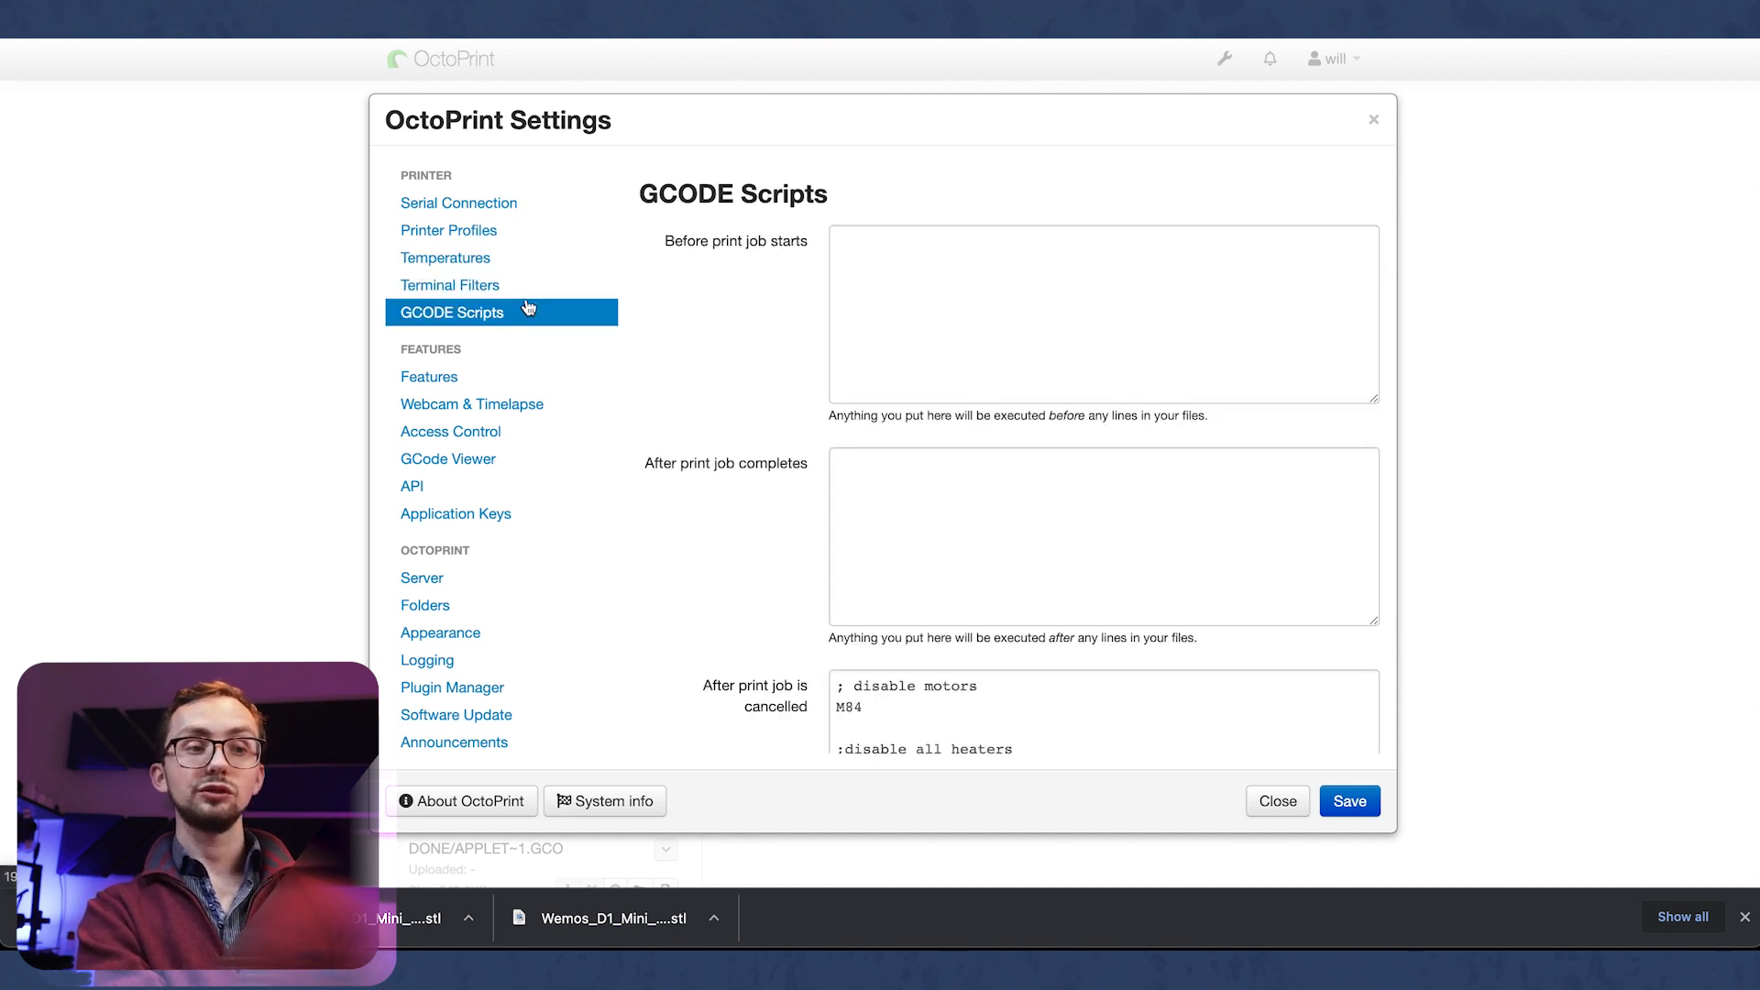
pyautogui.scroll(-3)
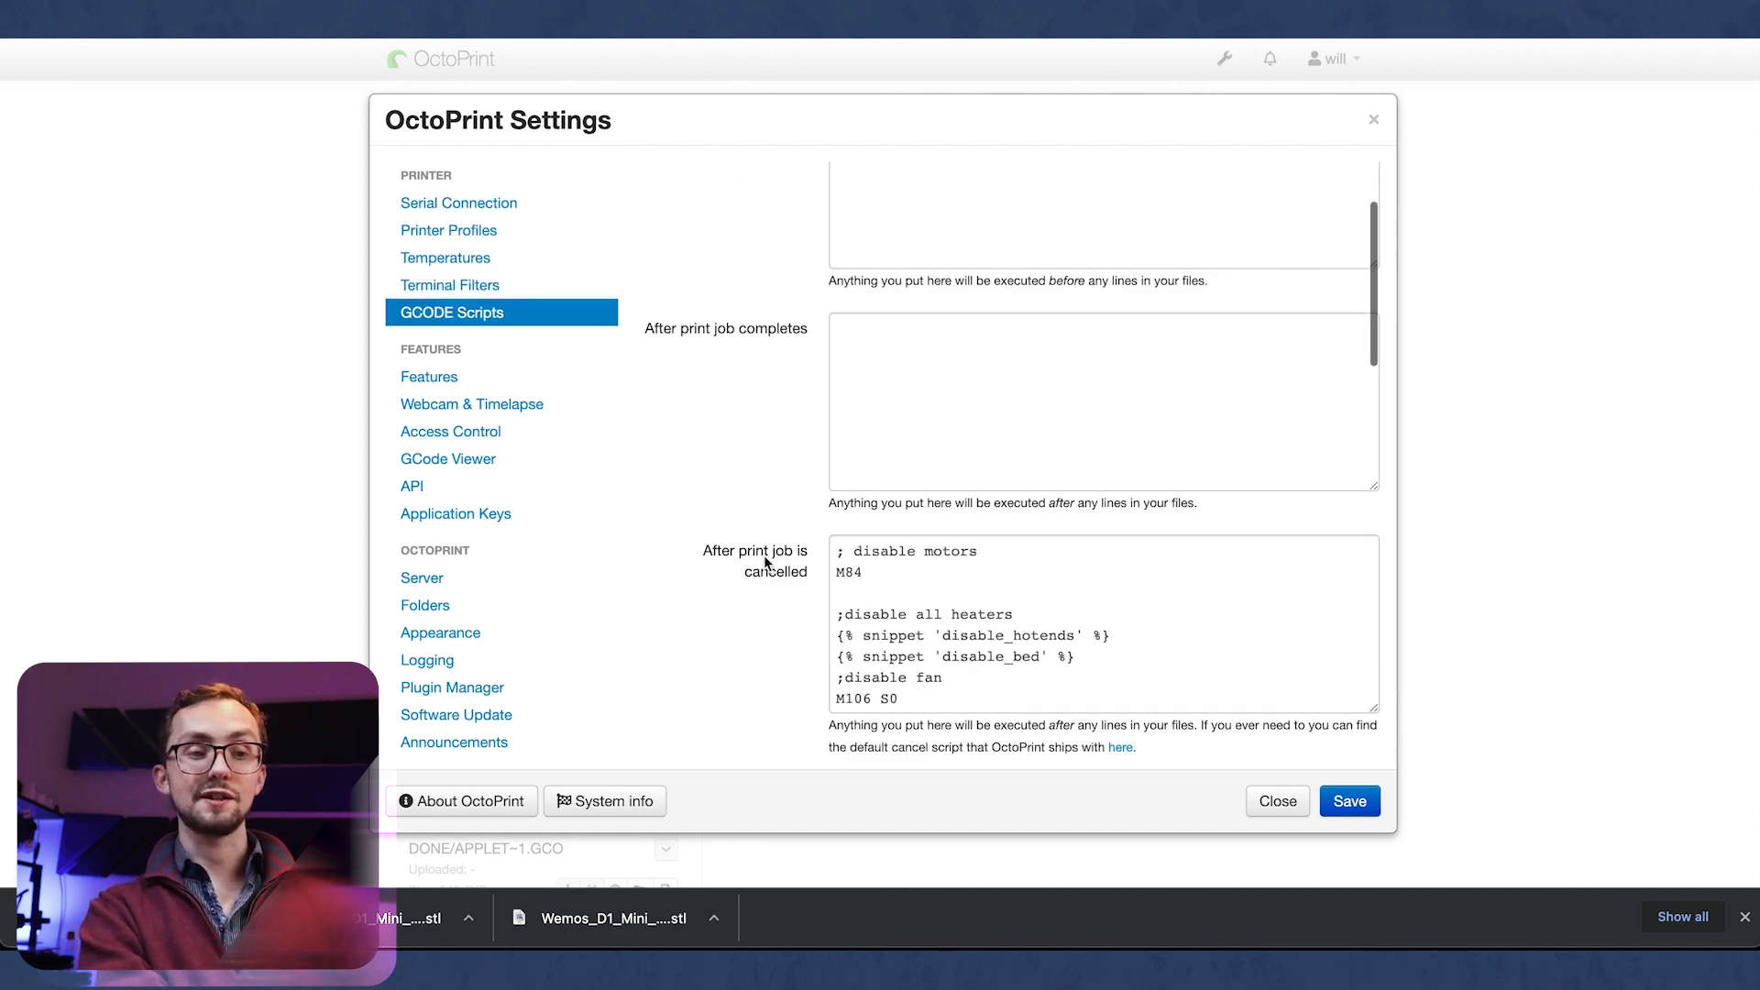
pyautogui.scroll(-3)
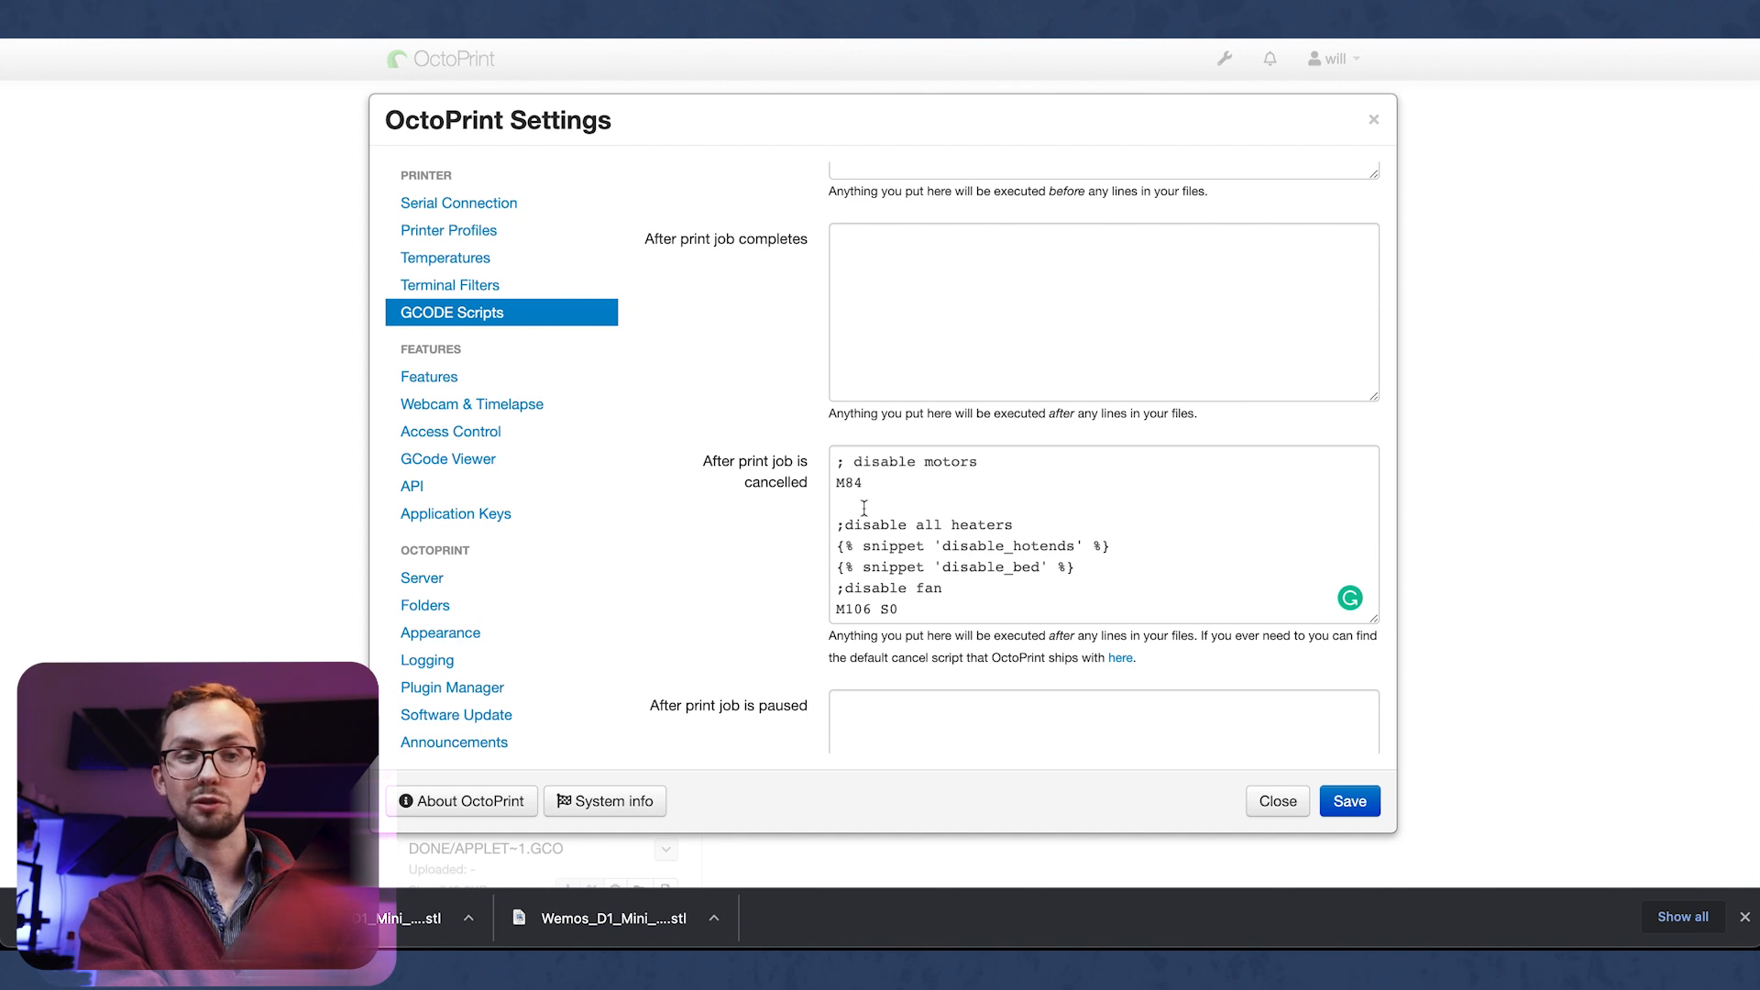
pyautogui.scroll(-3)
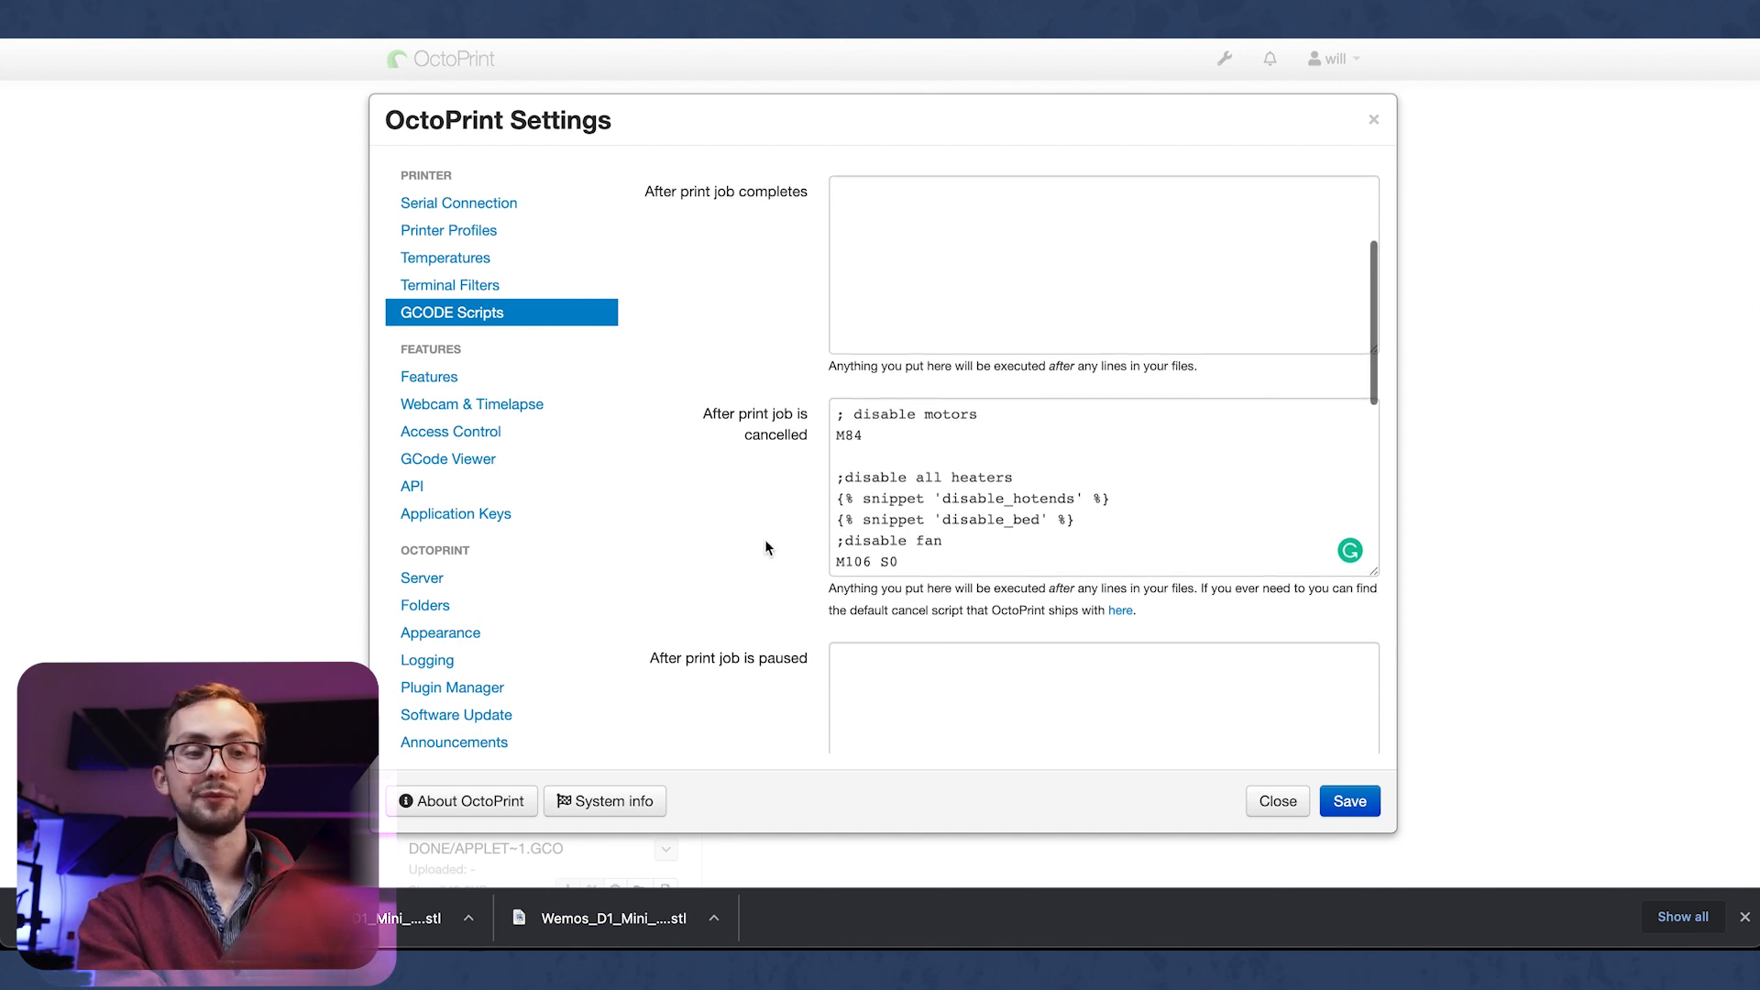
pyautogui.scroll(-3)
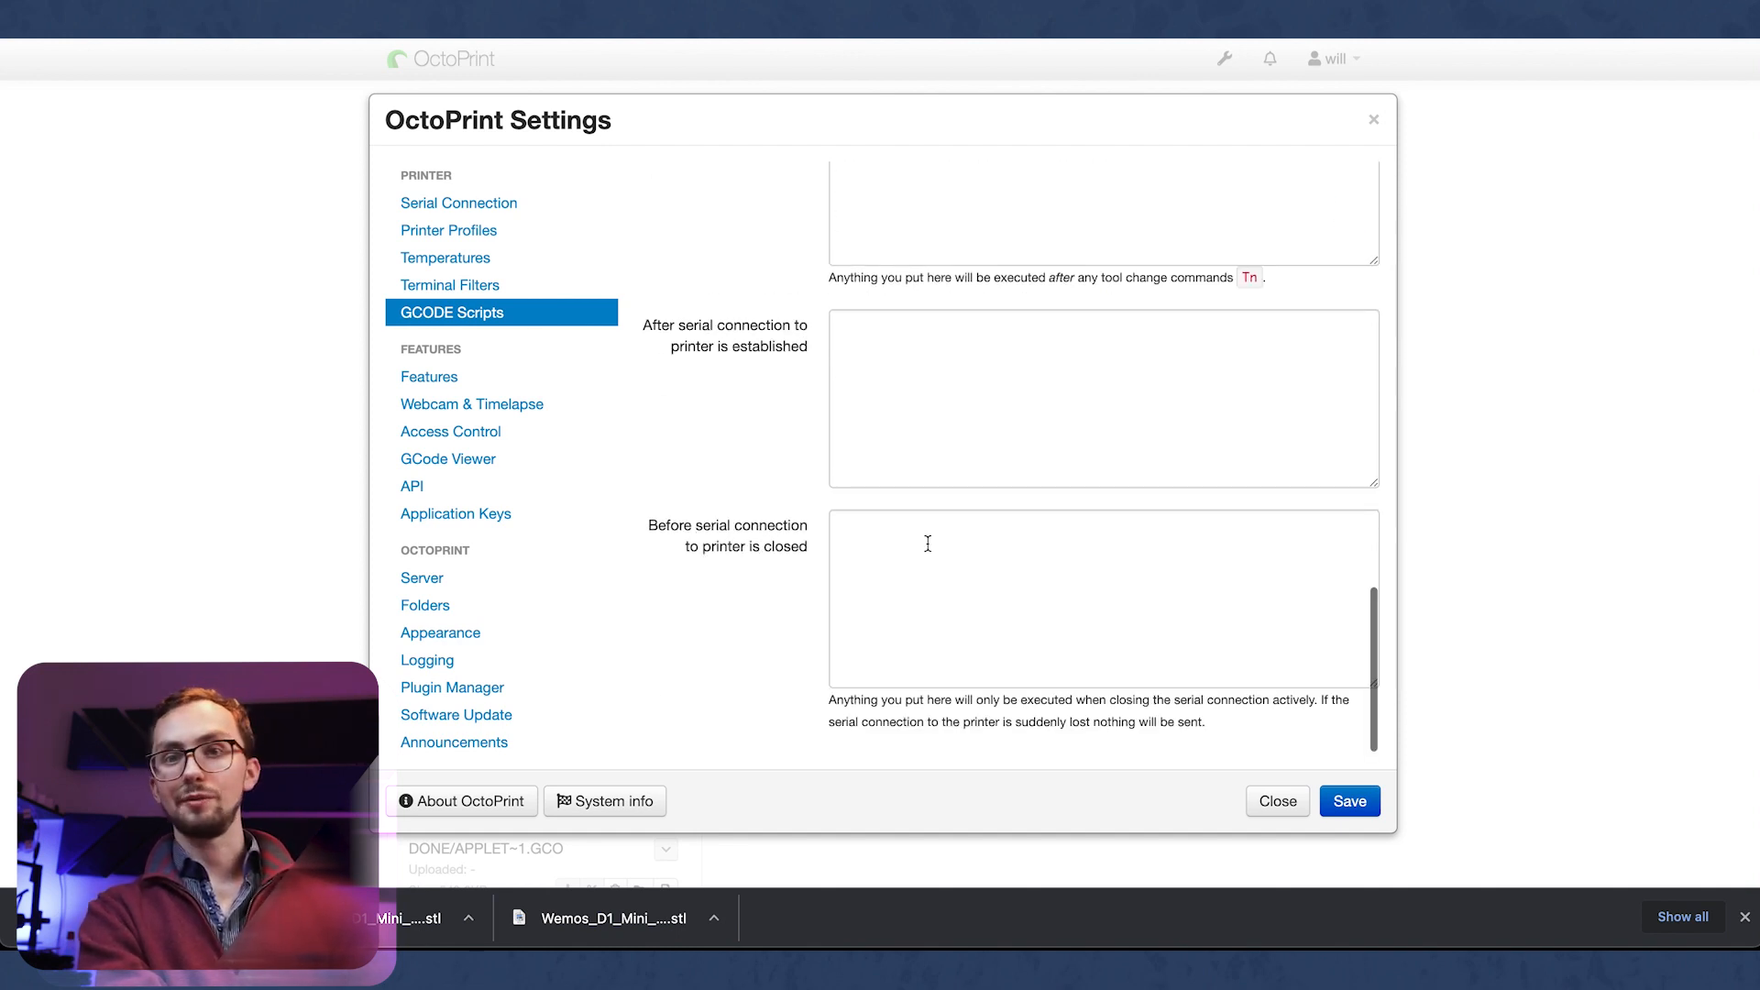
# Step: Step through the Features, Webcam & Timelapse, Access Control and GCode Viewer settings pages
pyautogui.click(429, 376)
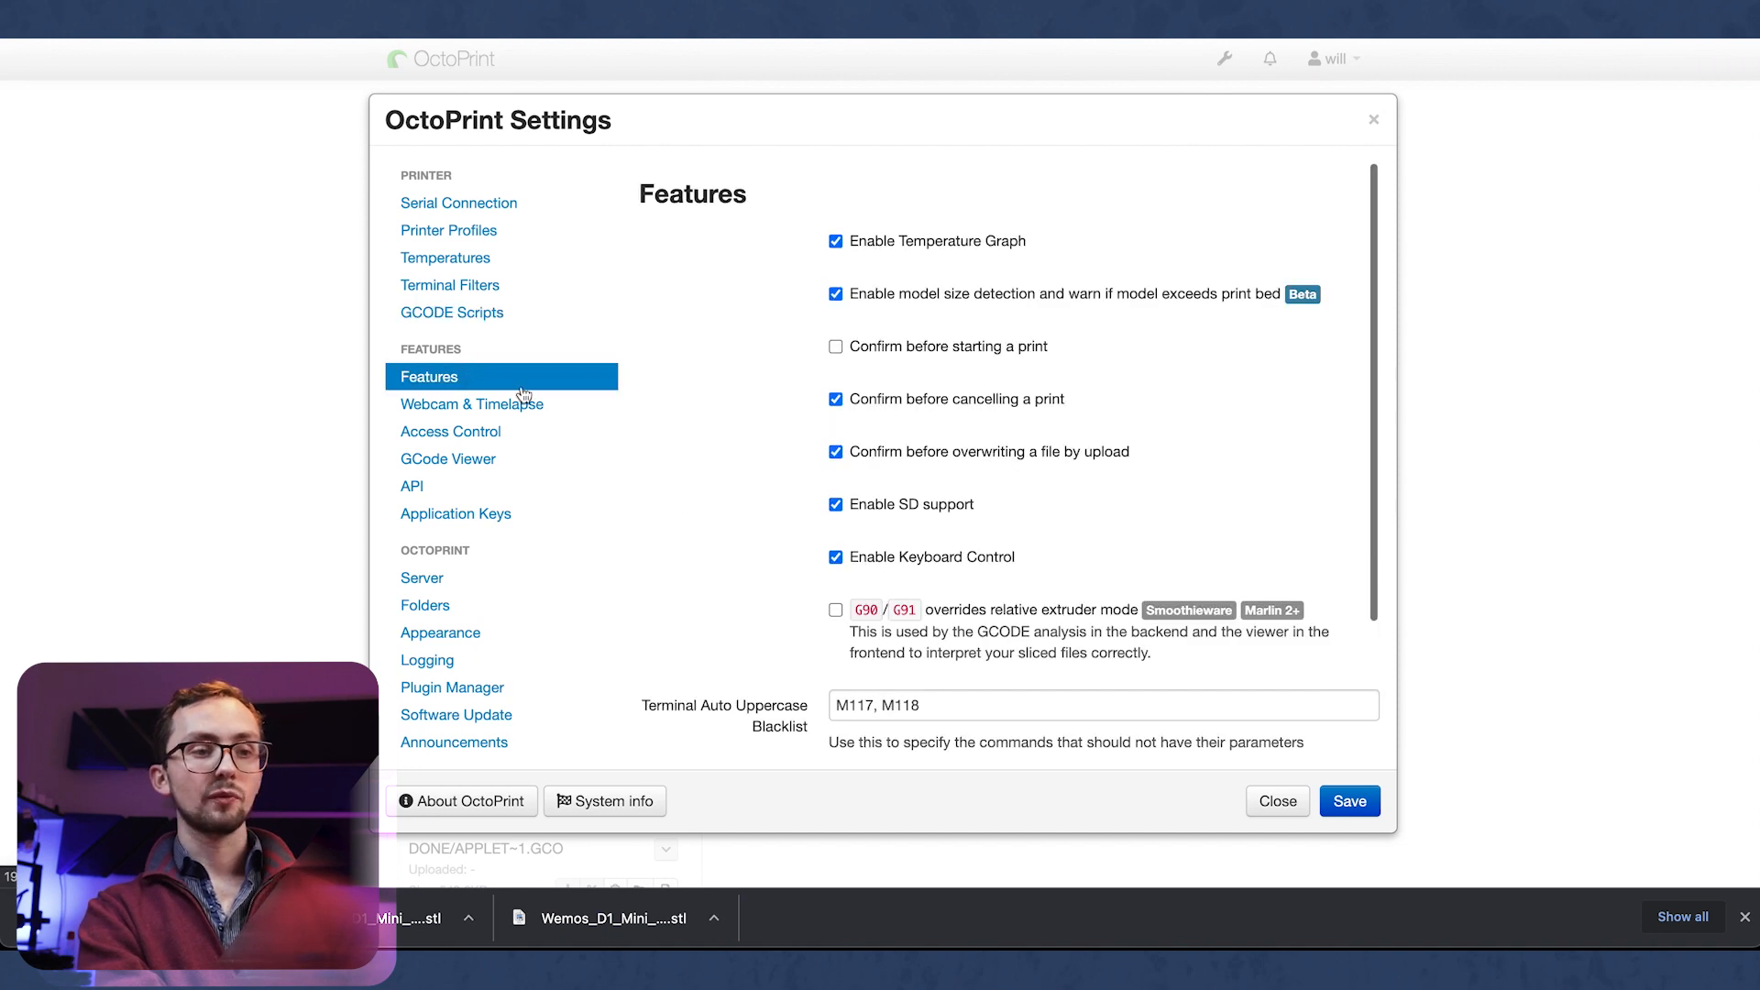
pyautogui.moveTo(471, 404)
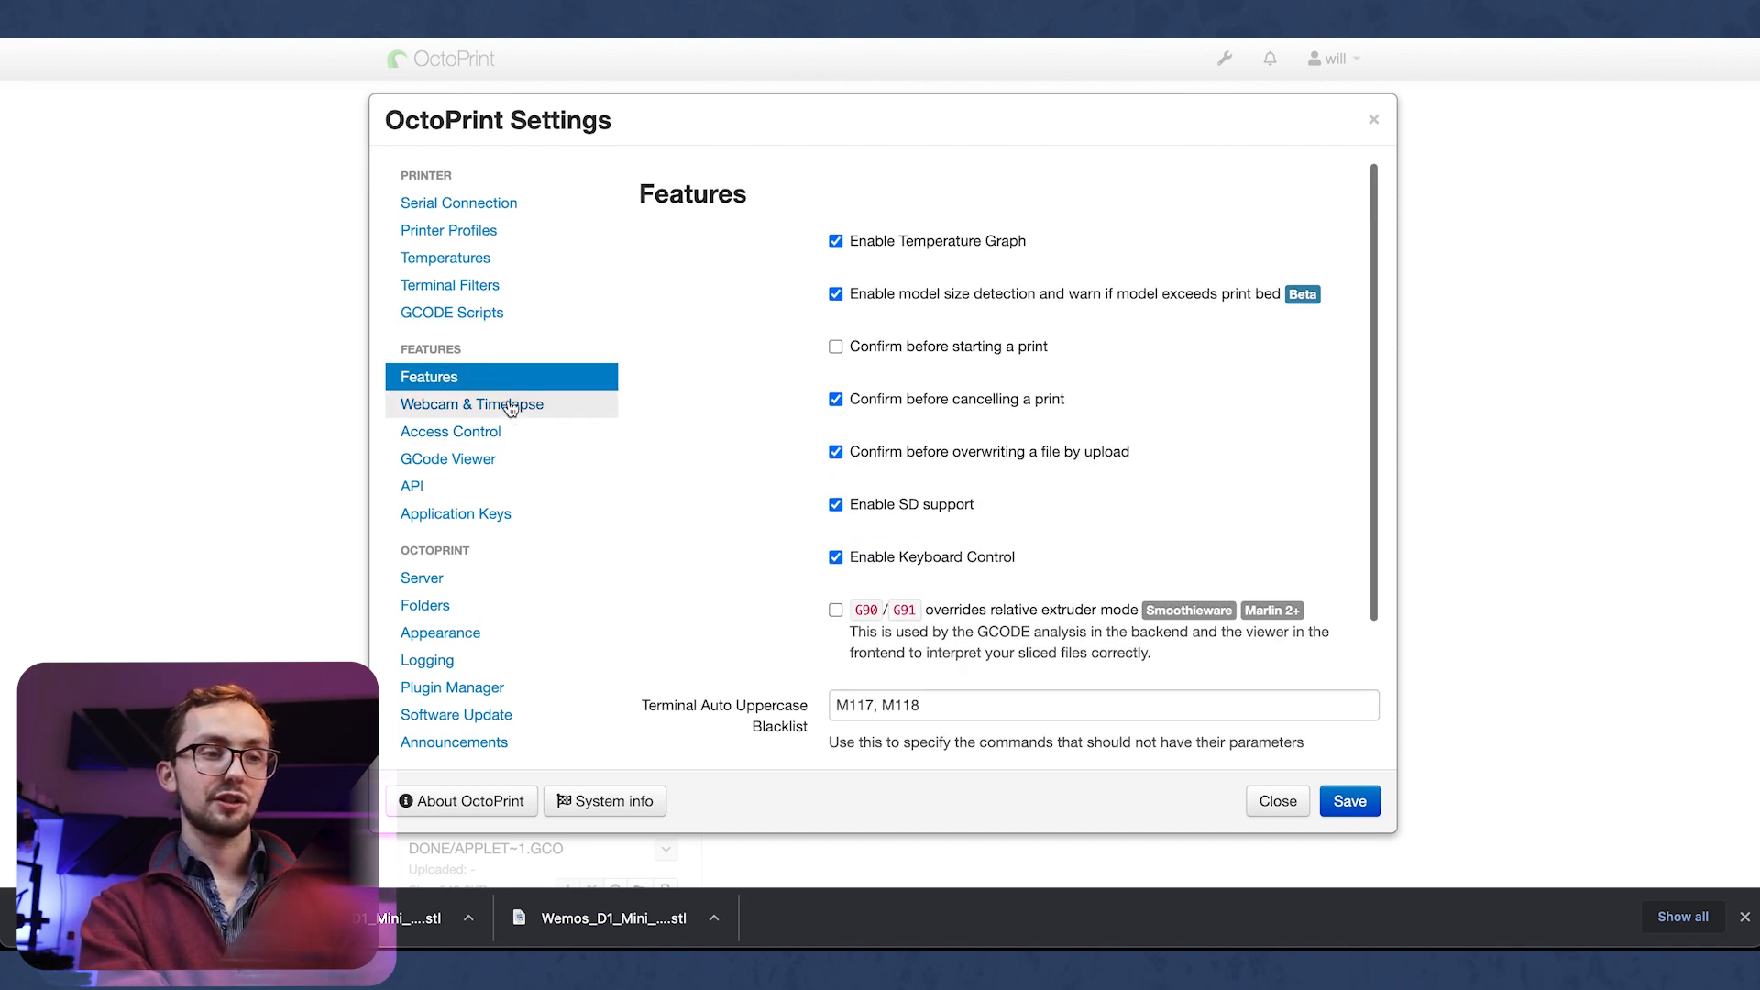
pyautogui.click(471, 403)
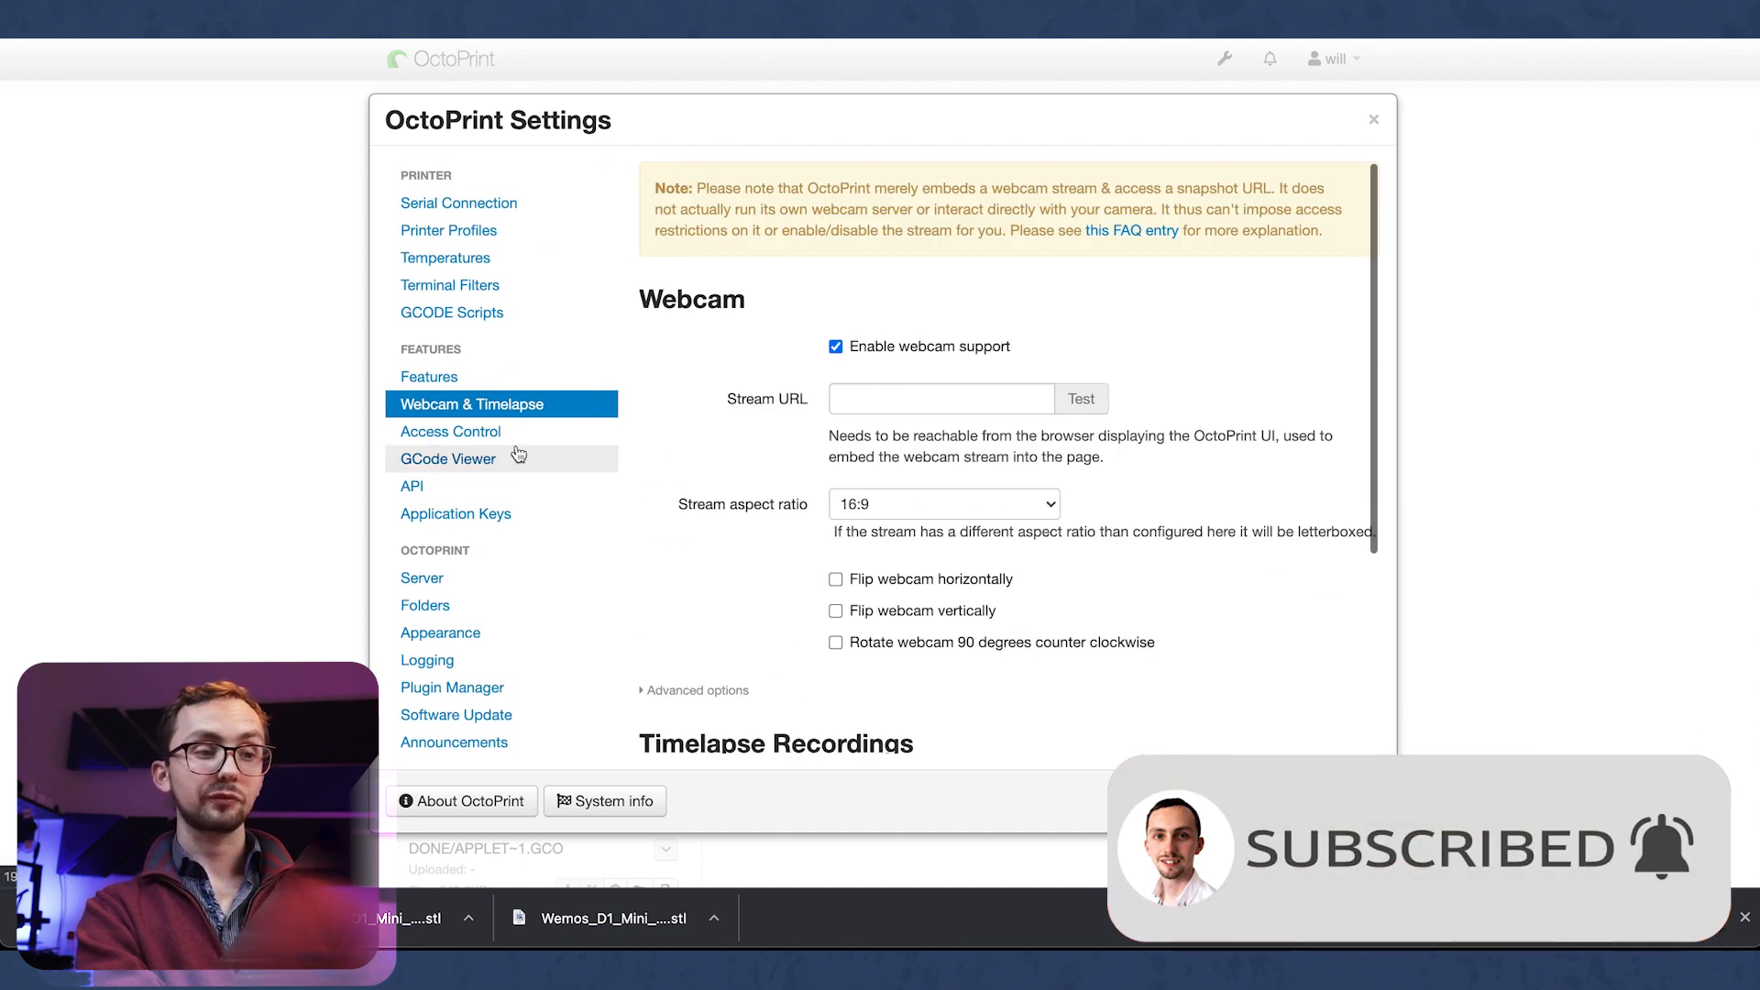
pyautogui.click(450, 431)
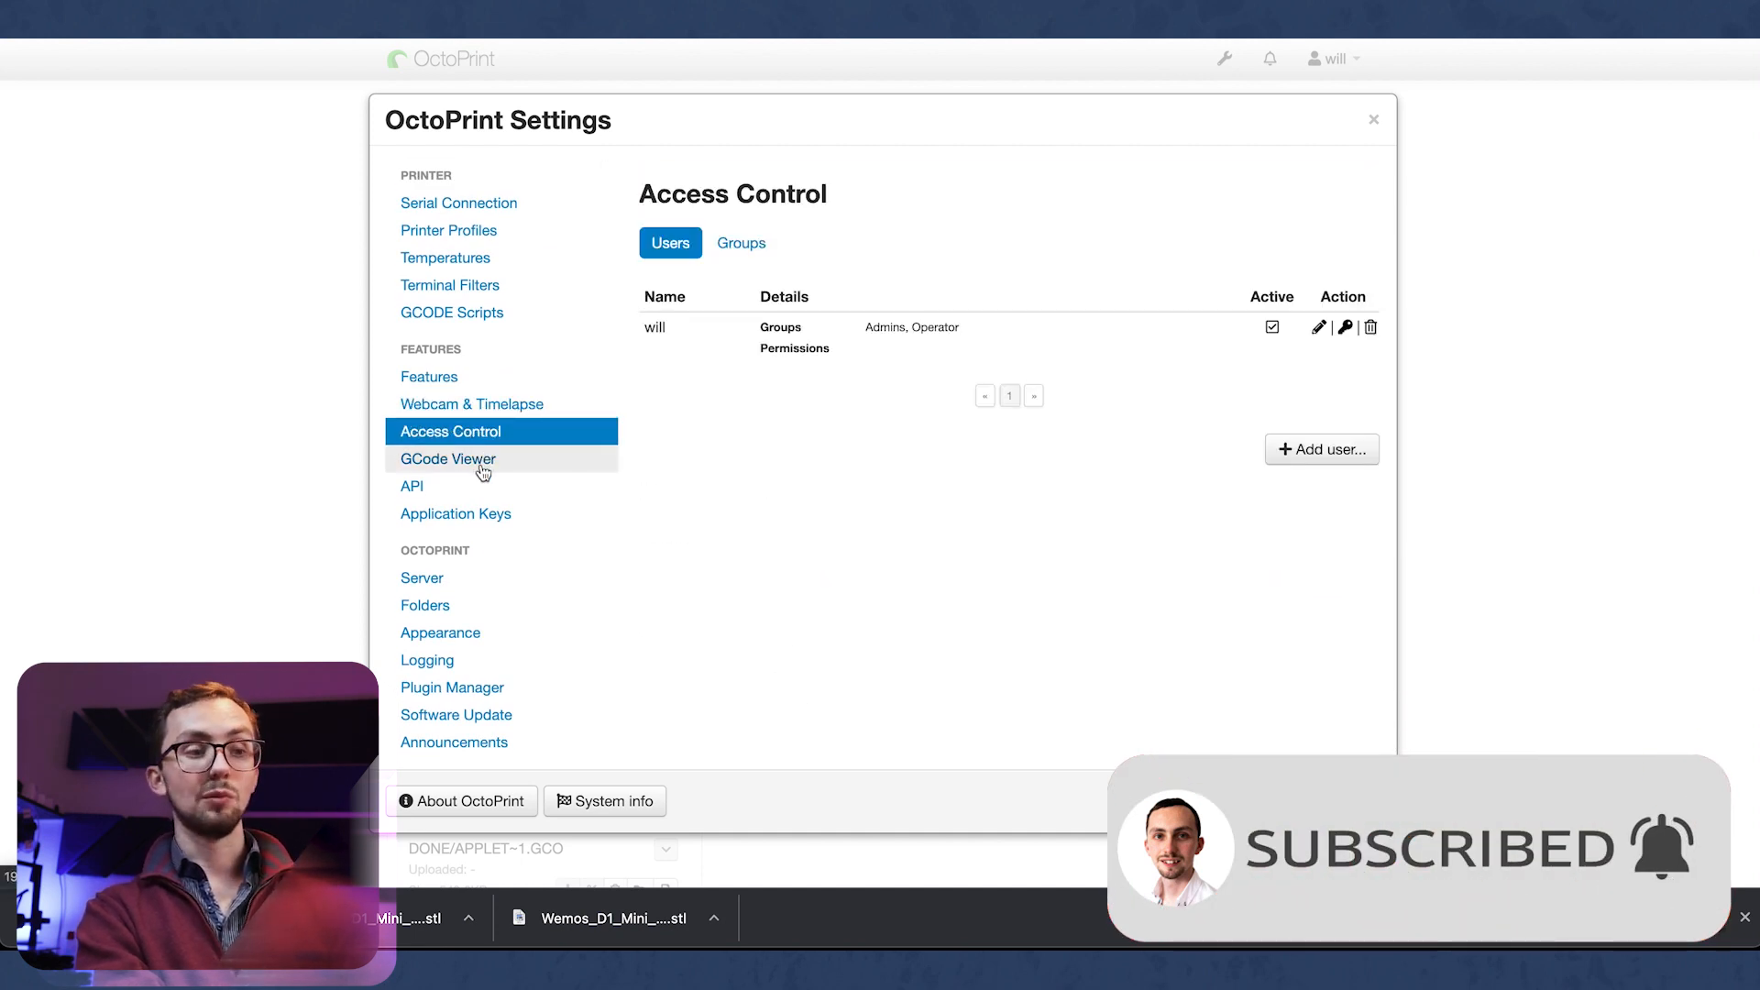
pyautogui.click(446, 458)
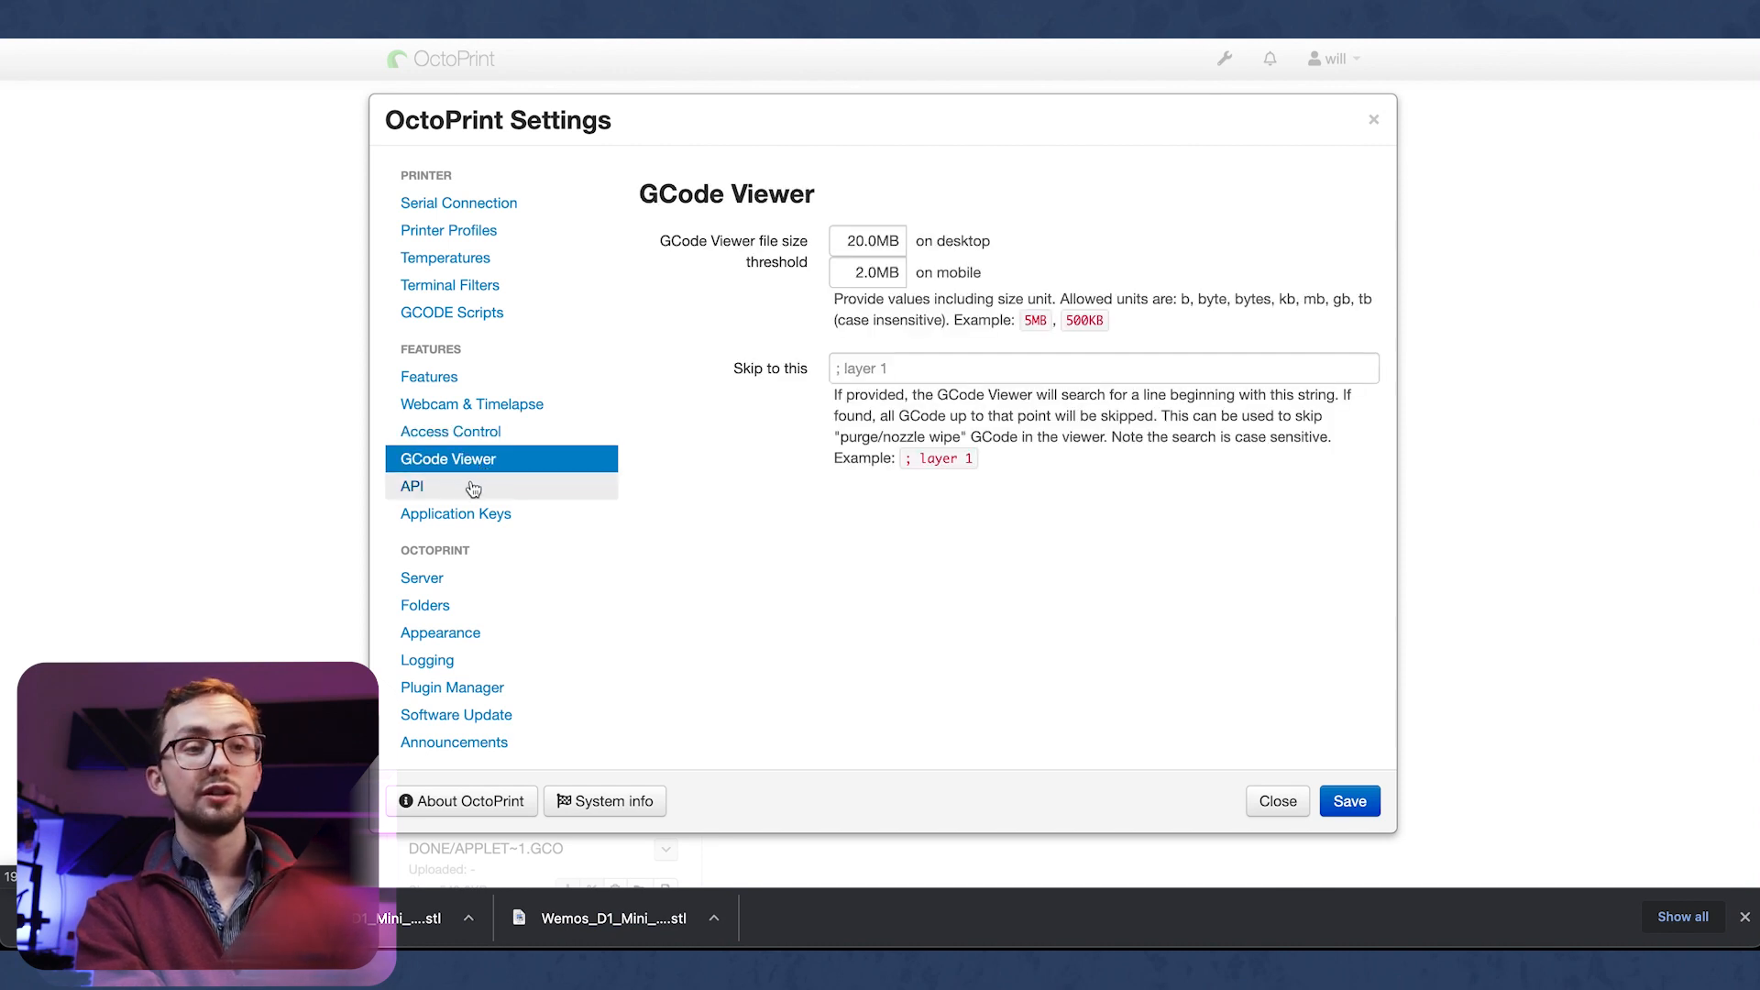
pyautogui.click(456, 514)
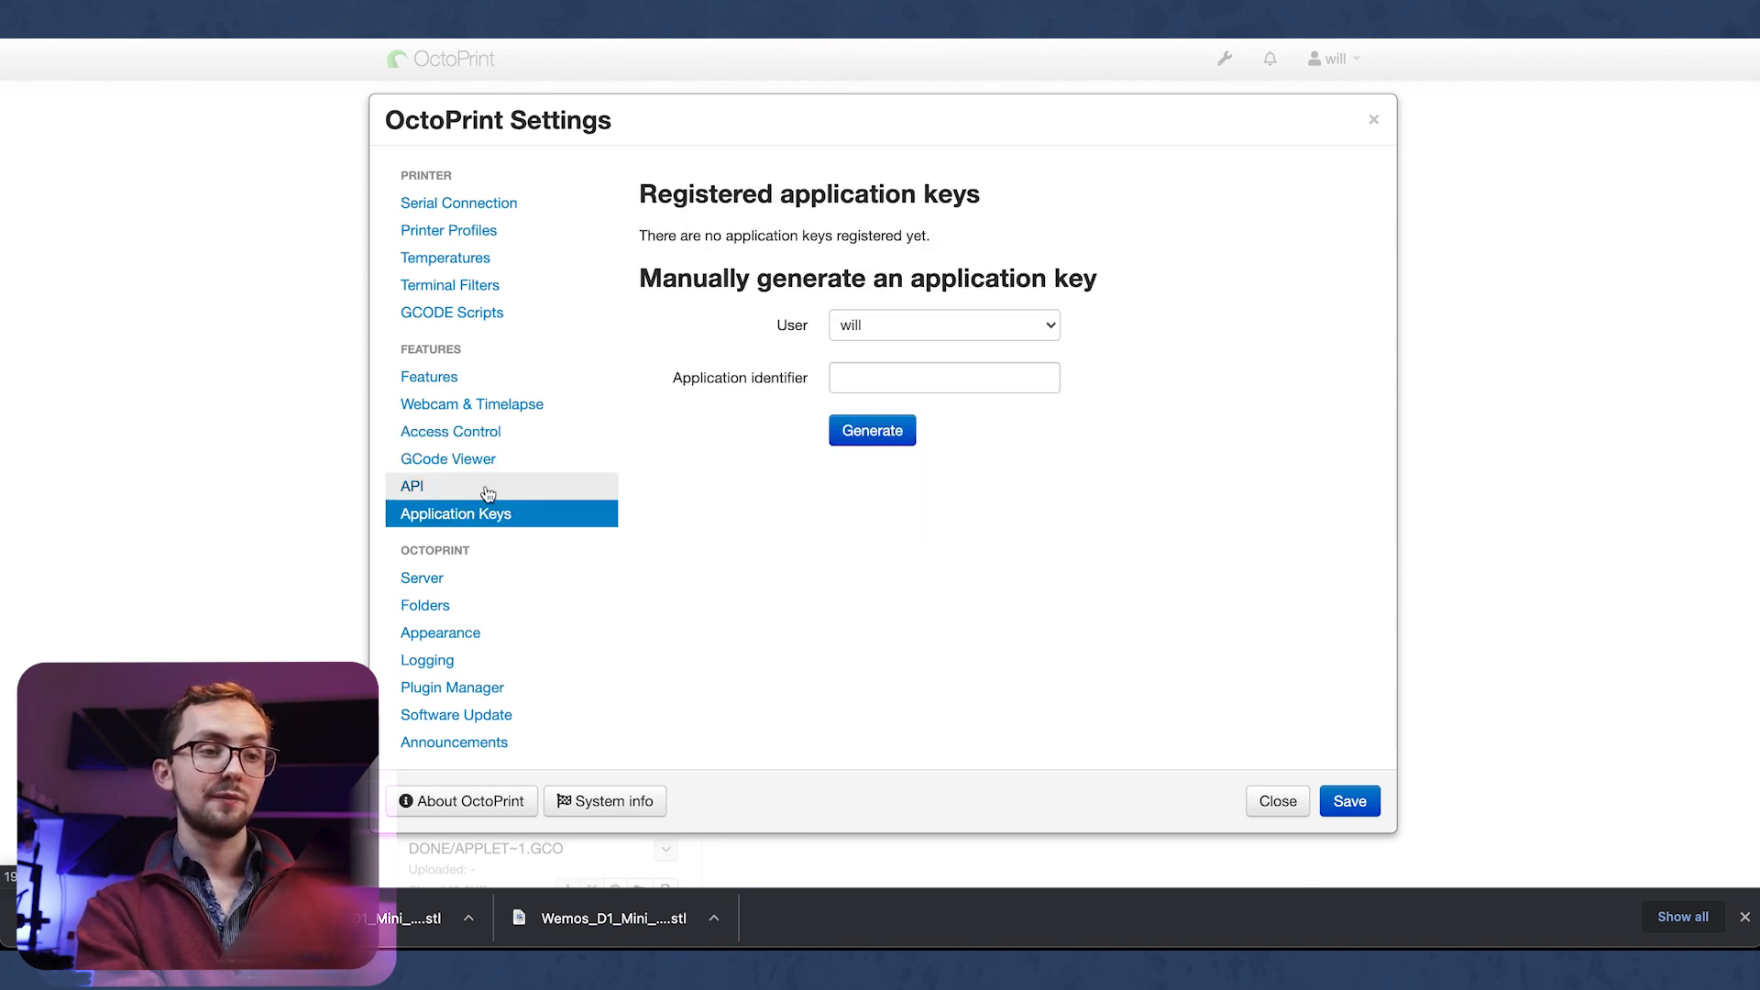
# Step: Review the API page's CORS and global API key, then return to Application Keys
pyautogui.click(411, 485)
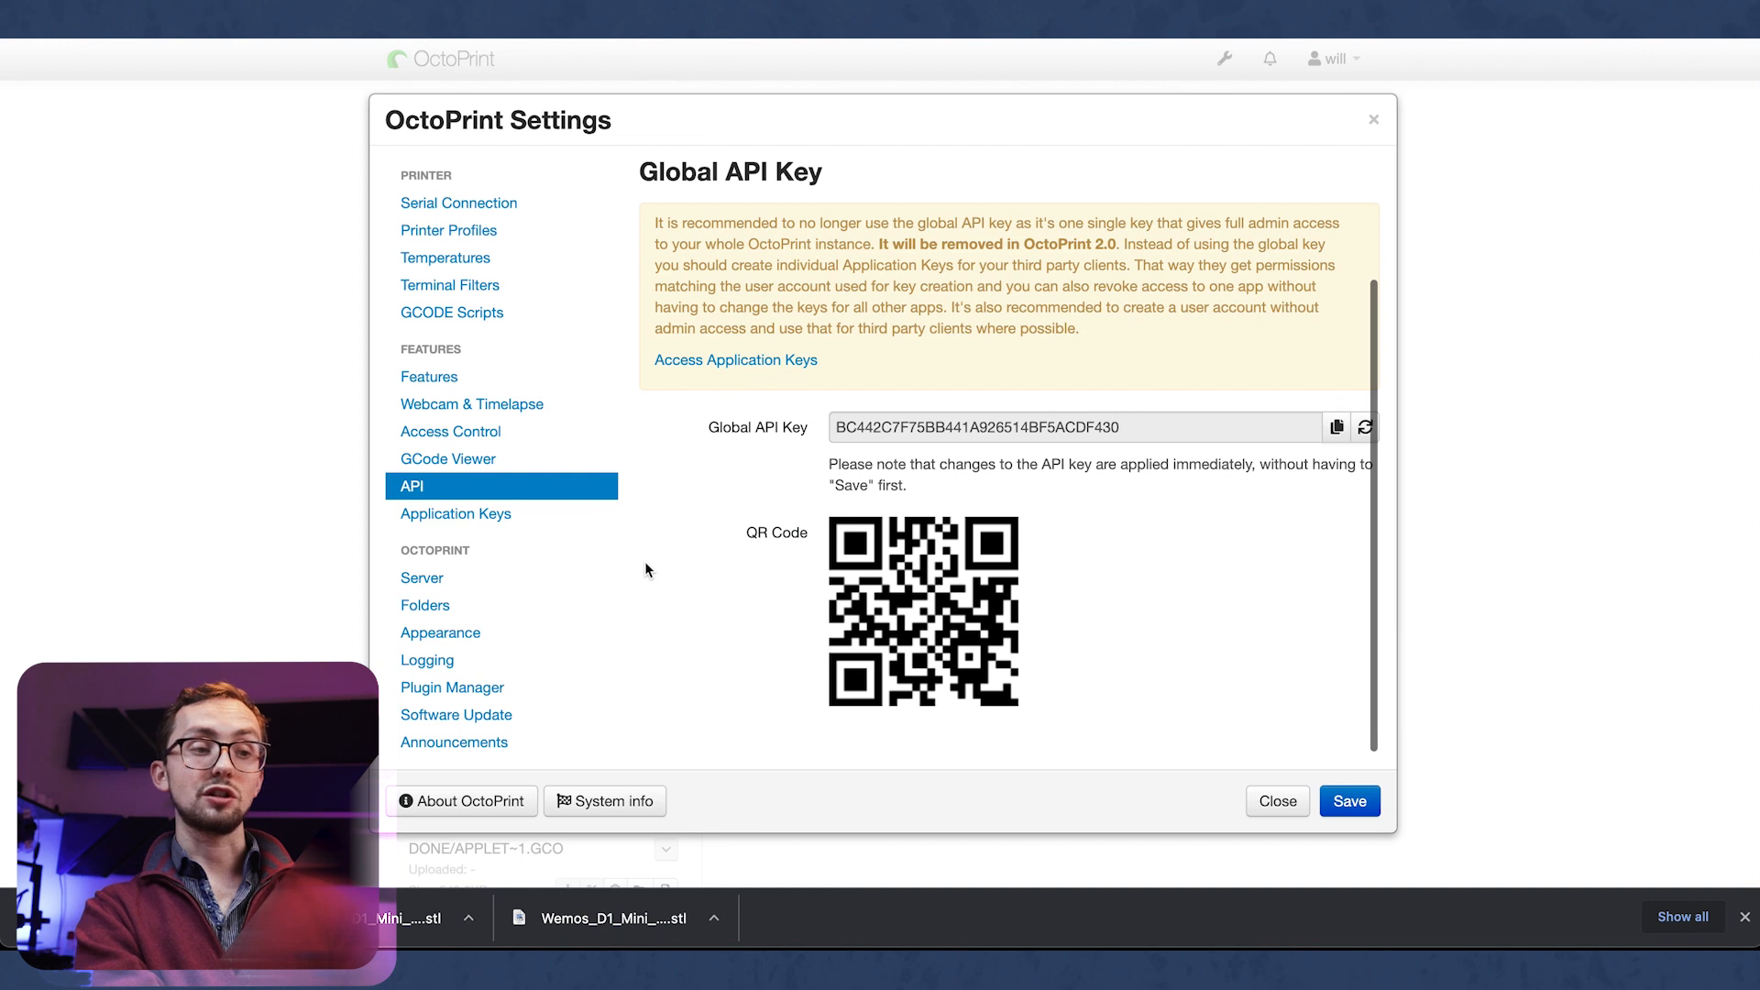
pyautogui.scroll(3)
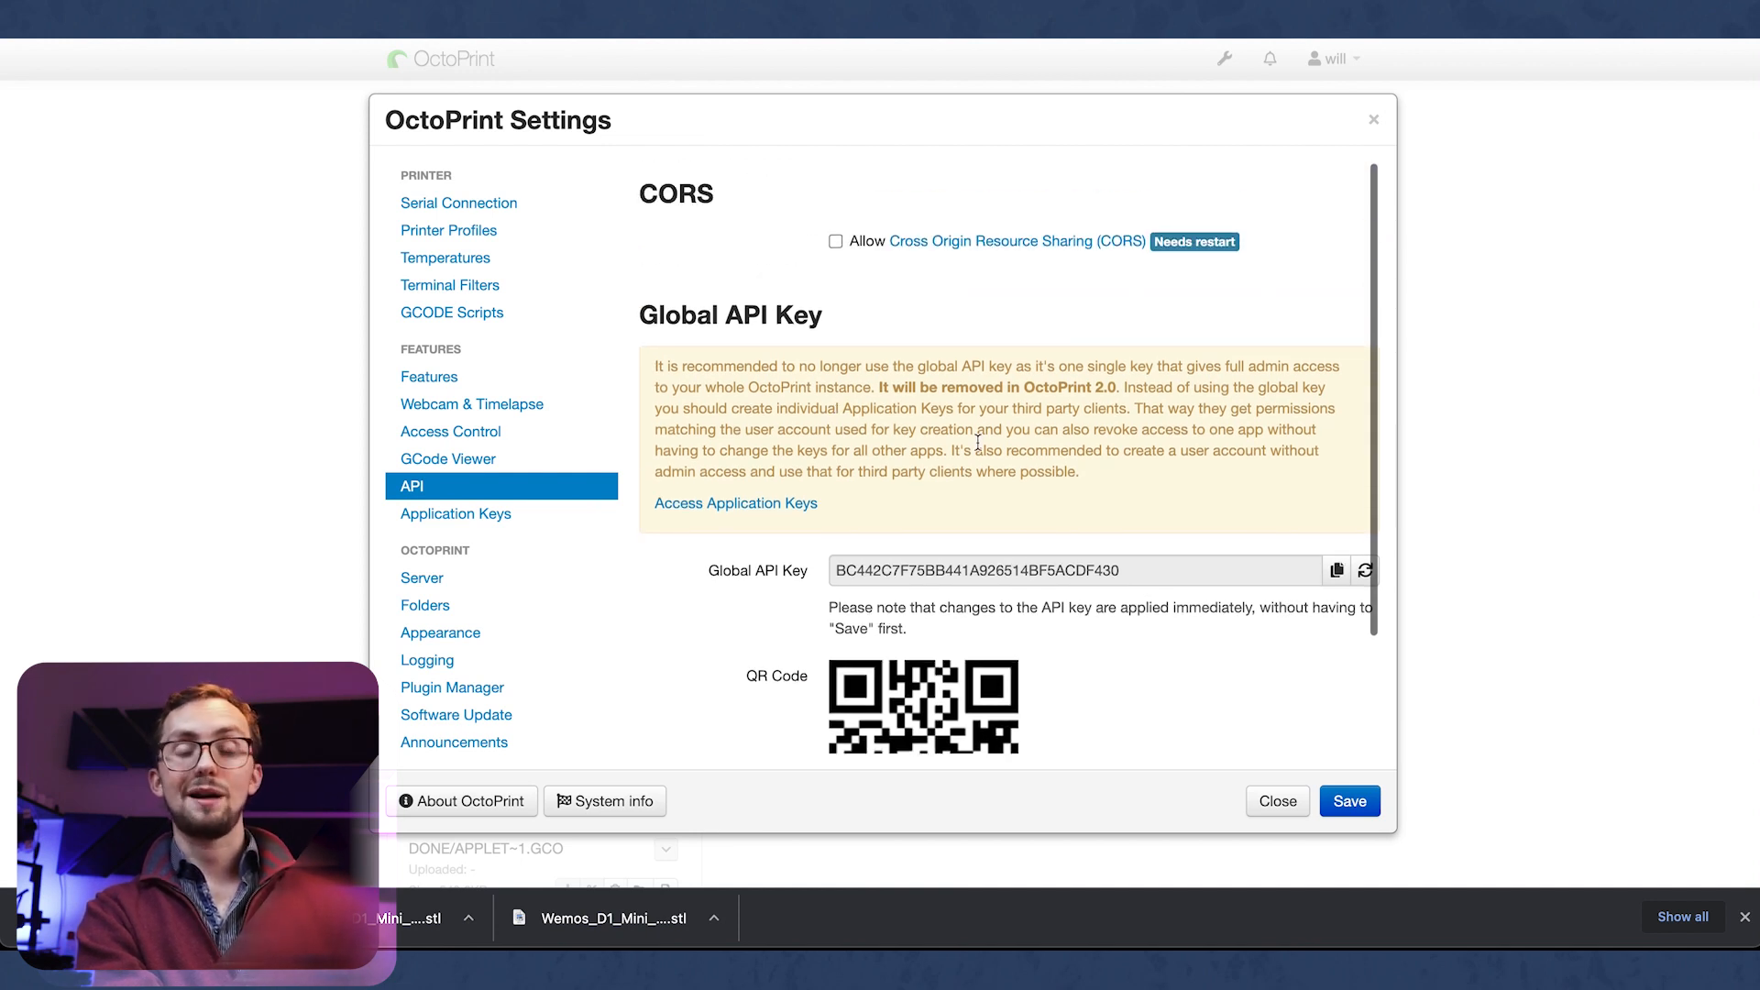
pyautogui.moveTo(1069, 500)
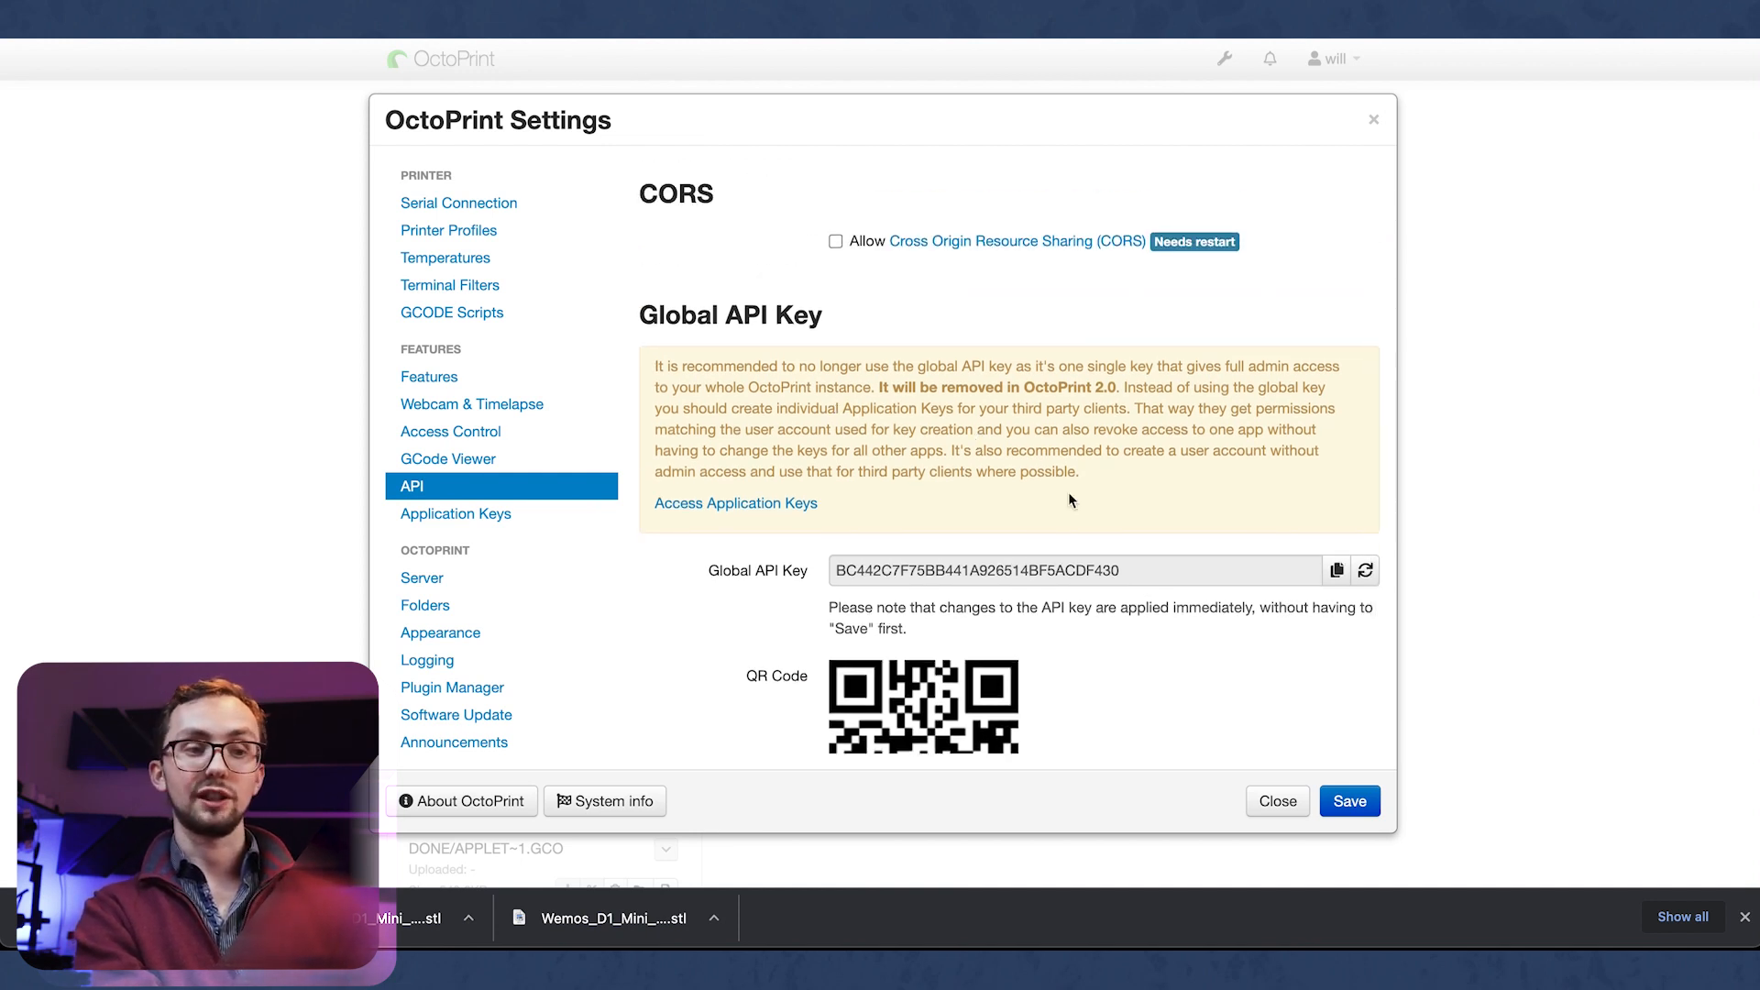
pyautogui.click(455, 514)
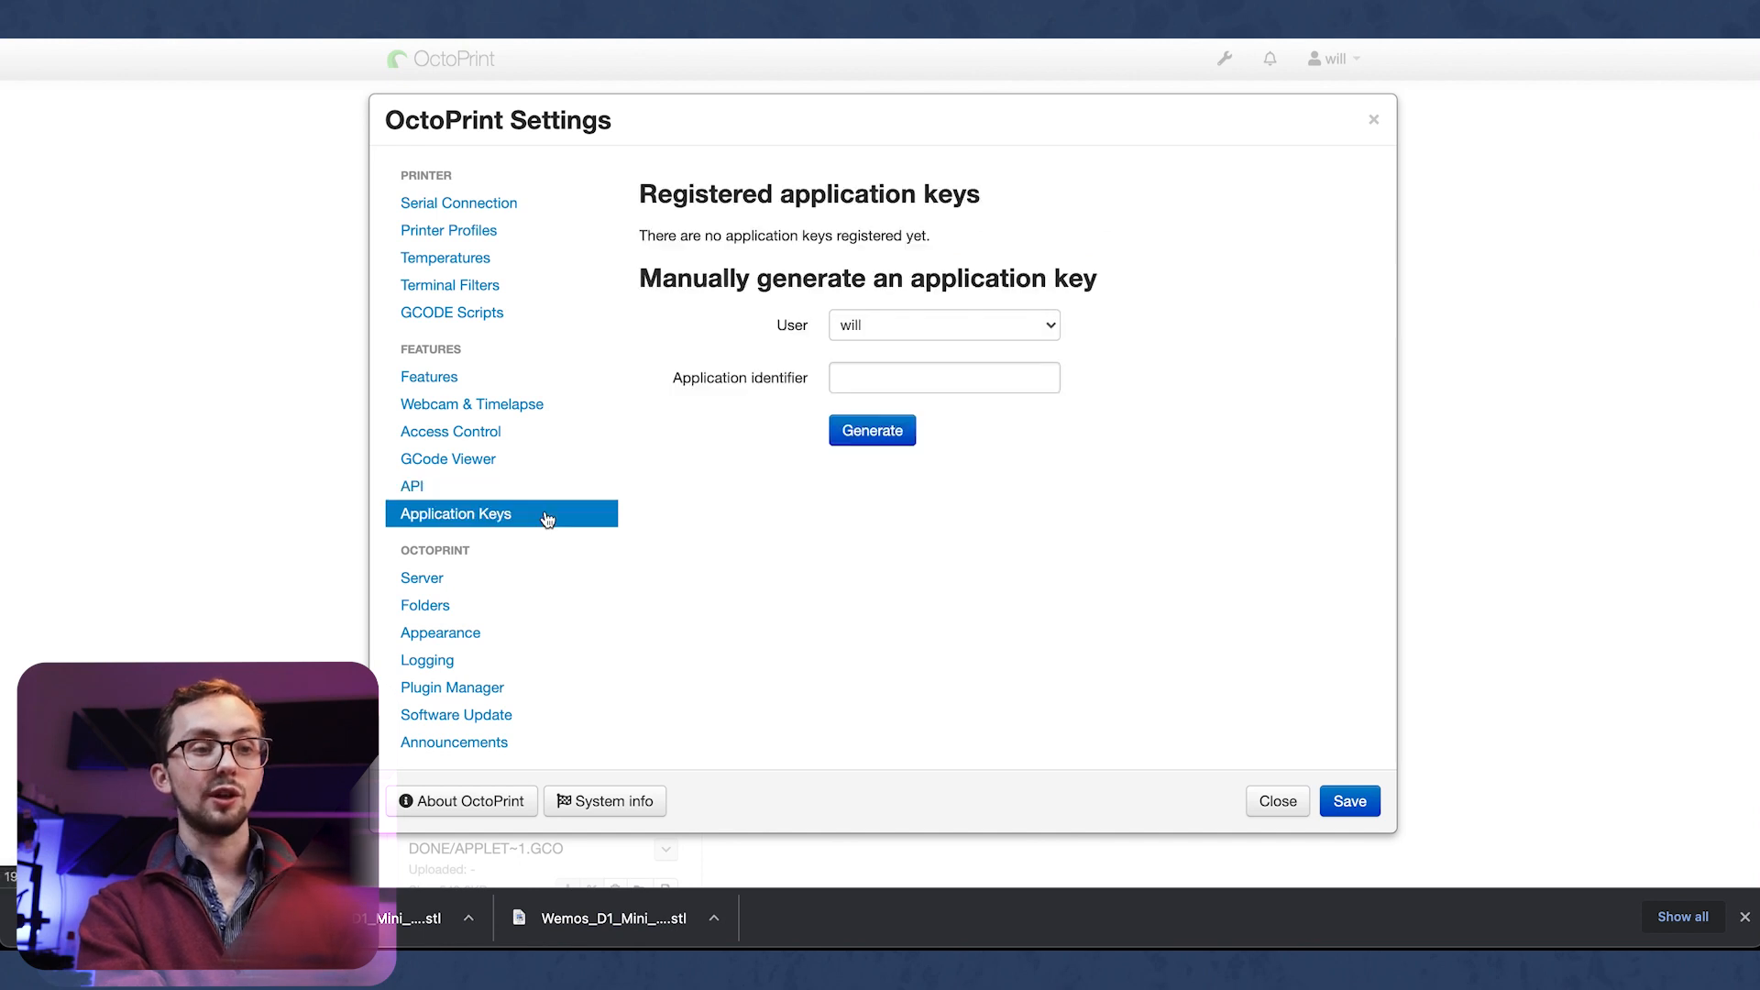
pyautogui.moveTo(931, 338)
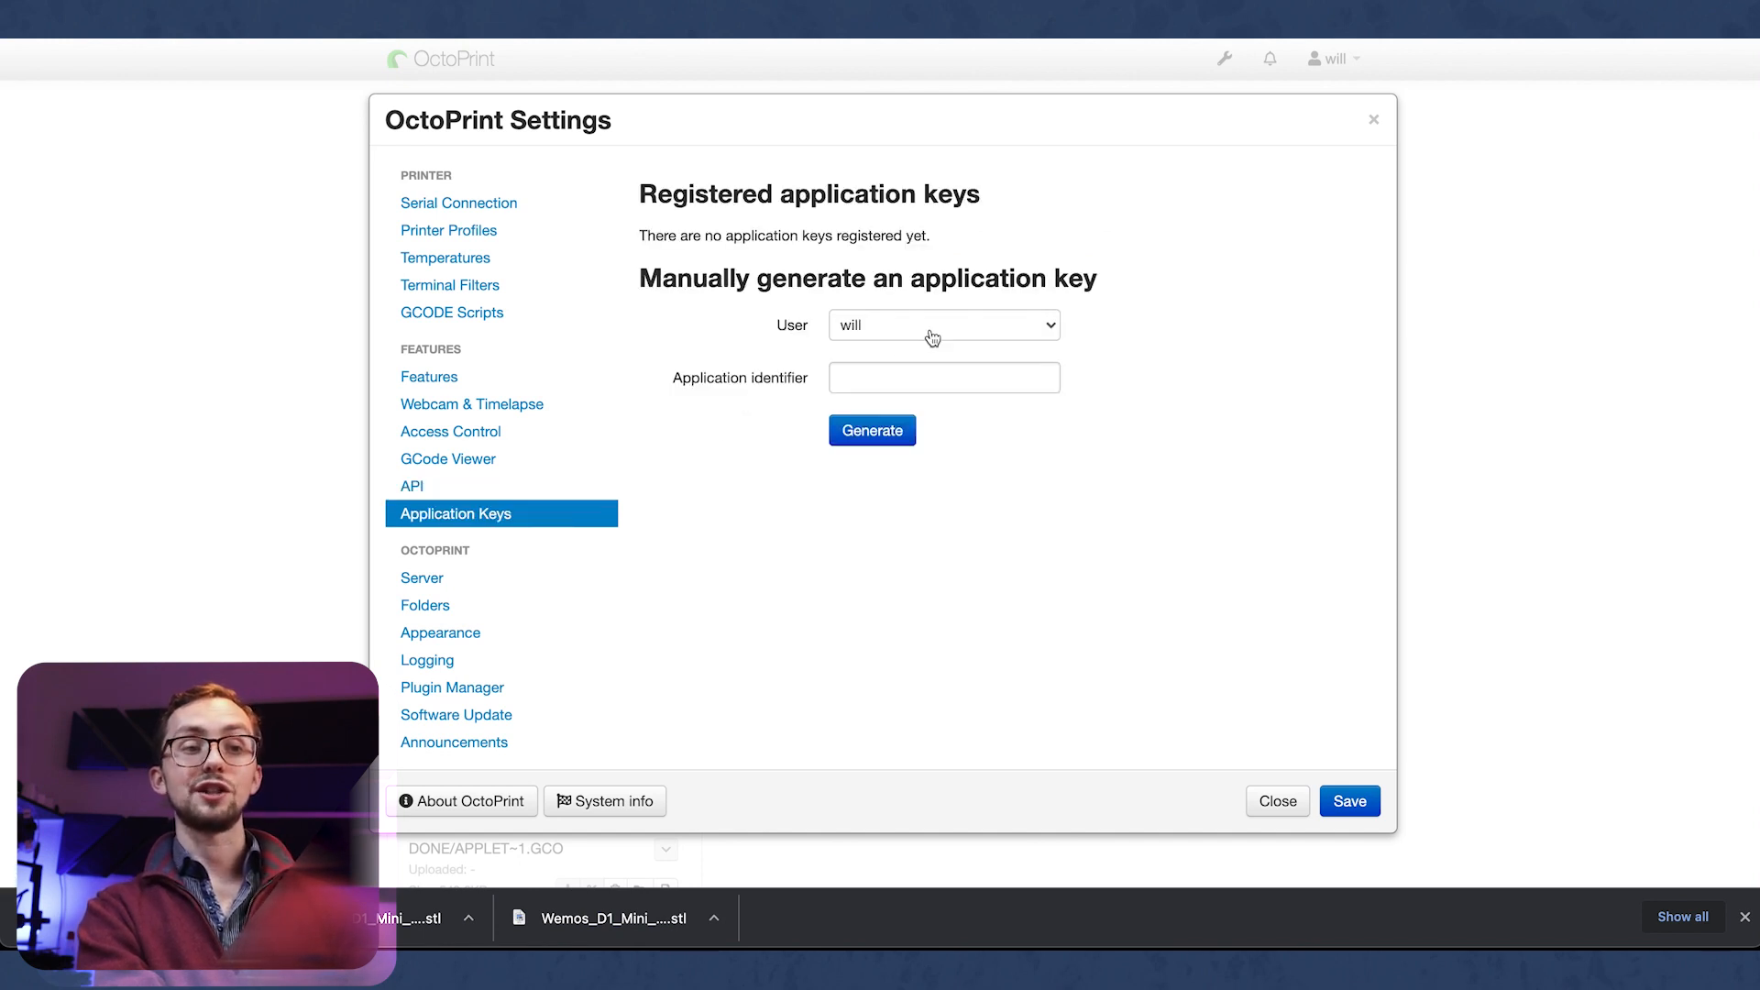
pyautogui.moveTo(999, 305)
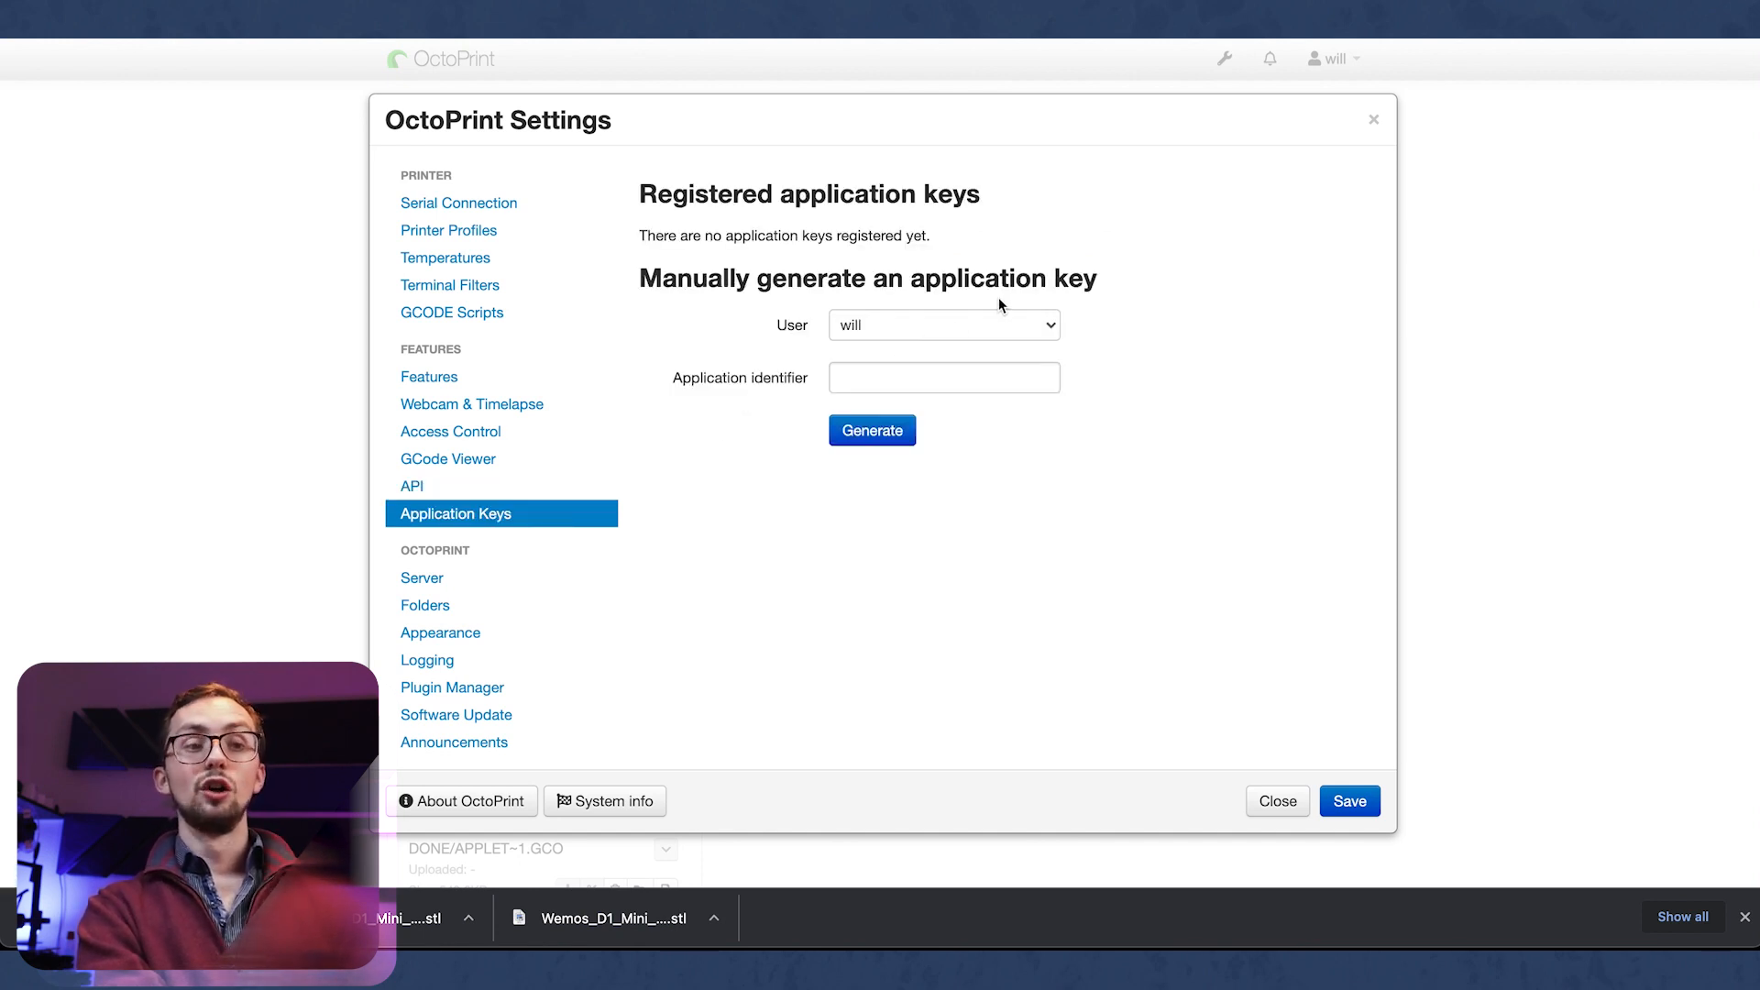
pyautogui.moveTo(691, 460)
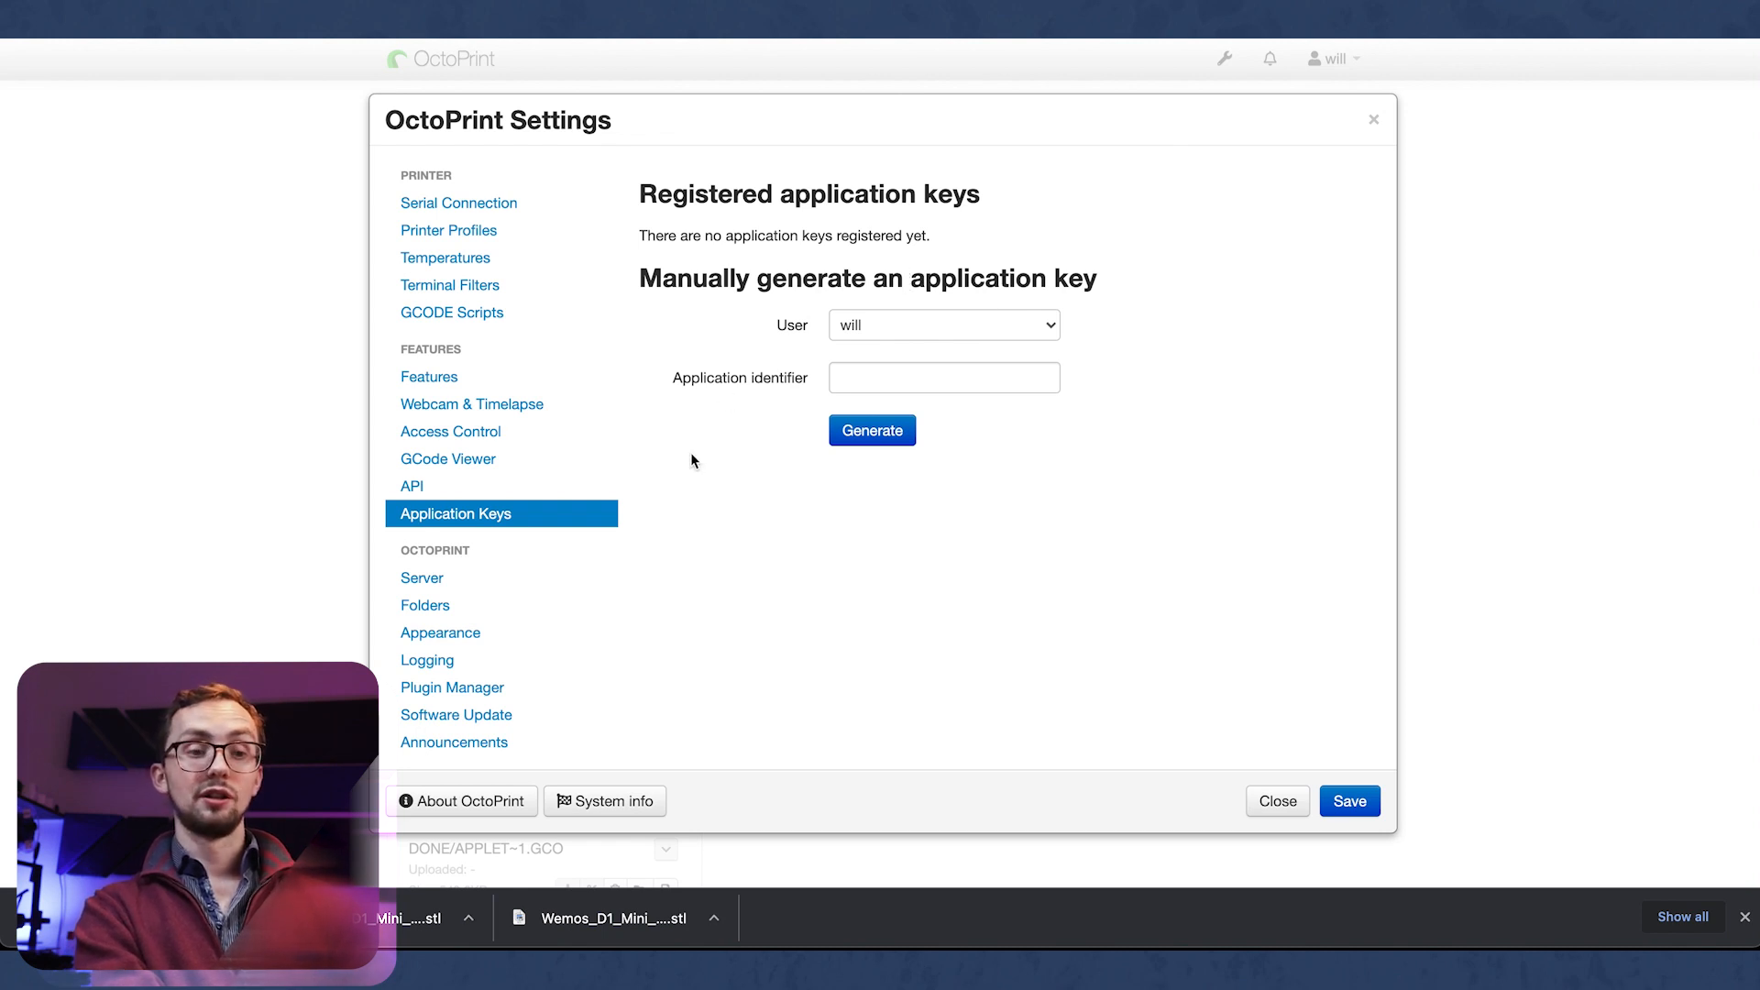
pyautogui.moveTo(422, 577)
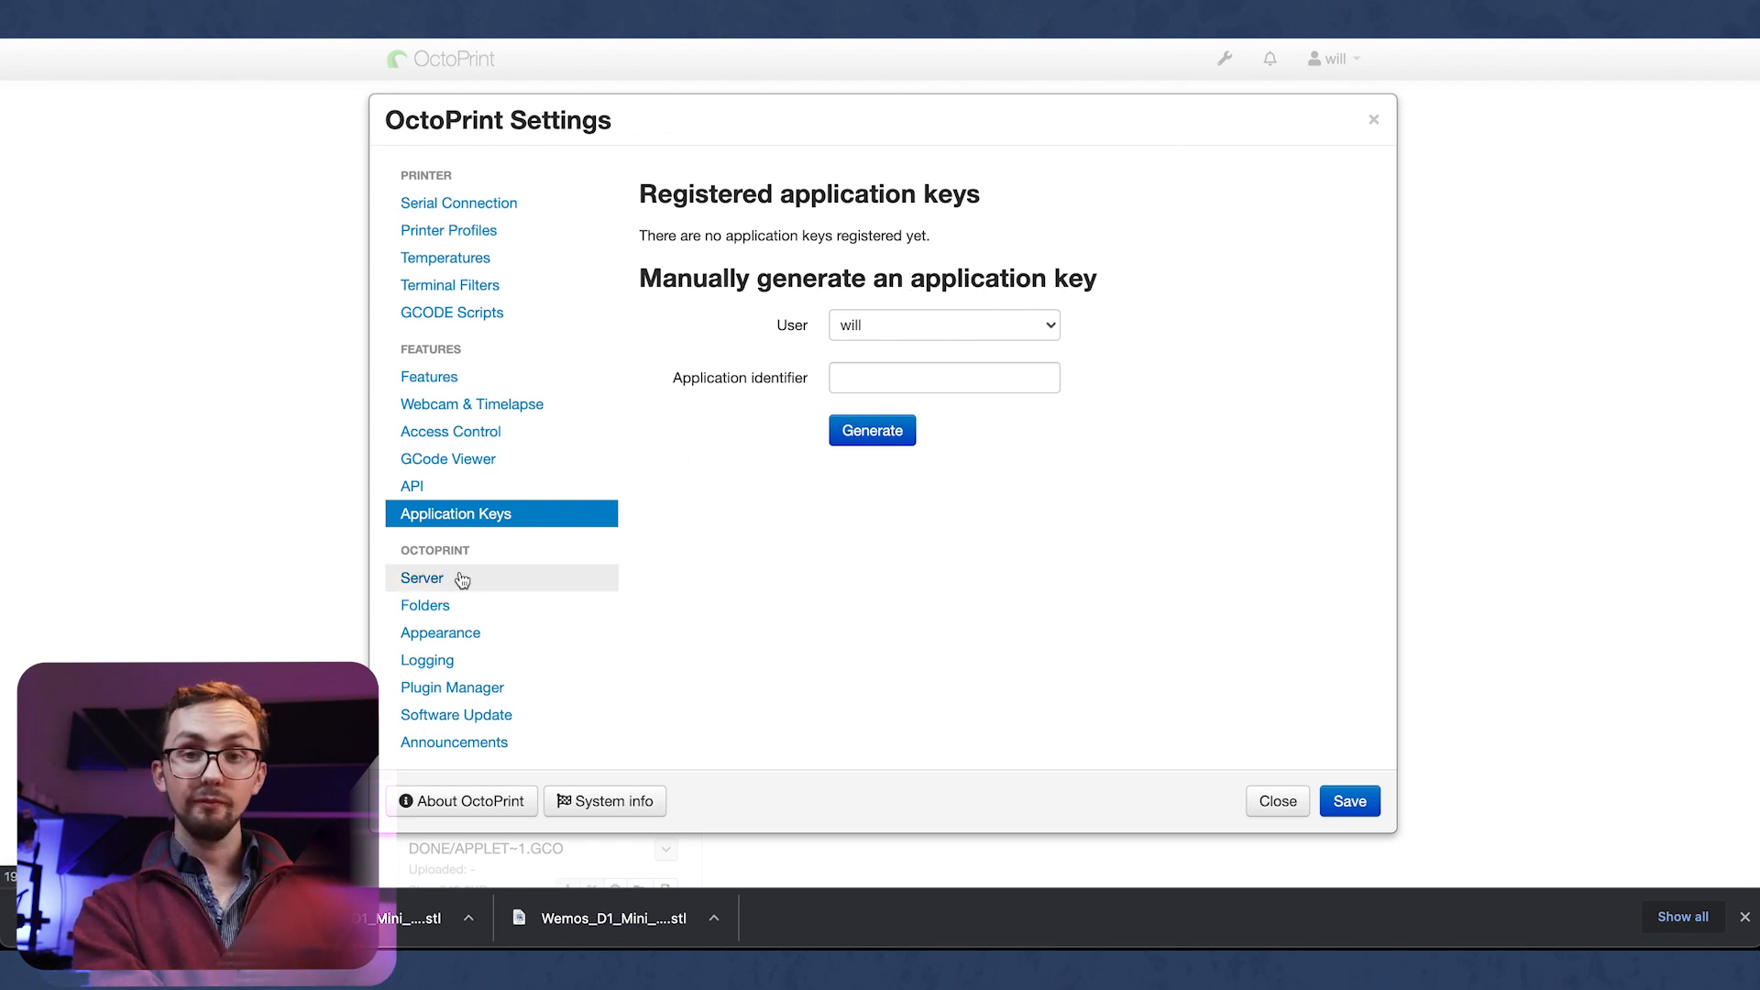
# Step: View the Server and Folders settings pages, then the Appearance page
pyautogui.click(421, 578)
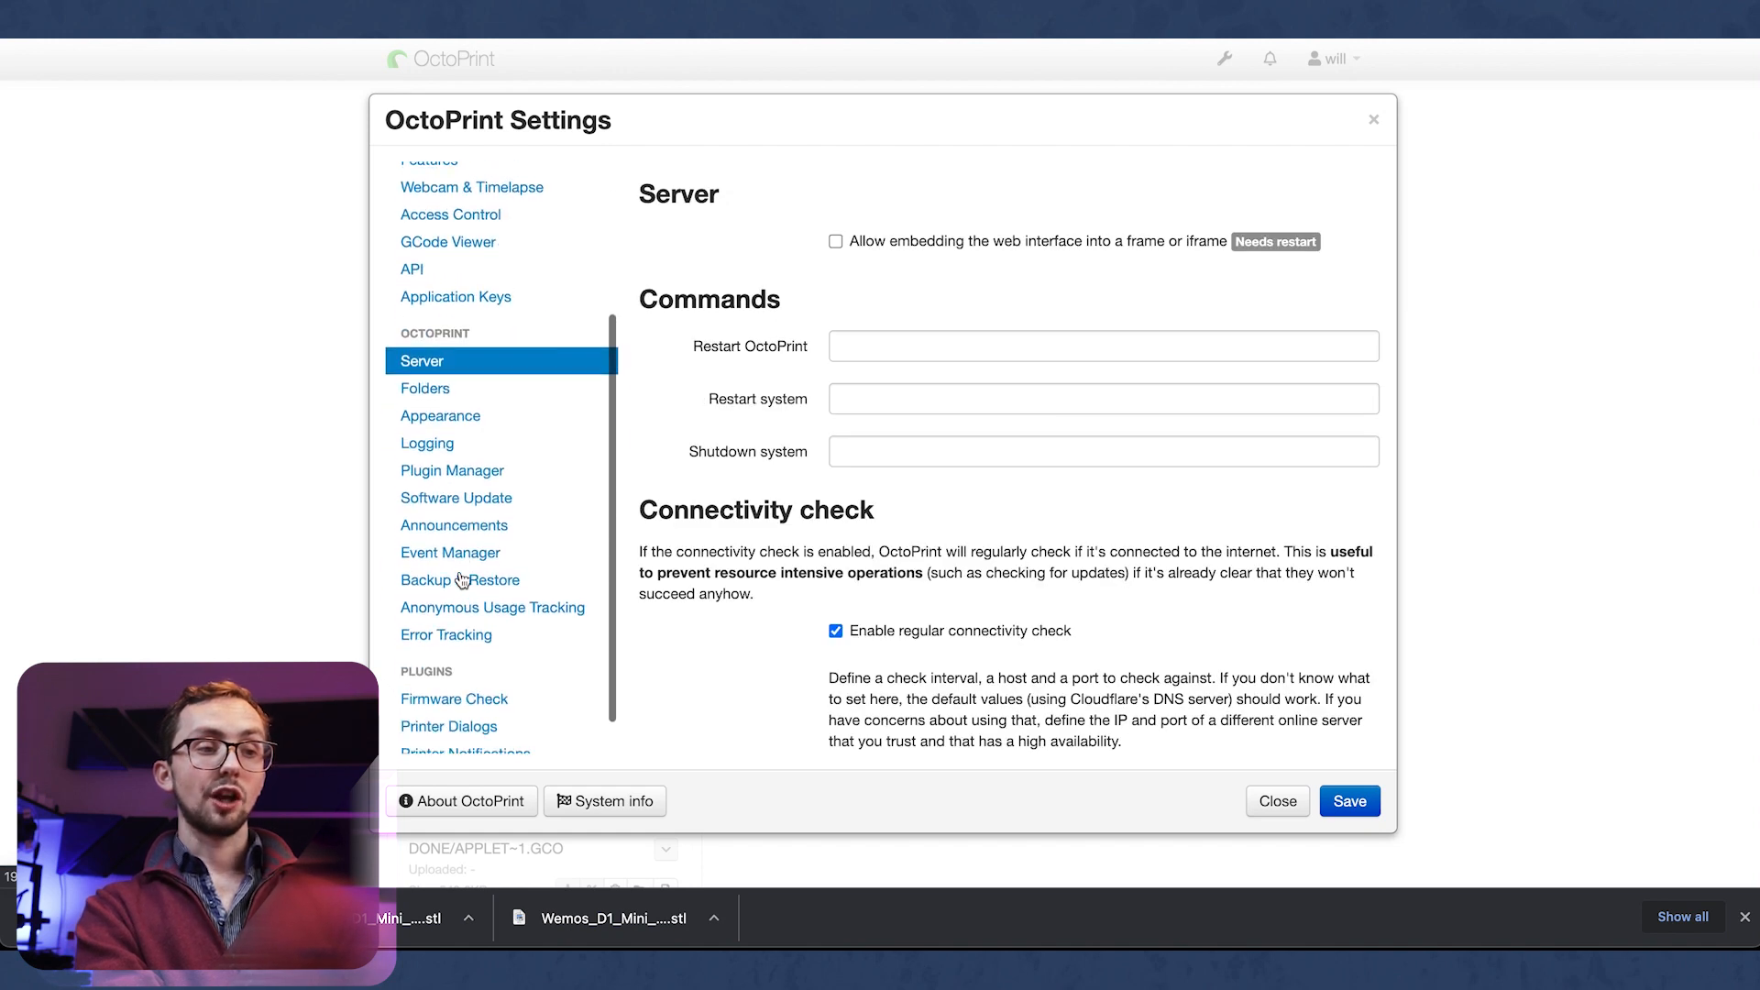
pyautogui.click(424, 383)
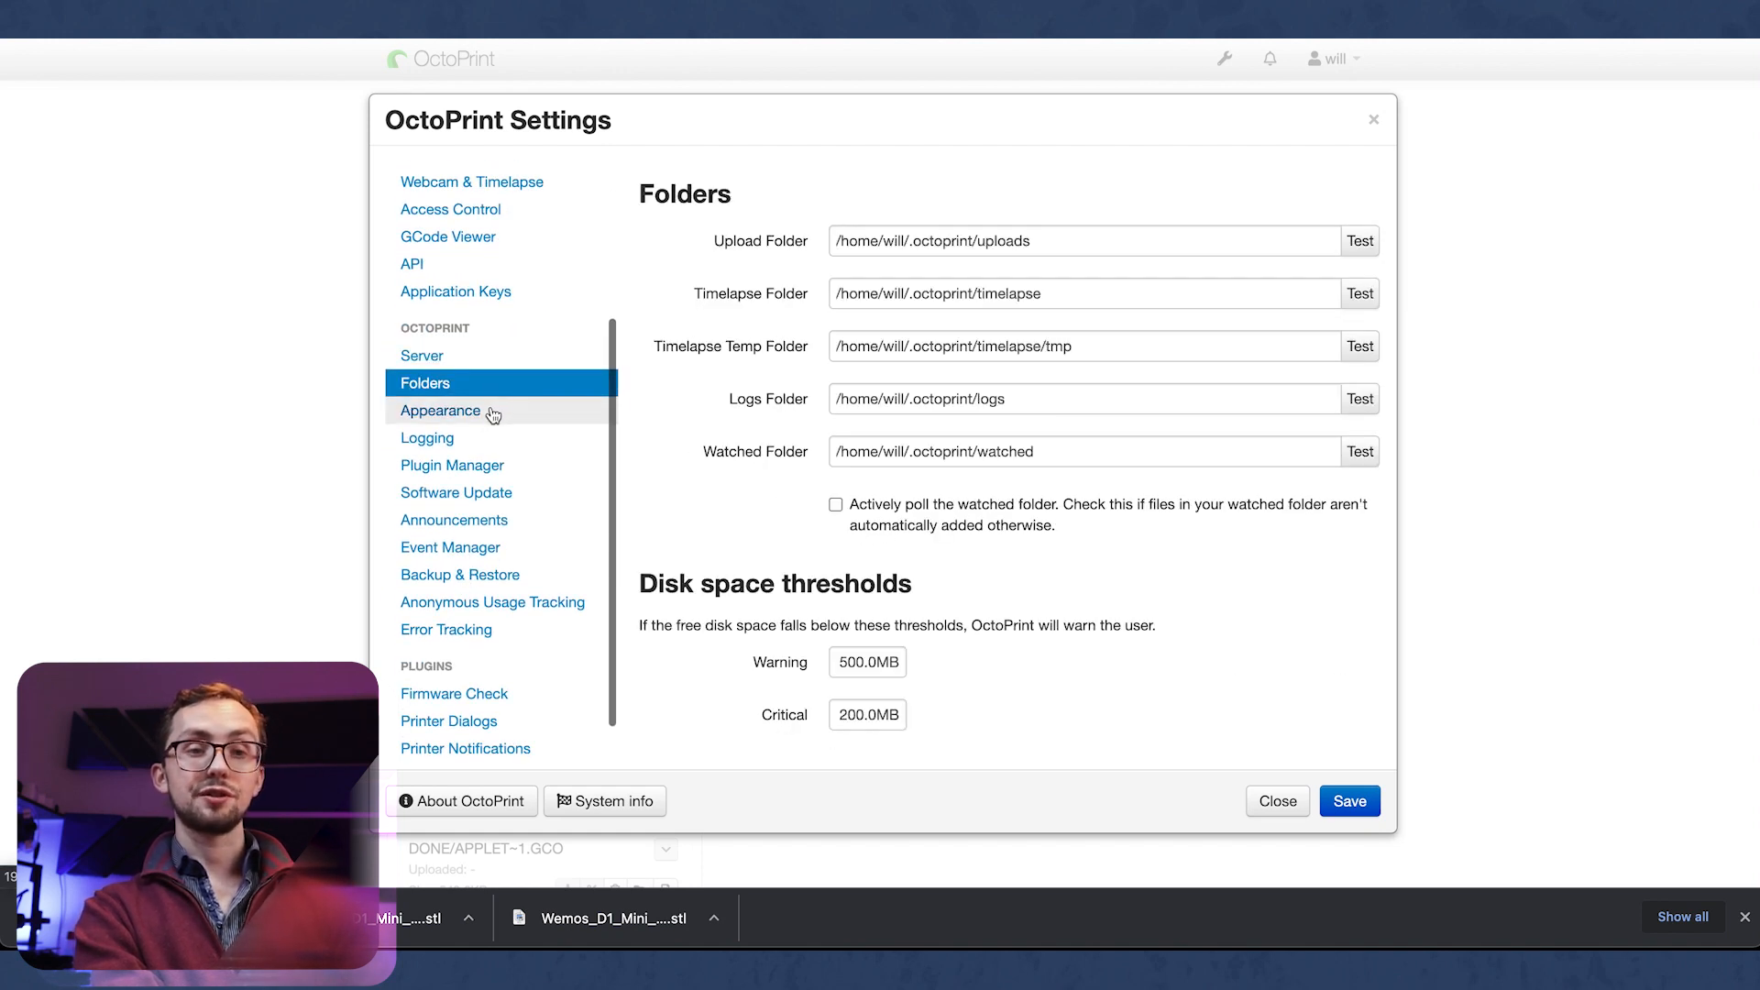
pyautogui.click(439, 410)
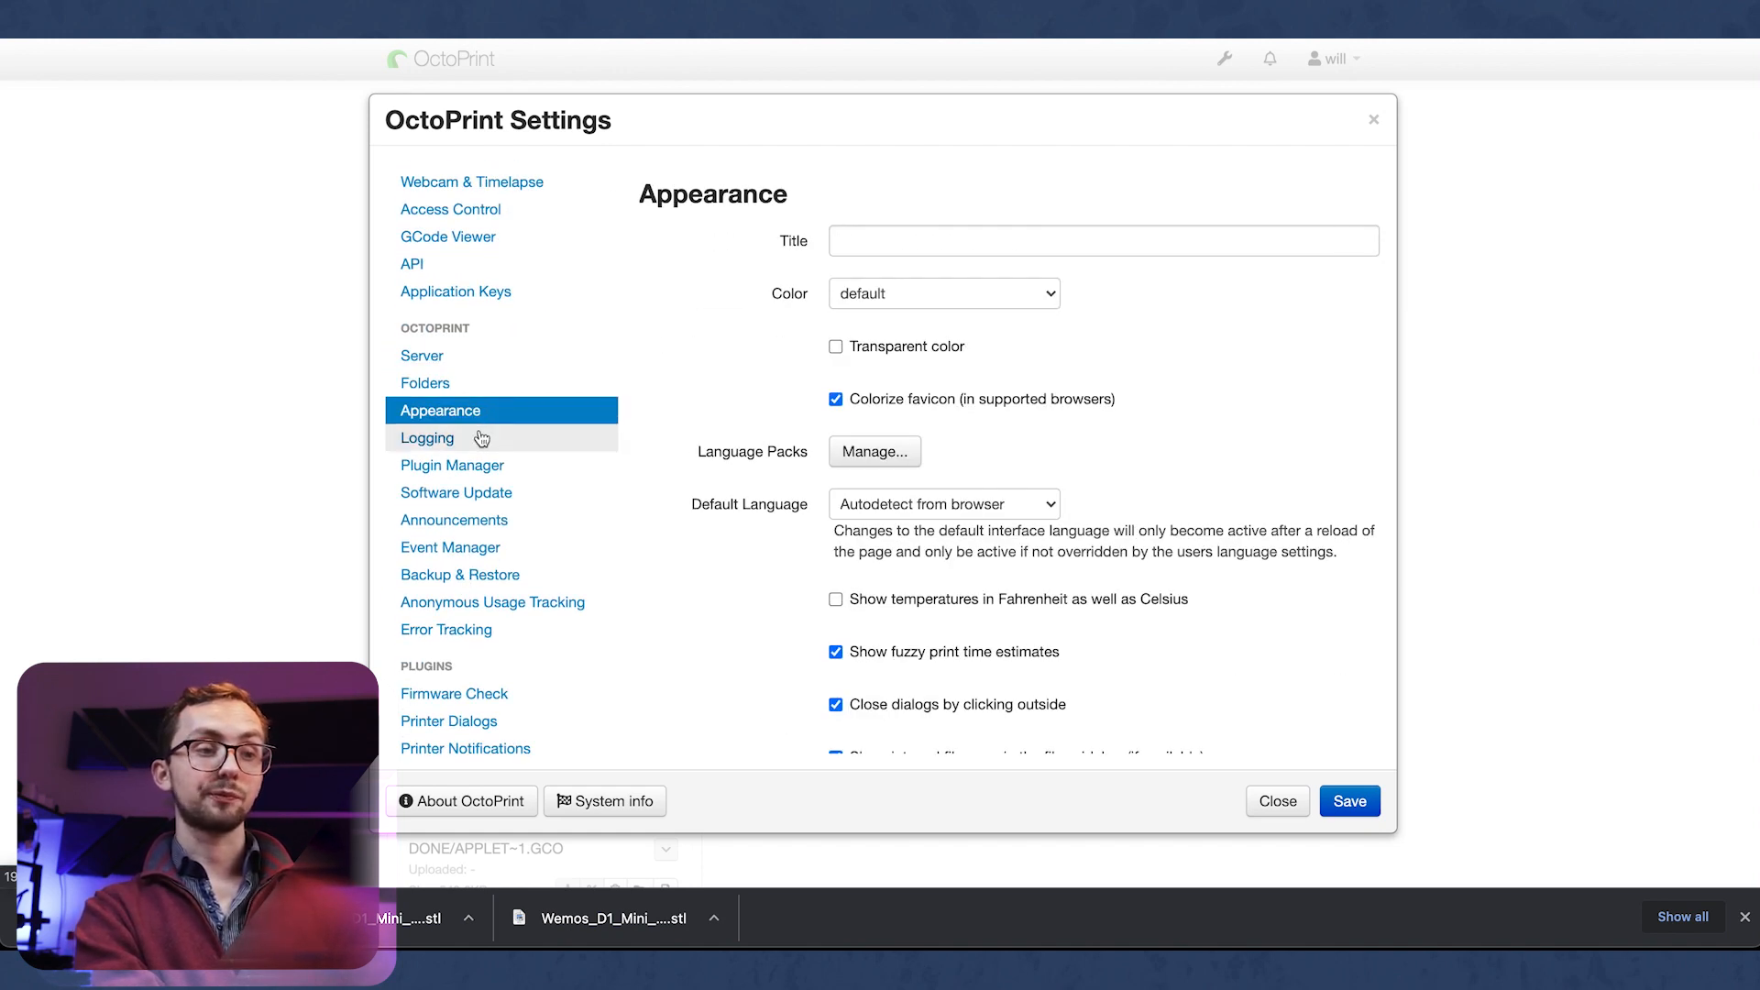
pyautogui.moveTo(488, 411)
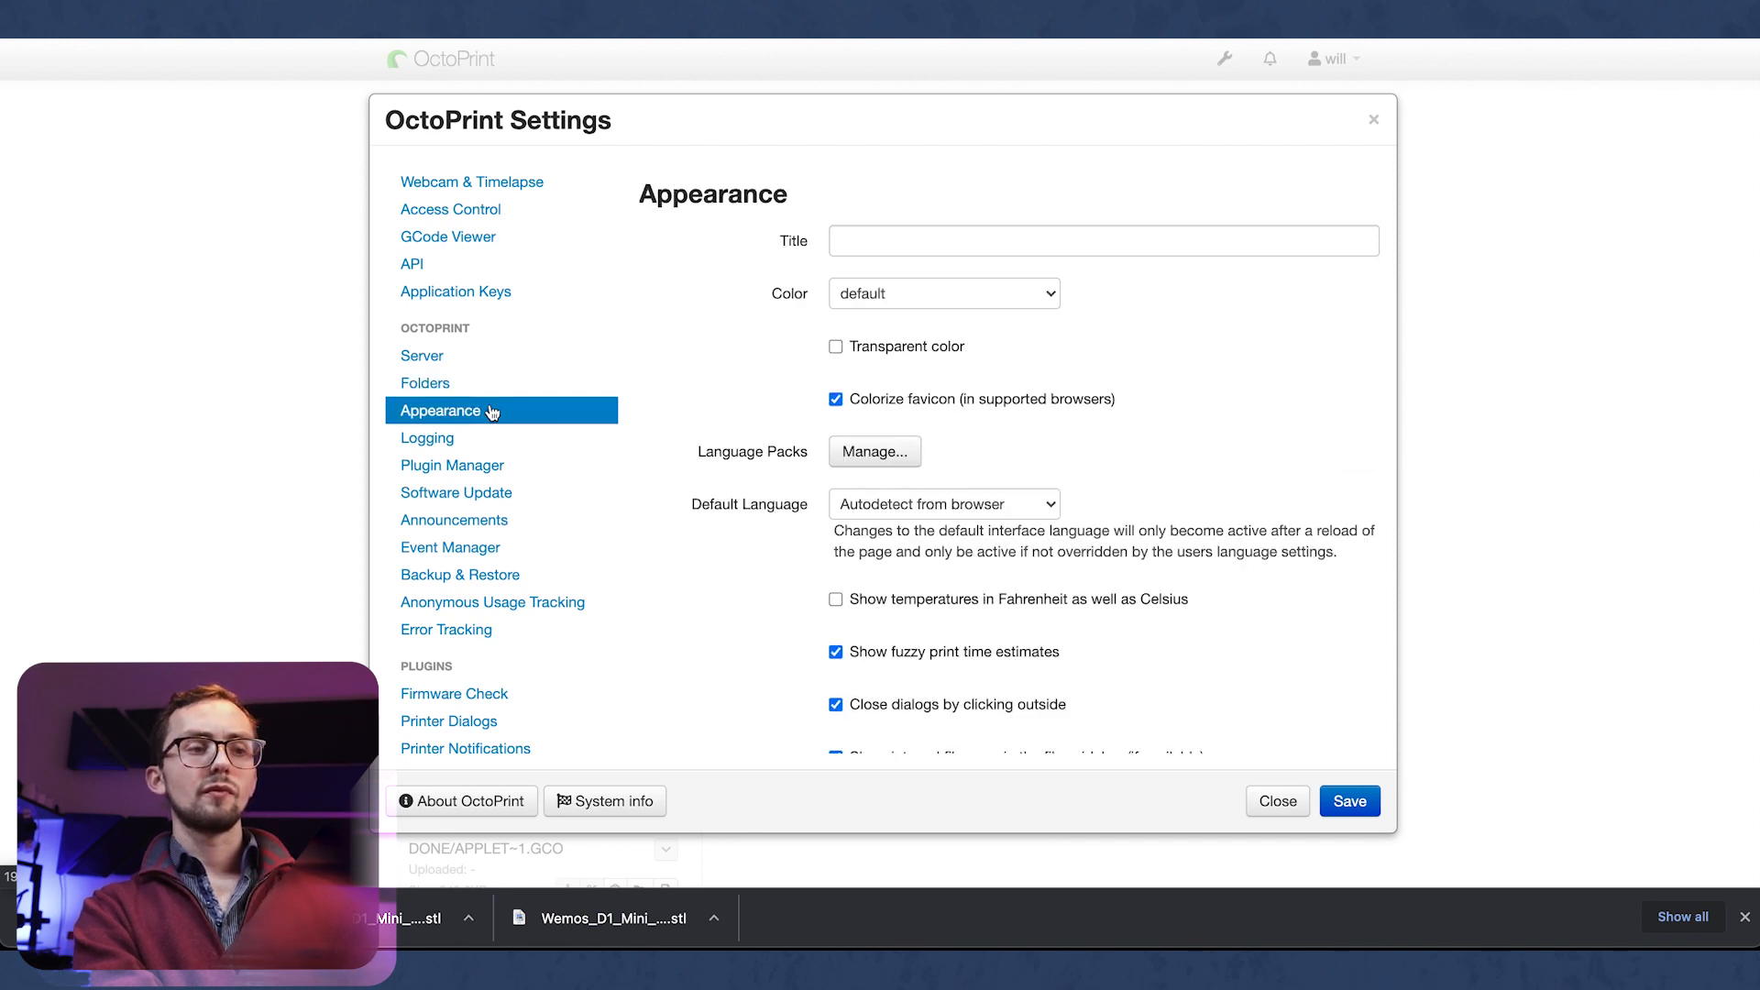
# Step: Set the interface colour to black and show the Logging settings page
pyautogui.click(944, 294)
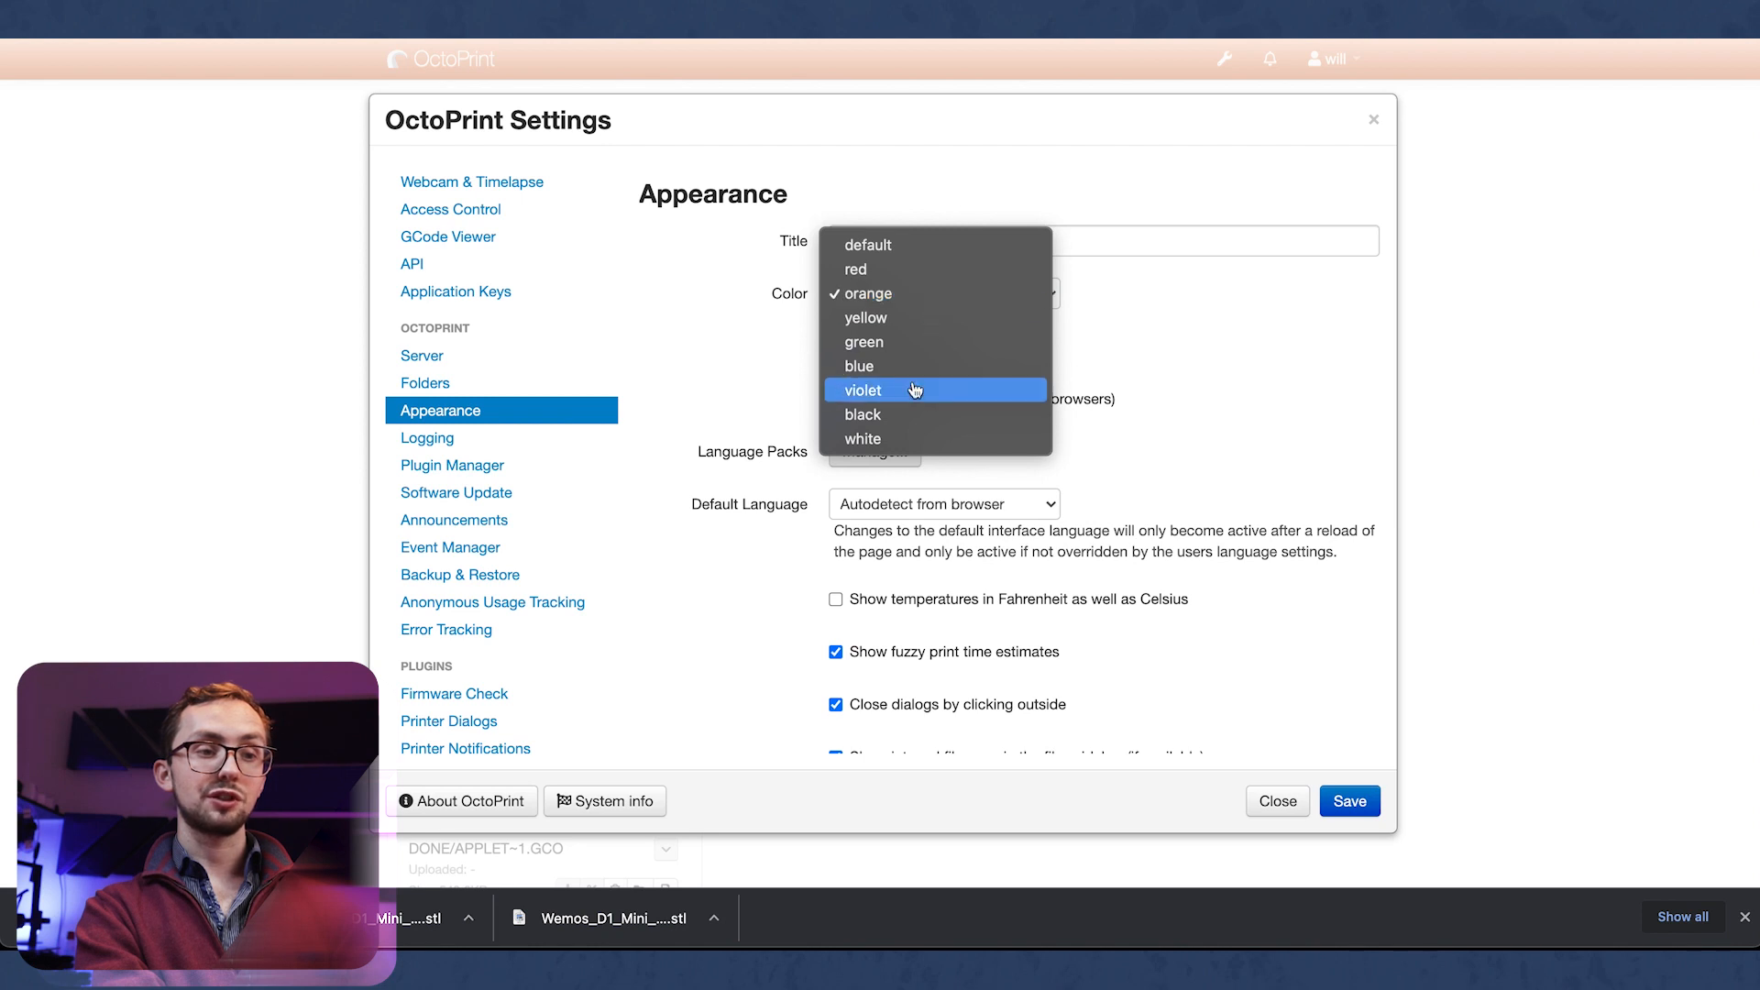
pyautogui.click(862, 414)
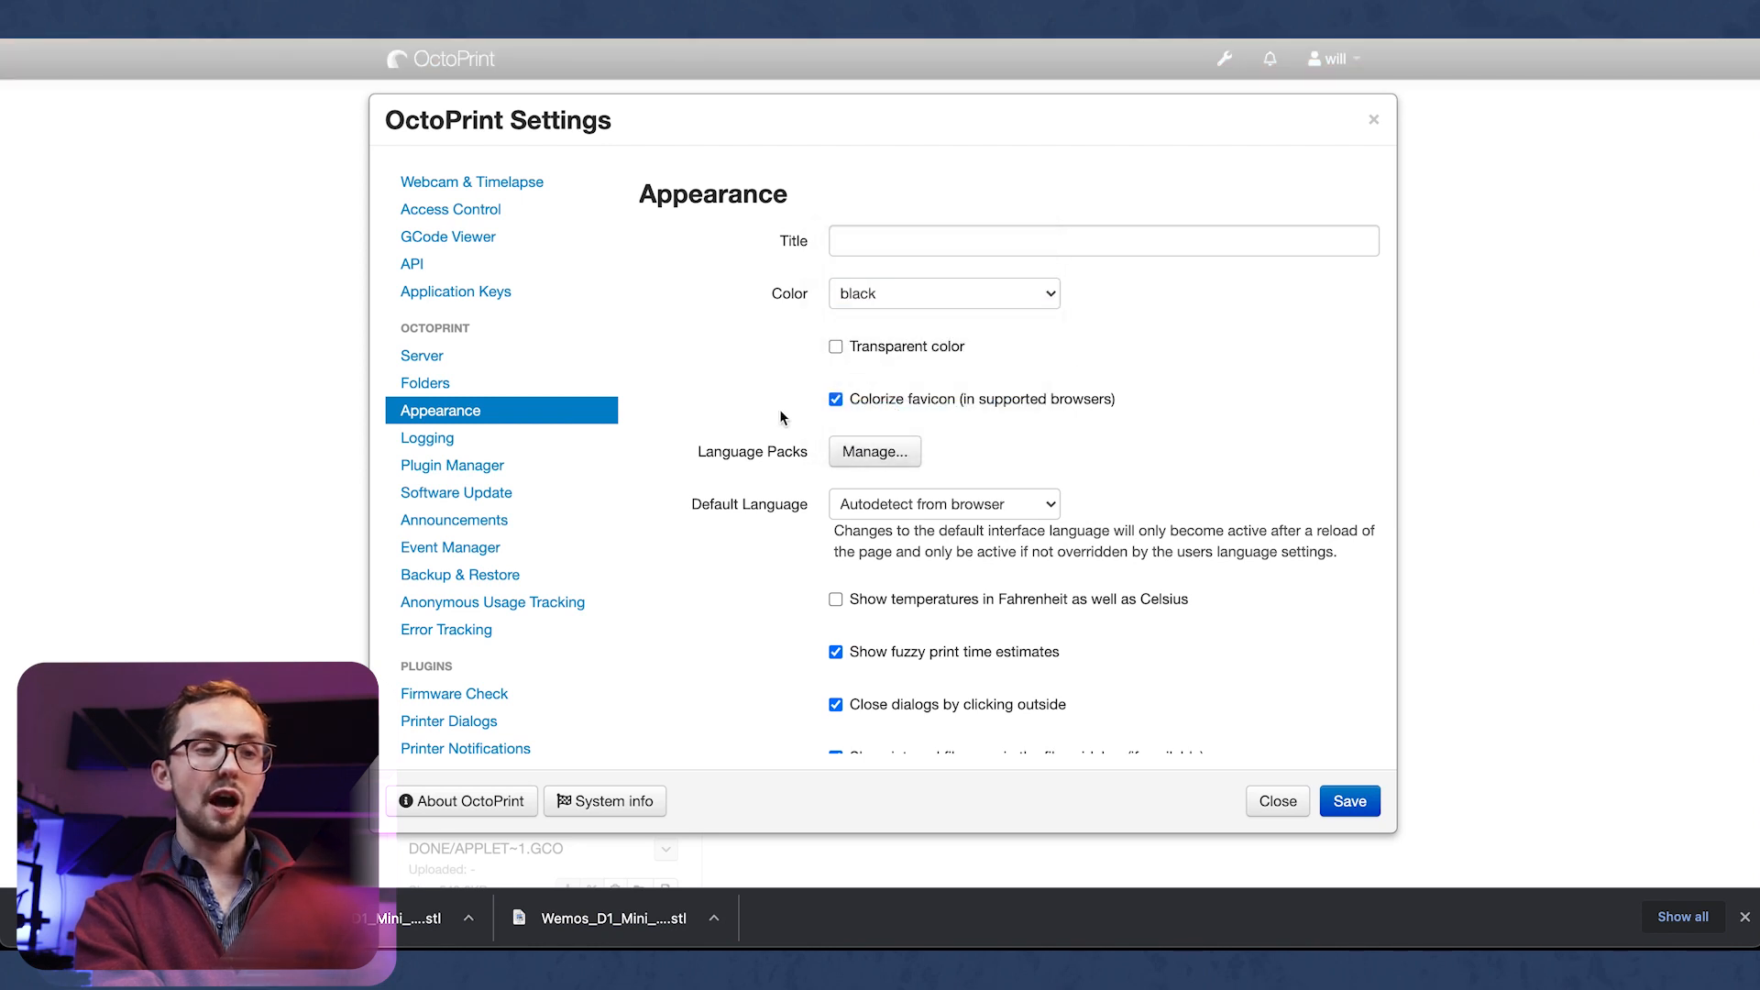
pyautogui.click(428, 438)
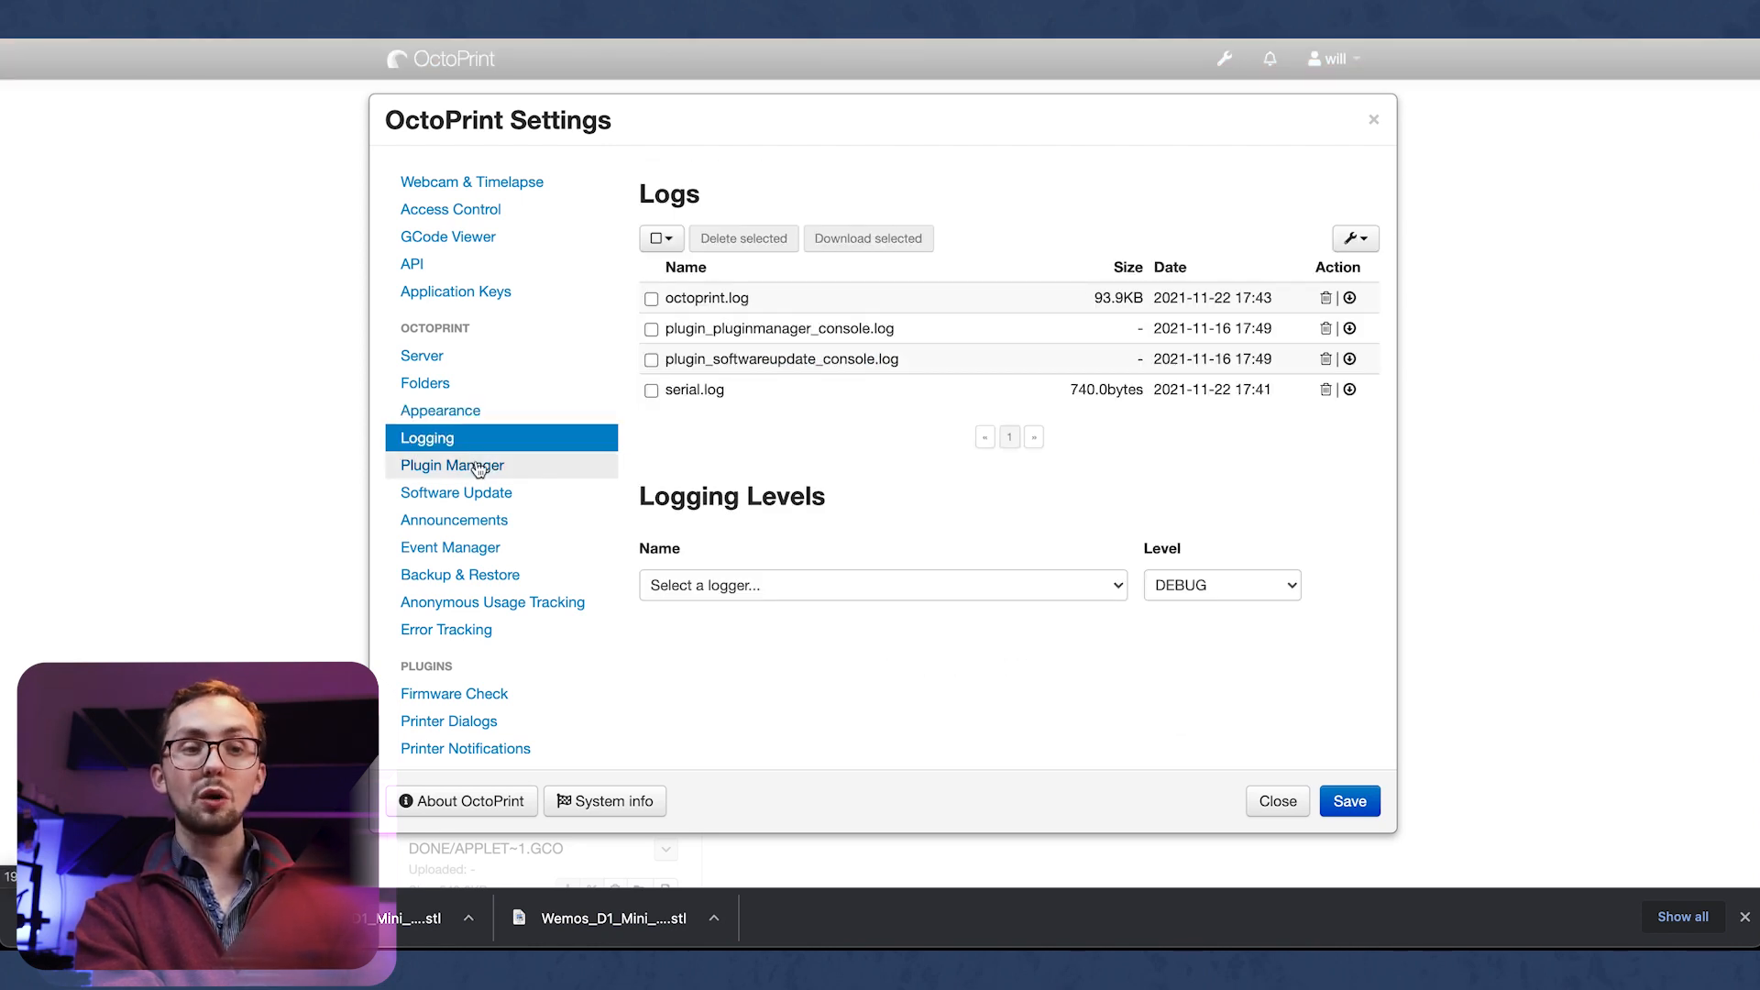
# Step: Check Plugin Manager and Software Update, which reports everything up-to-date at 1.7.2
pyautogui.click(452, 465)
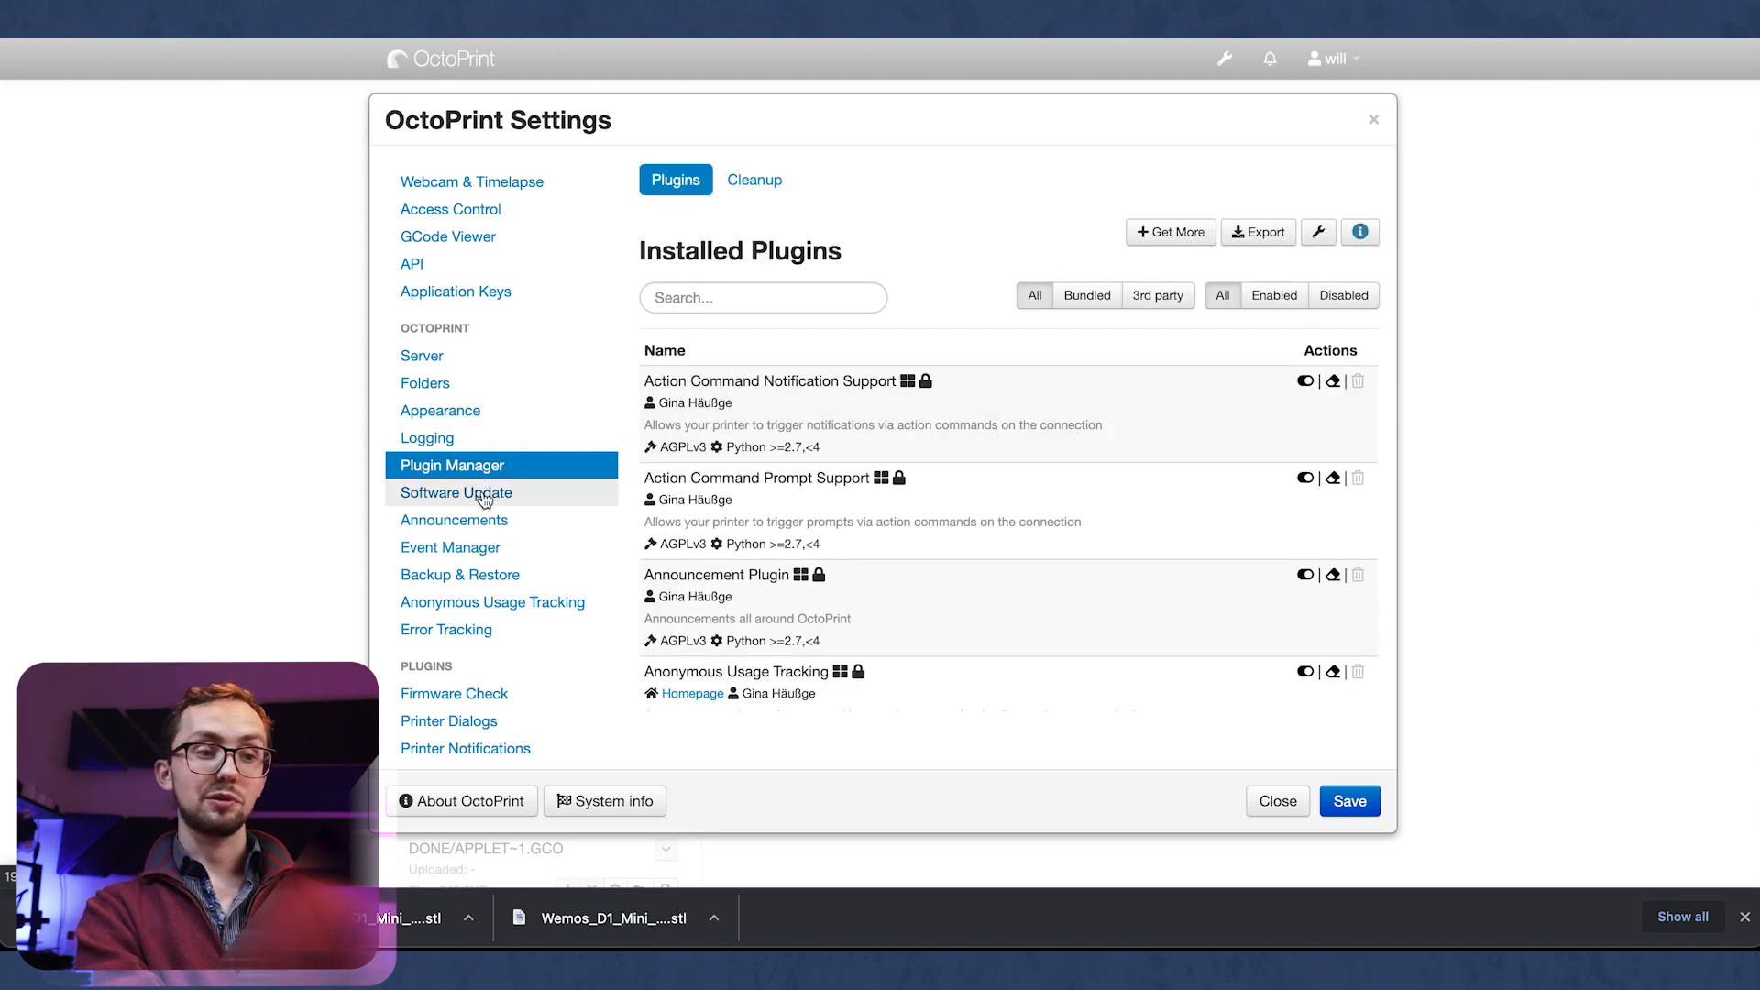
pyautogui.click(455, 491)
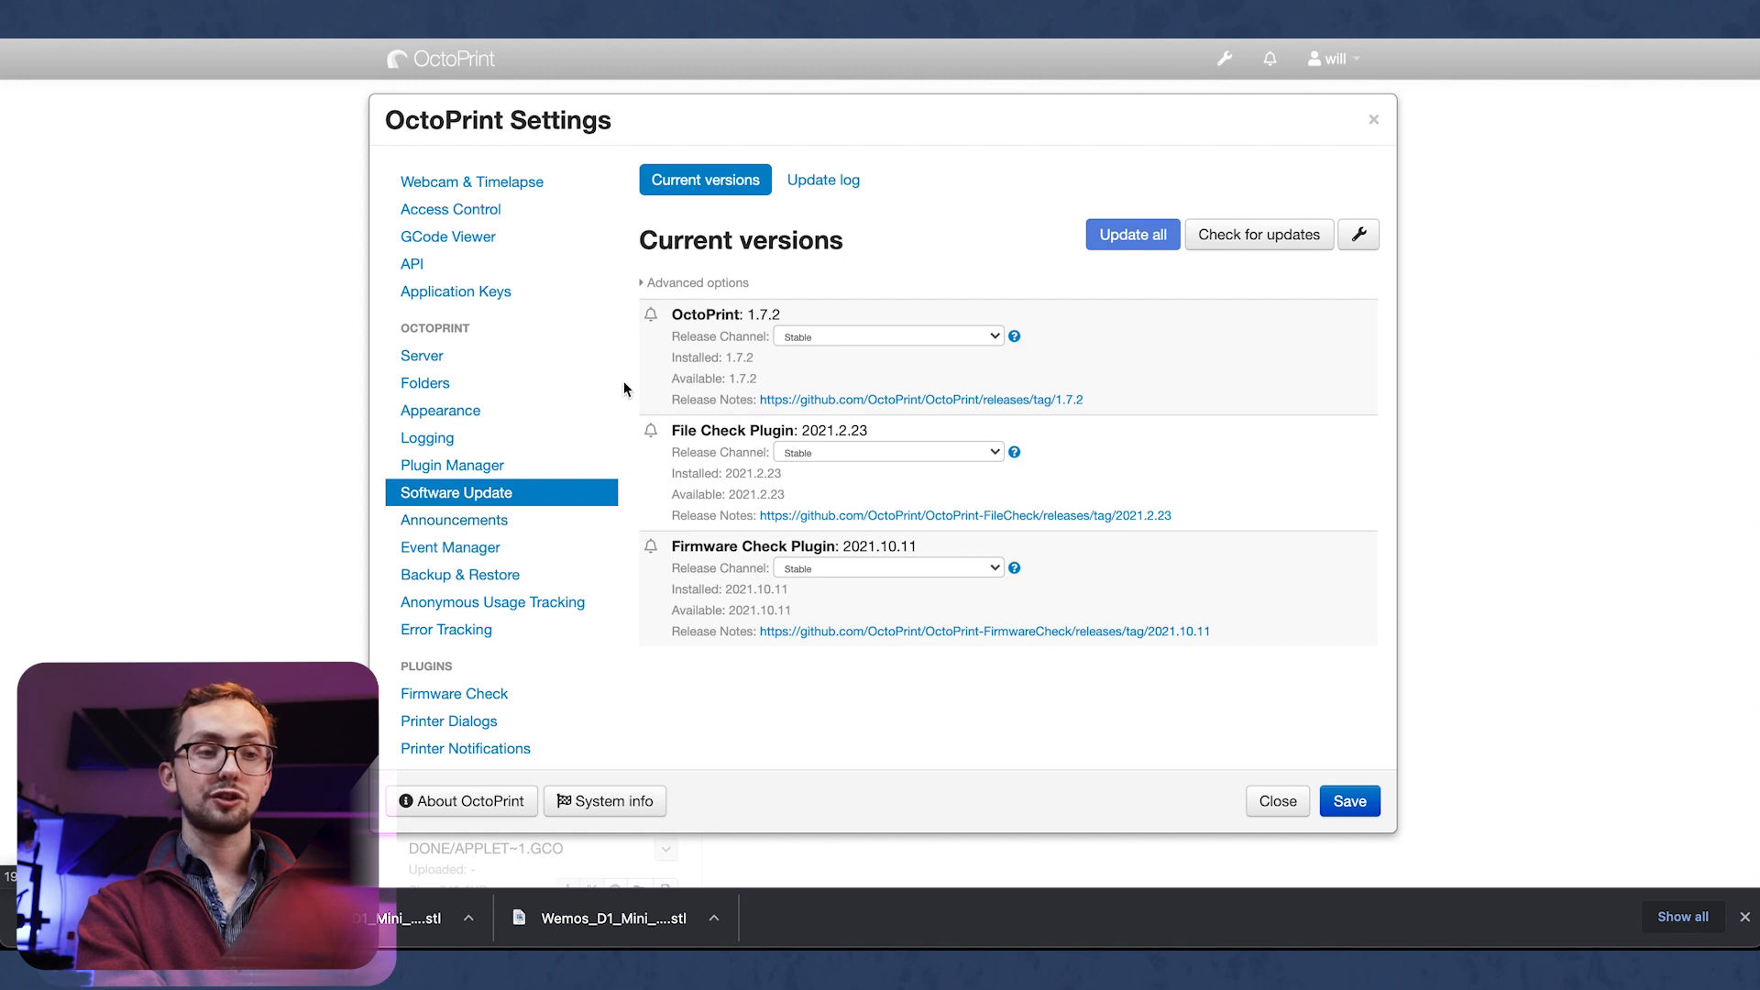
pyautogui.moveTo(1027, 311)
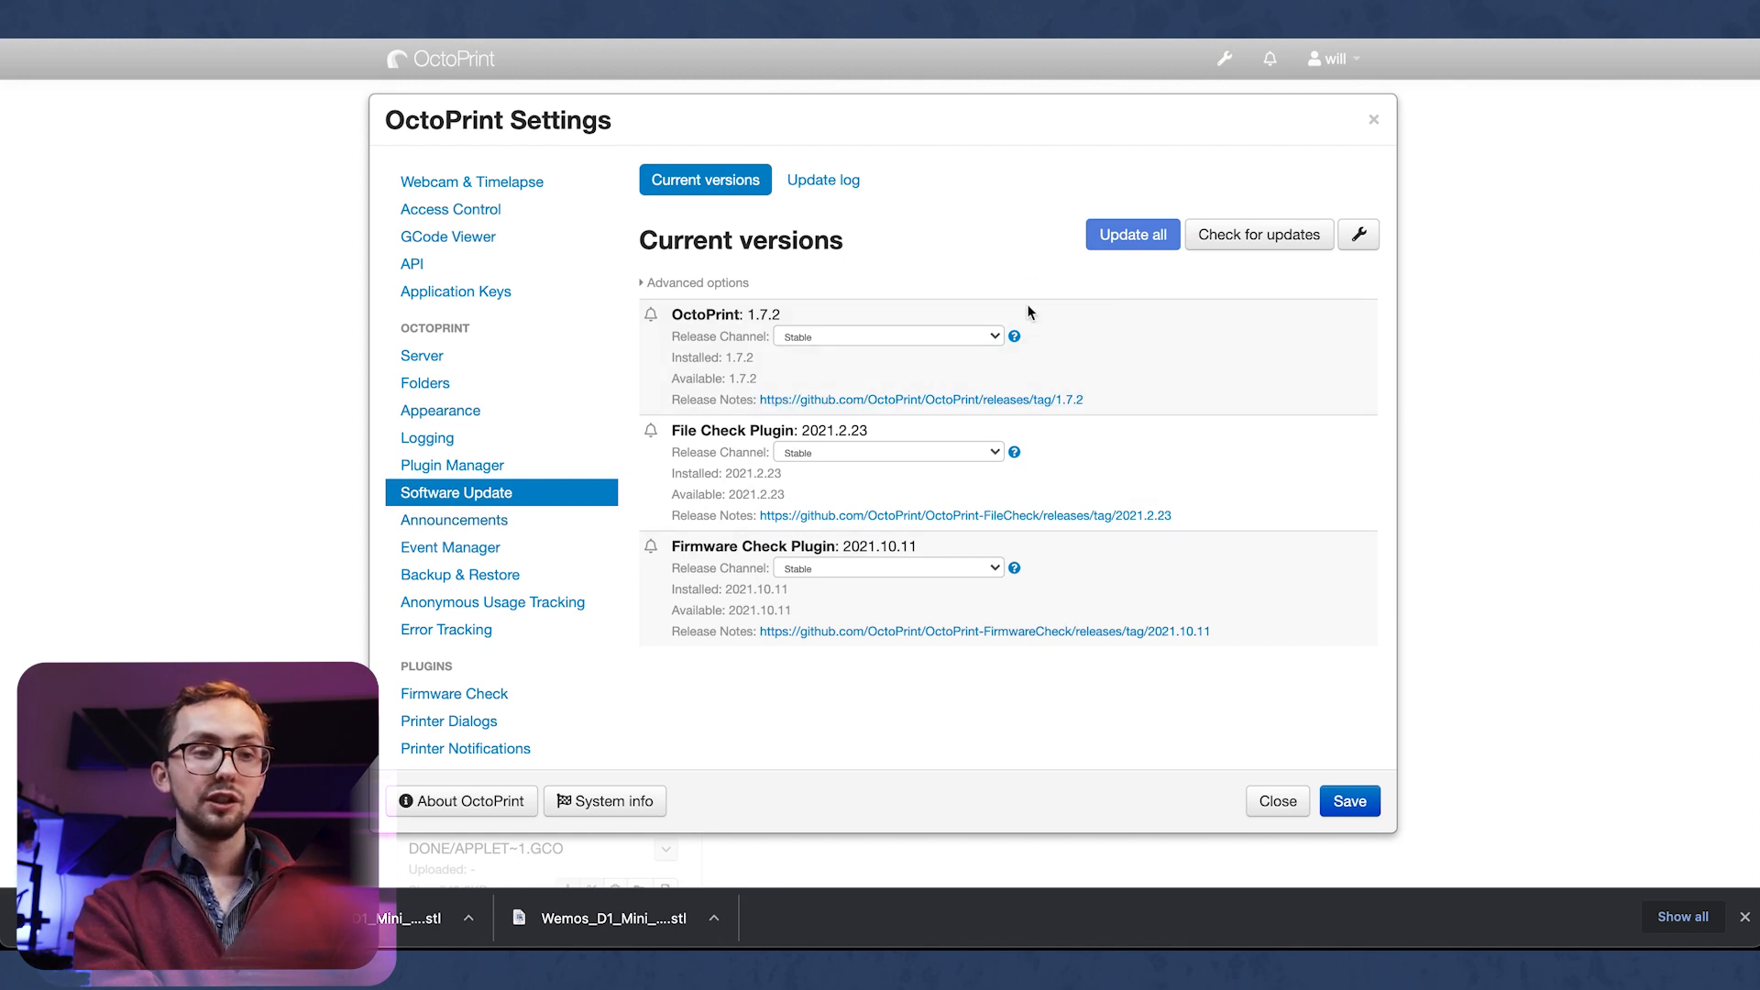
pyautogui.click(1258, 234)
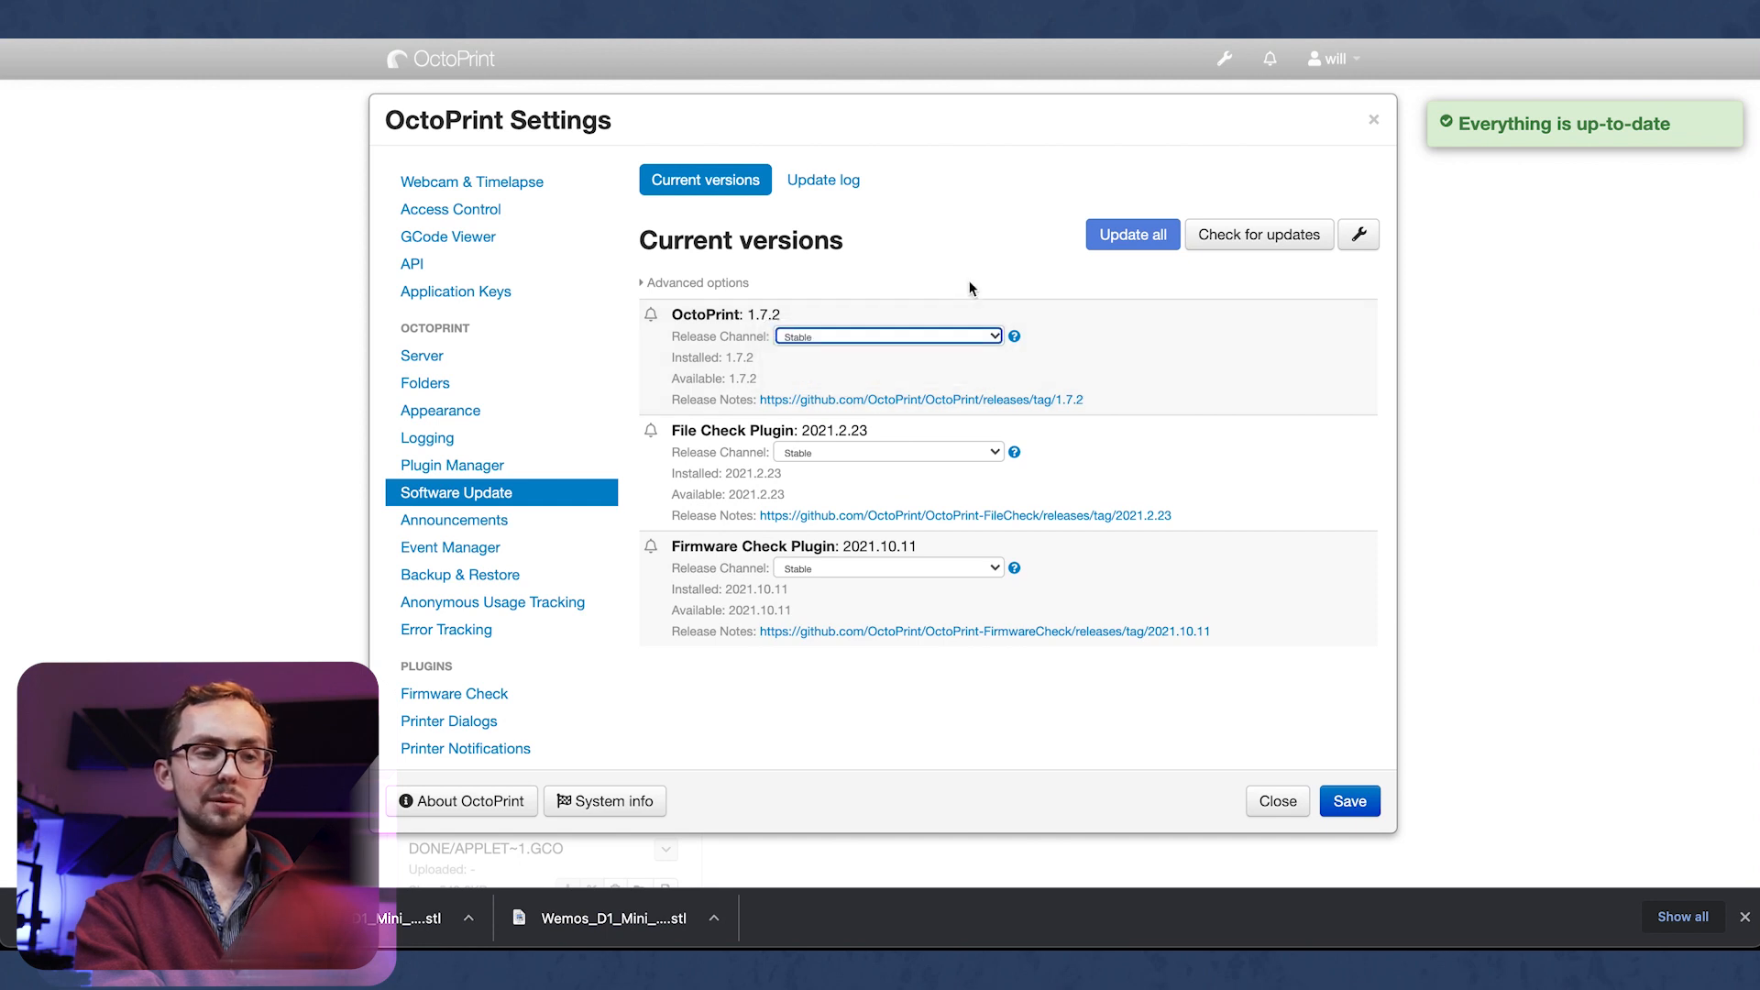
pyautogui.moveTo(834, 233)
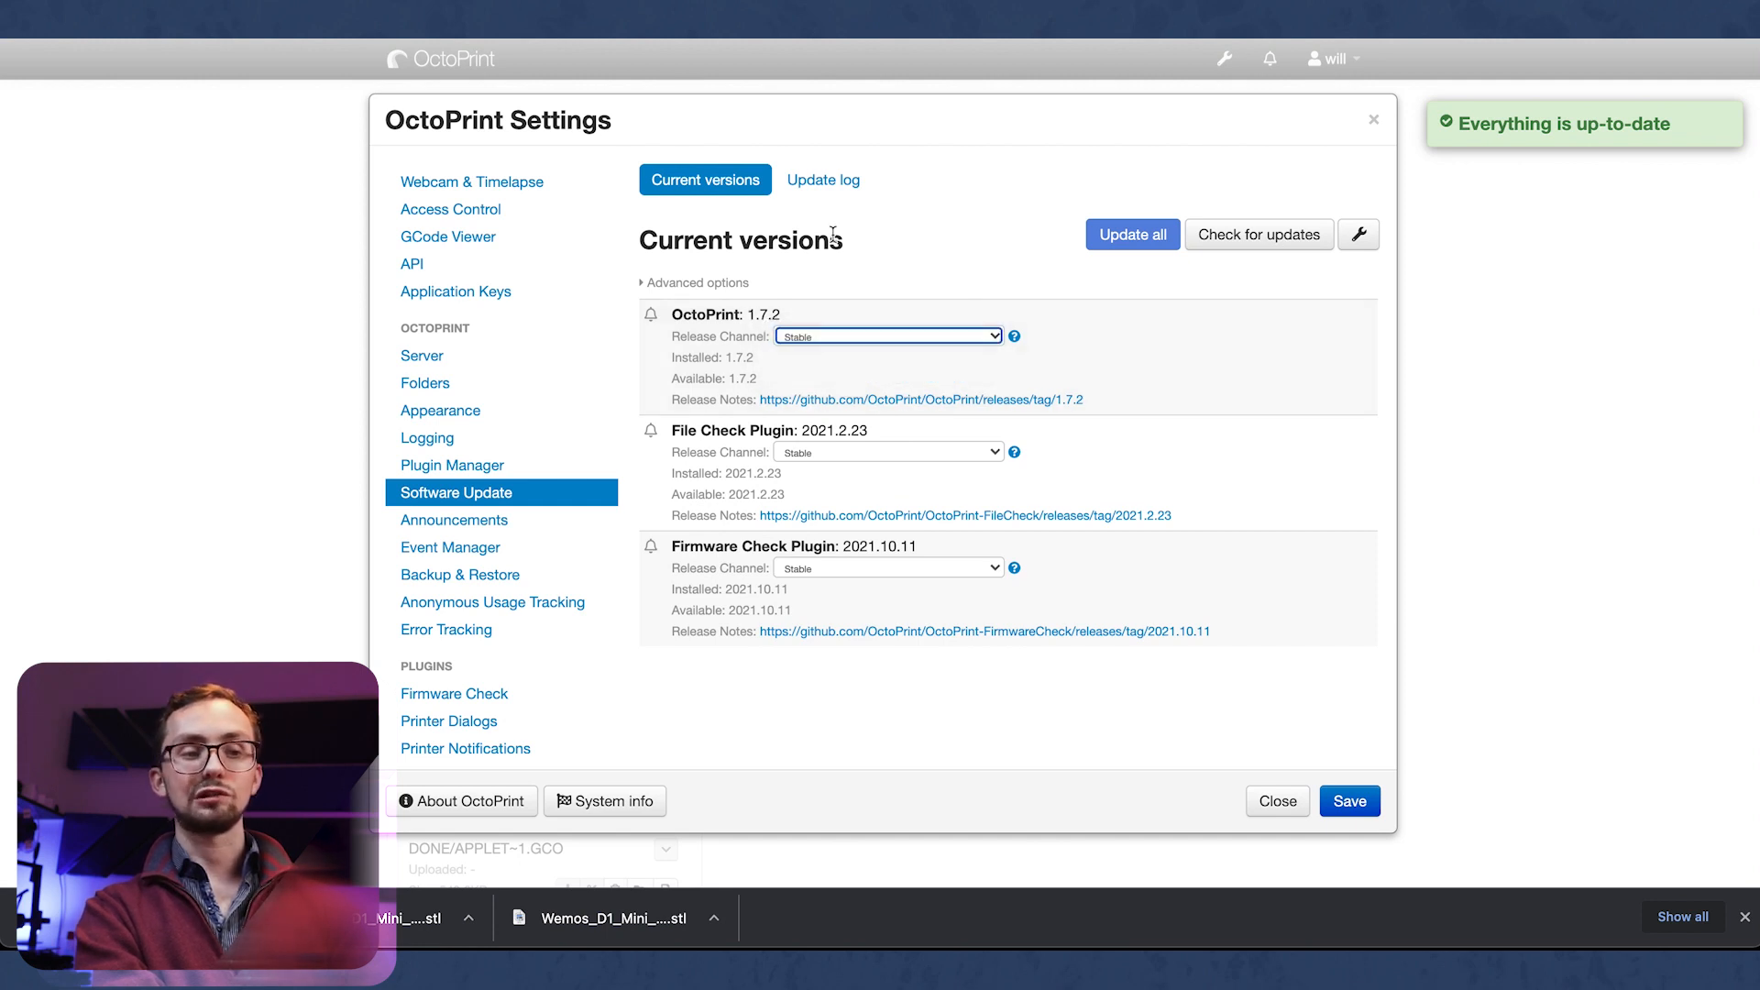
# Step: View the Announcements through Virtual Printer settings pages, then close the settings dialog
pyautogui.click(454, 520)
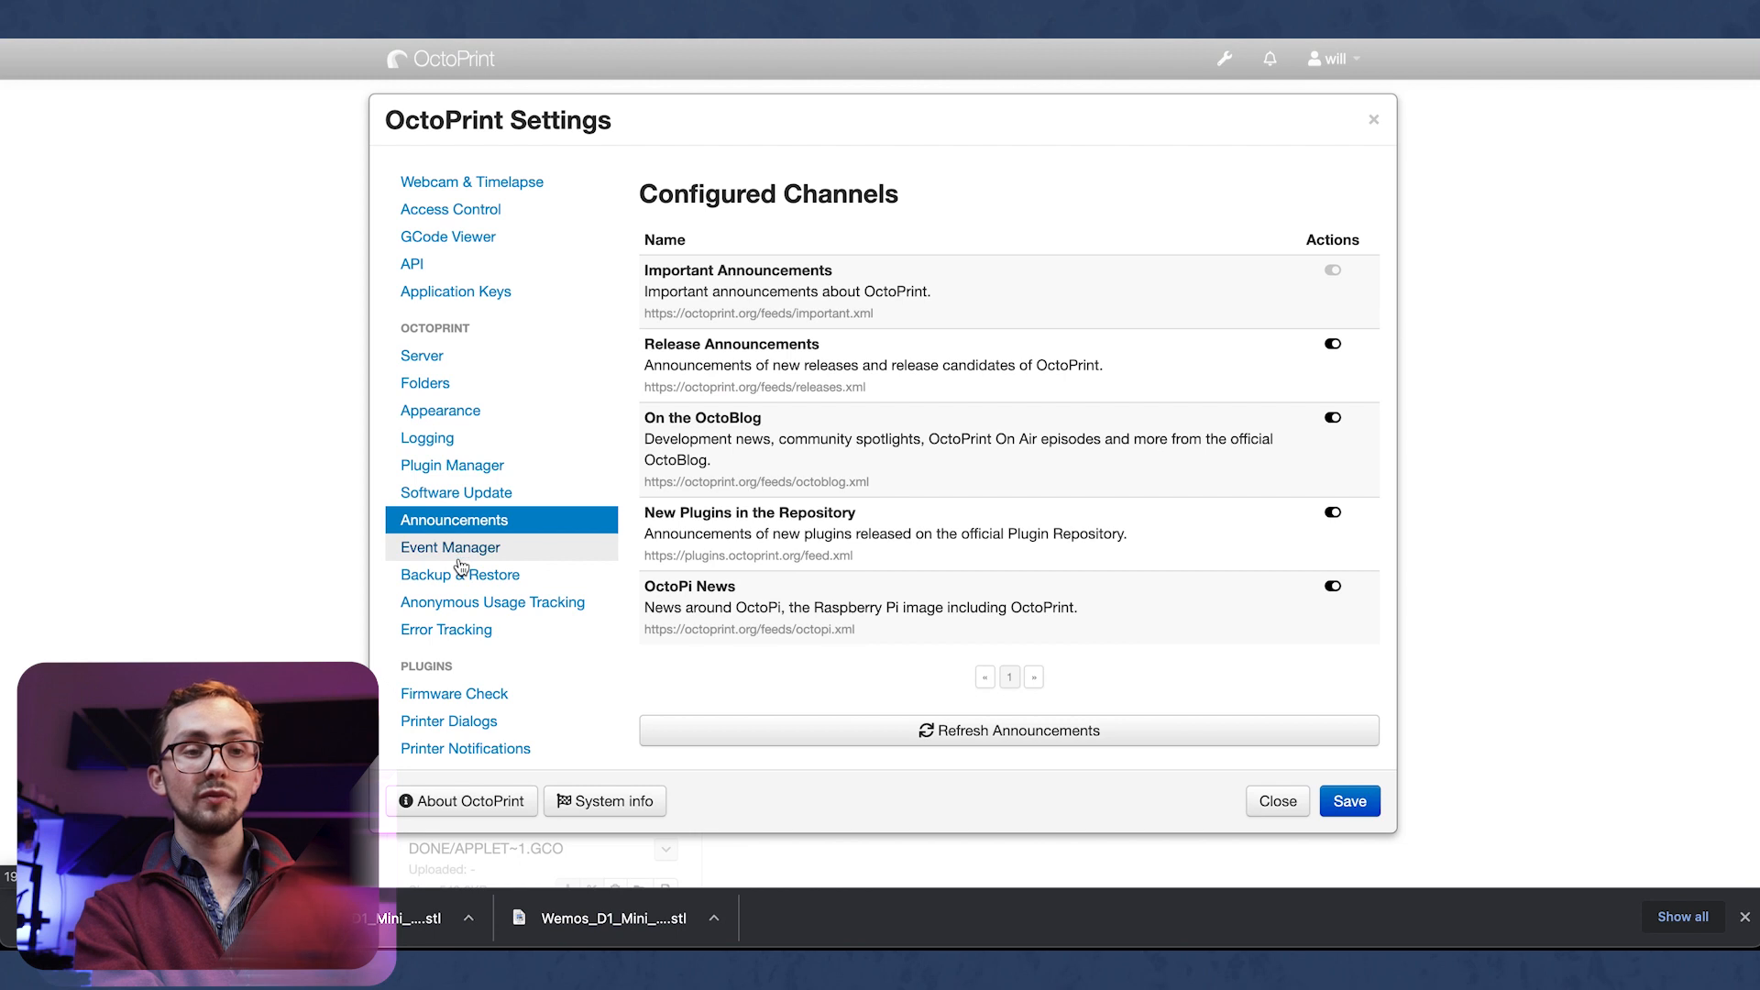
pyautogui.click(450, 547)
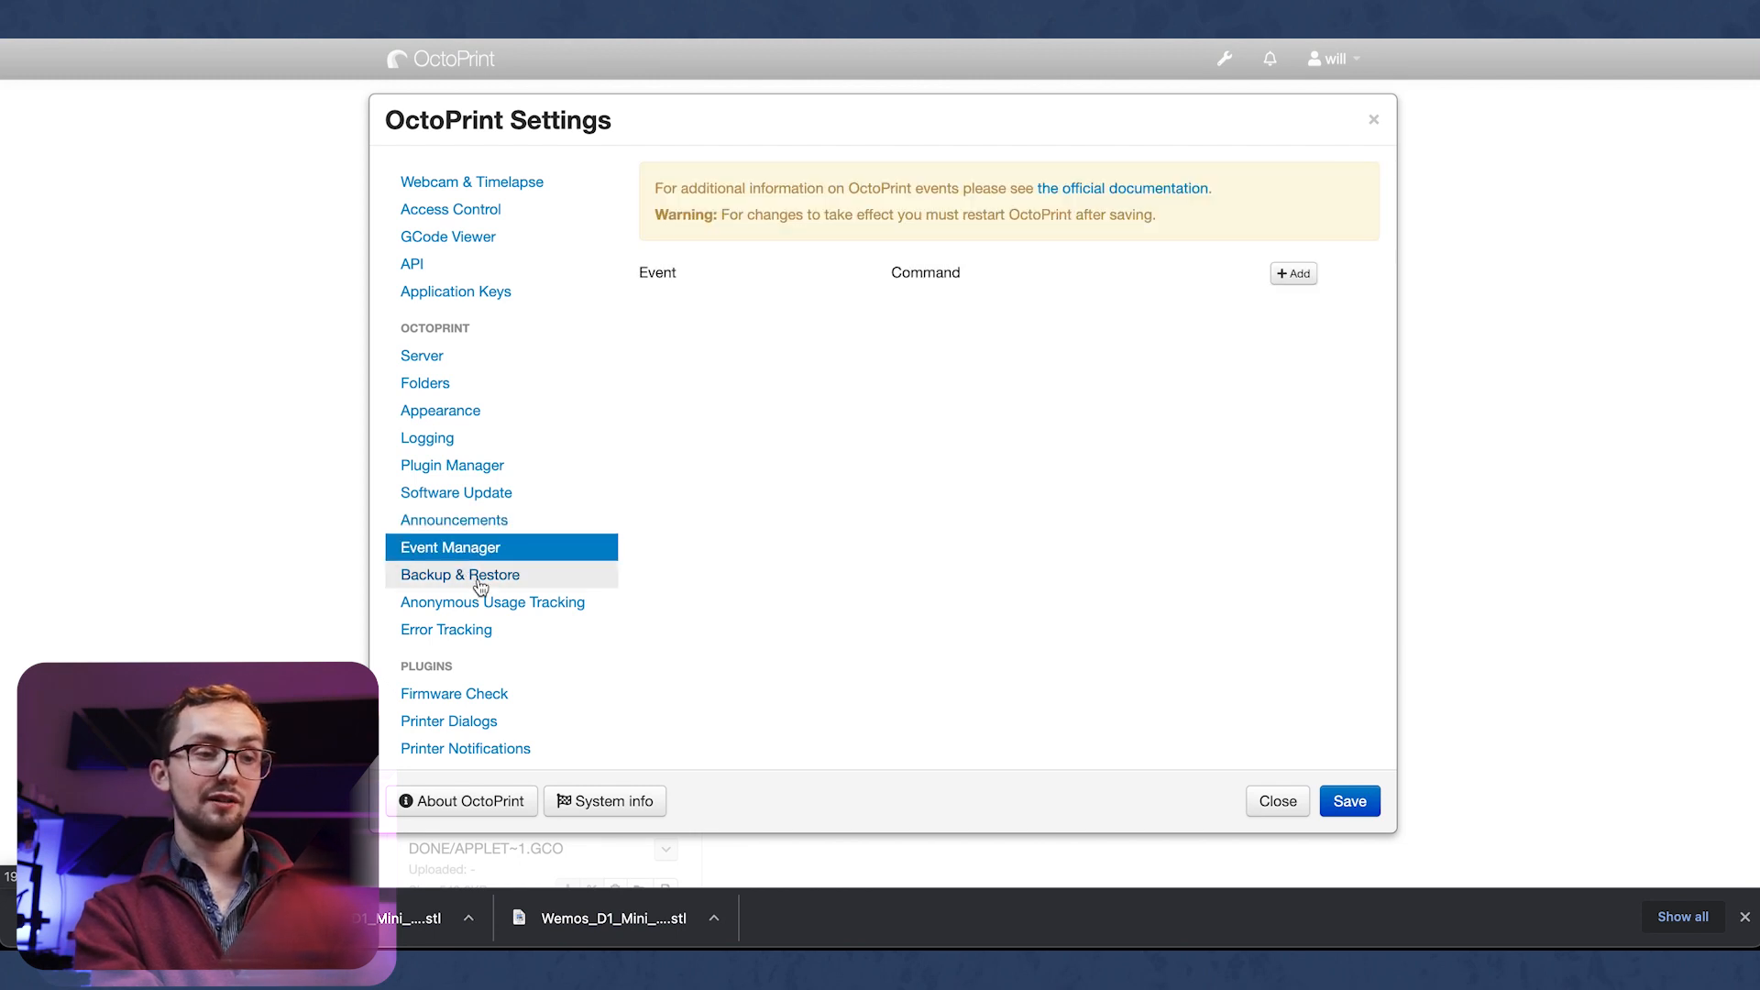
pyautogui.click(491, 602)
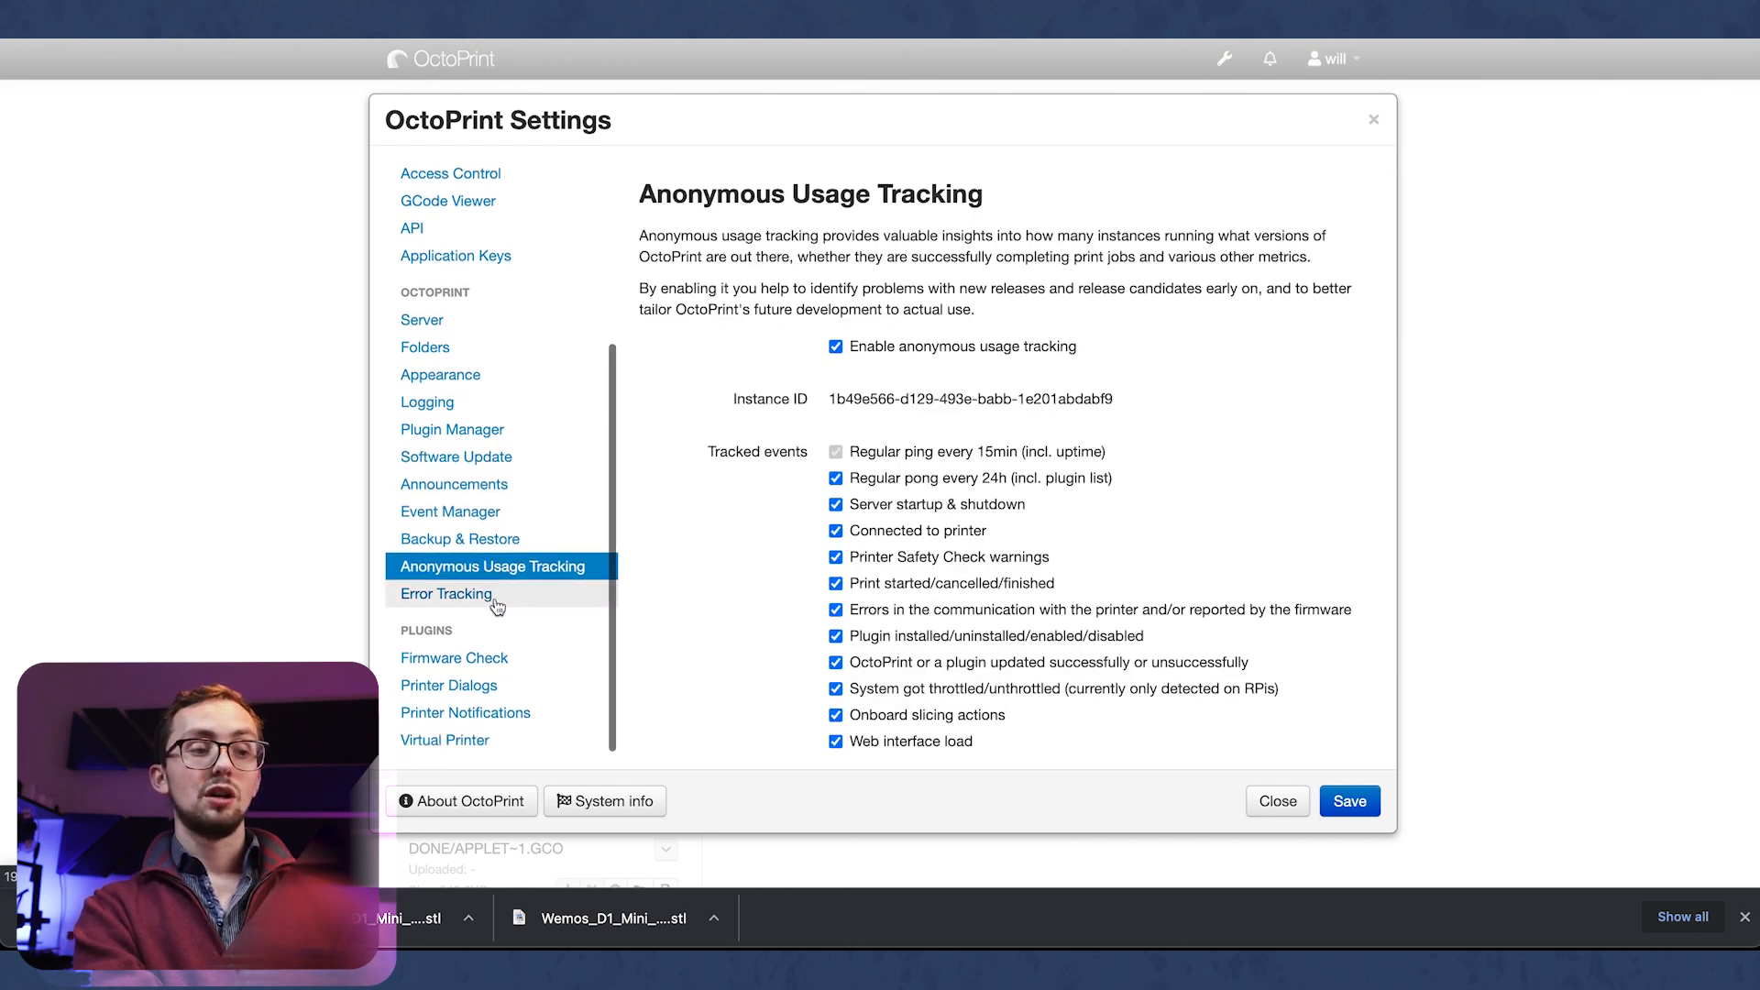
pyautogui.click(445, 593)
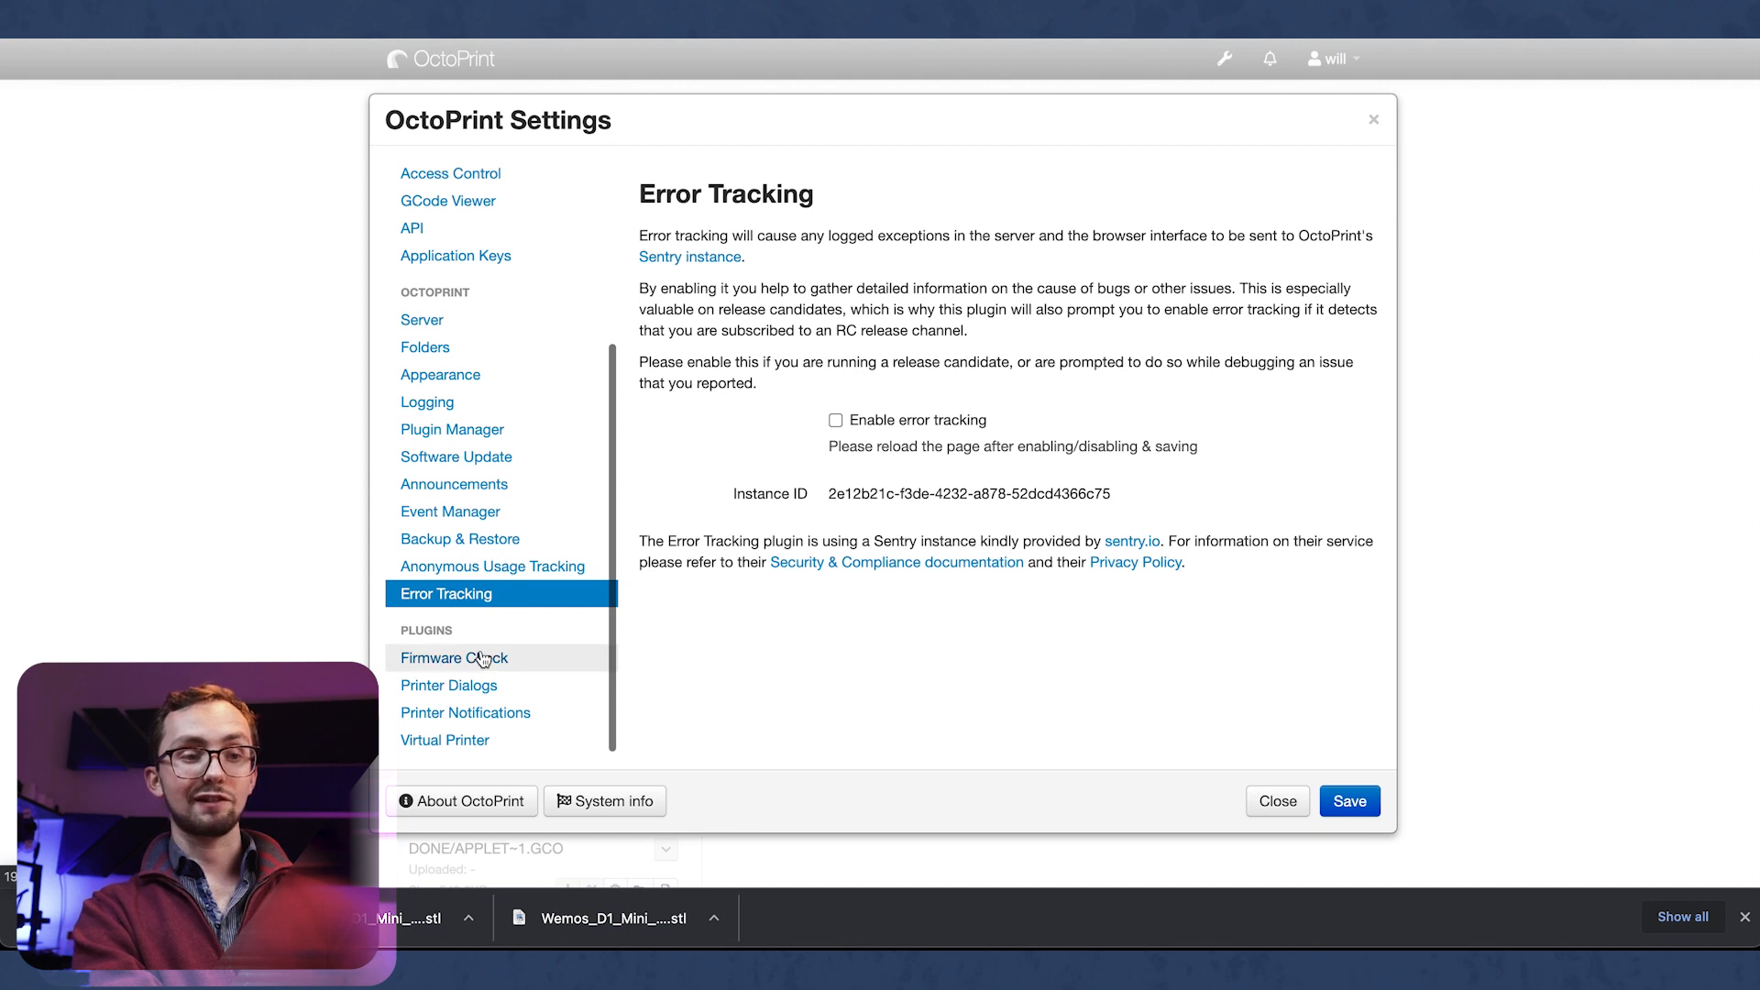
pyautogui.click(455, 658)
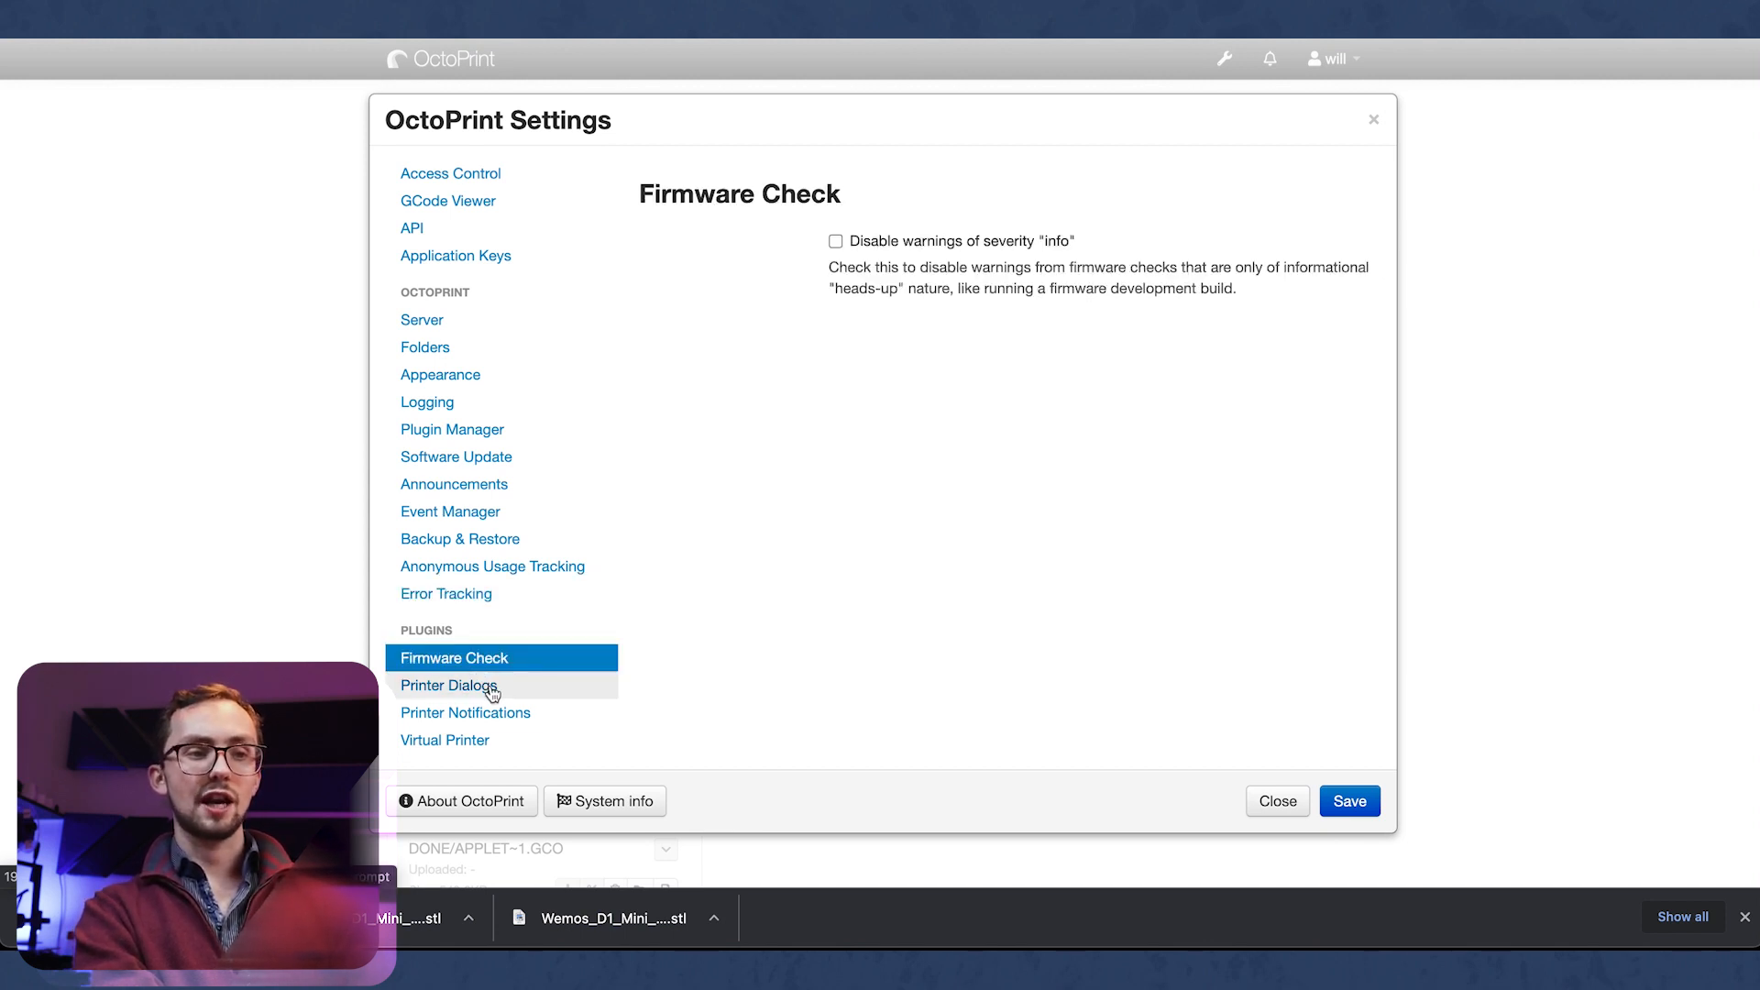
pyautogui.click(465, 712)
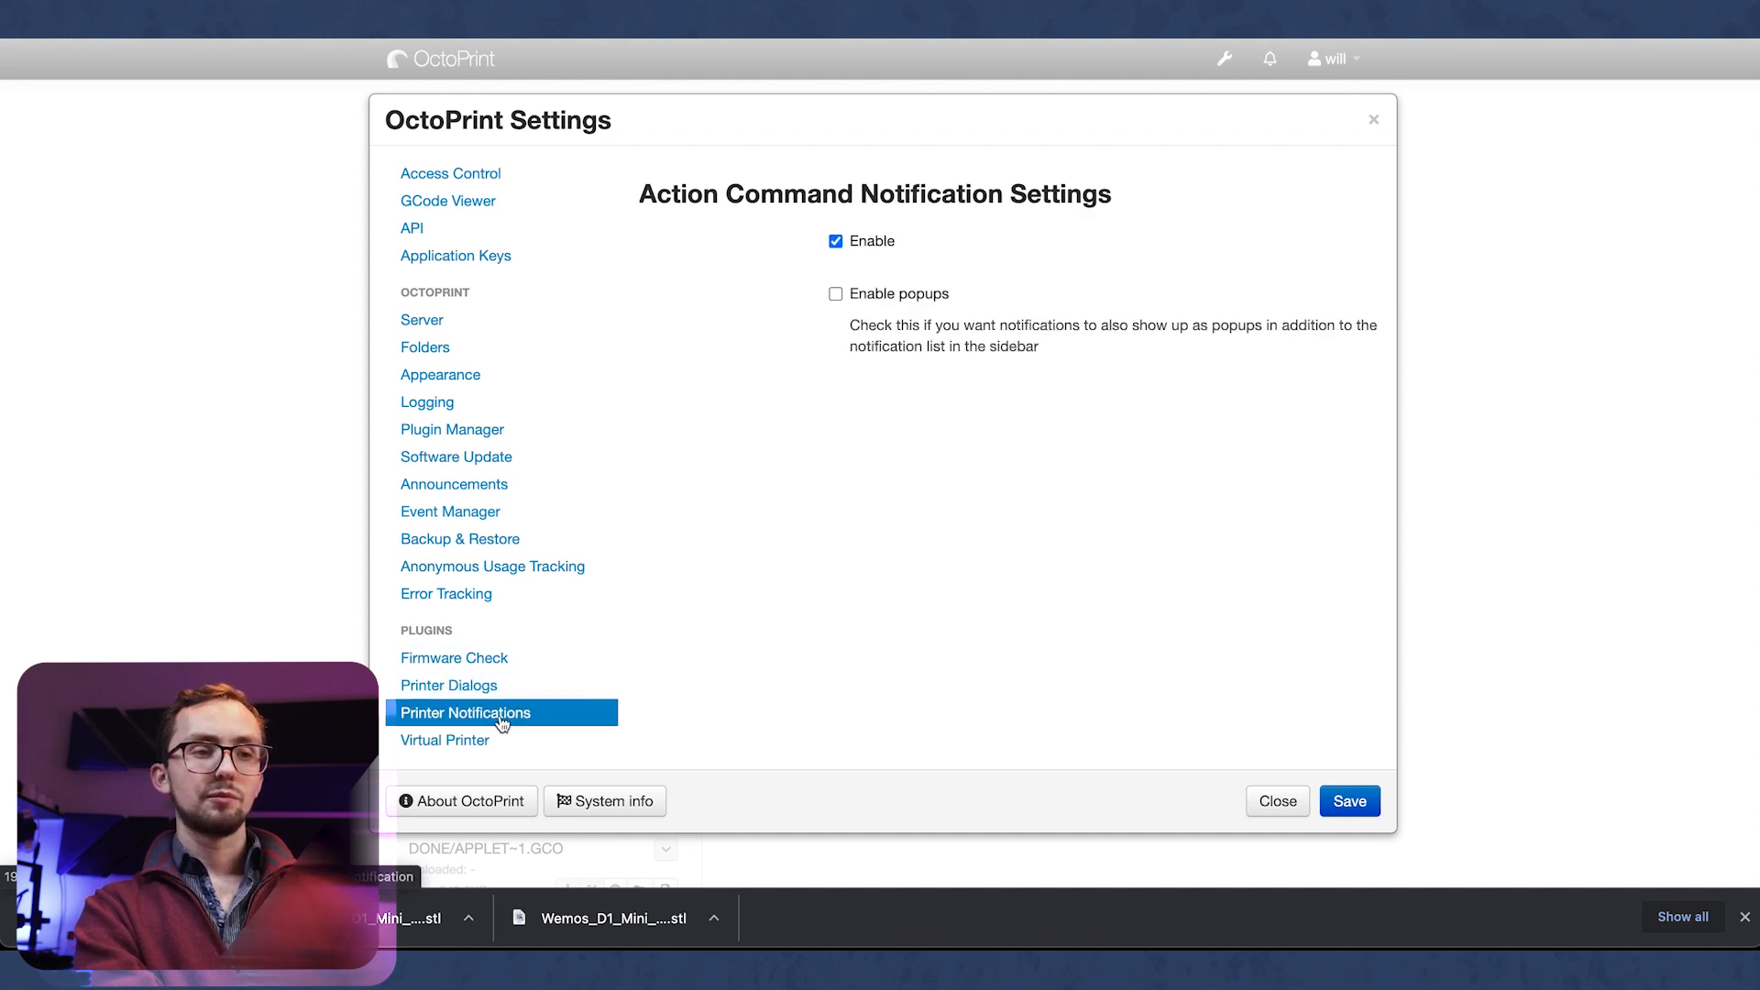
pyautogui.click(444, 740)
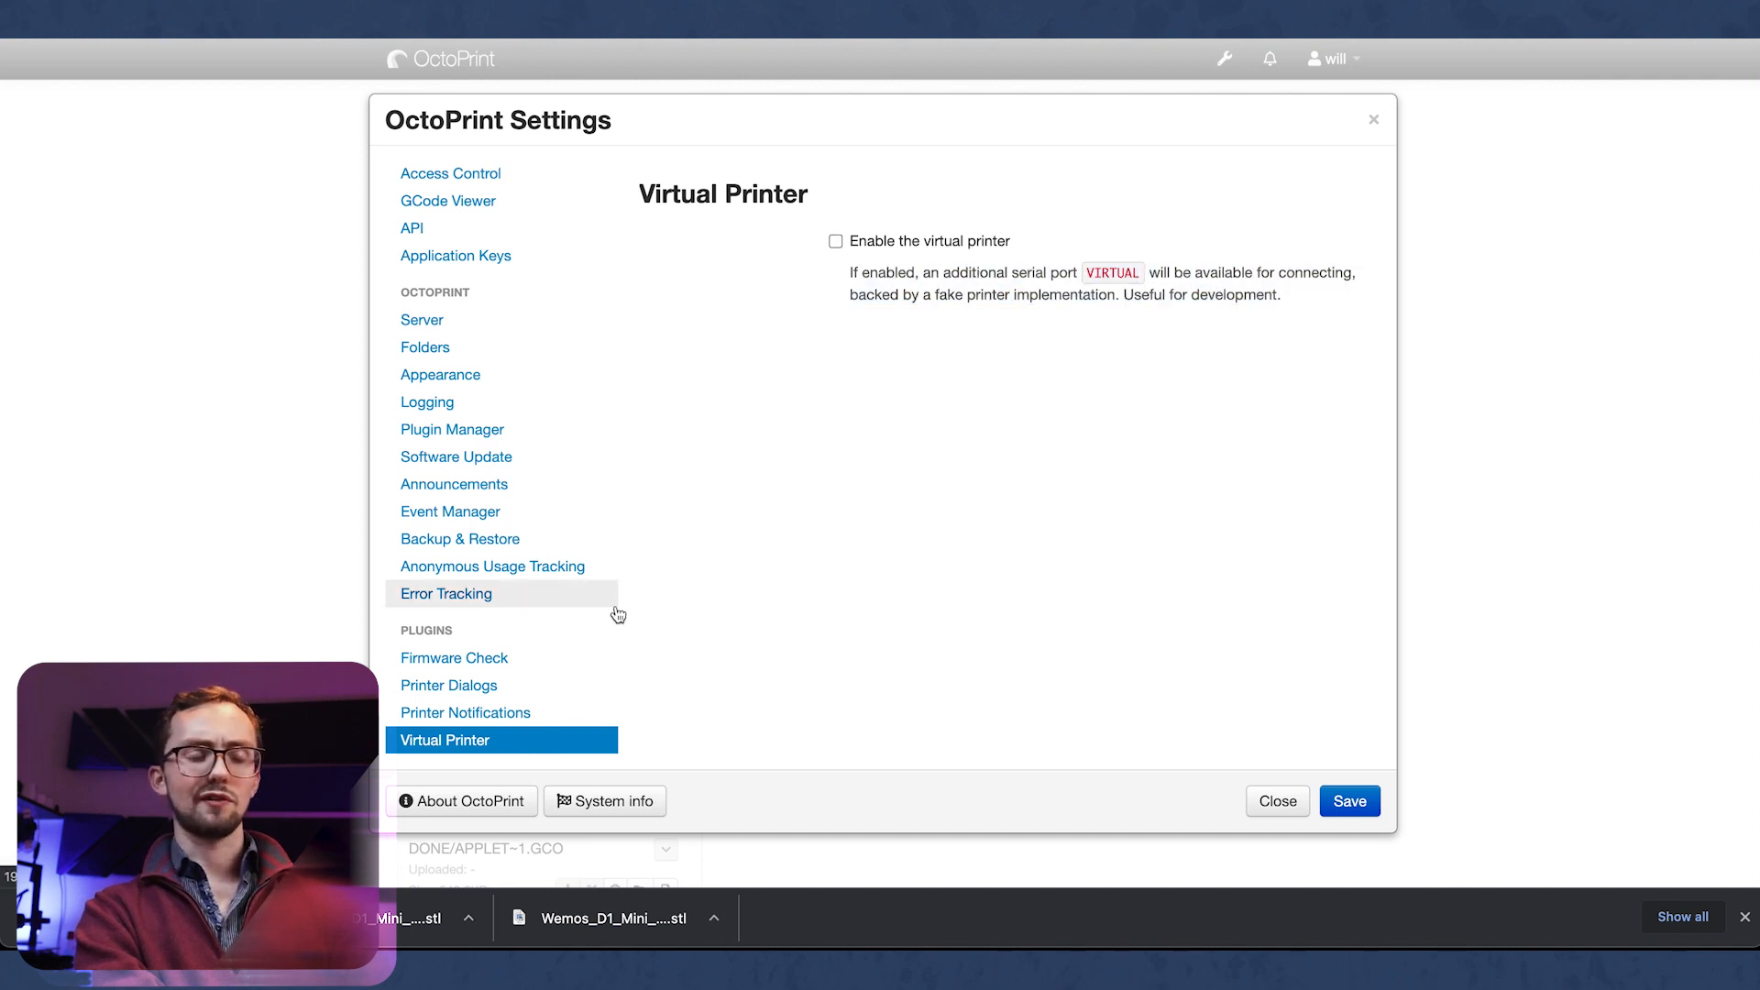
pyautogui.click(1275, 801)
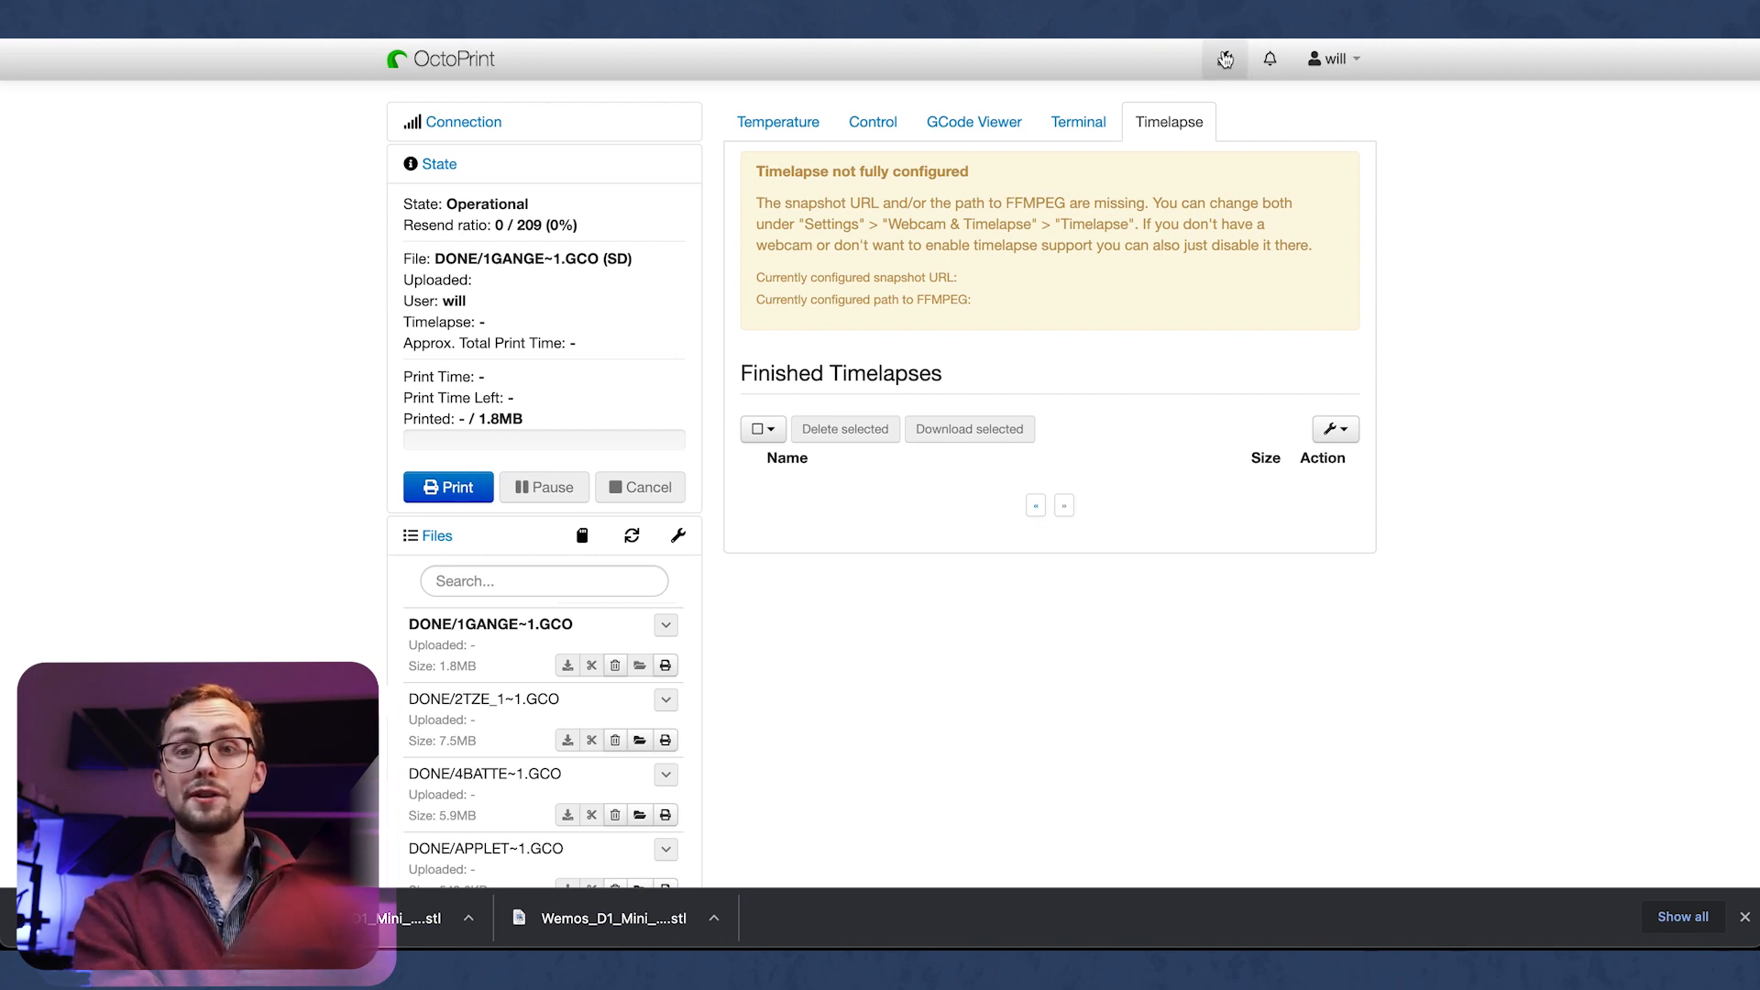
# Step: Reopen settings on Plugin Manager and scroll through the Installed Plugins list
pyautogui.click(1224, 59)
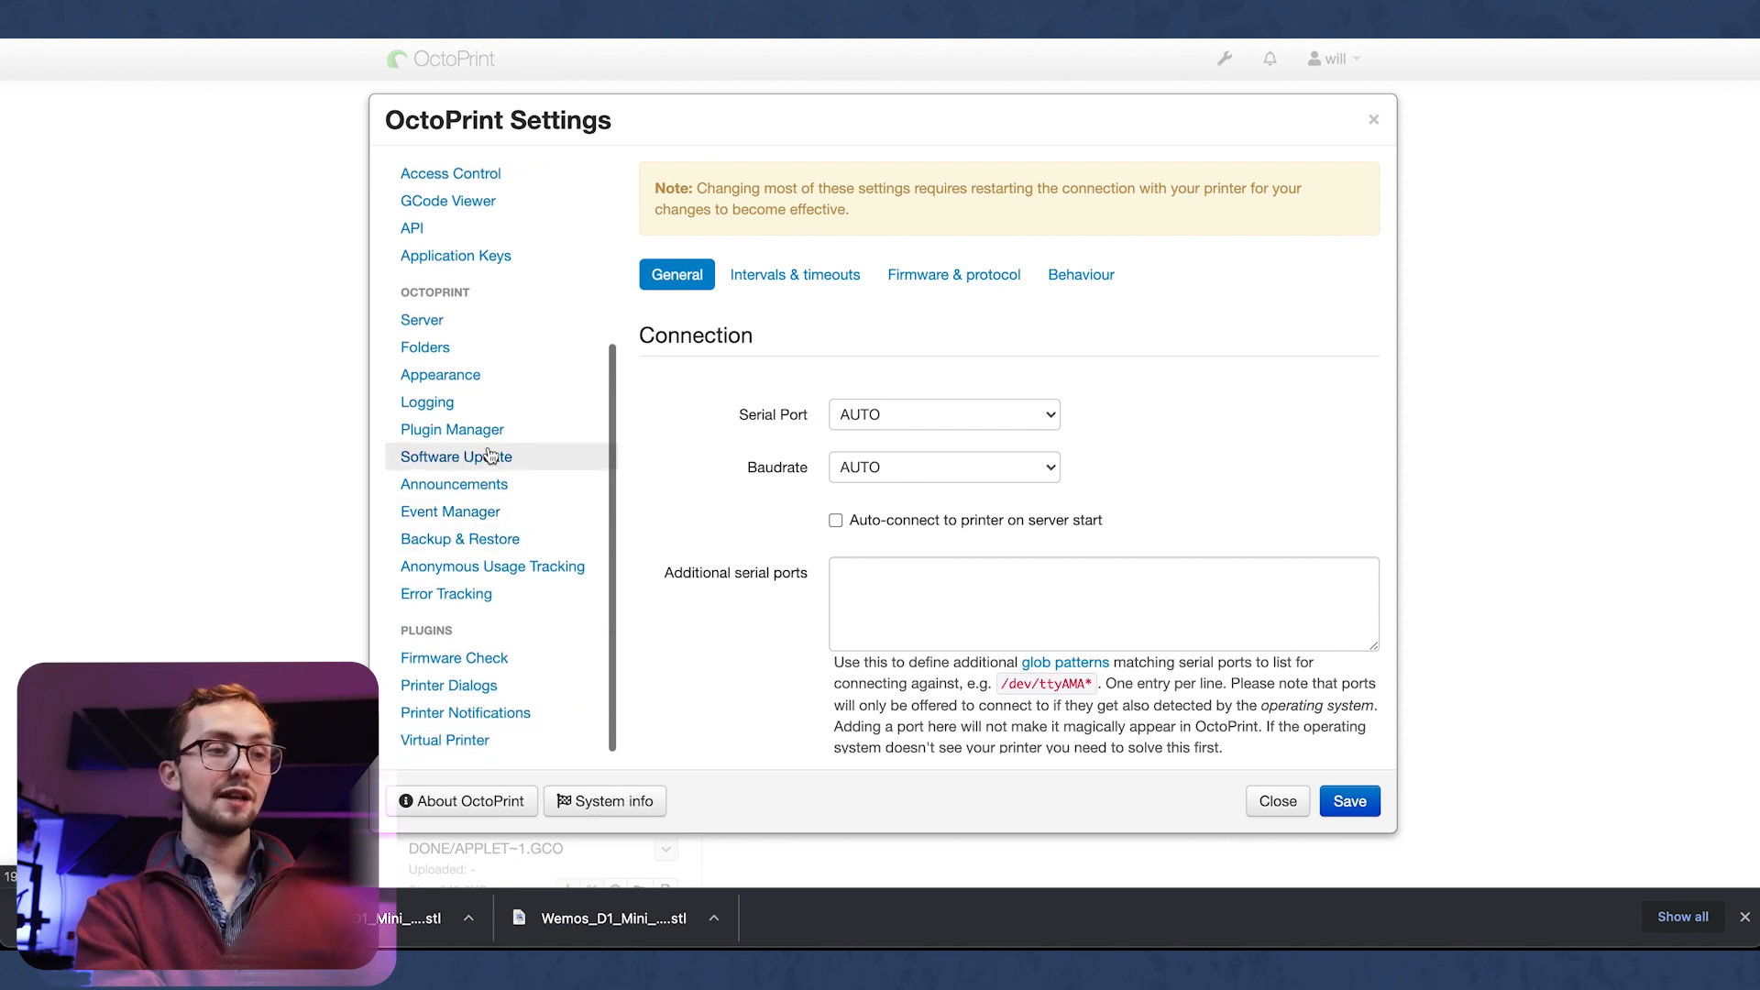
pyautogui.click(452, 429)
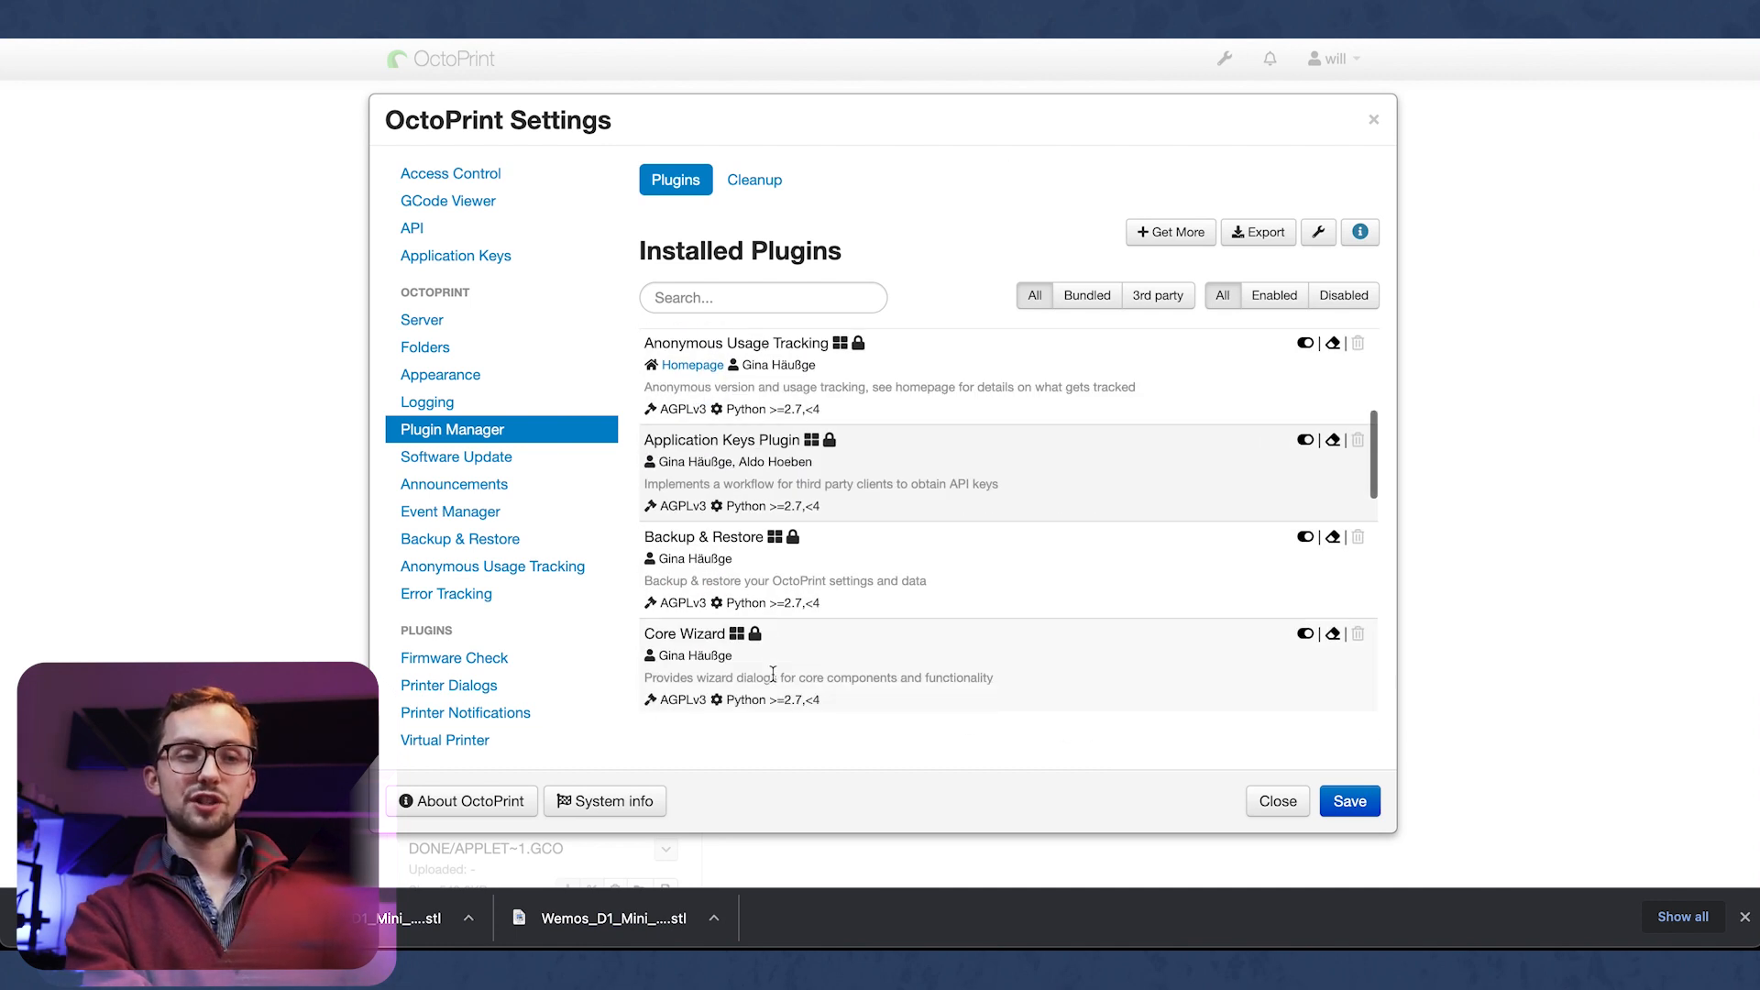
pyautogui.scroll(3)
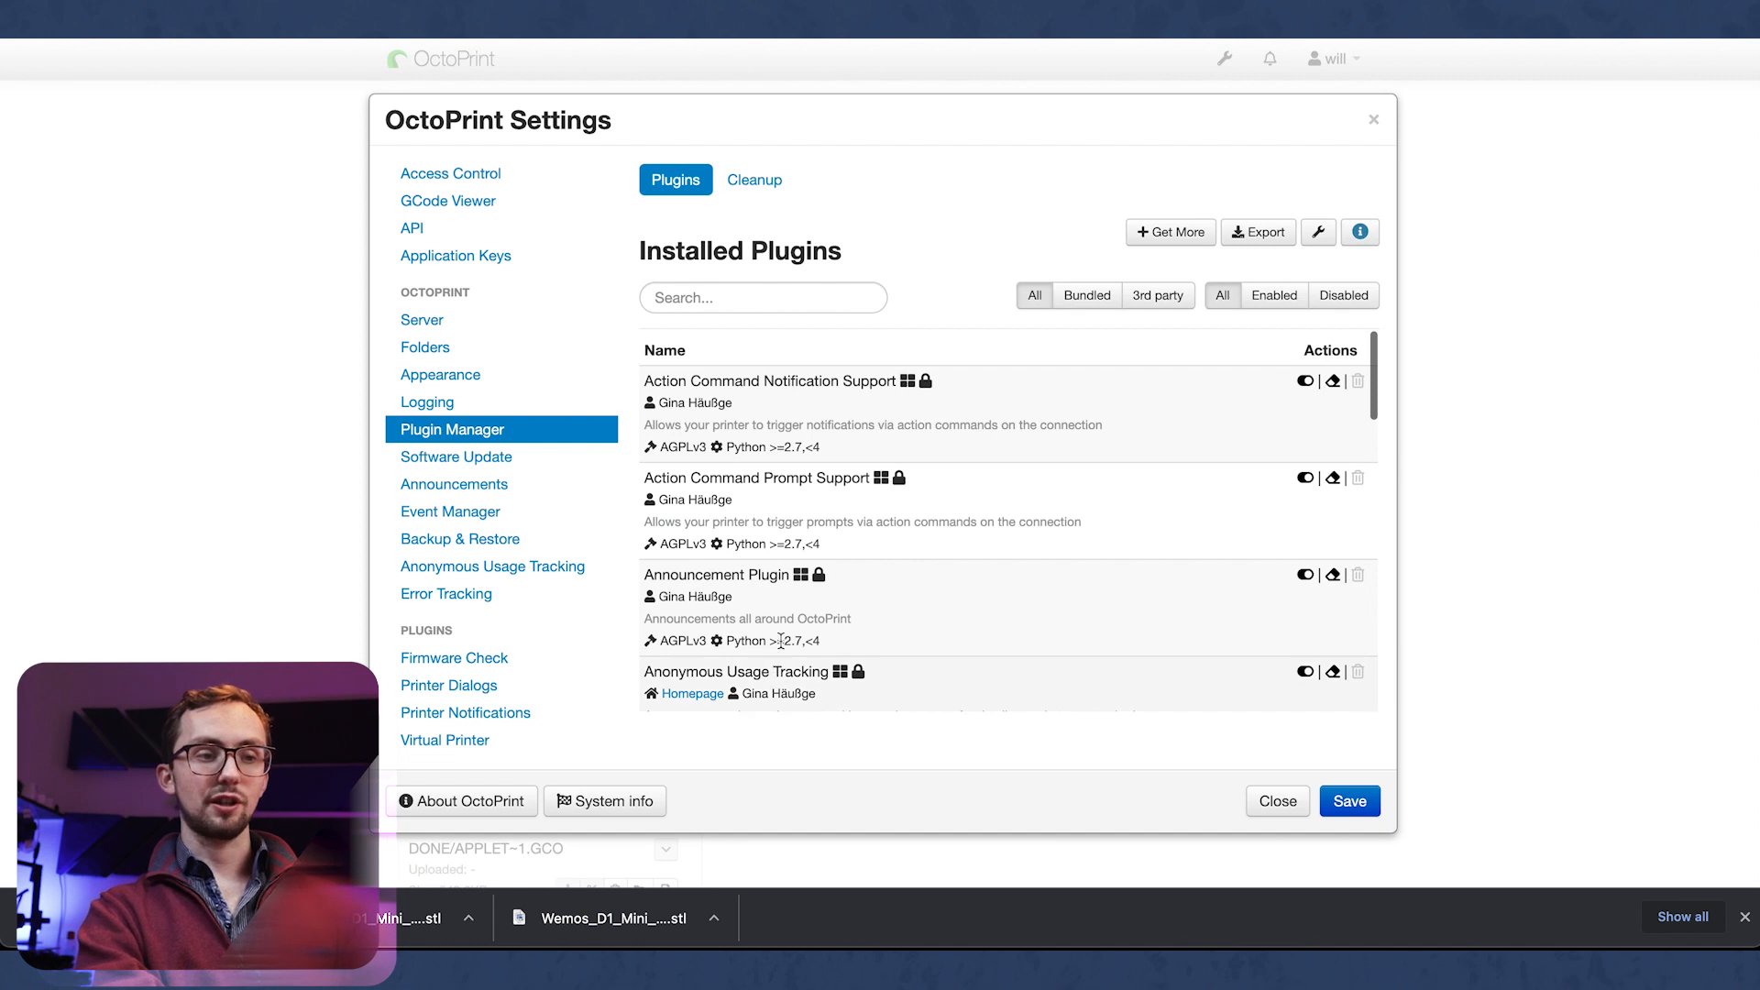
pyautogui.scroll(-3)
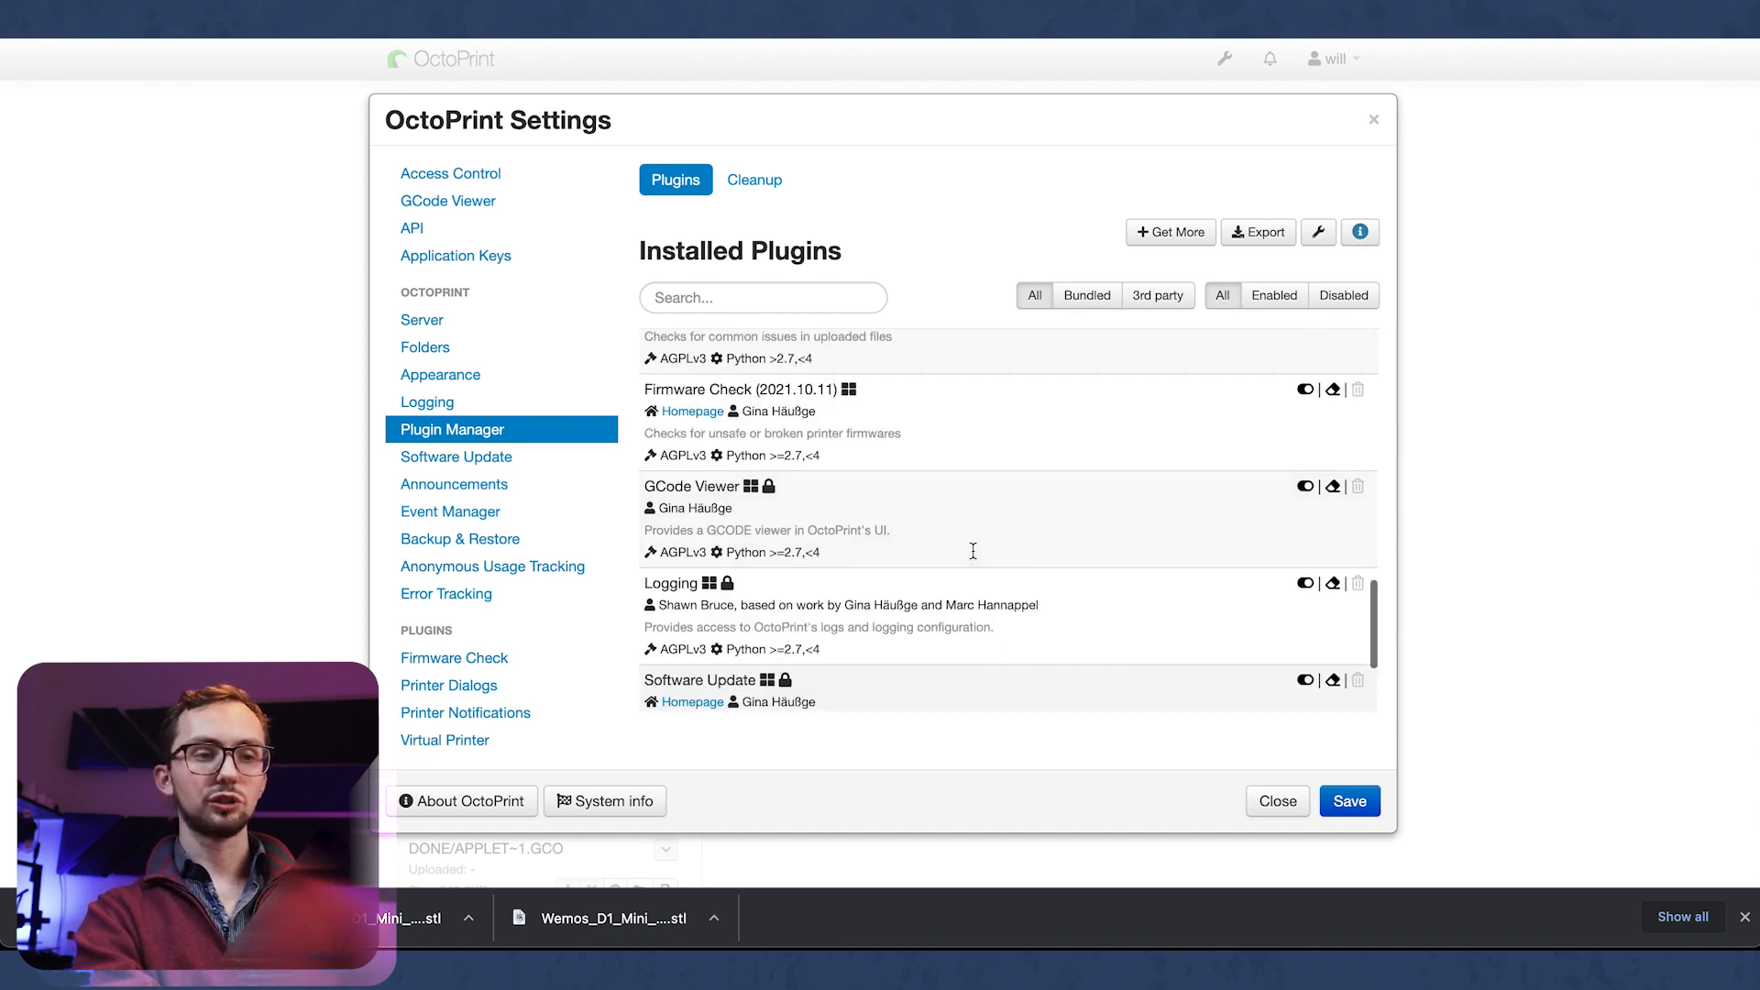
pyautogui.scroll(3)
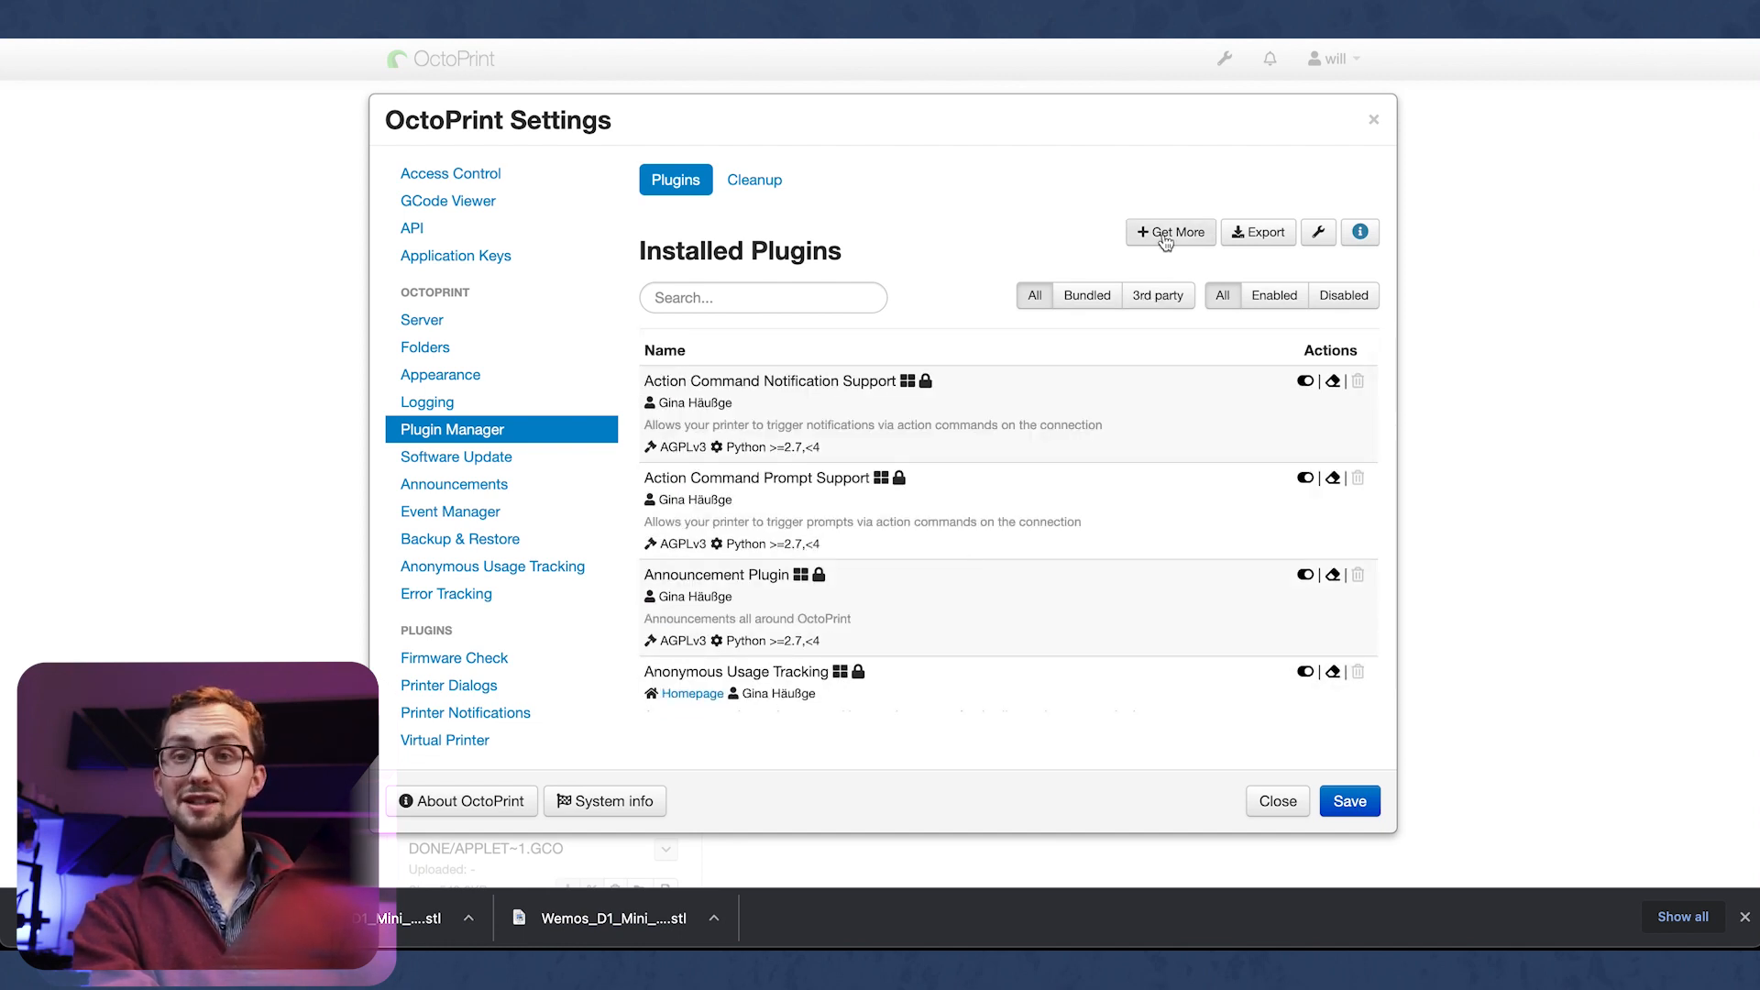
# Step: Search the plugin repository for 'tem' and install Creality 2x temperature reporting fix
pyautogui.click(1168, 232)
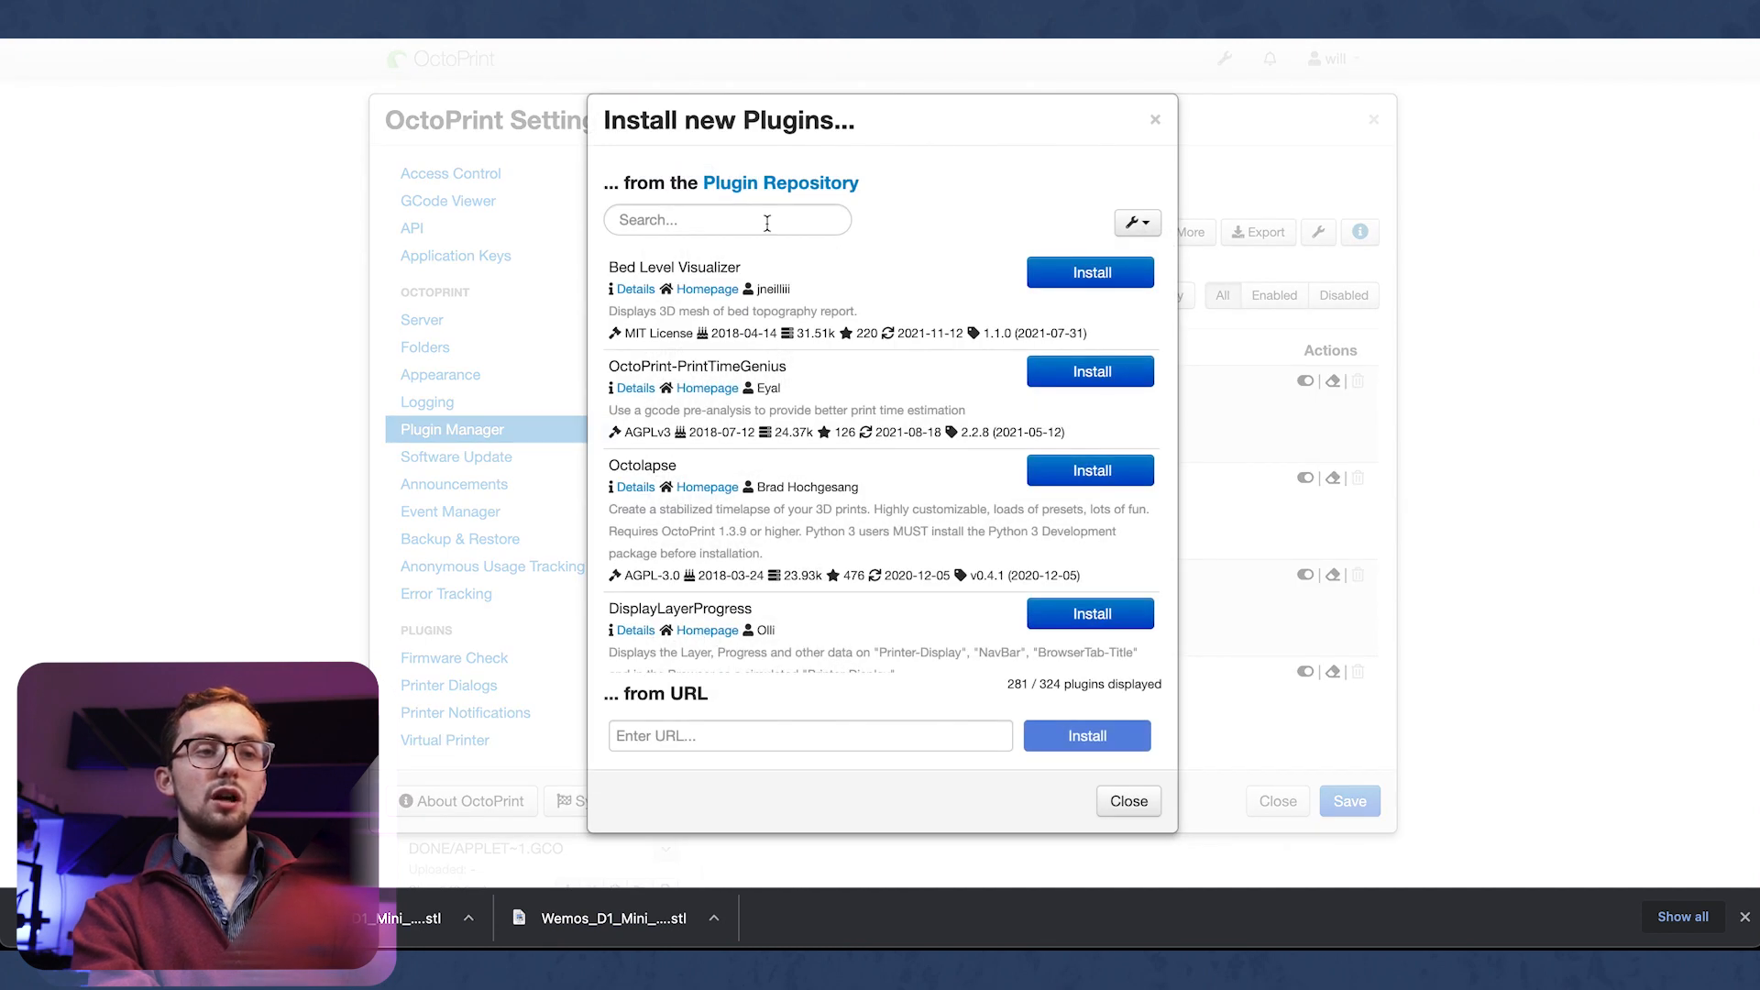
pyautogui.click(727, 220)
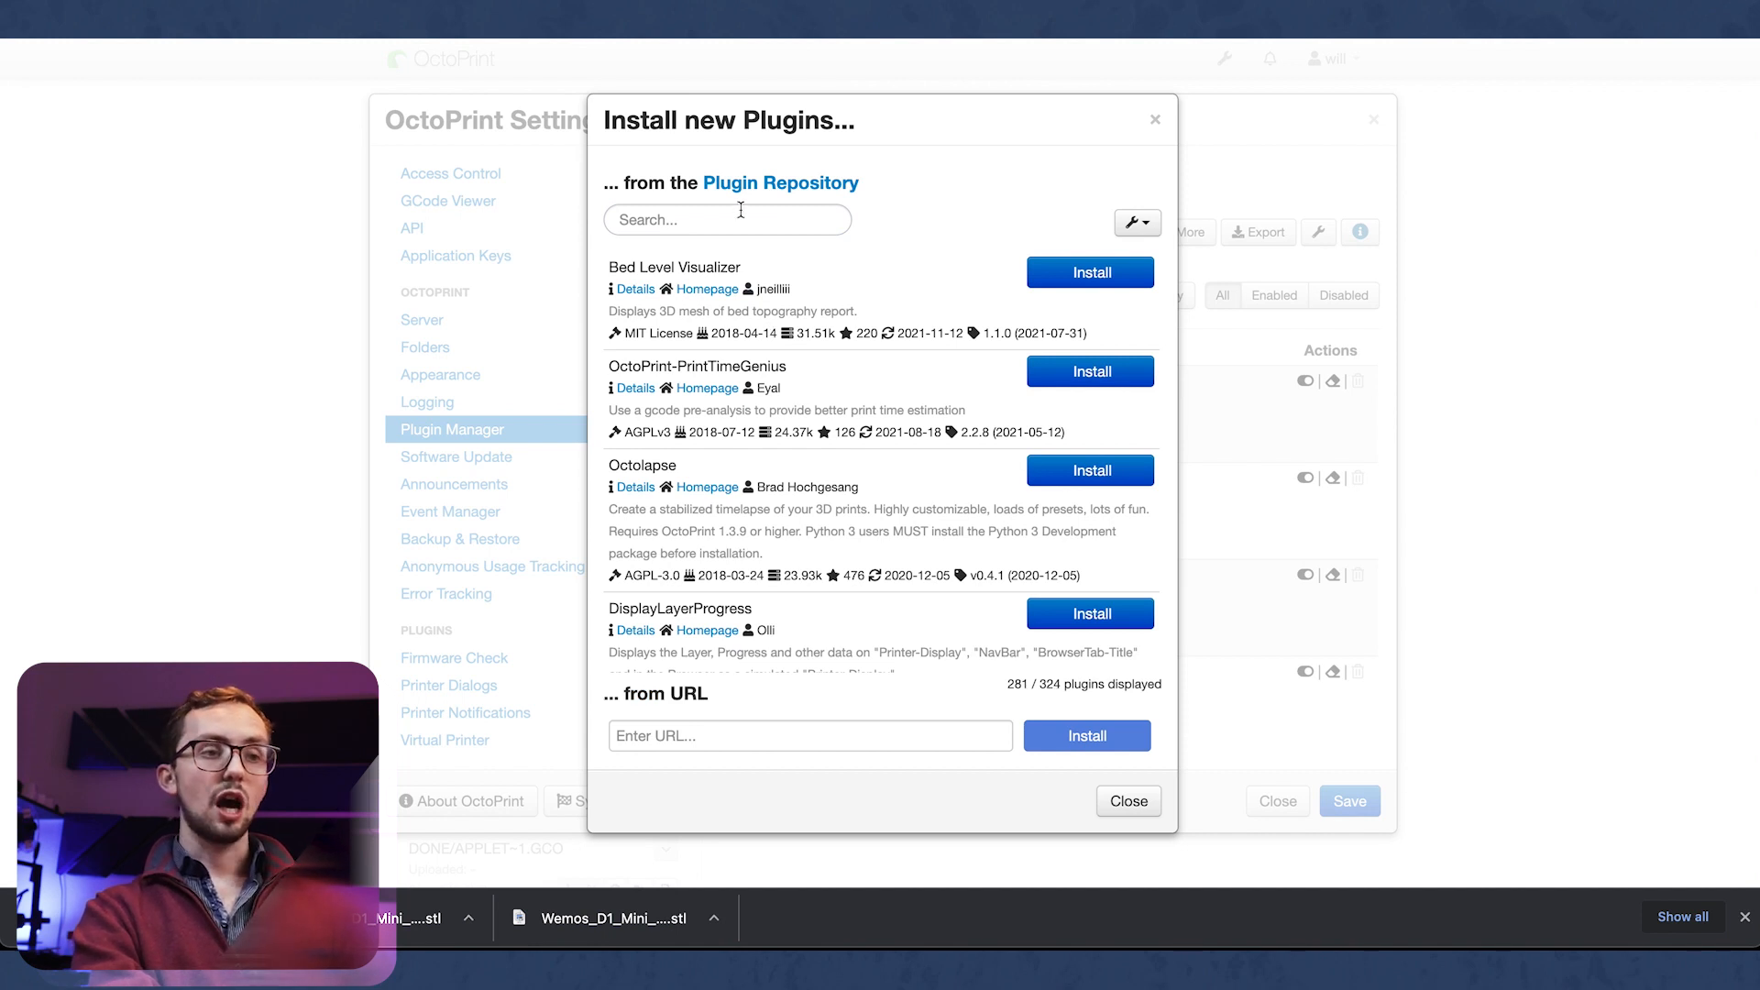
pyautogui.click(727, 219)
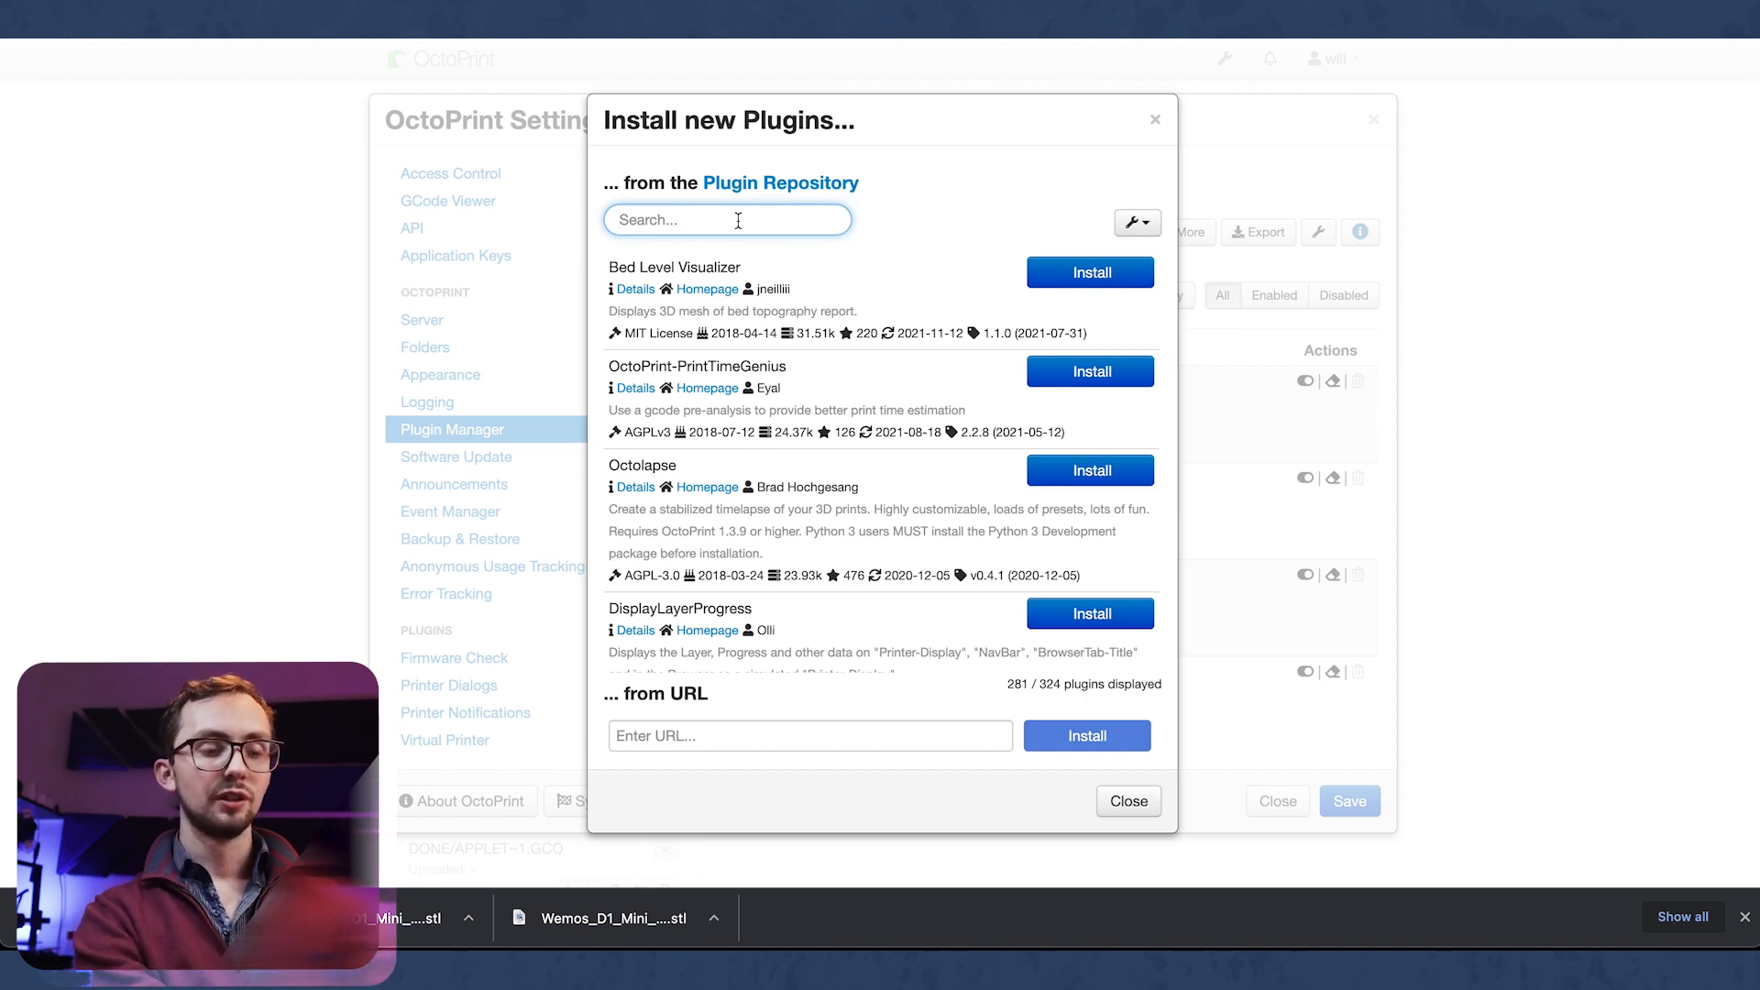
pyautogui.write('tem')
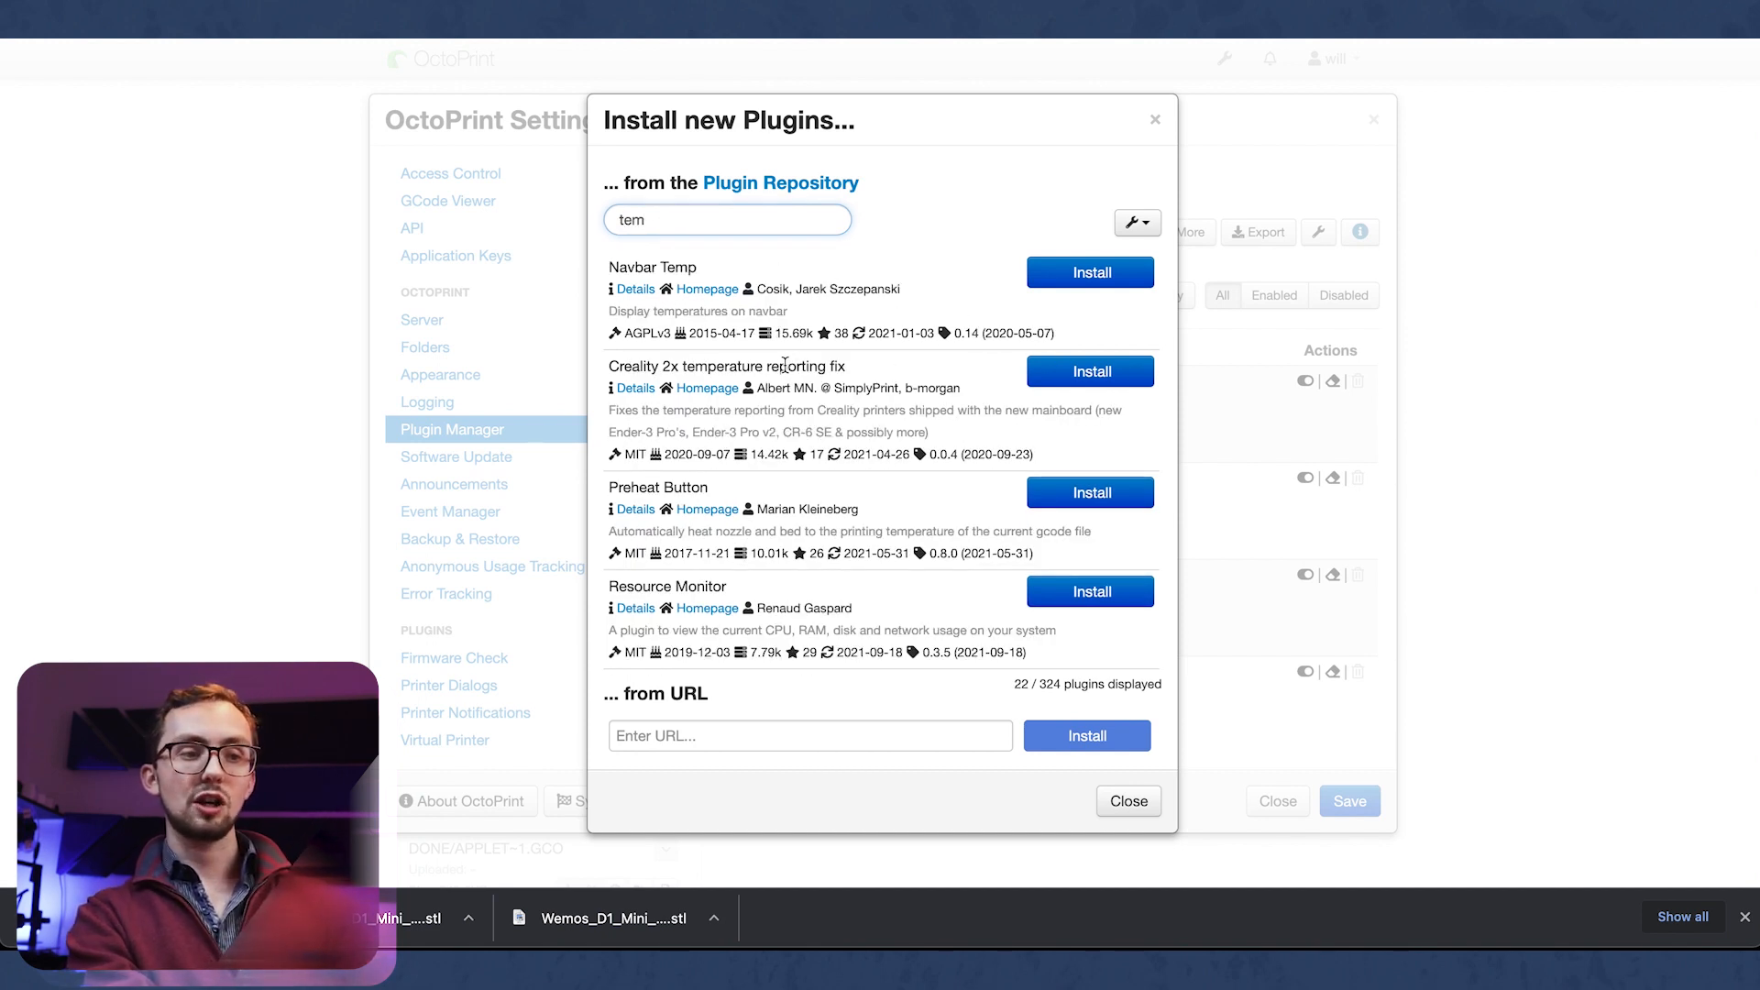
pyautogui.click(1089, 371)
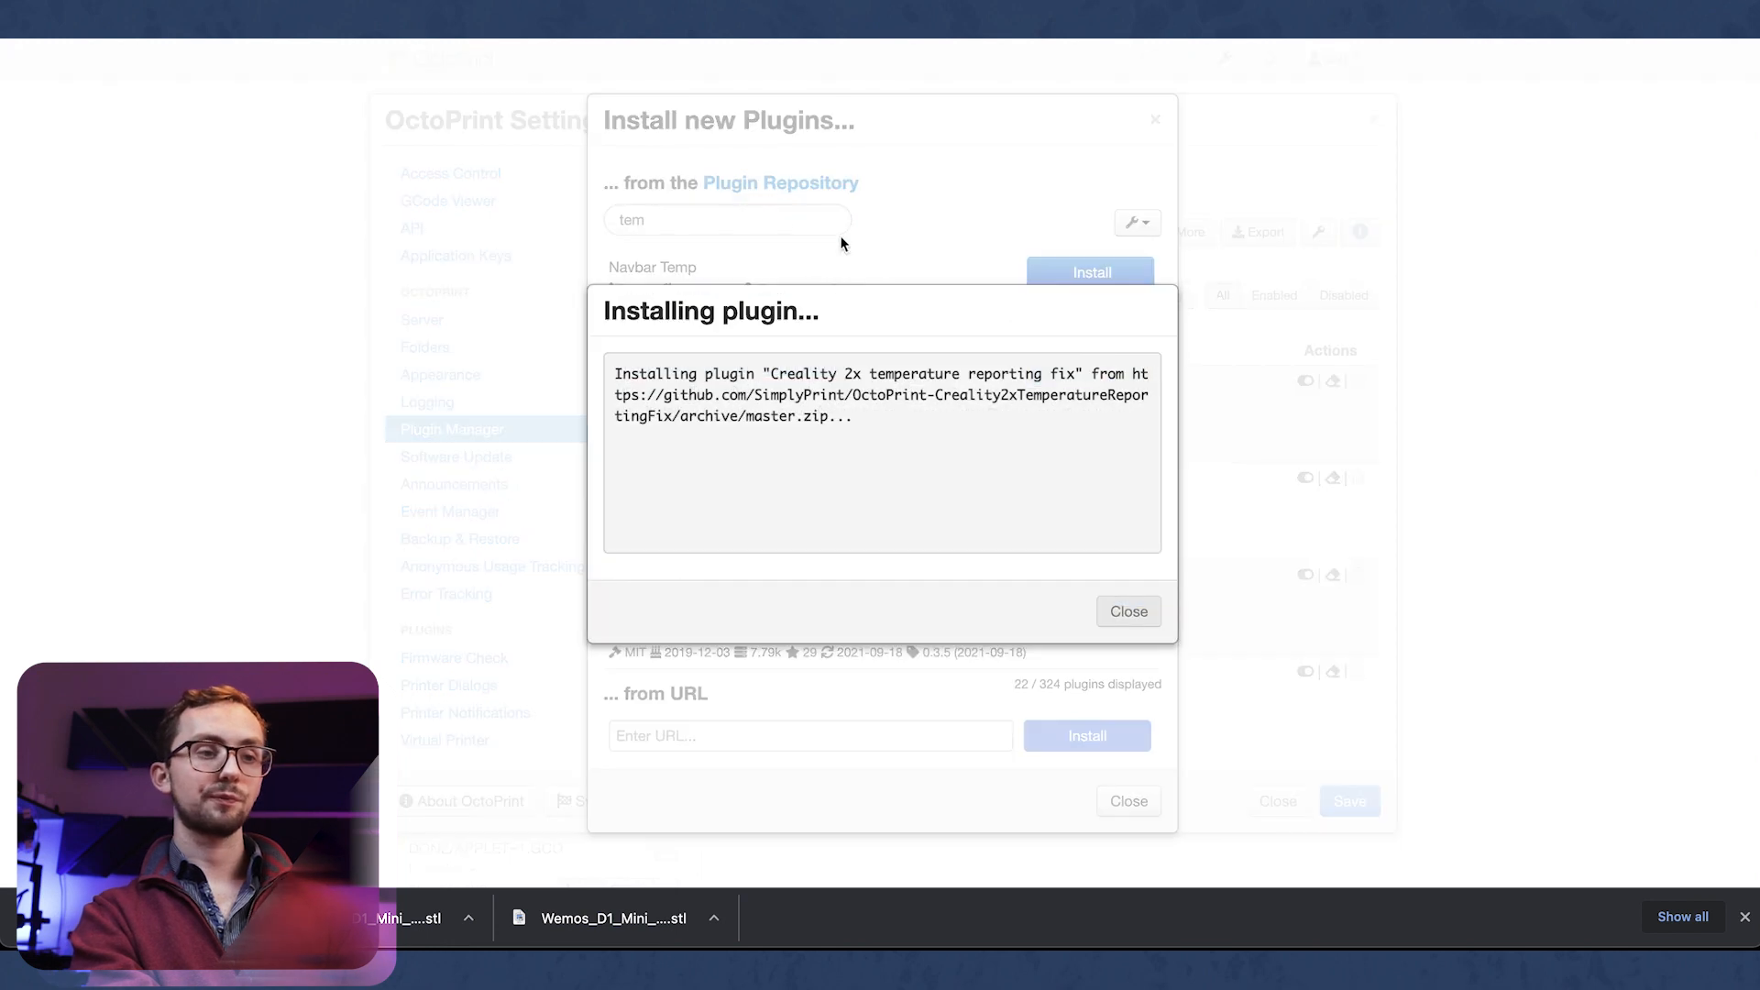
pyautogui.click(1127, 611)
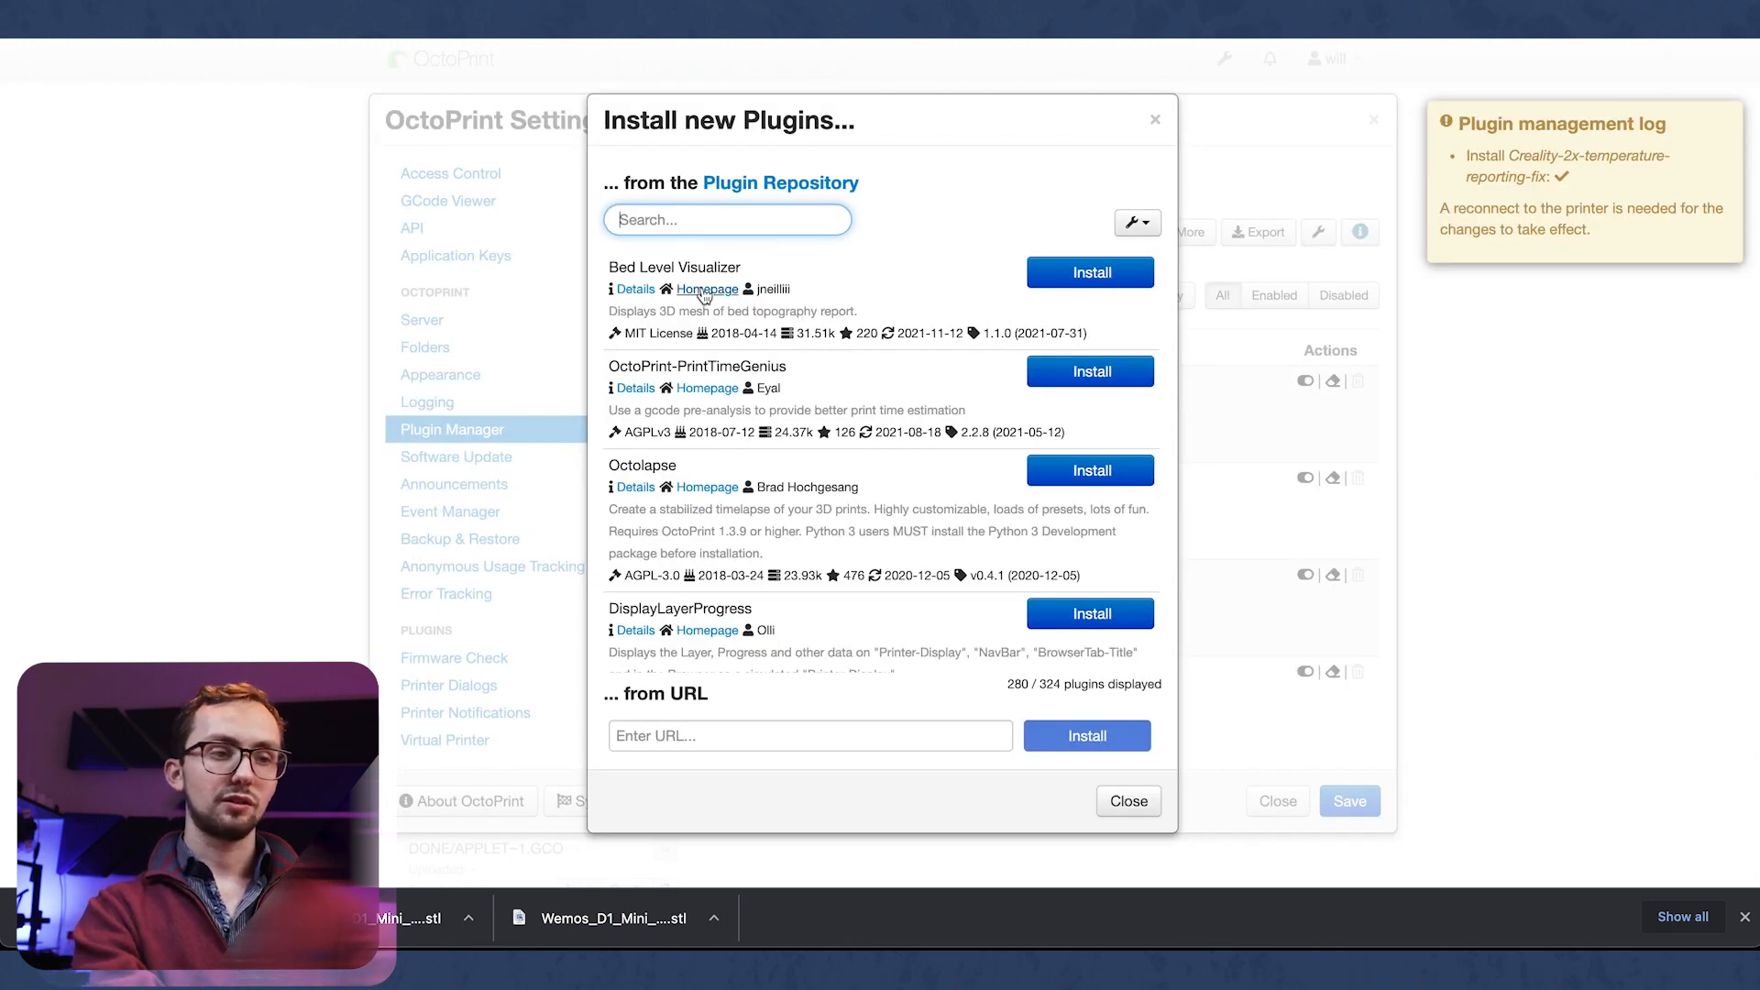
pyautogui.write('creal')
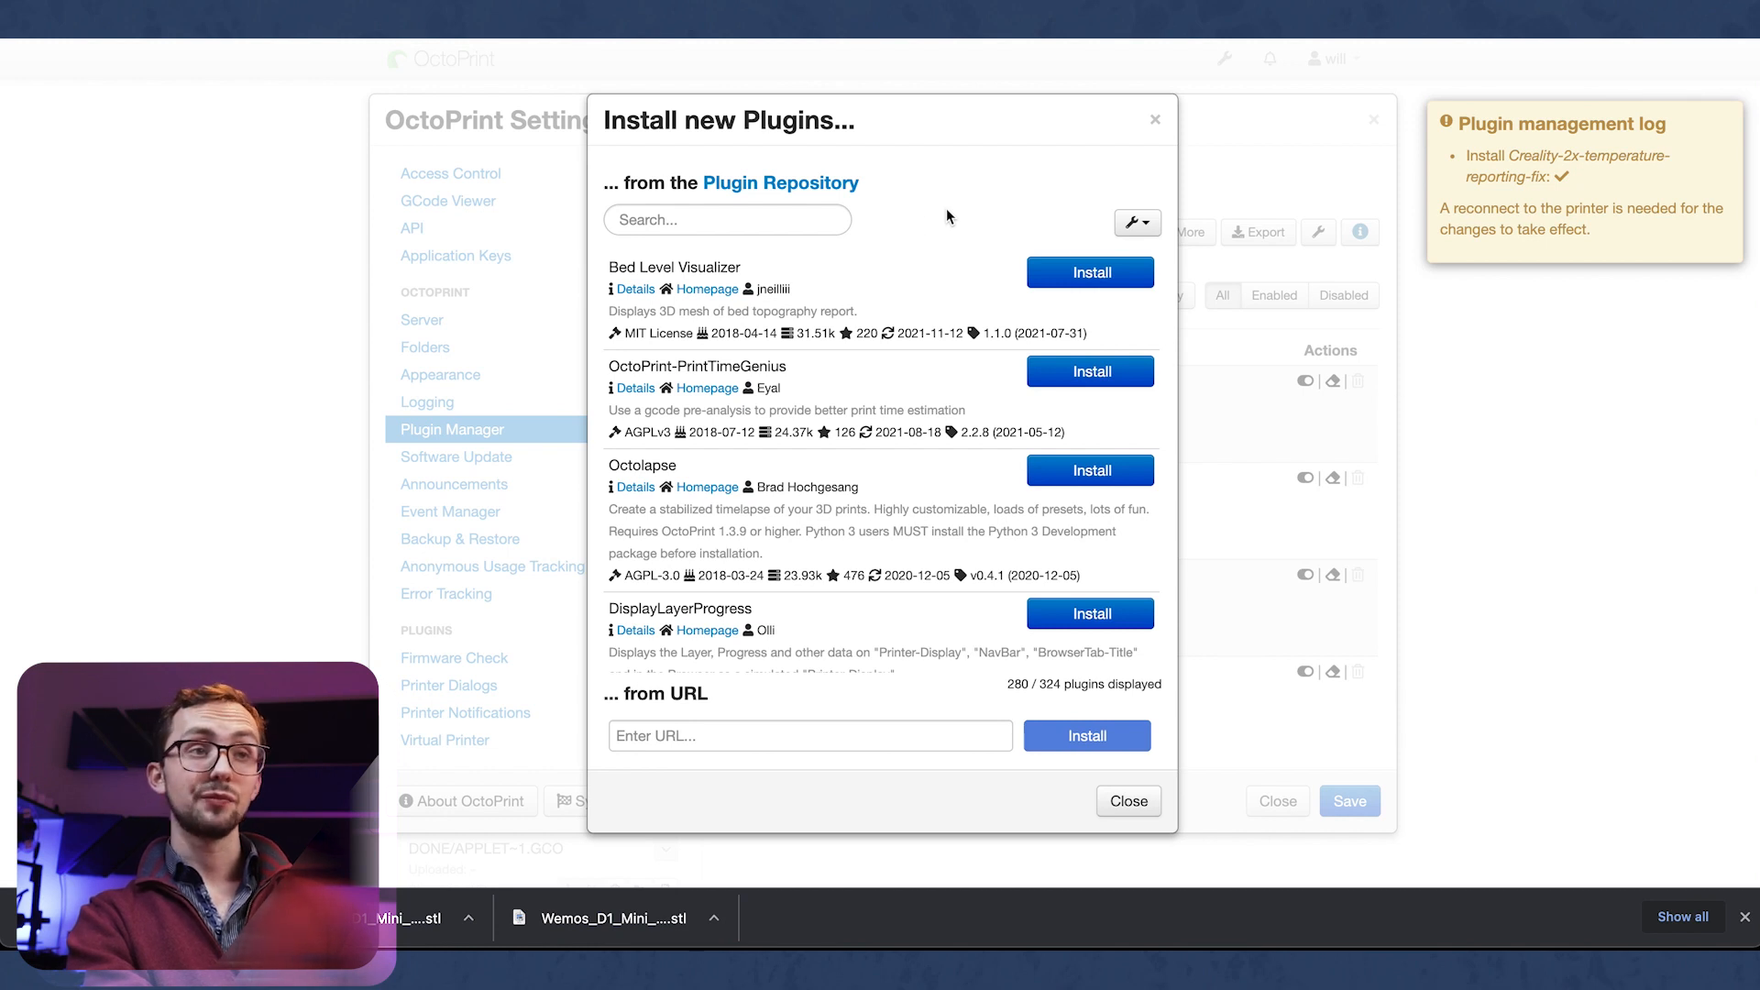
pyautogui.moveTo(902, 225)
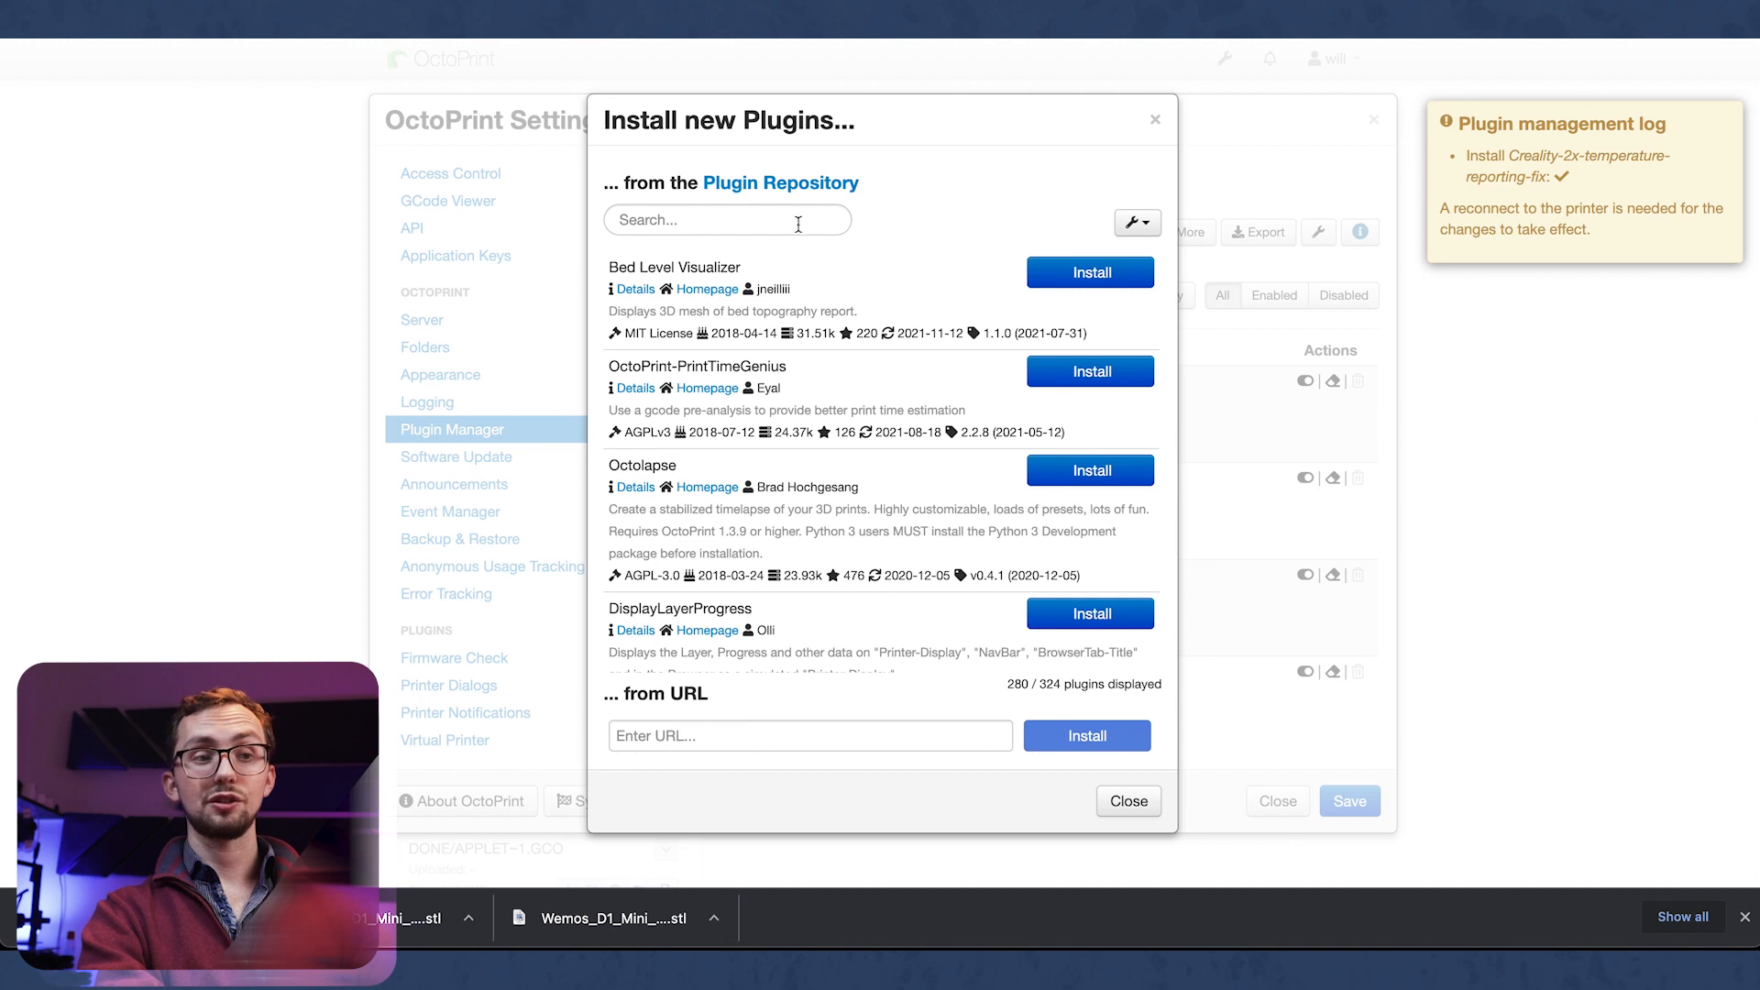
pyautogui.write('oc')
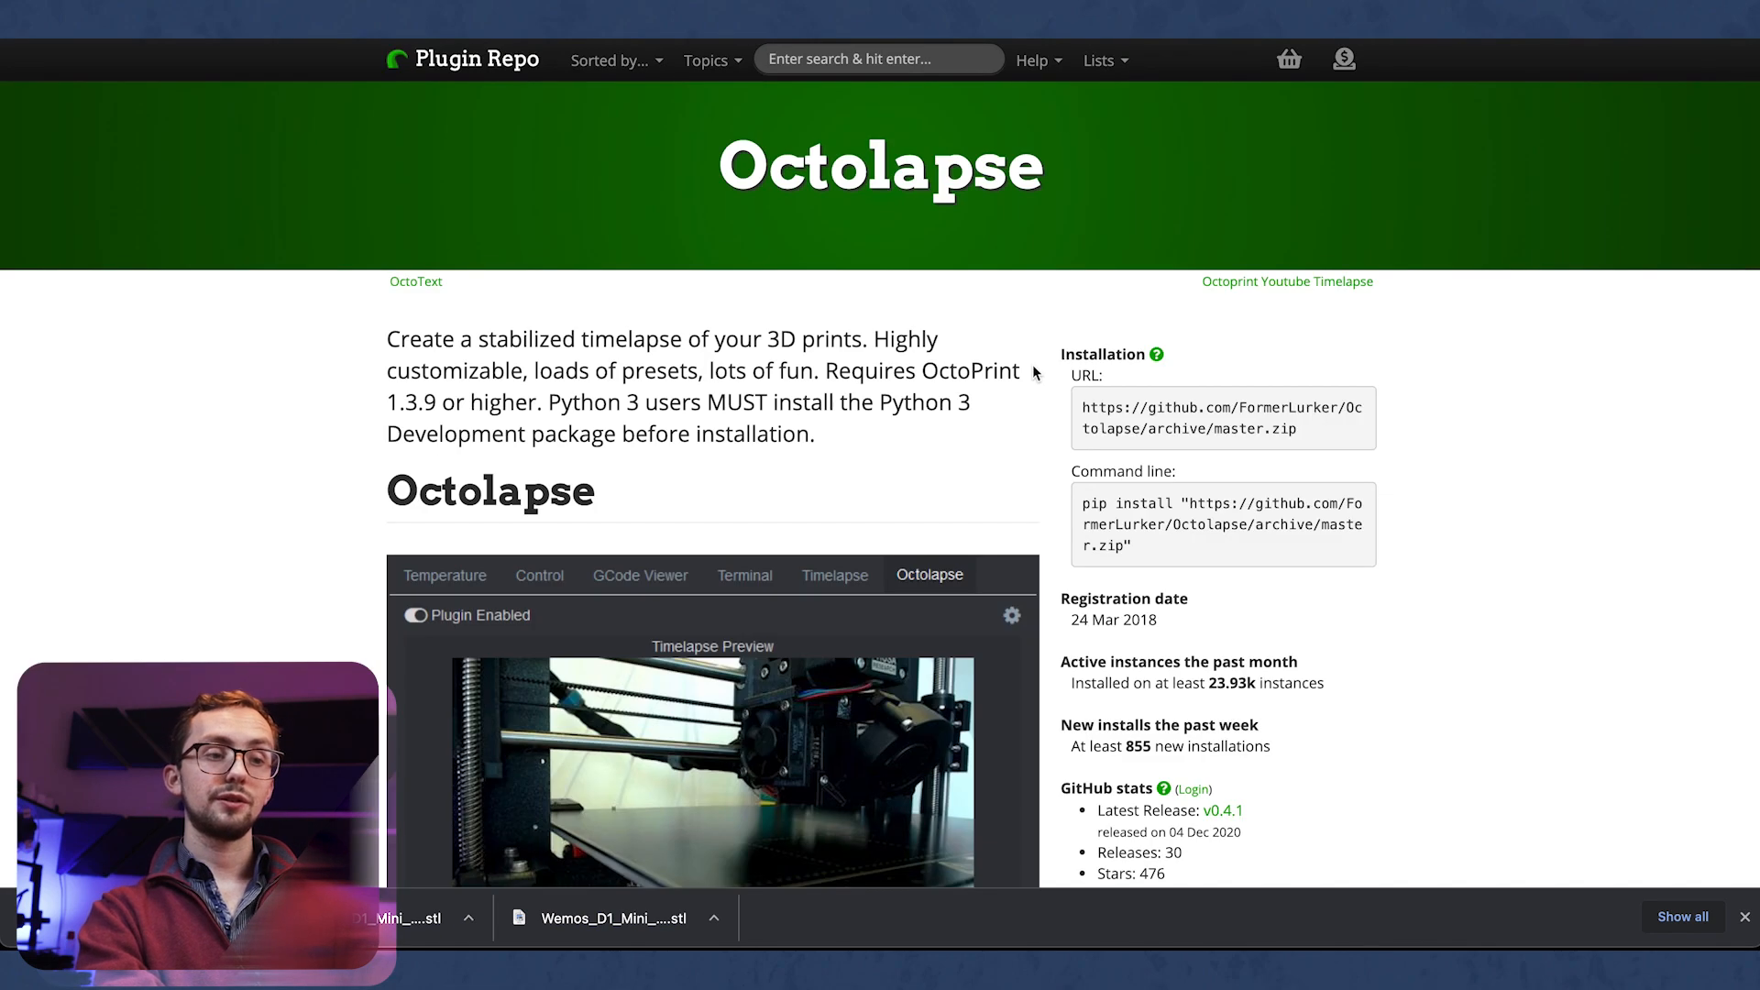
# Step: Scroll the Octolapse repository page and play the double spiral vase timelapse video
pyautogui.scroll(-3)
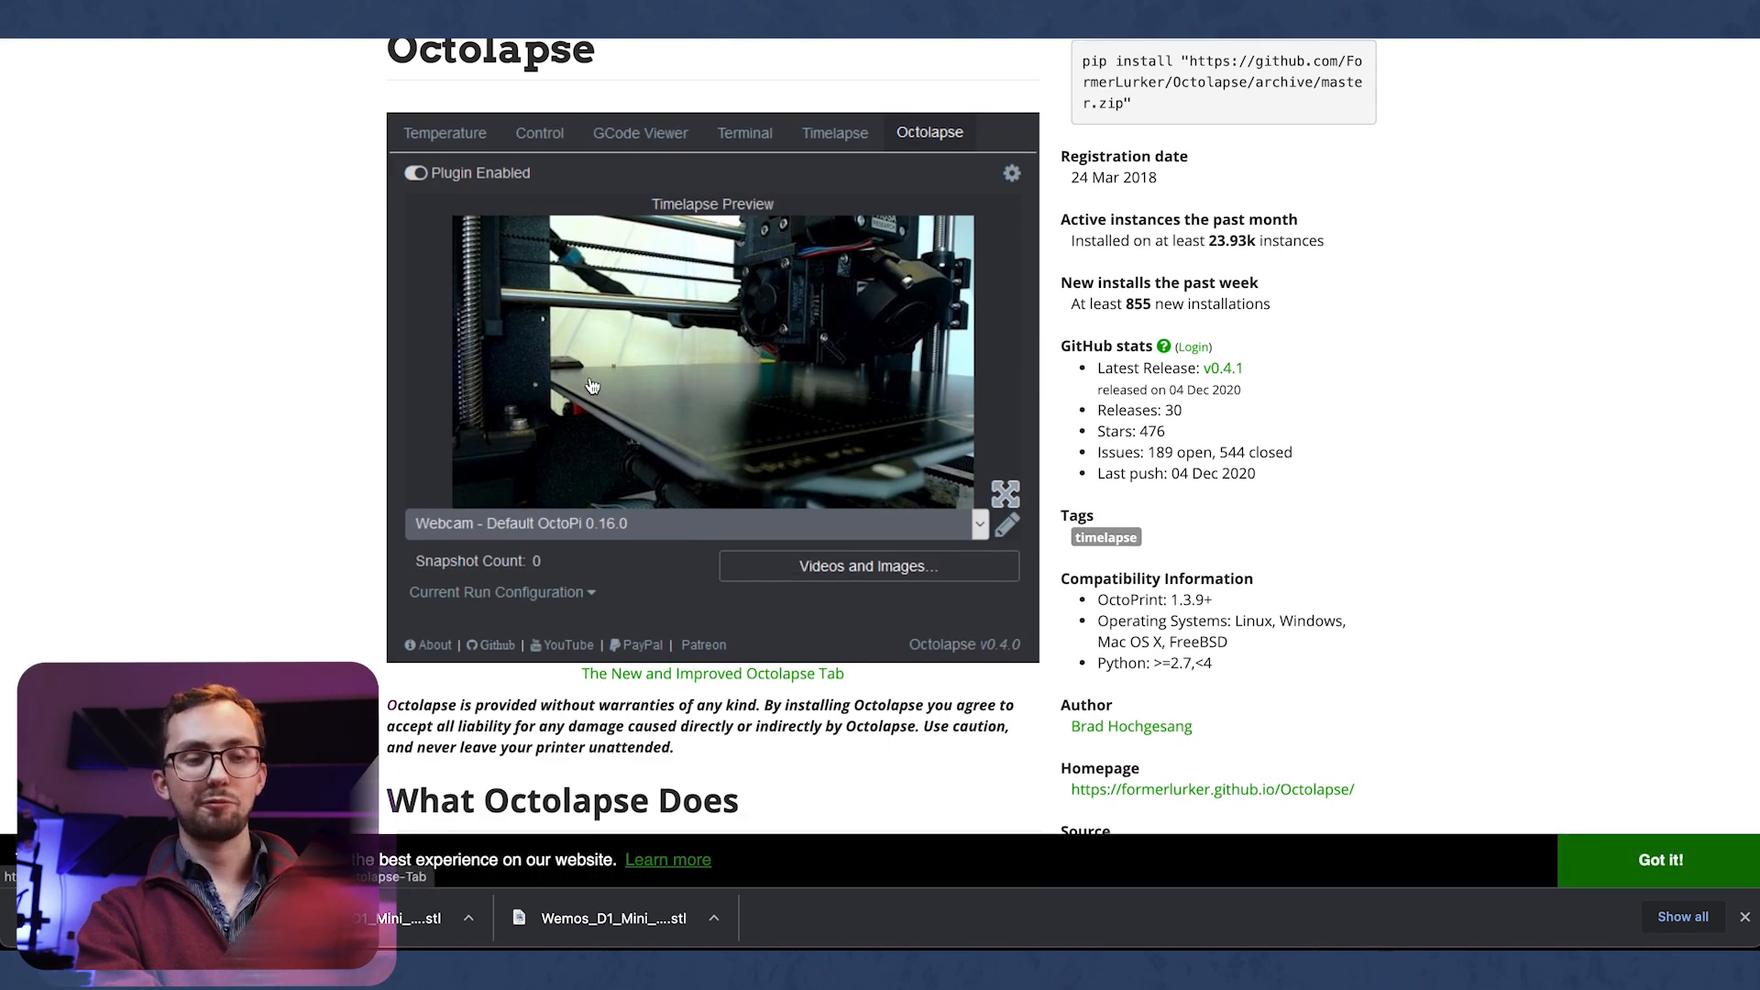
pyautogui.scroll(-3)
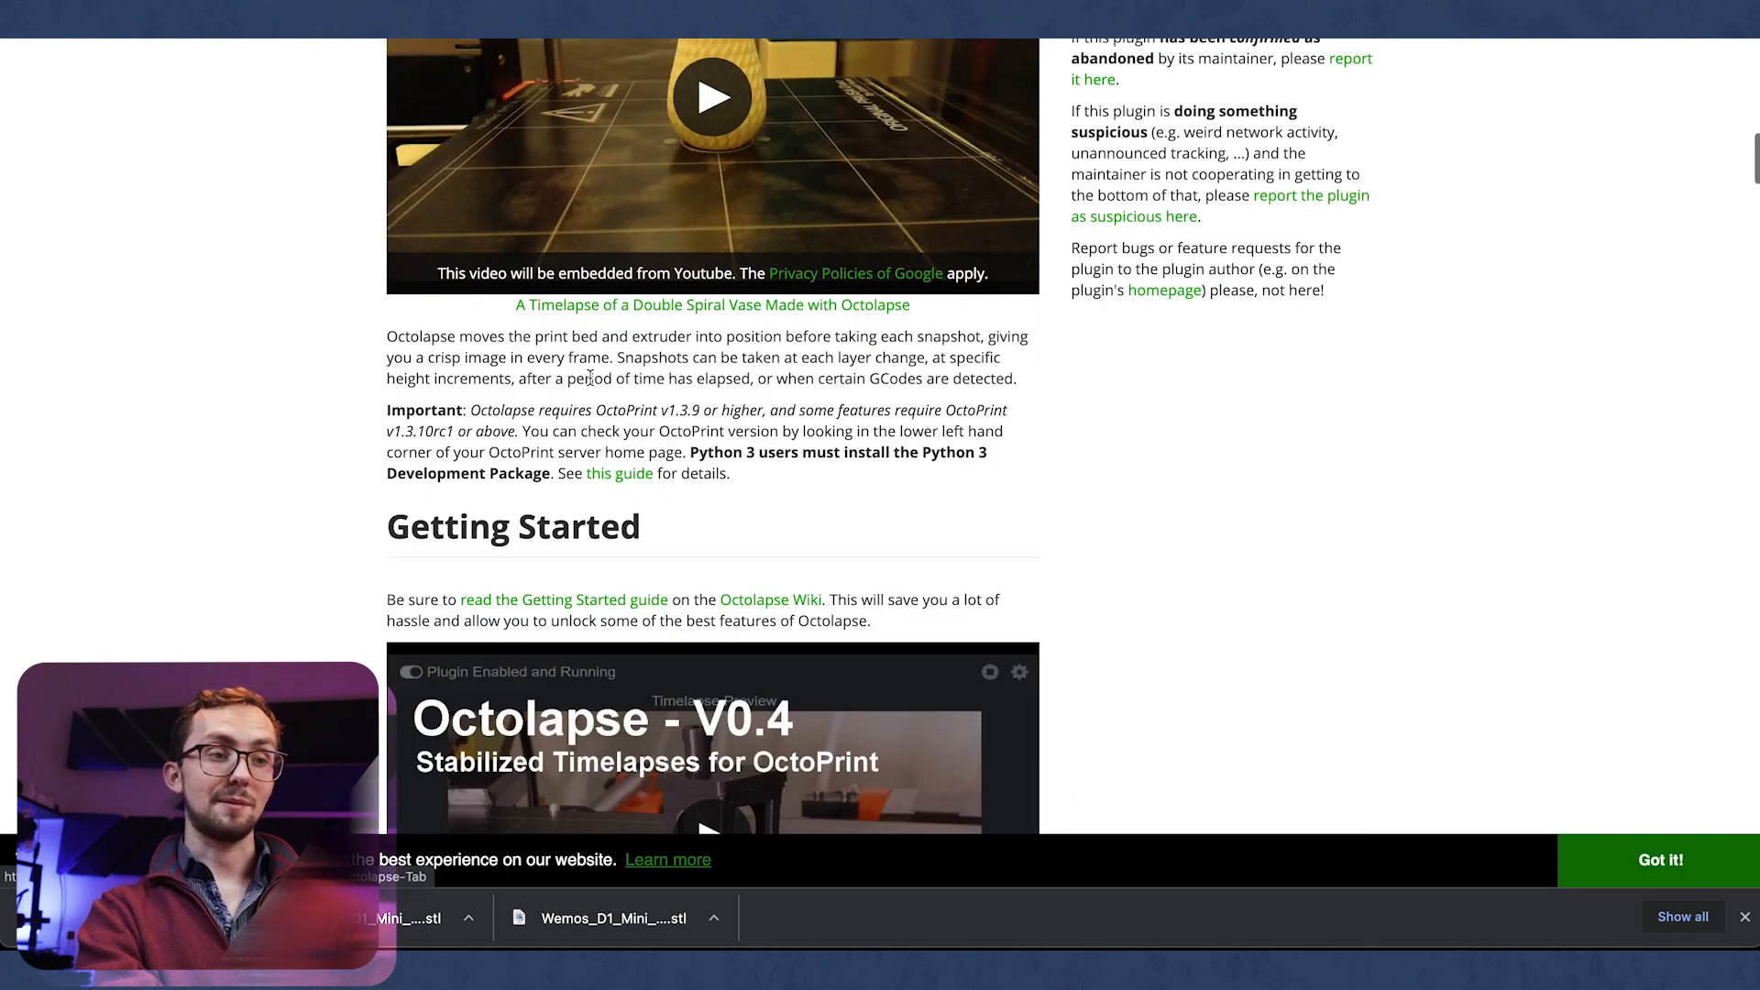
pyautogui.scroll(3)
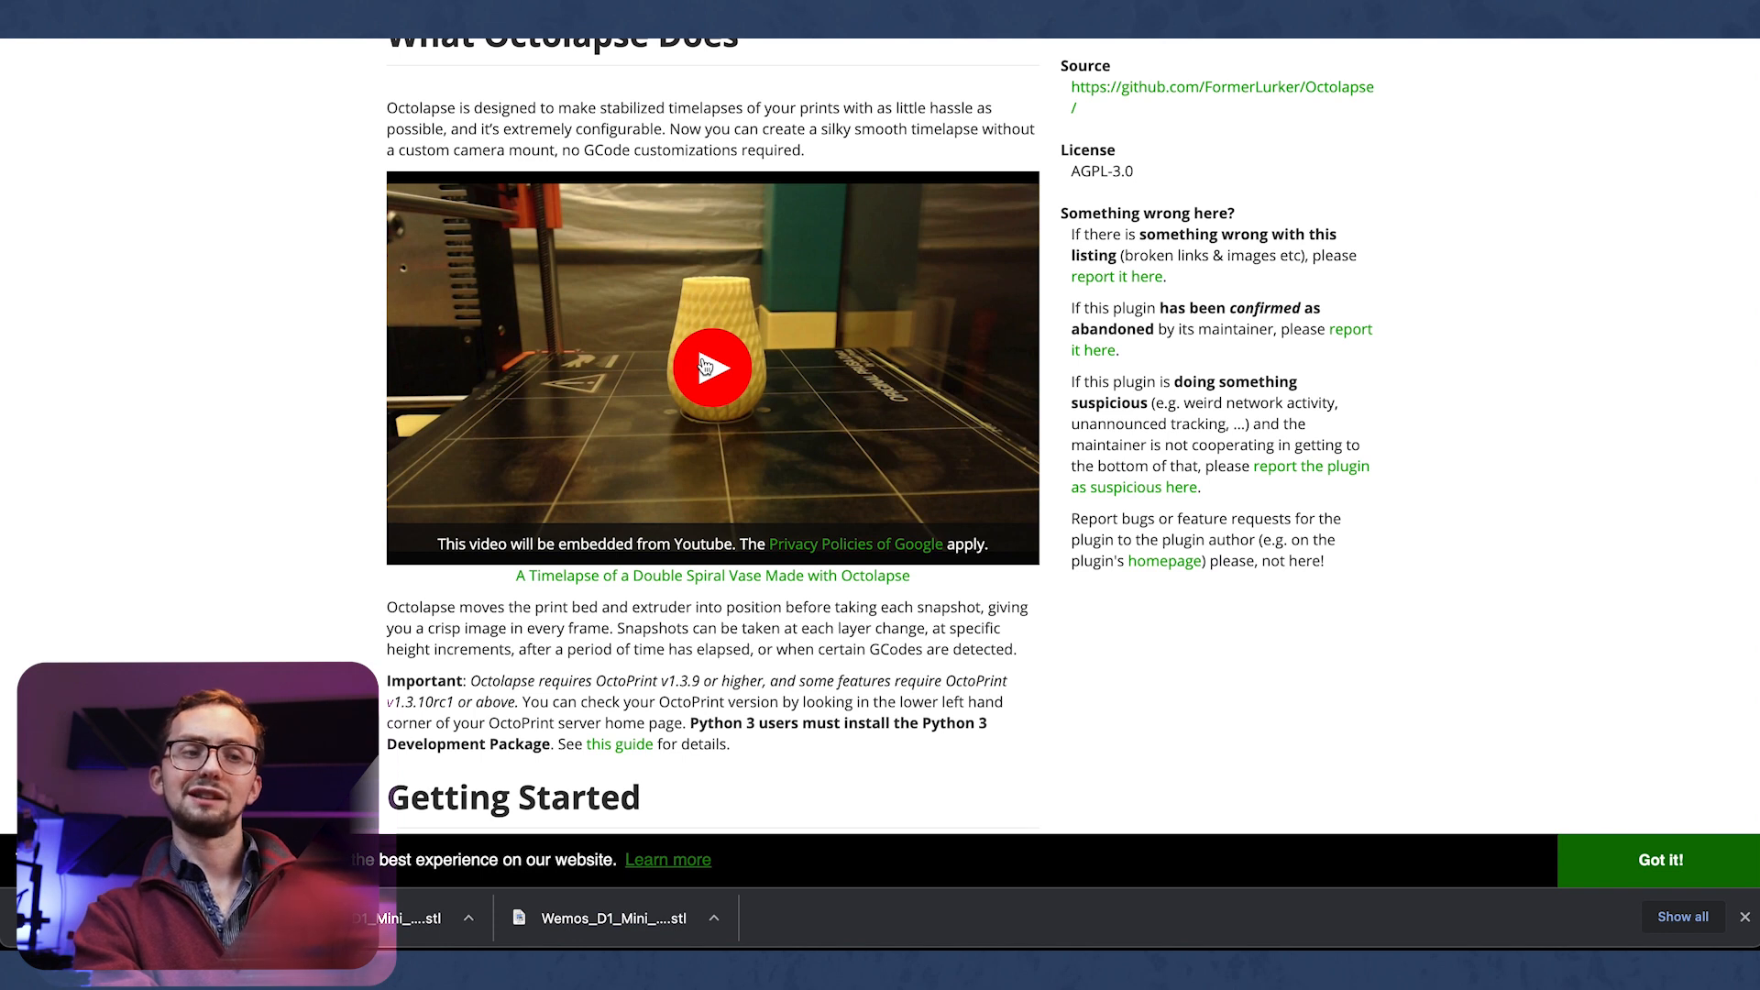
pyautogui.click(711, 366)
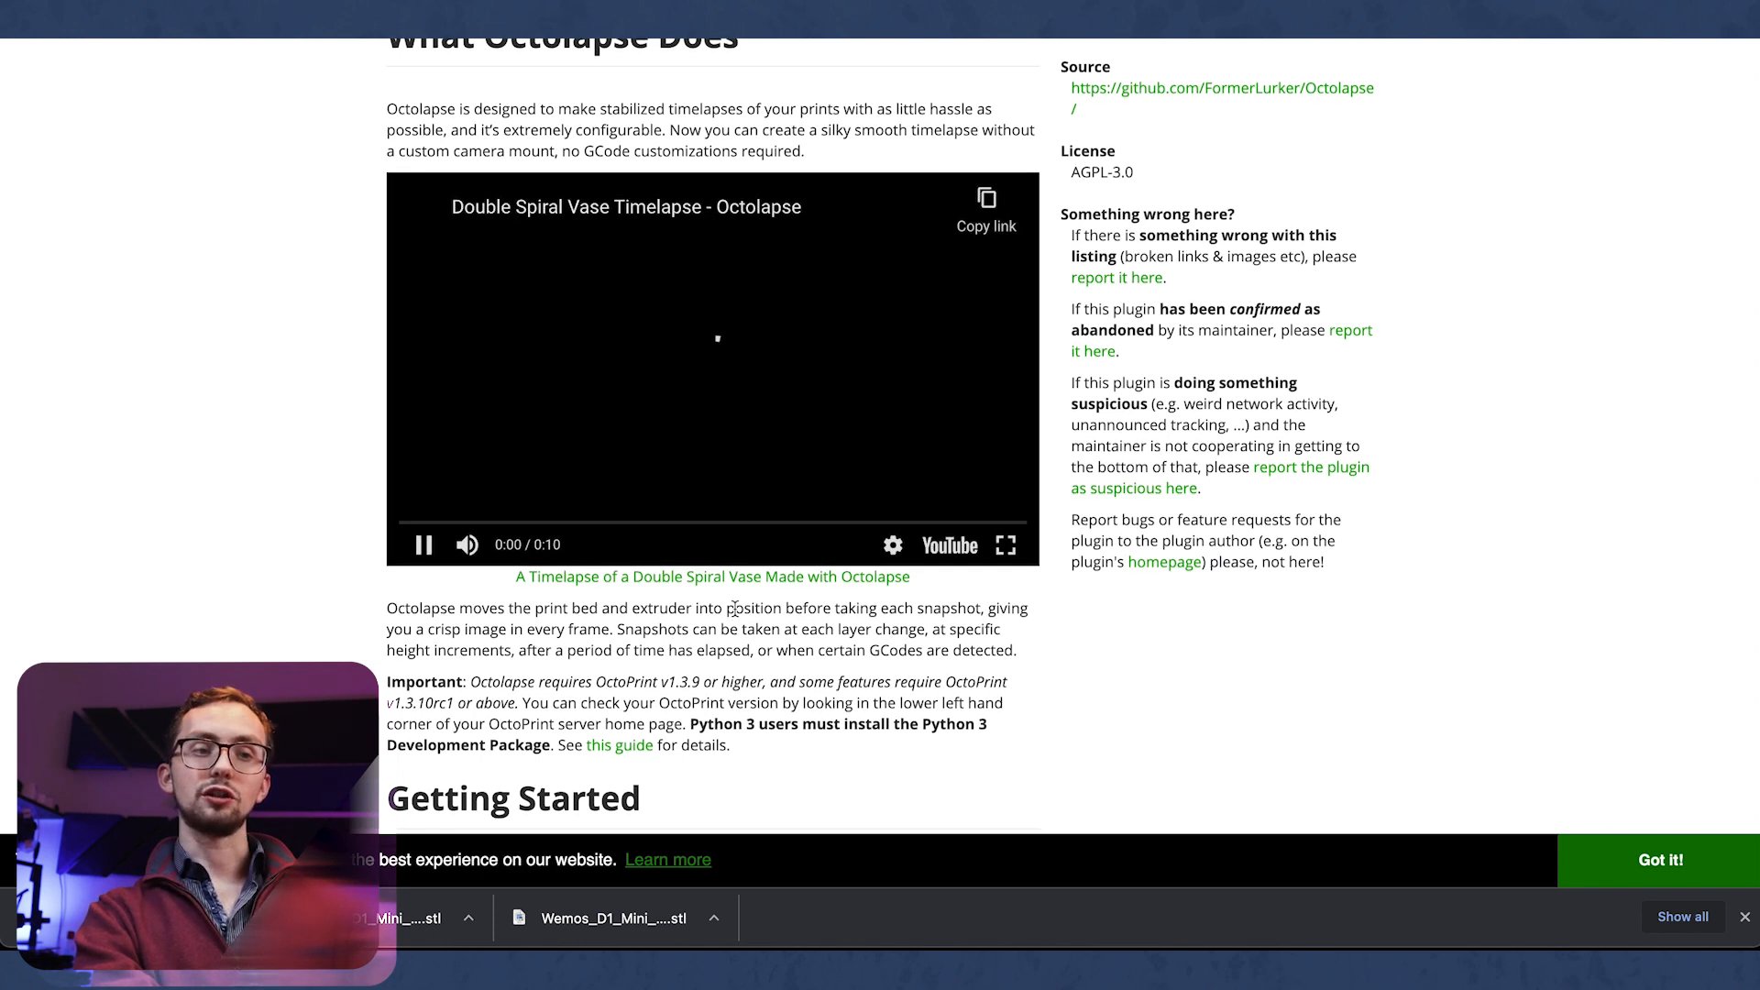
pyautogui.scroll(3)
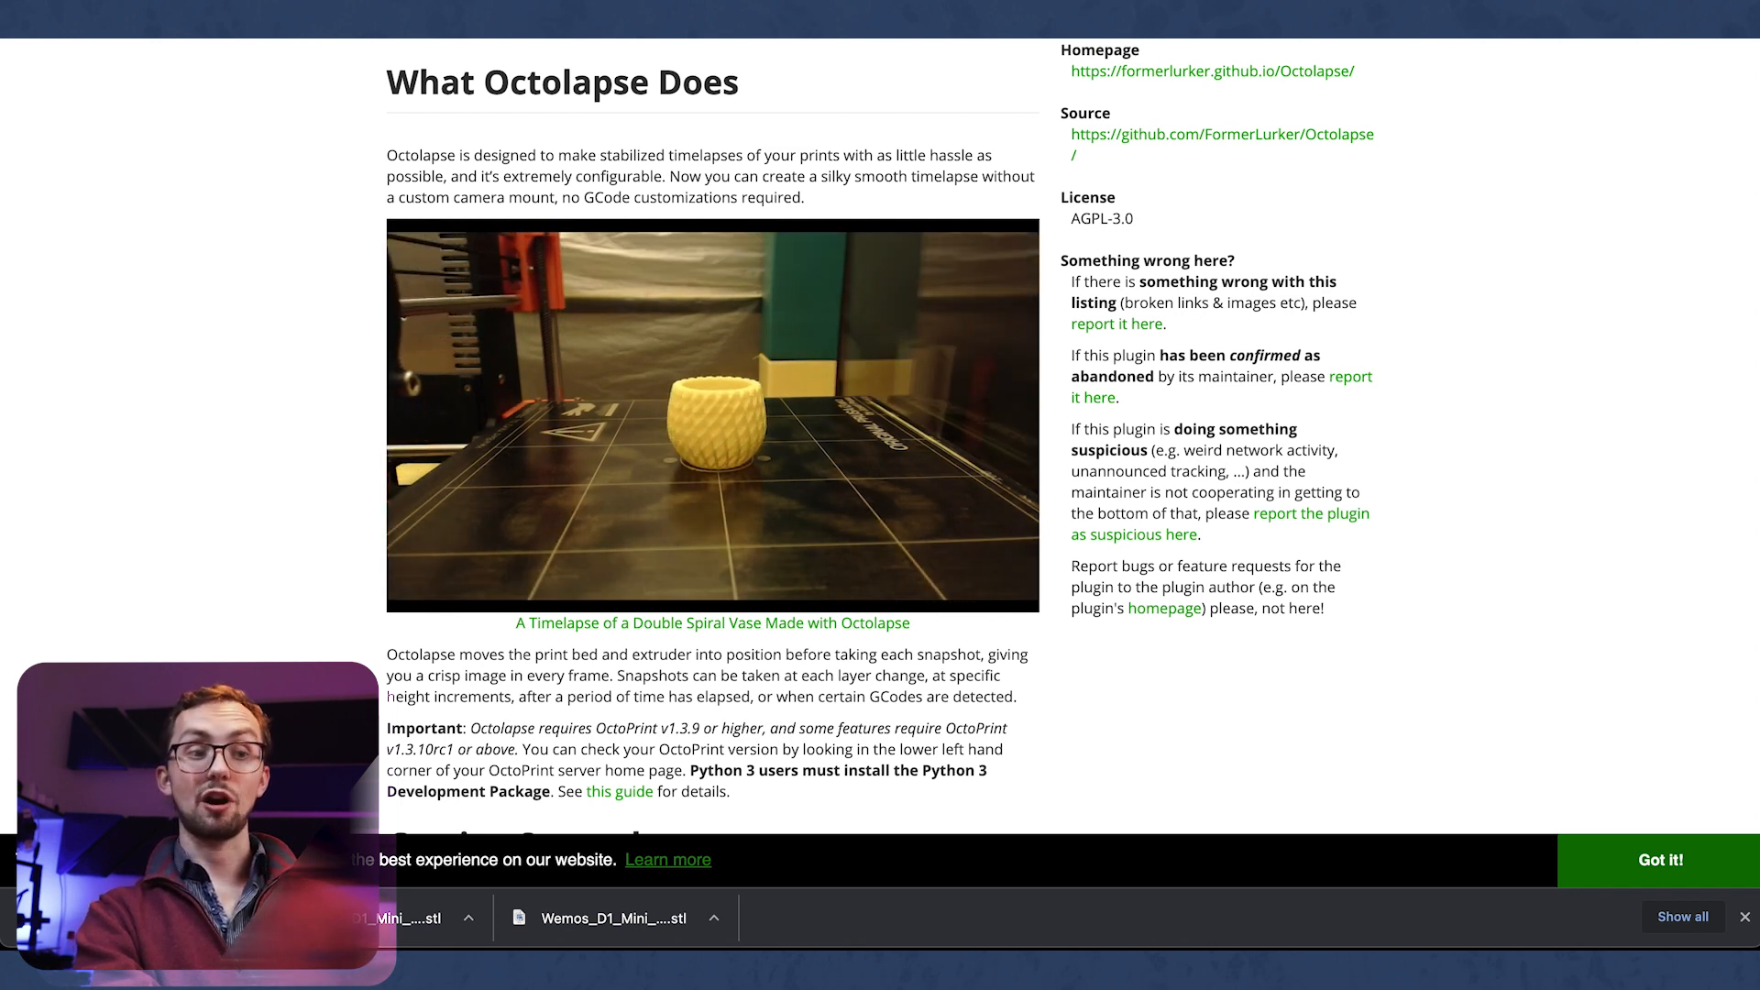
pyautogui.scroll(-3)
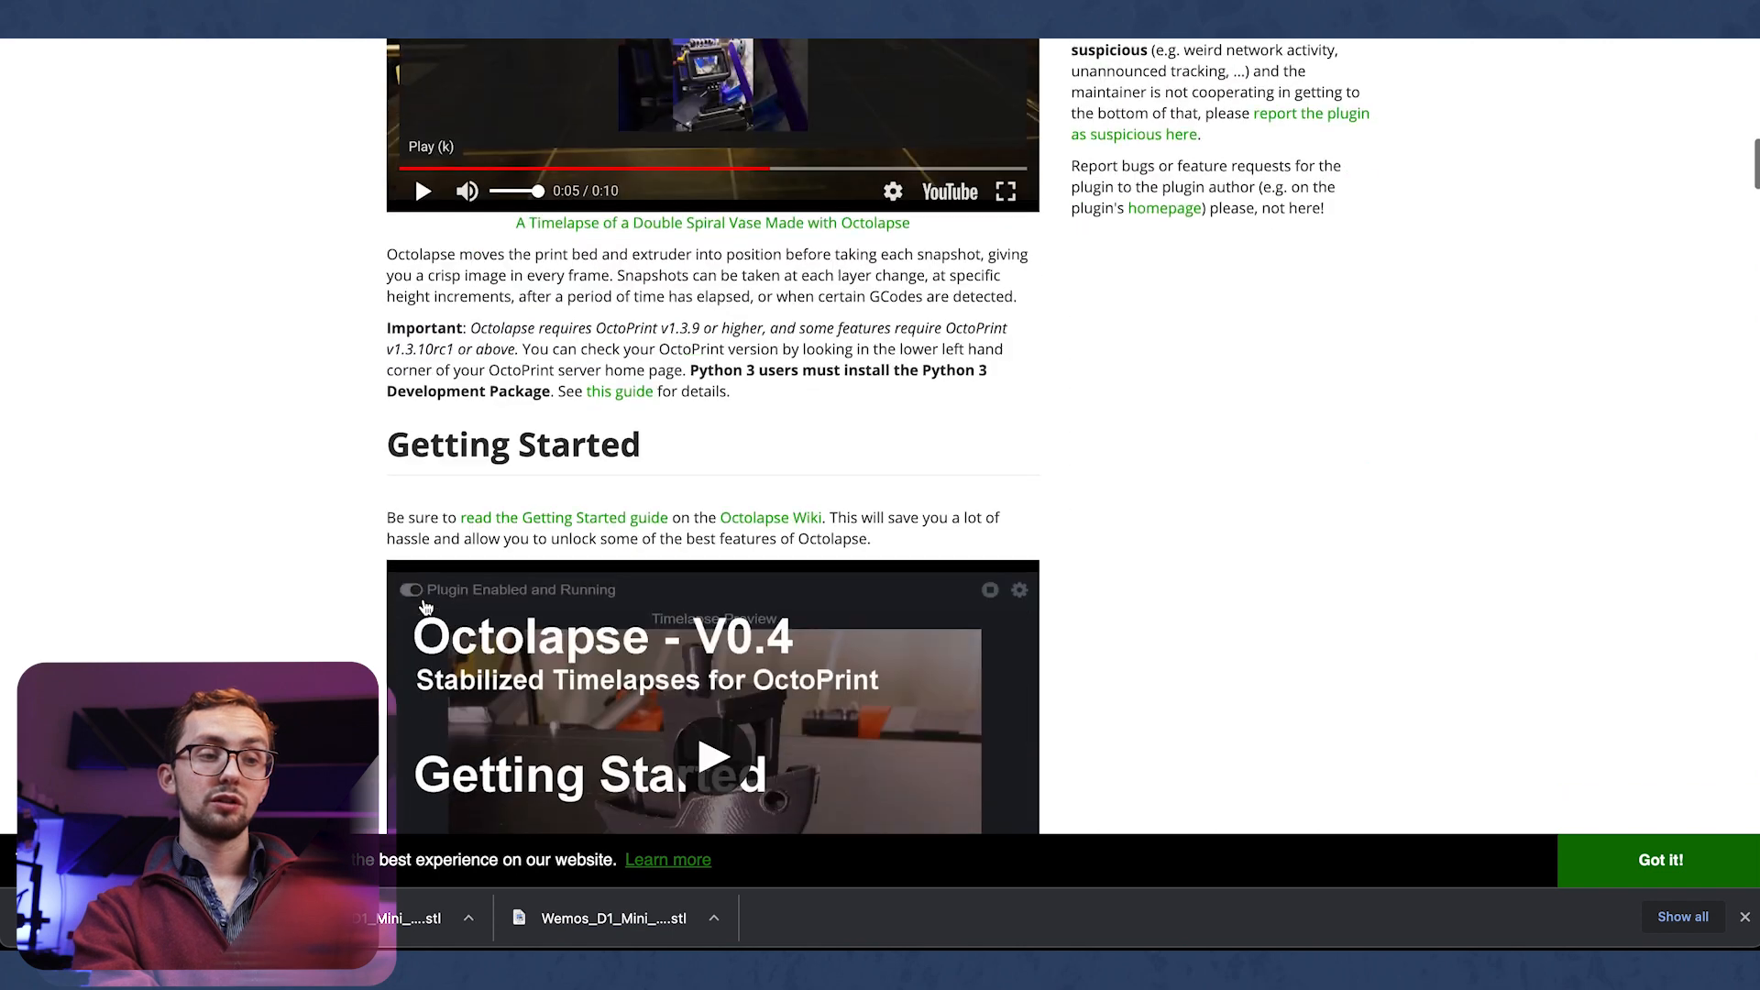
pyautogui.scroll(3)
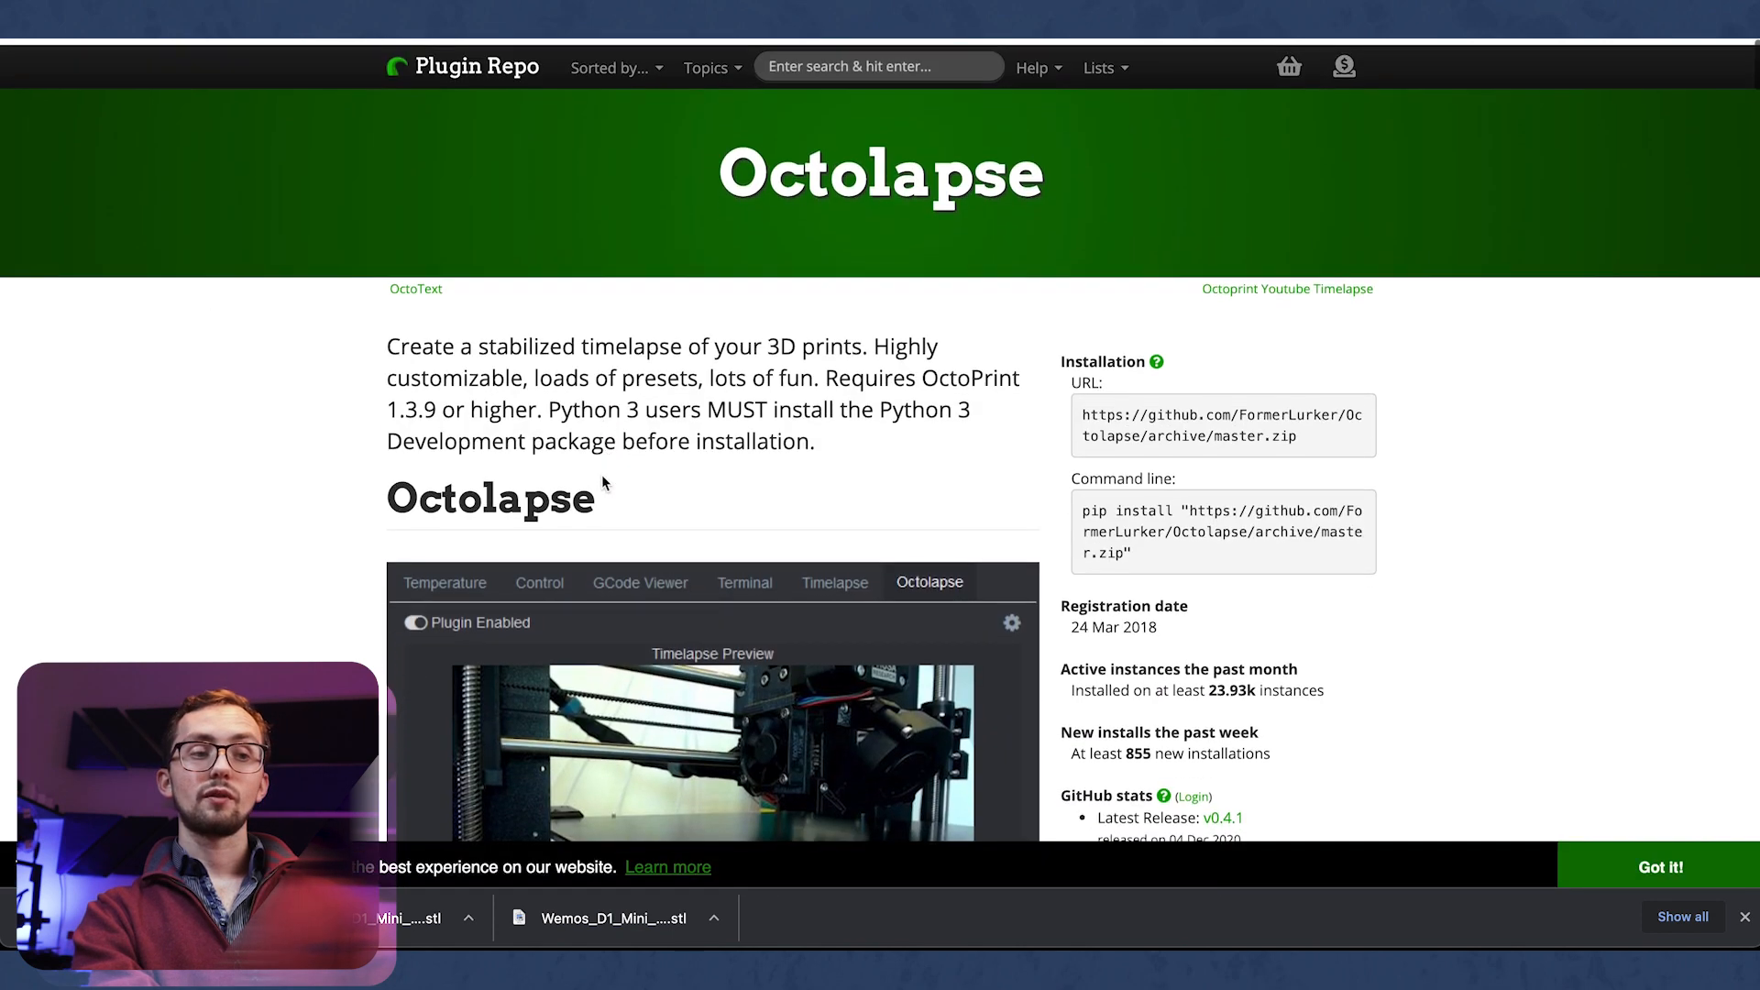
pyautogui.scroll(3)
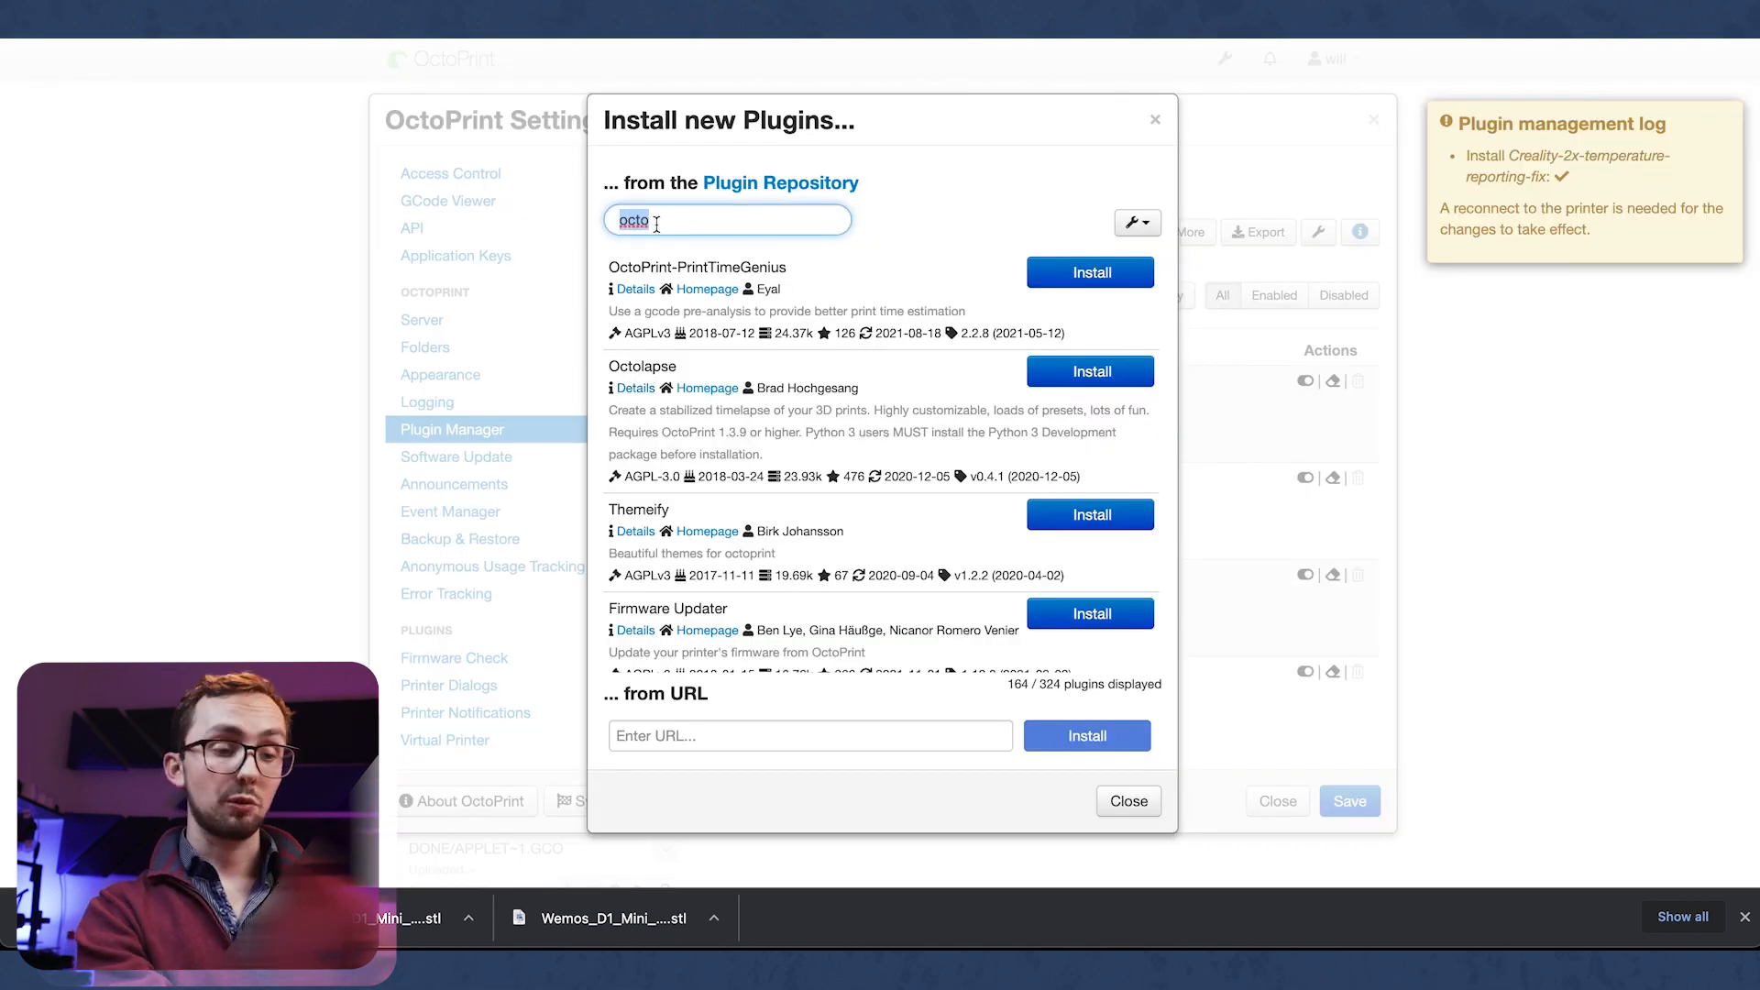
# Step: Type 'them' in the plugin search, then return to the search box to enter 'dash'
pyautogui.write('the')
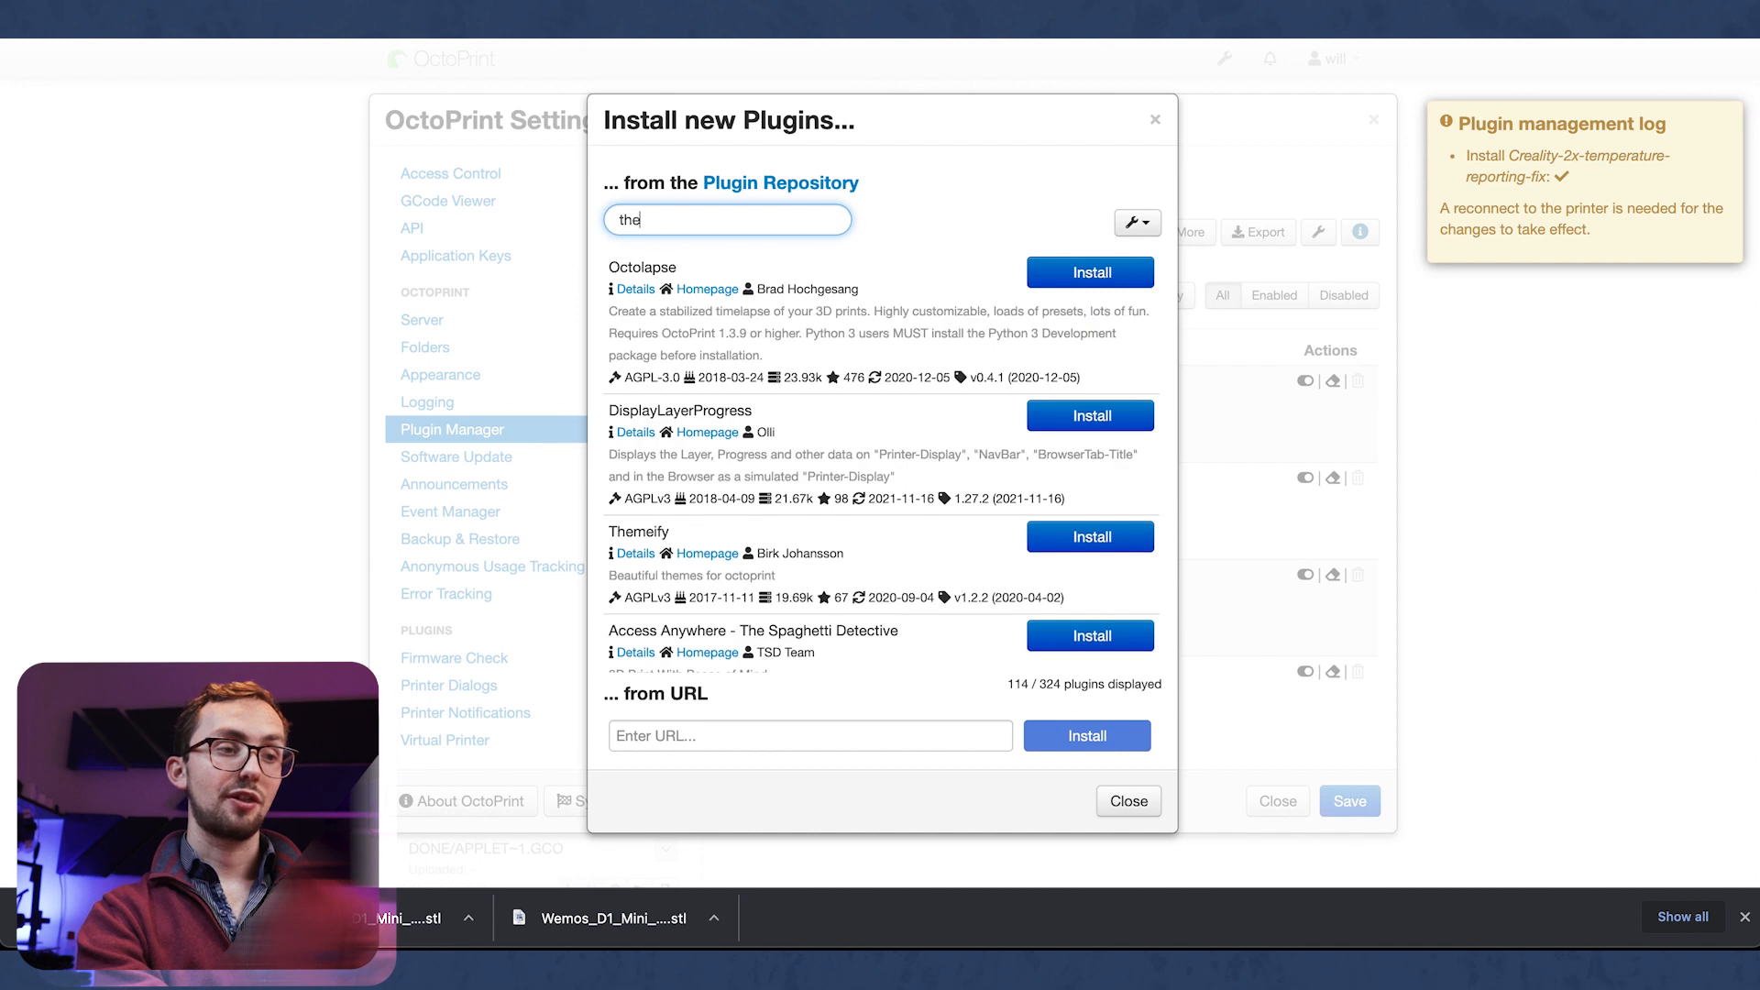
pyautogui.write('m')
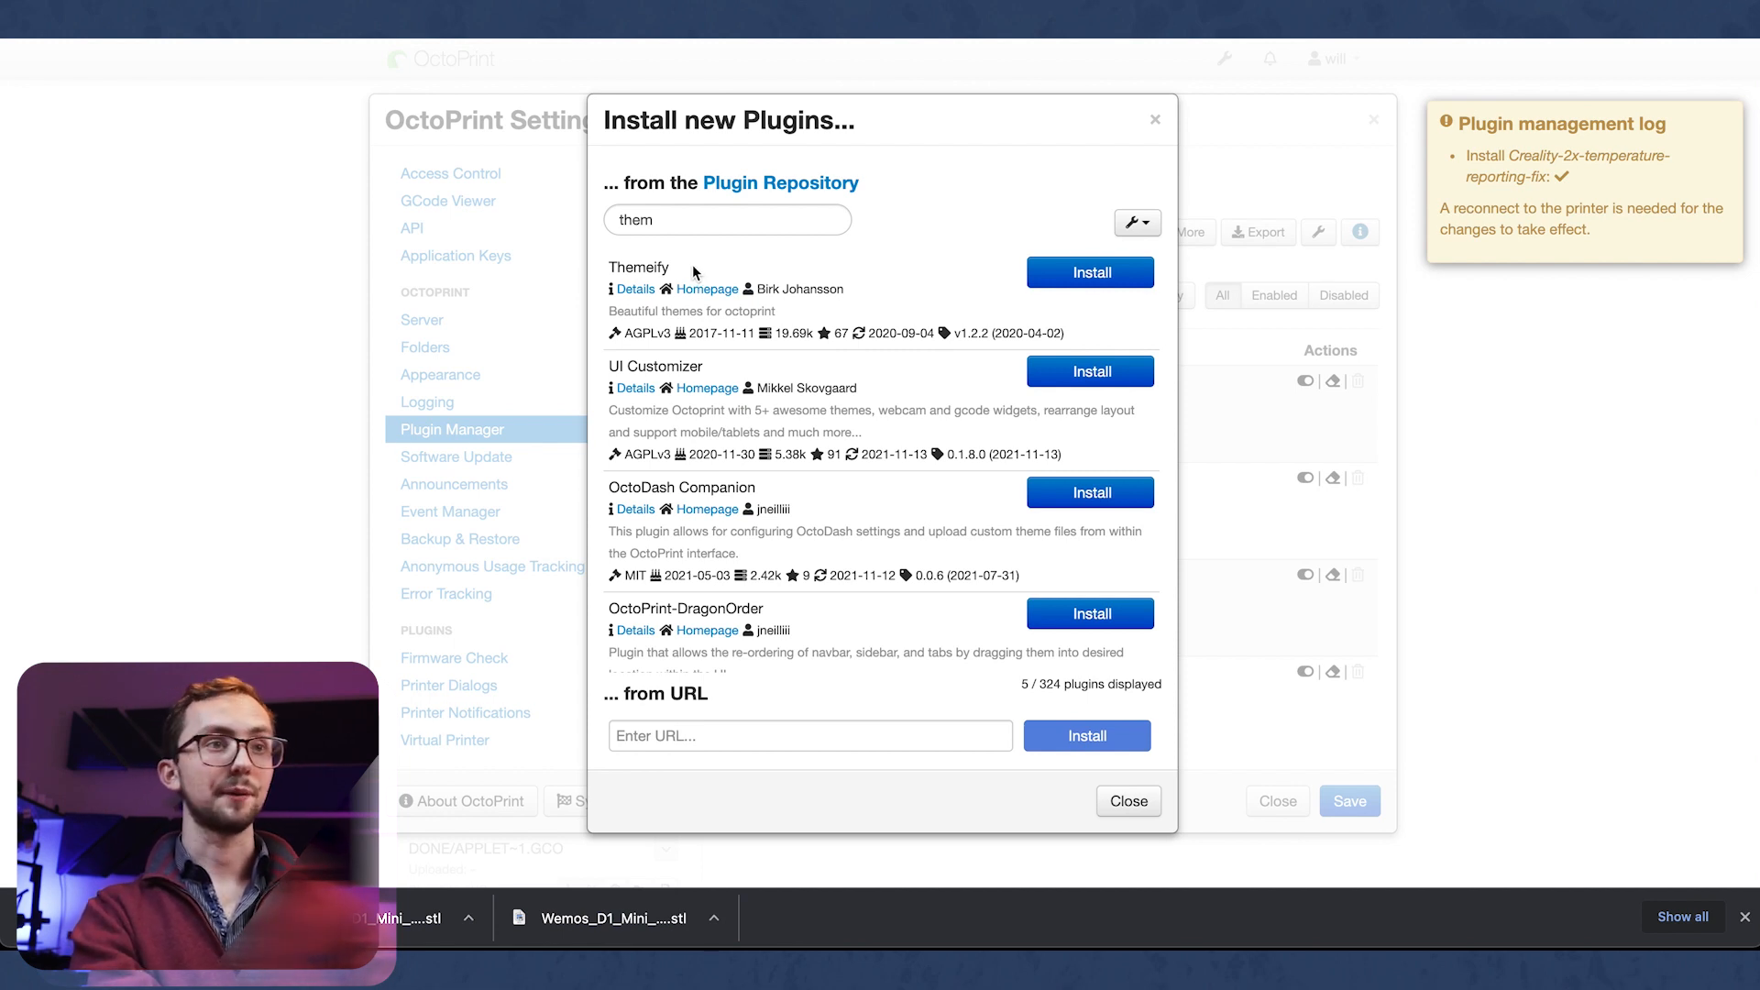
pyautogui.click(727, 219)
pyautogui.write('dash')
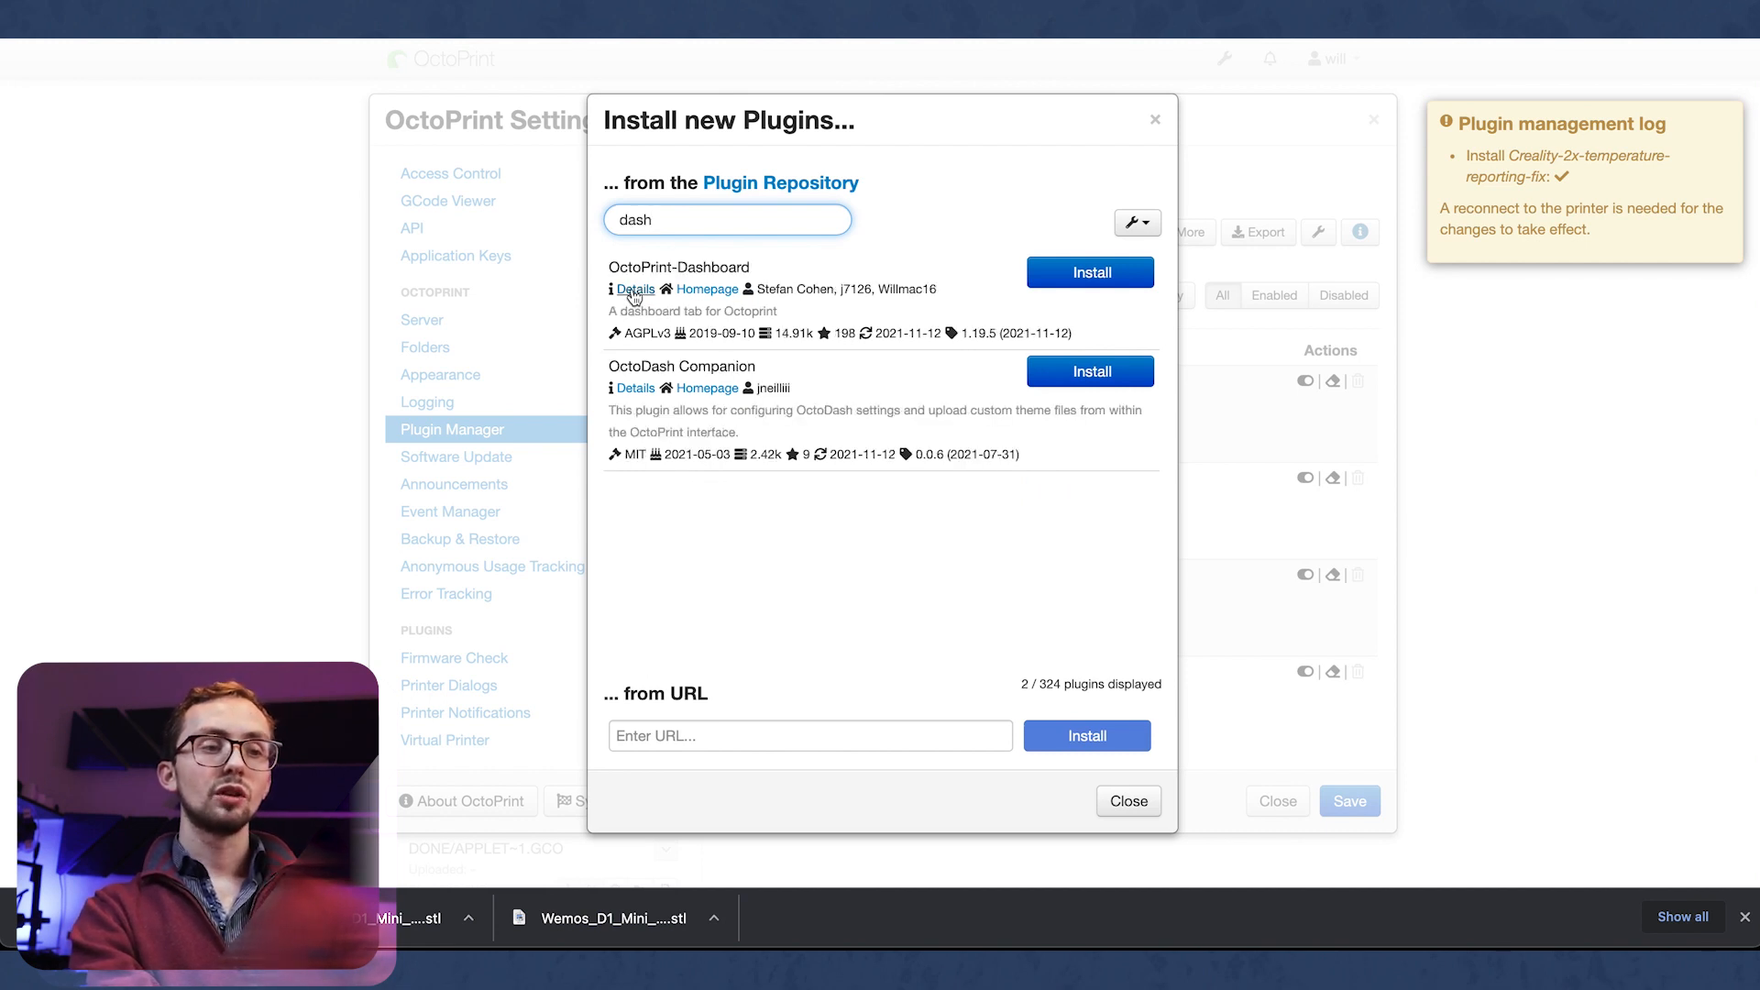
# Step: Open OctoPrint-Dashboard's Details page and scroll through its repository description
pyautogui.click(638, 289)
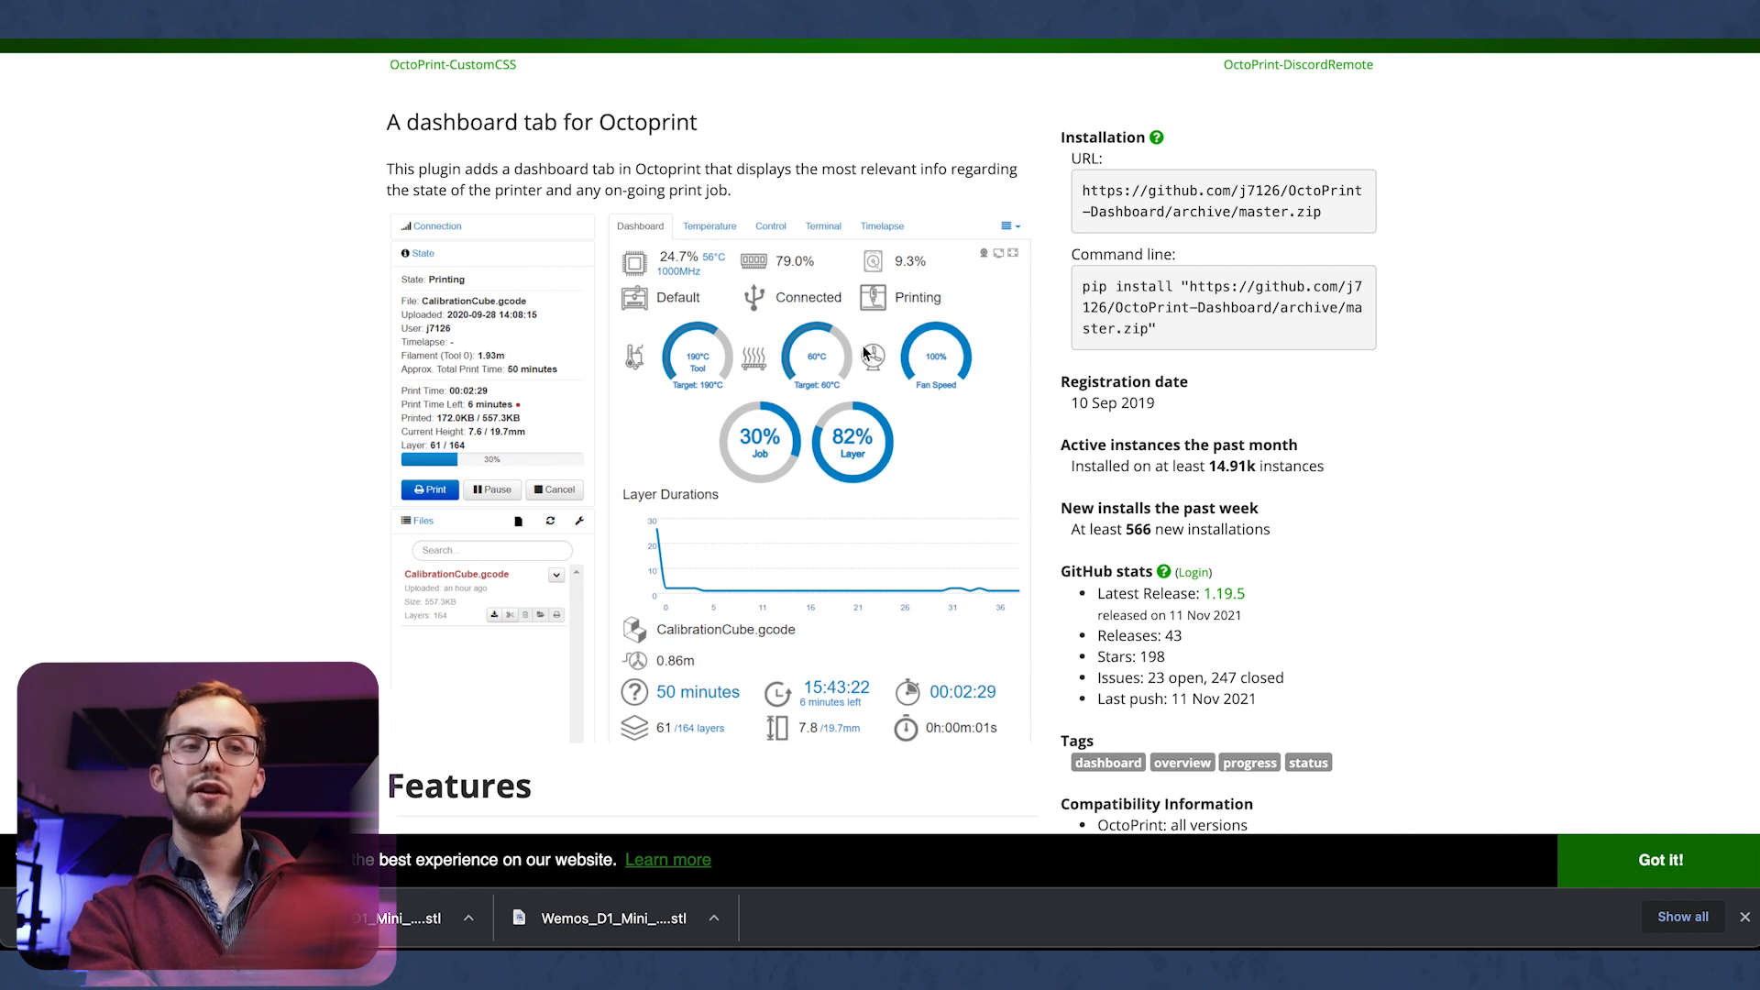
pyautogui.moveTo(787, 385)
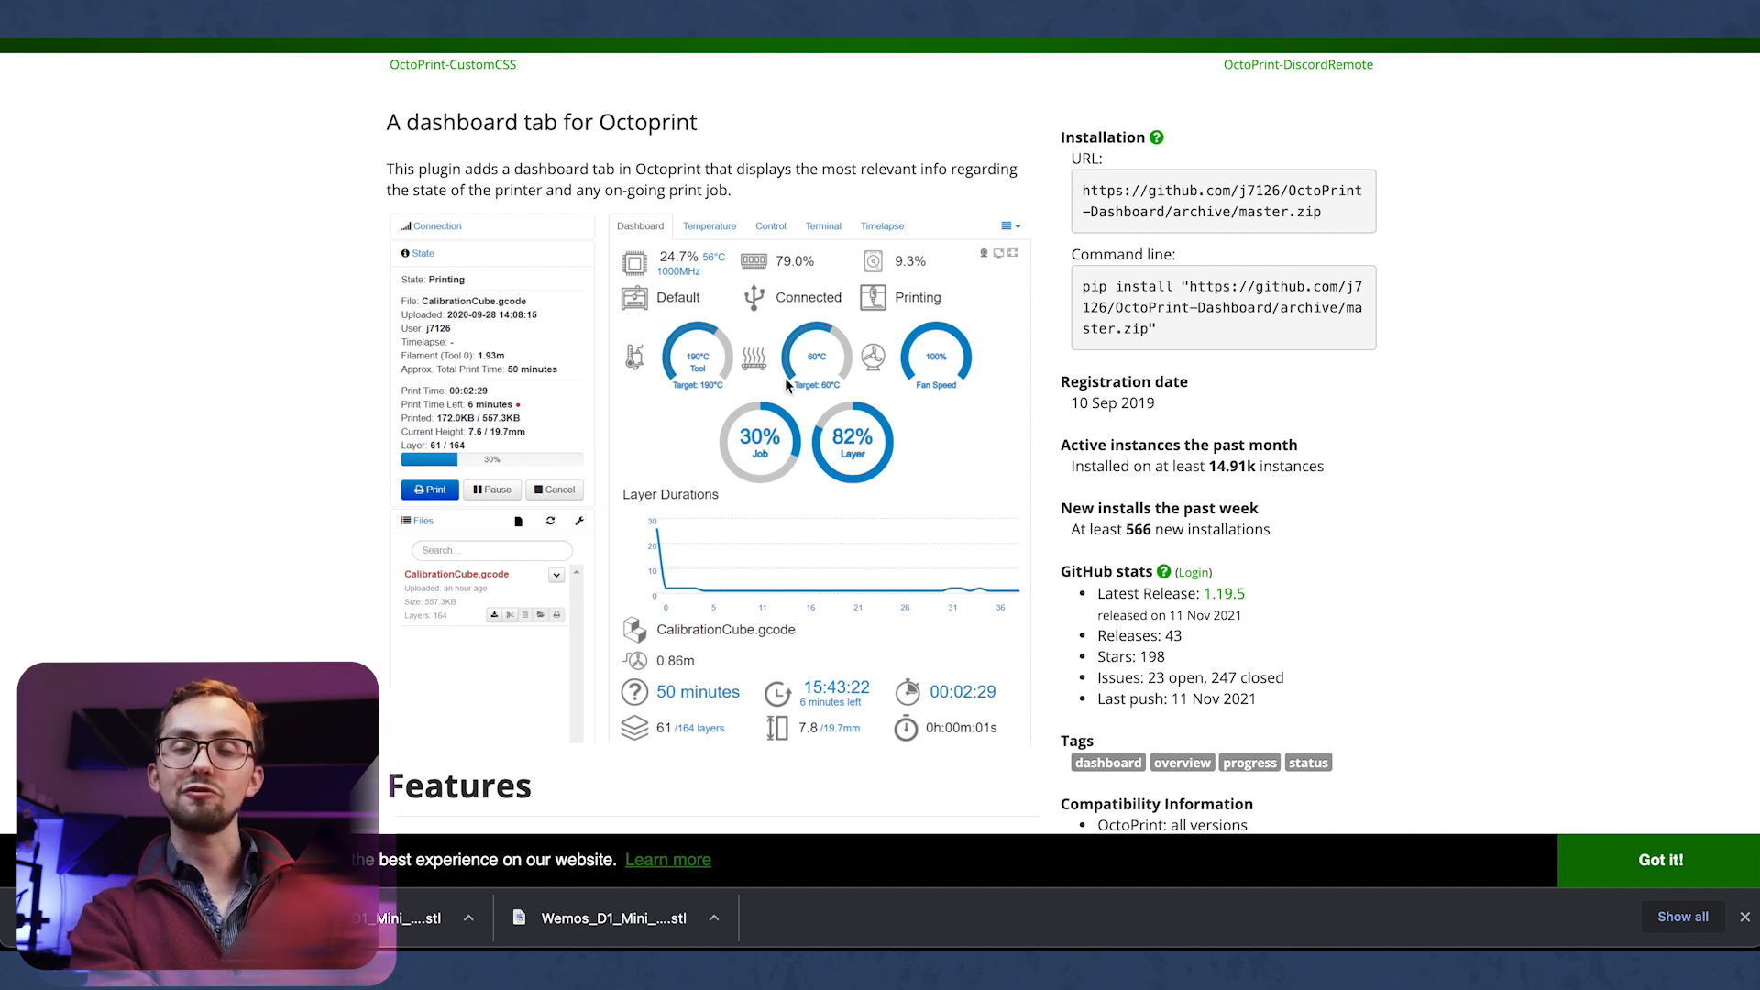
pyautogui.scroll(-3)
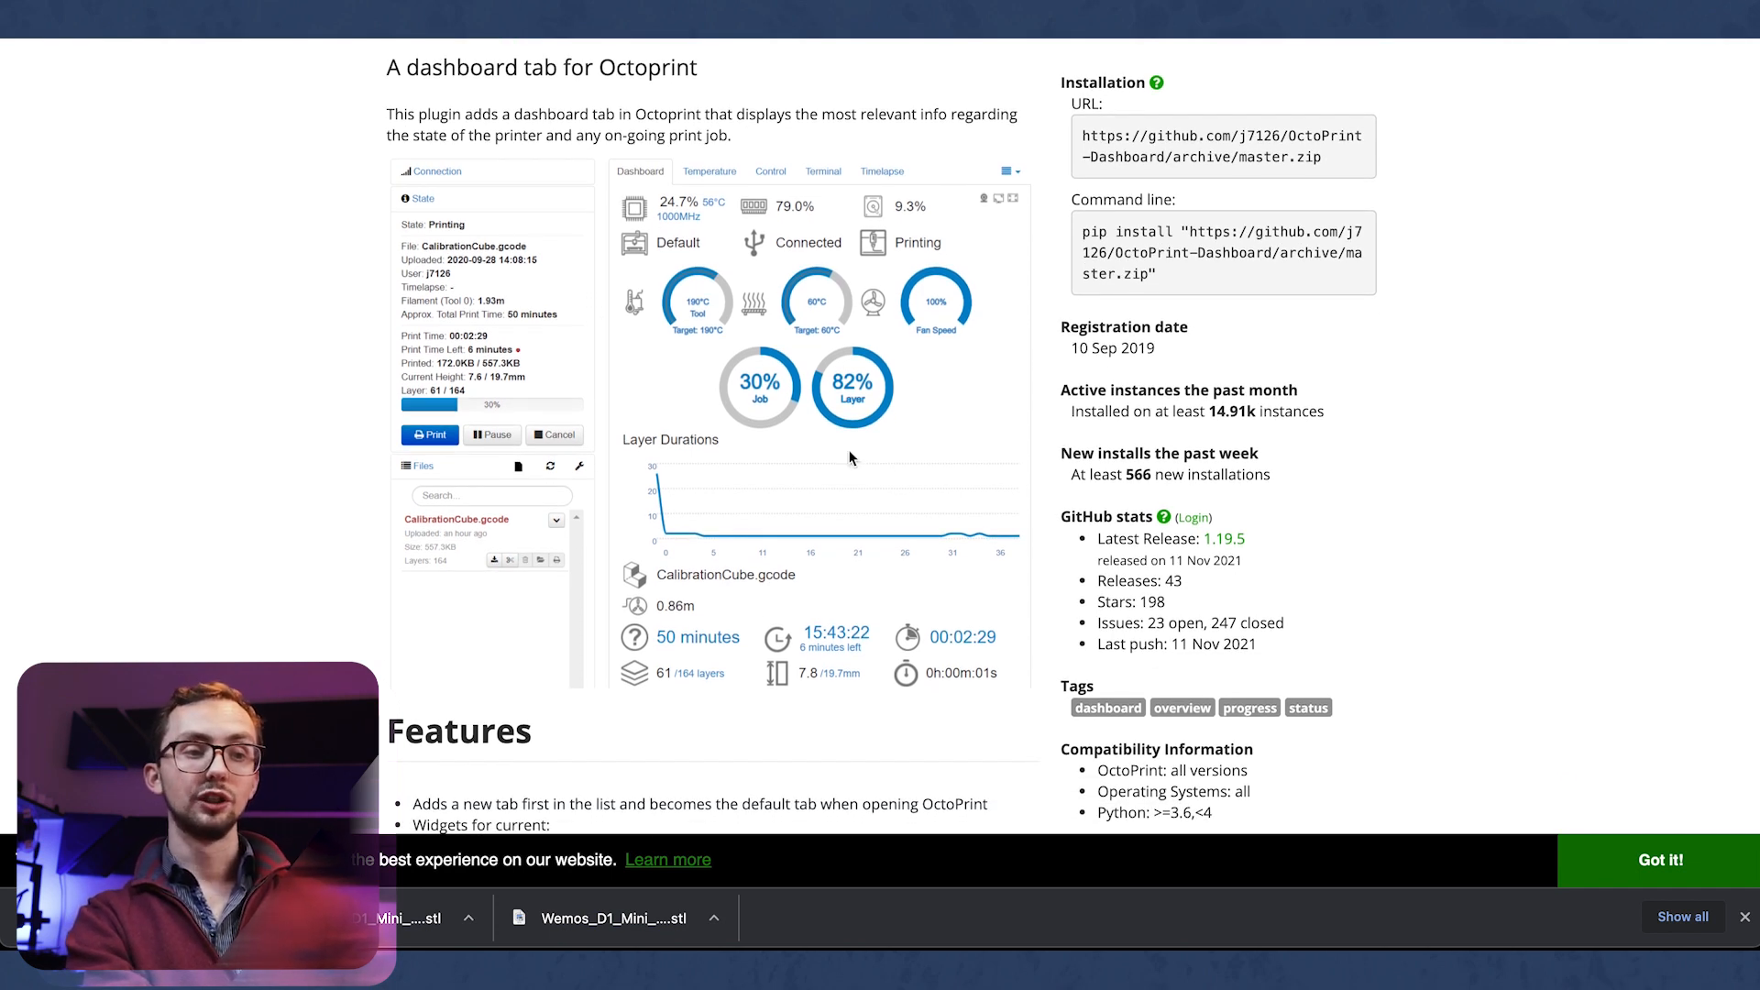
pyautogui.scroll(-3)
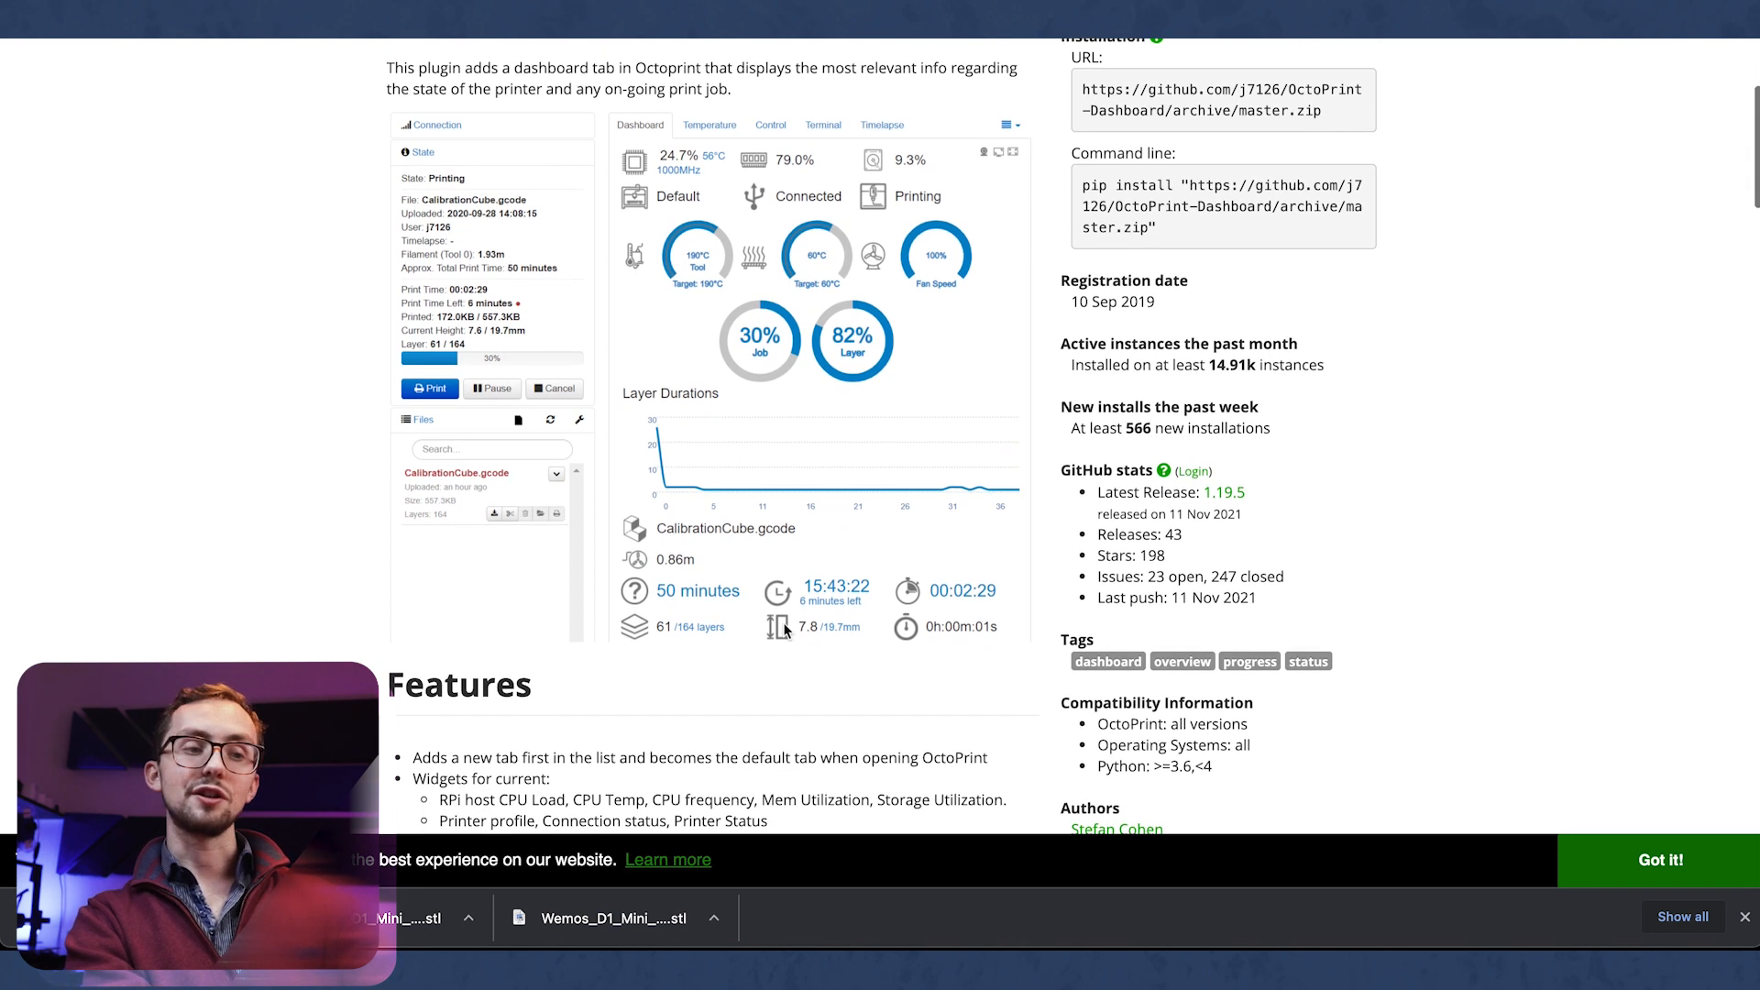
pyautogui.scroll(3)
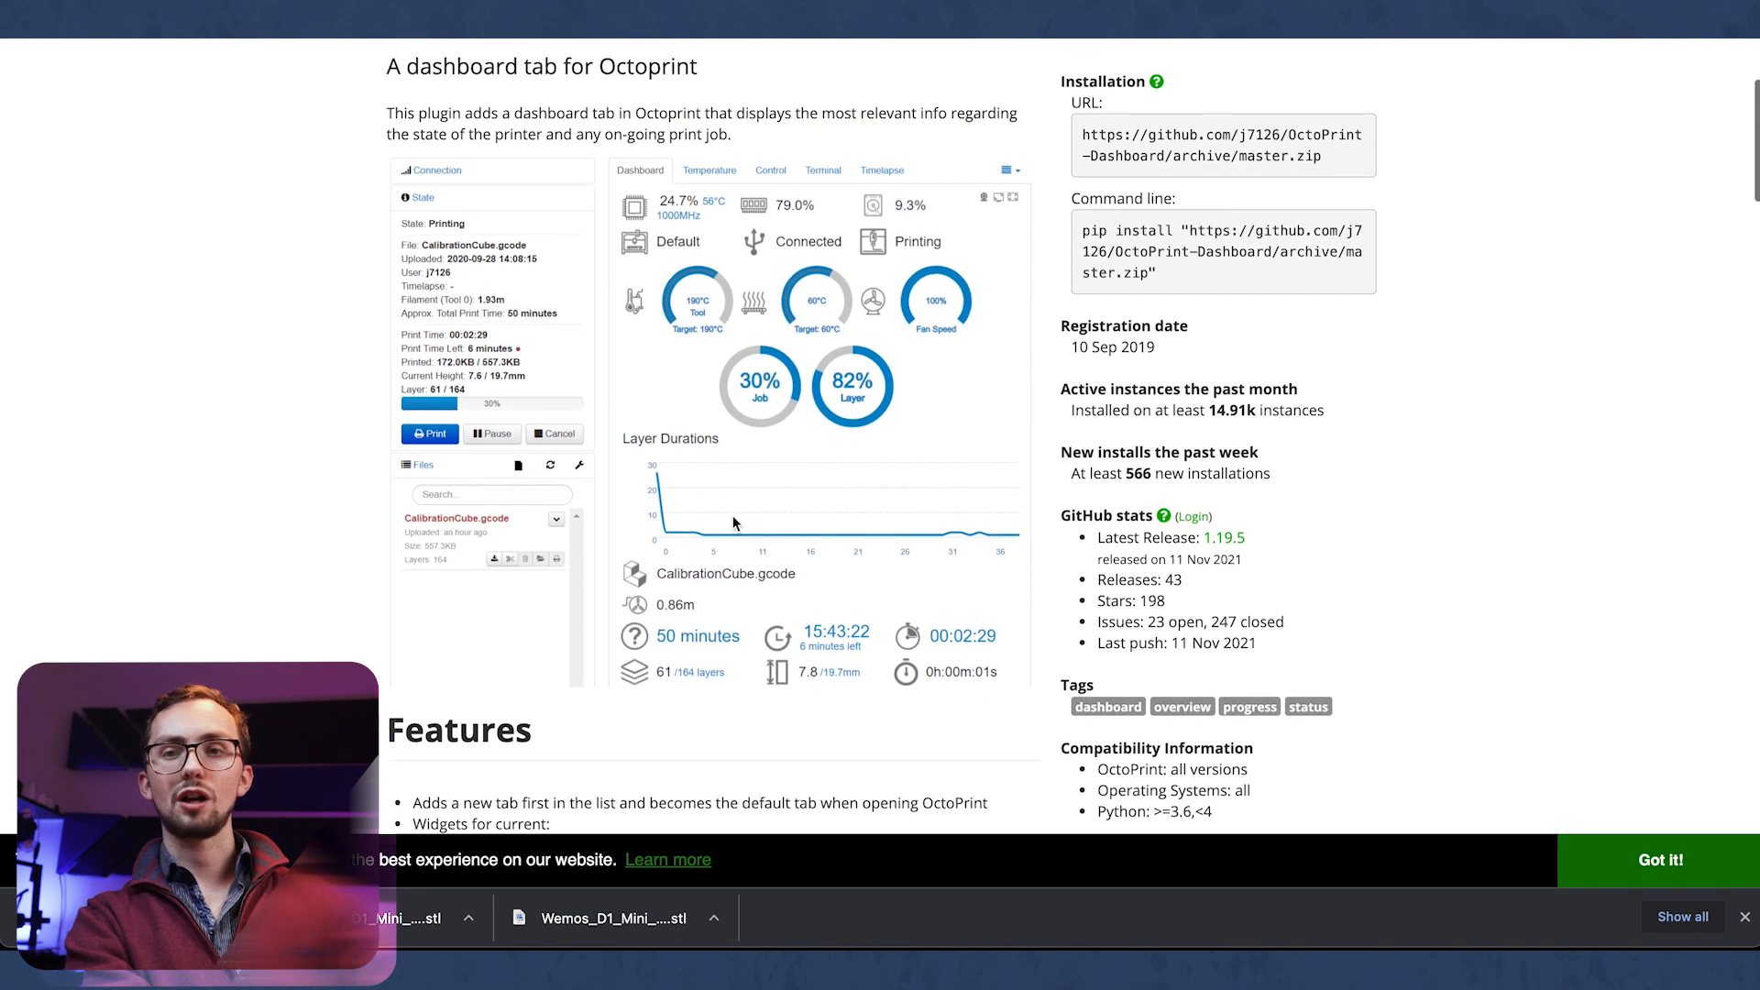
pyautogui.scroll(3)
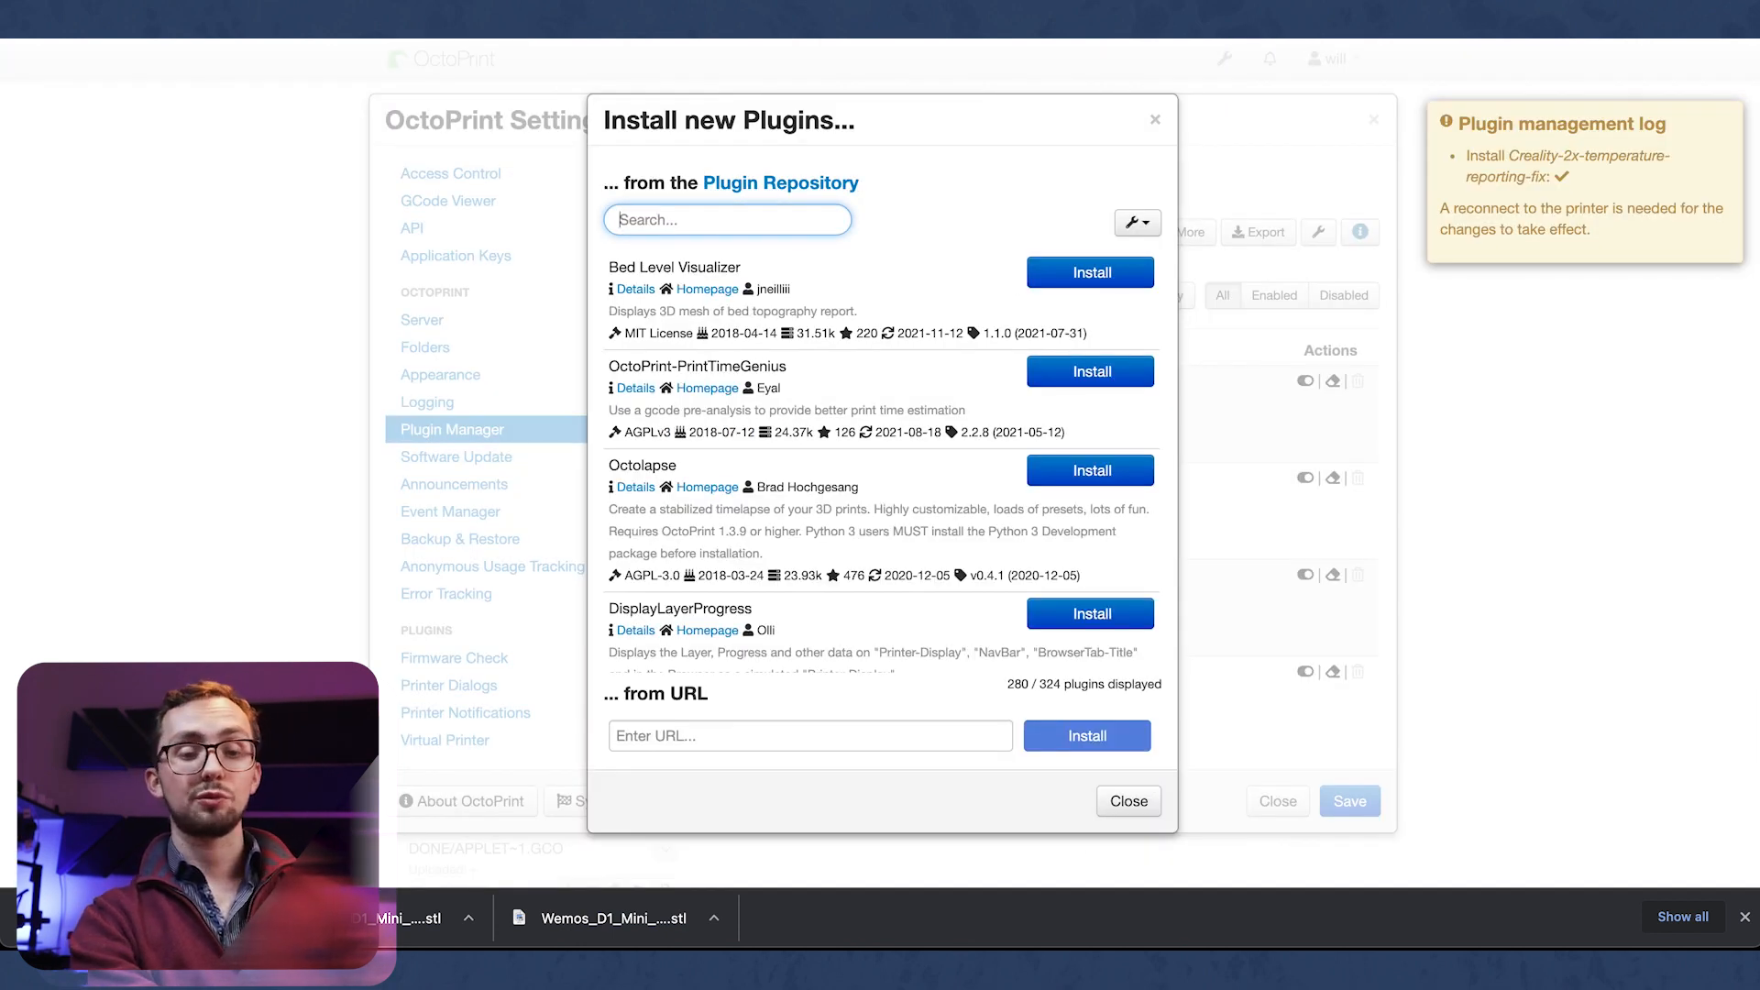
# Step: Search the plugin repository for 'bett' to find OctoPrint-BetterHeaterTimeout
pyautogui.write('bet')
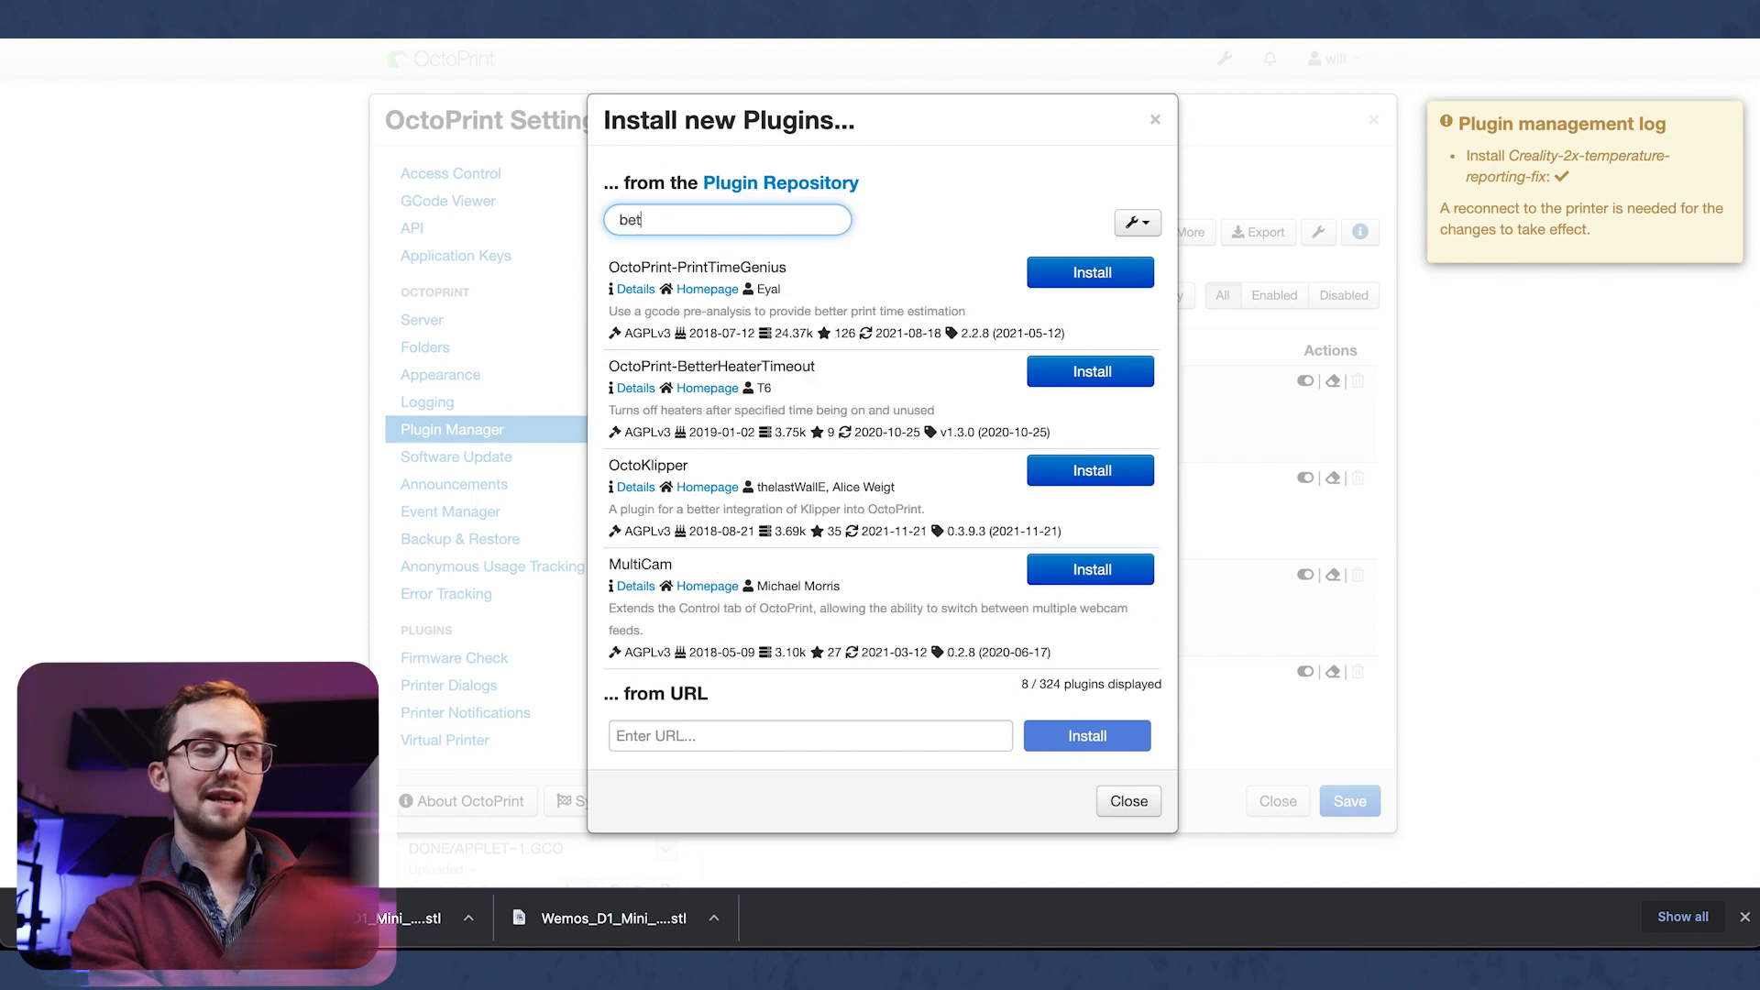
pyautogui.write('t')
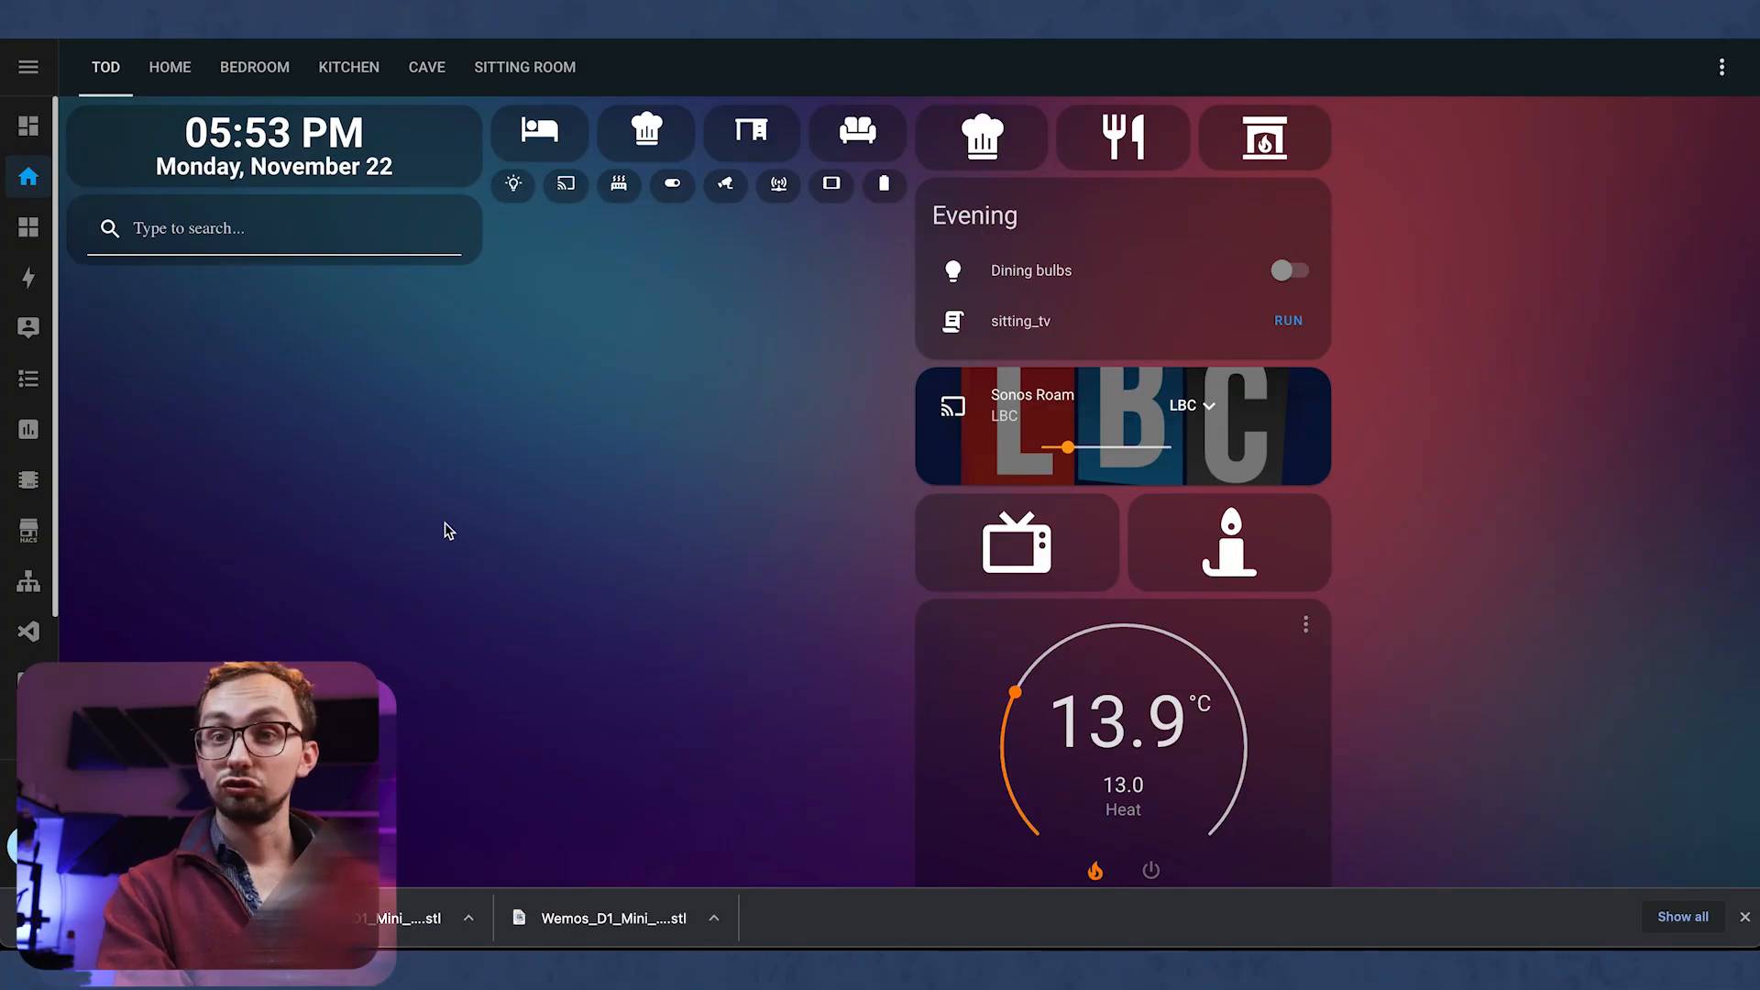
pyautogui.moveTo(11, 795)
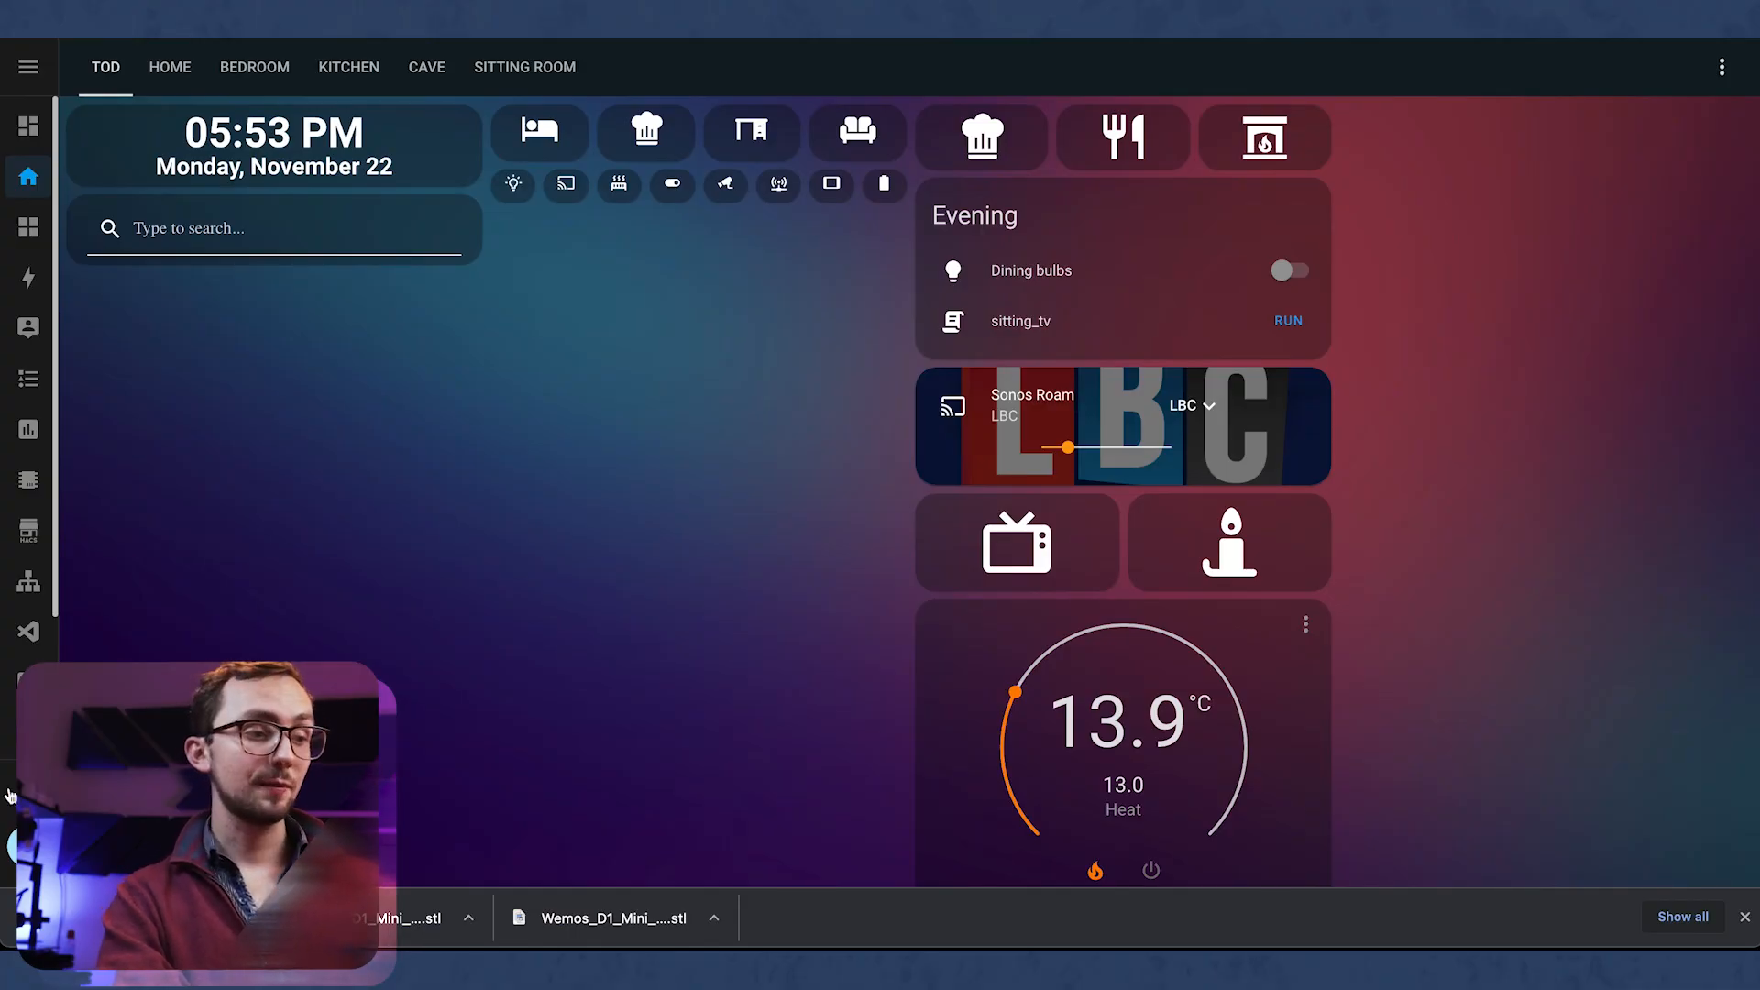
pyautogui.click(27, 328)
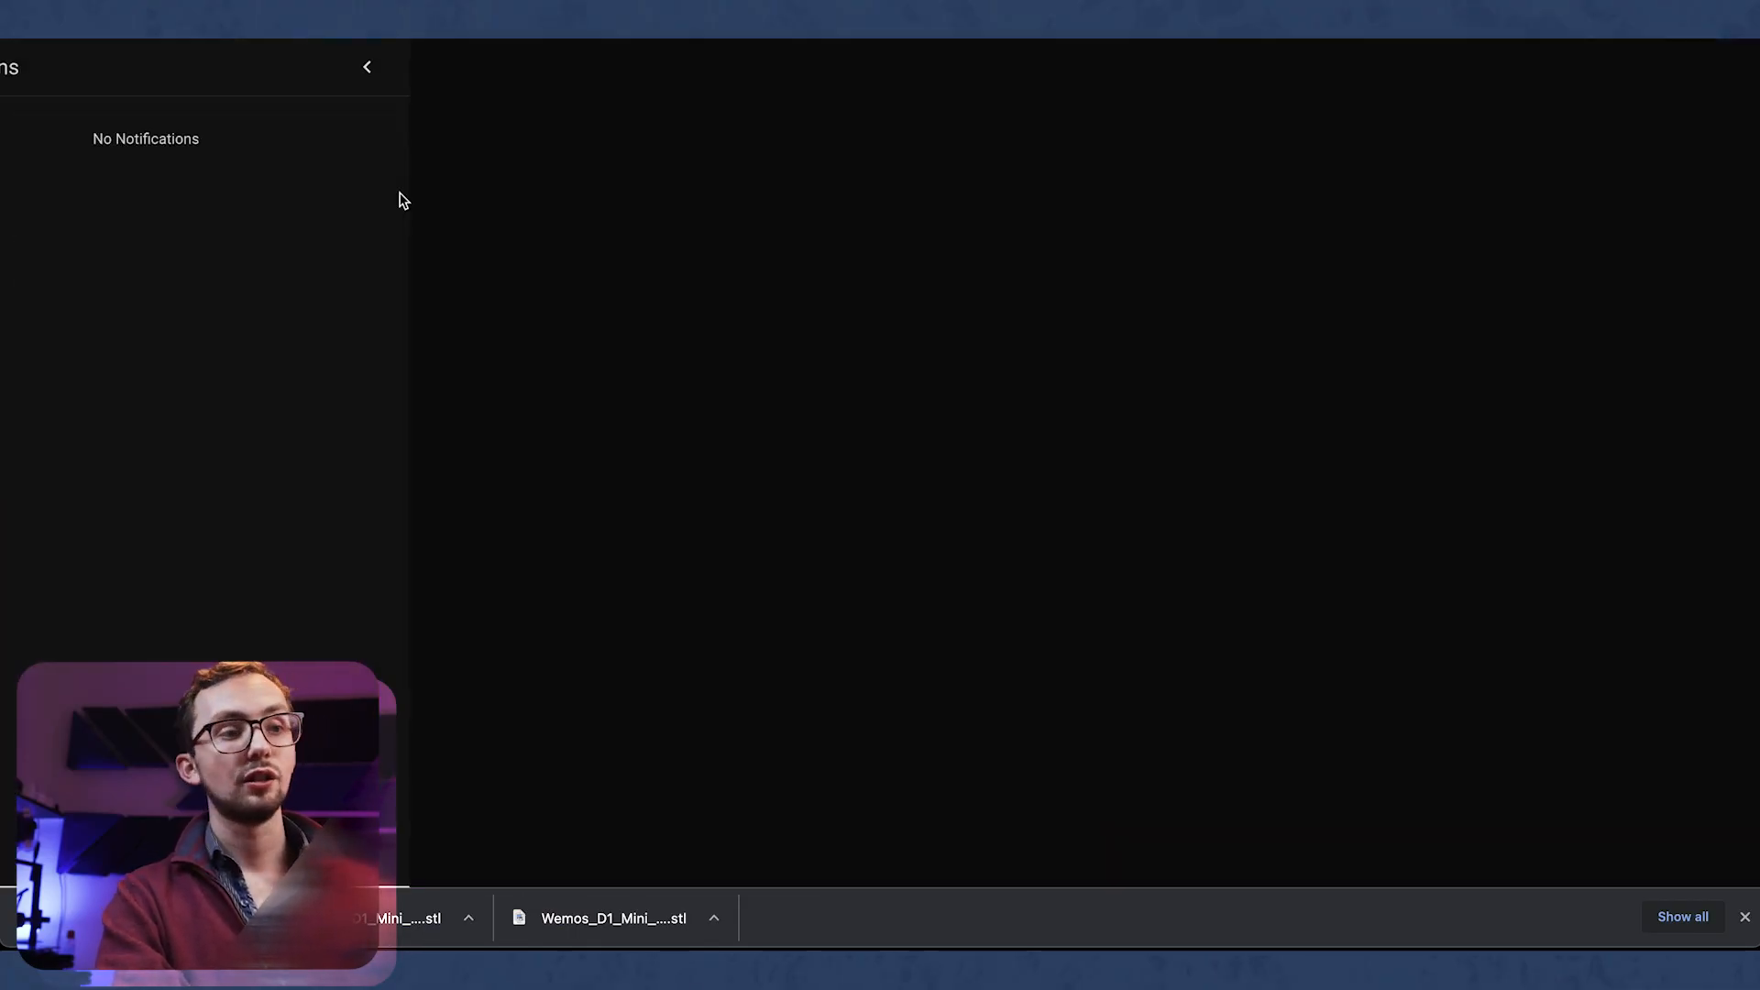
pyautogui.click(366, 66)
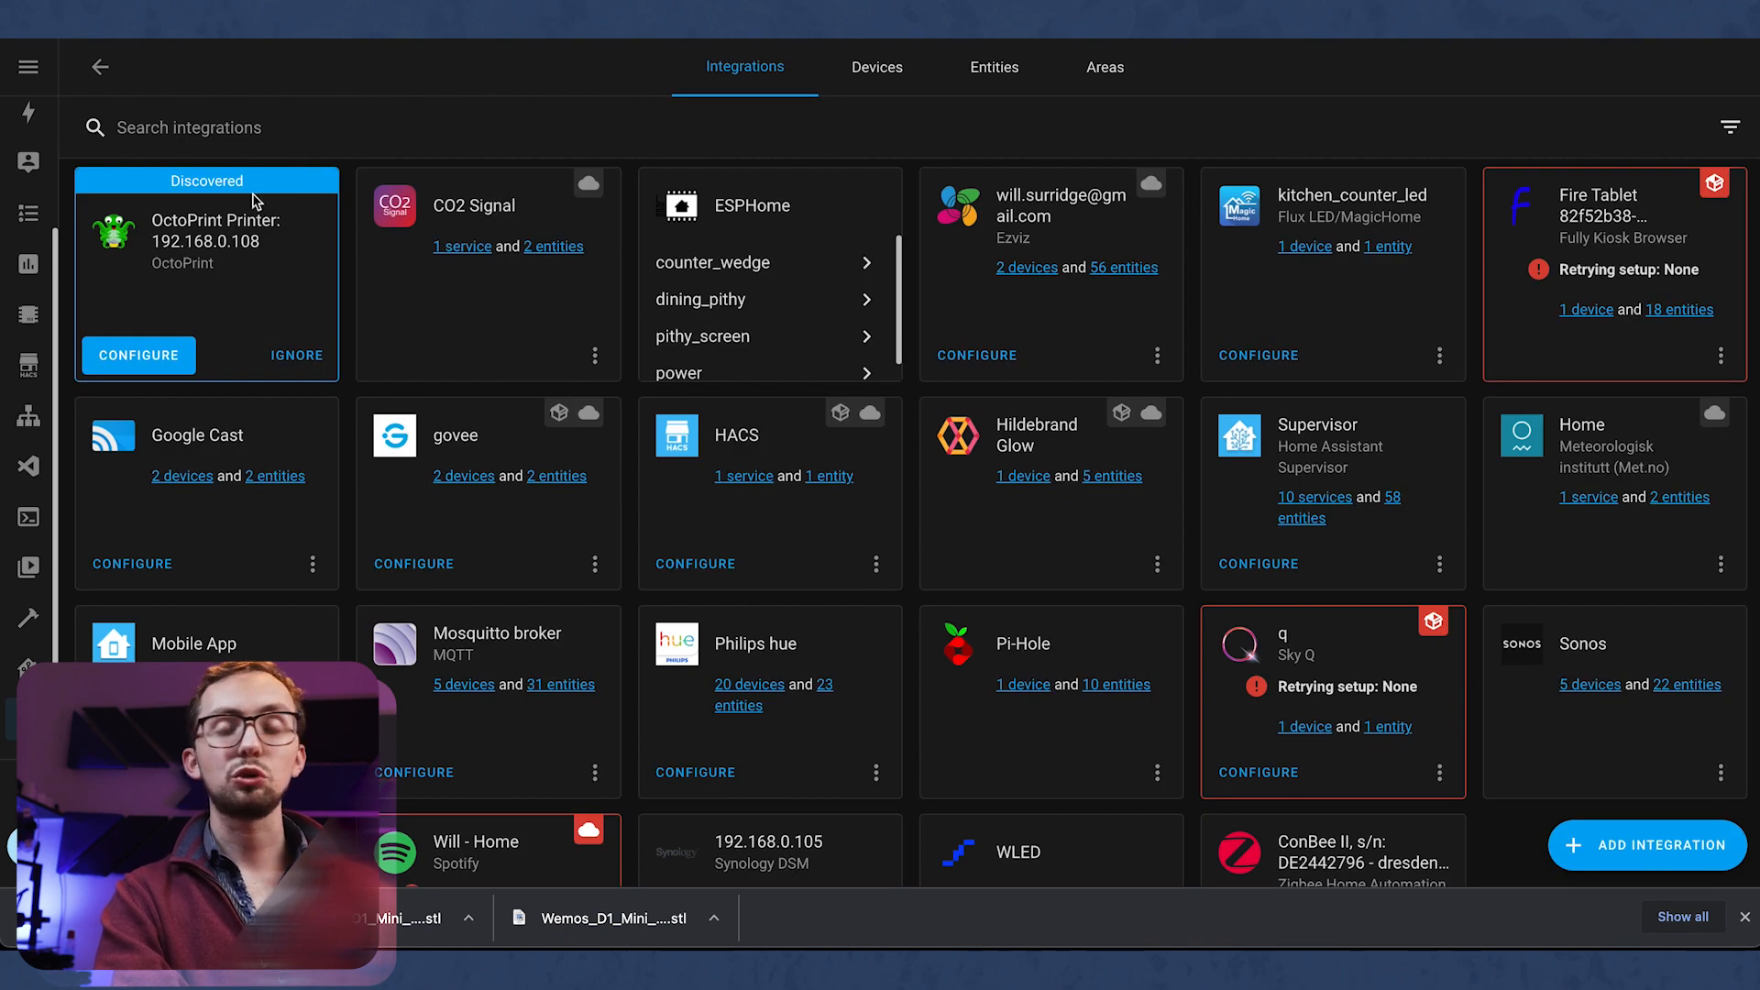
pyautogui.moveTo(1463, 819)
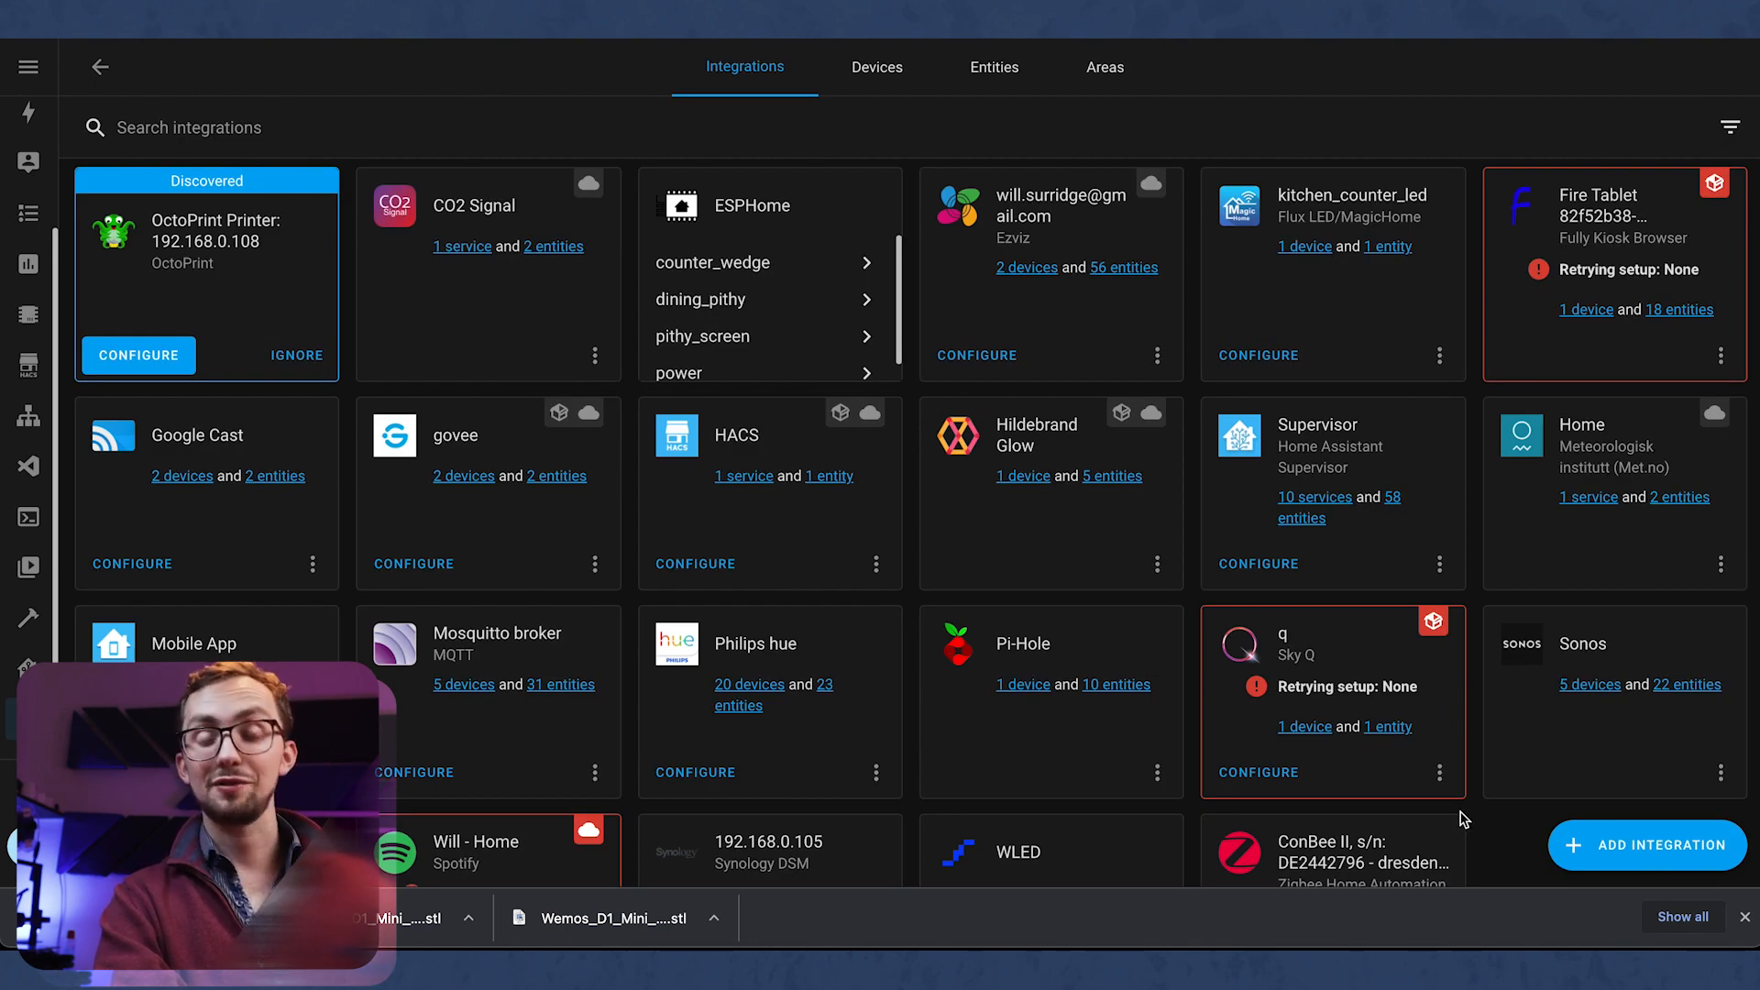
pyautogui.moveTo(1659, 855)
pyautogui.write('oc')
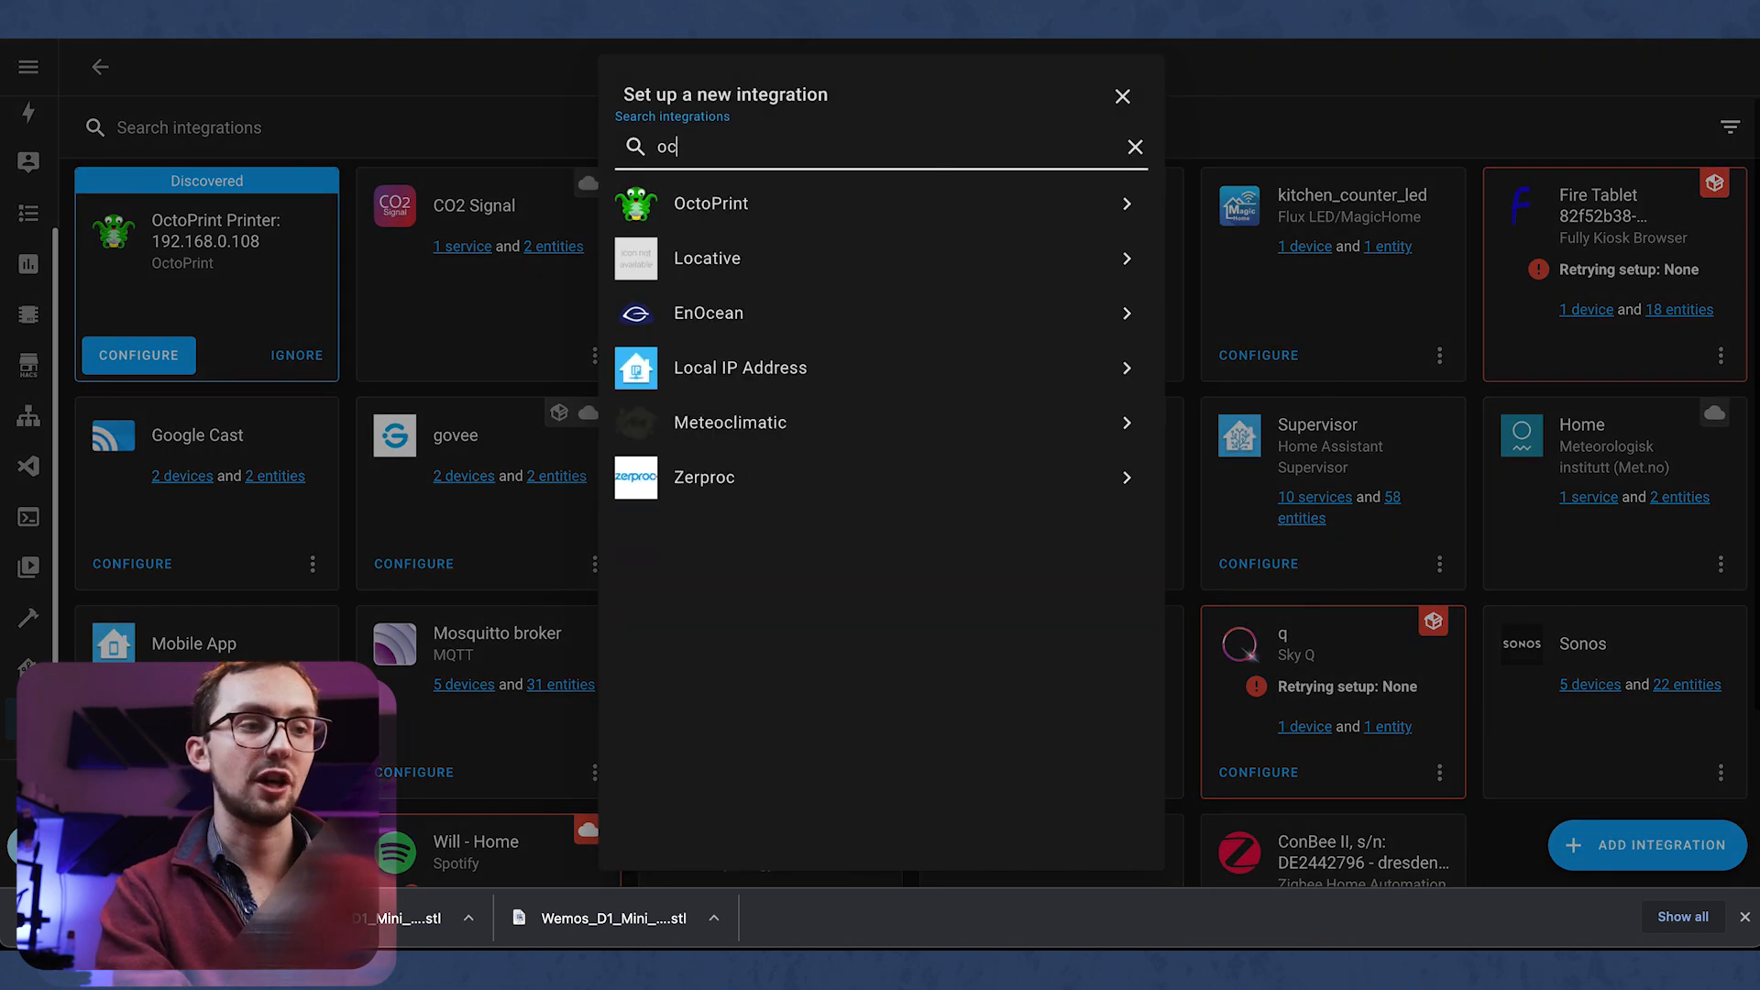
pyautogui.click(1121, 95)
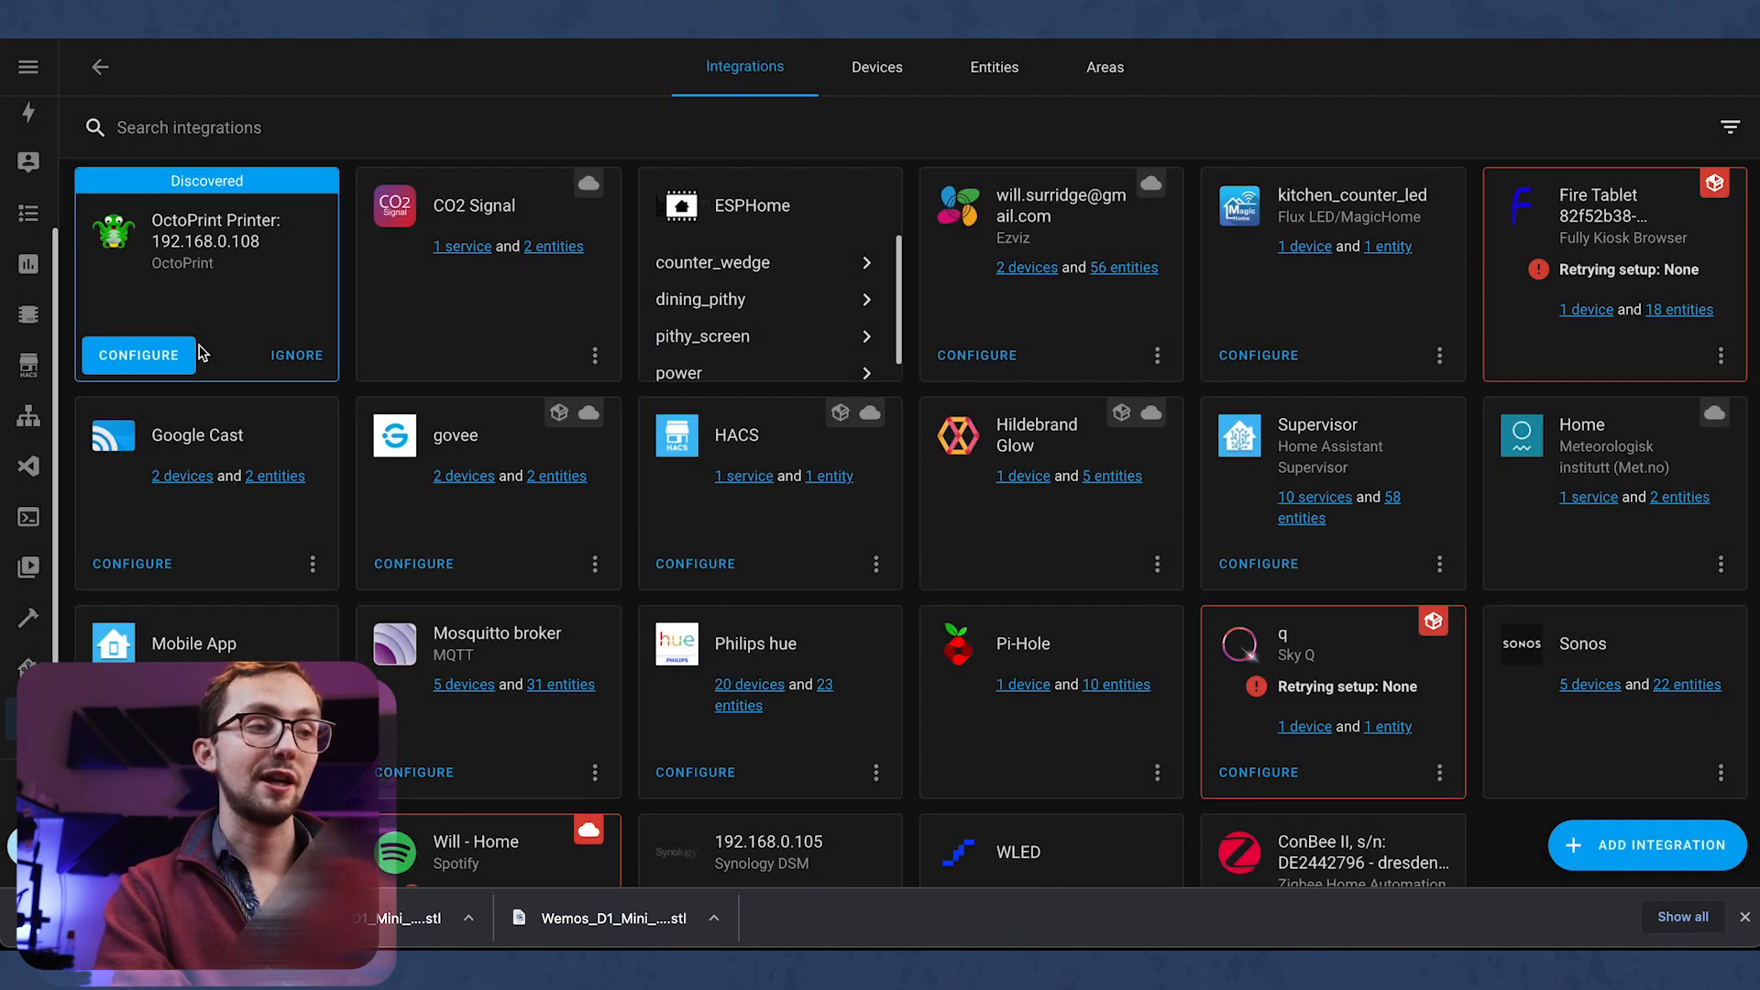
pyautogui.moveTo(275, 309)
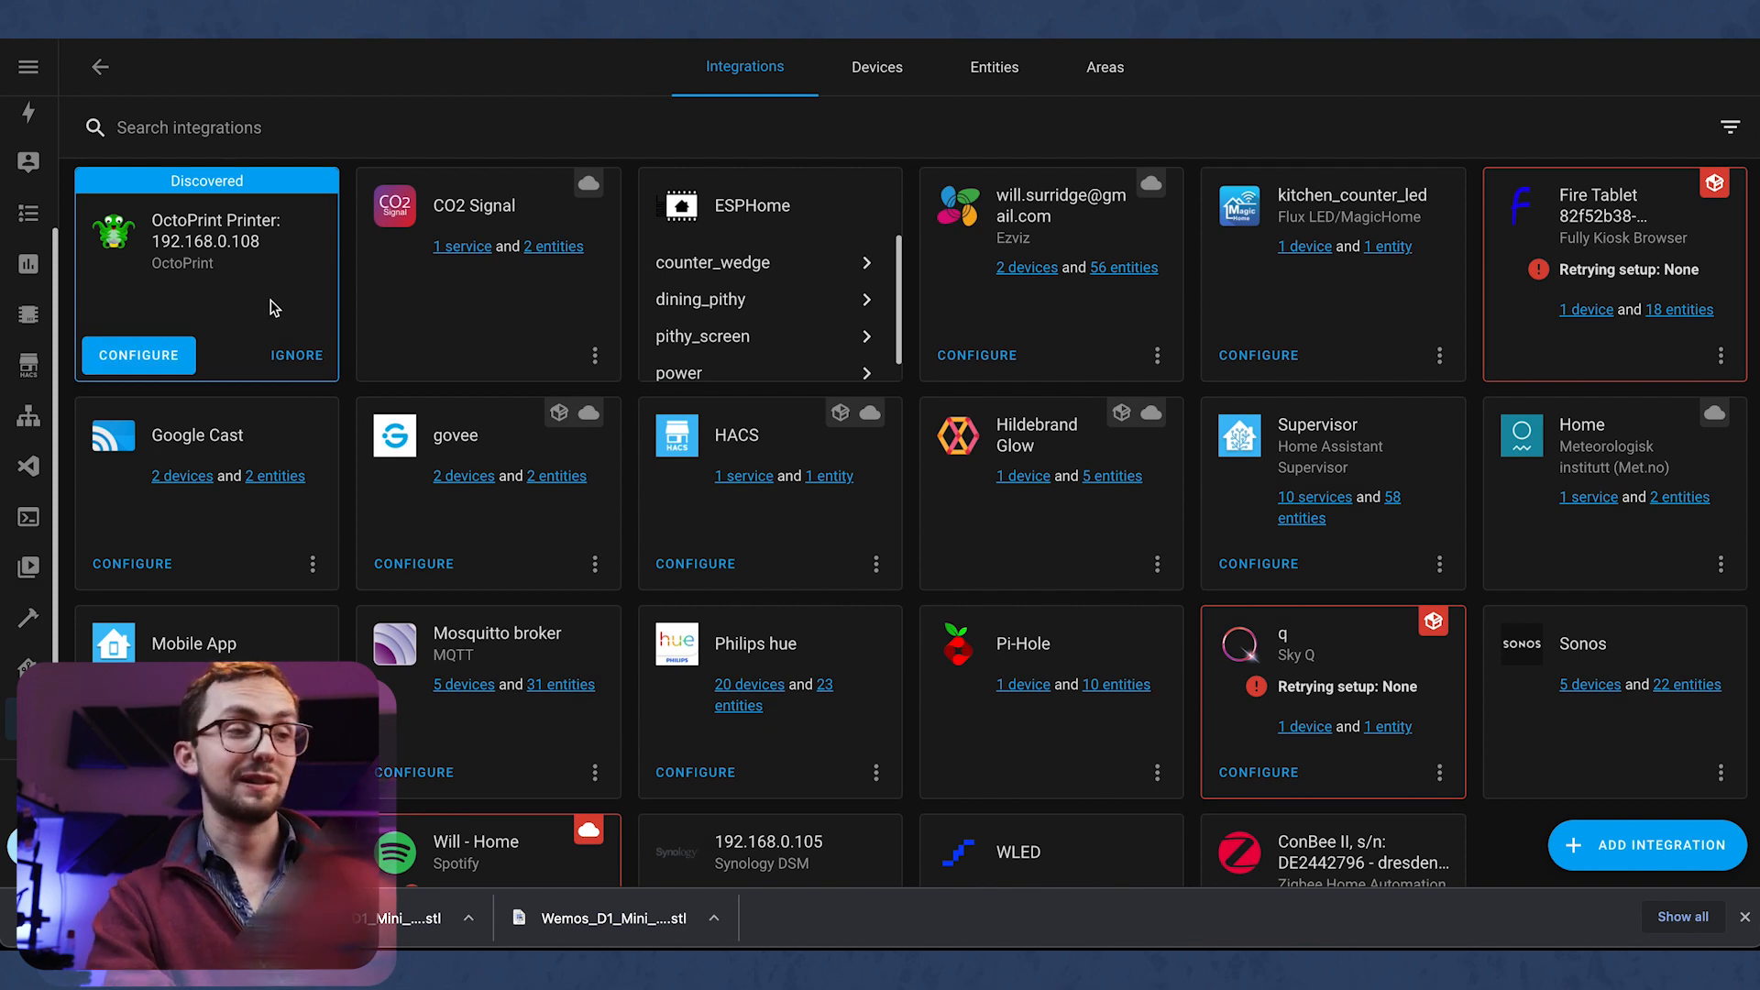
# Step: Configure the discovered OctoPrint with username 'will' and allow Home Assistant's access request
pyautogui.click(138, 355)
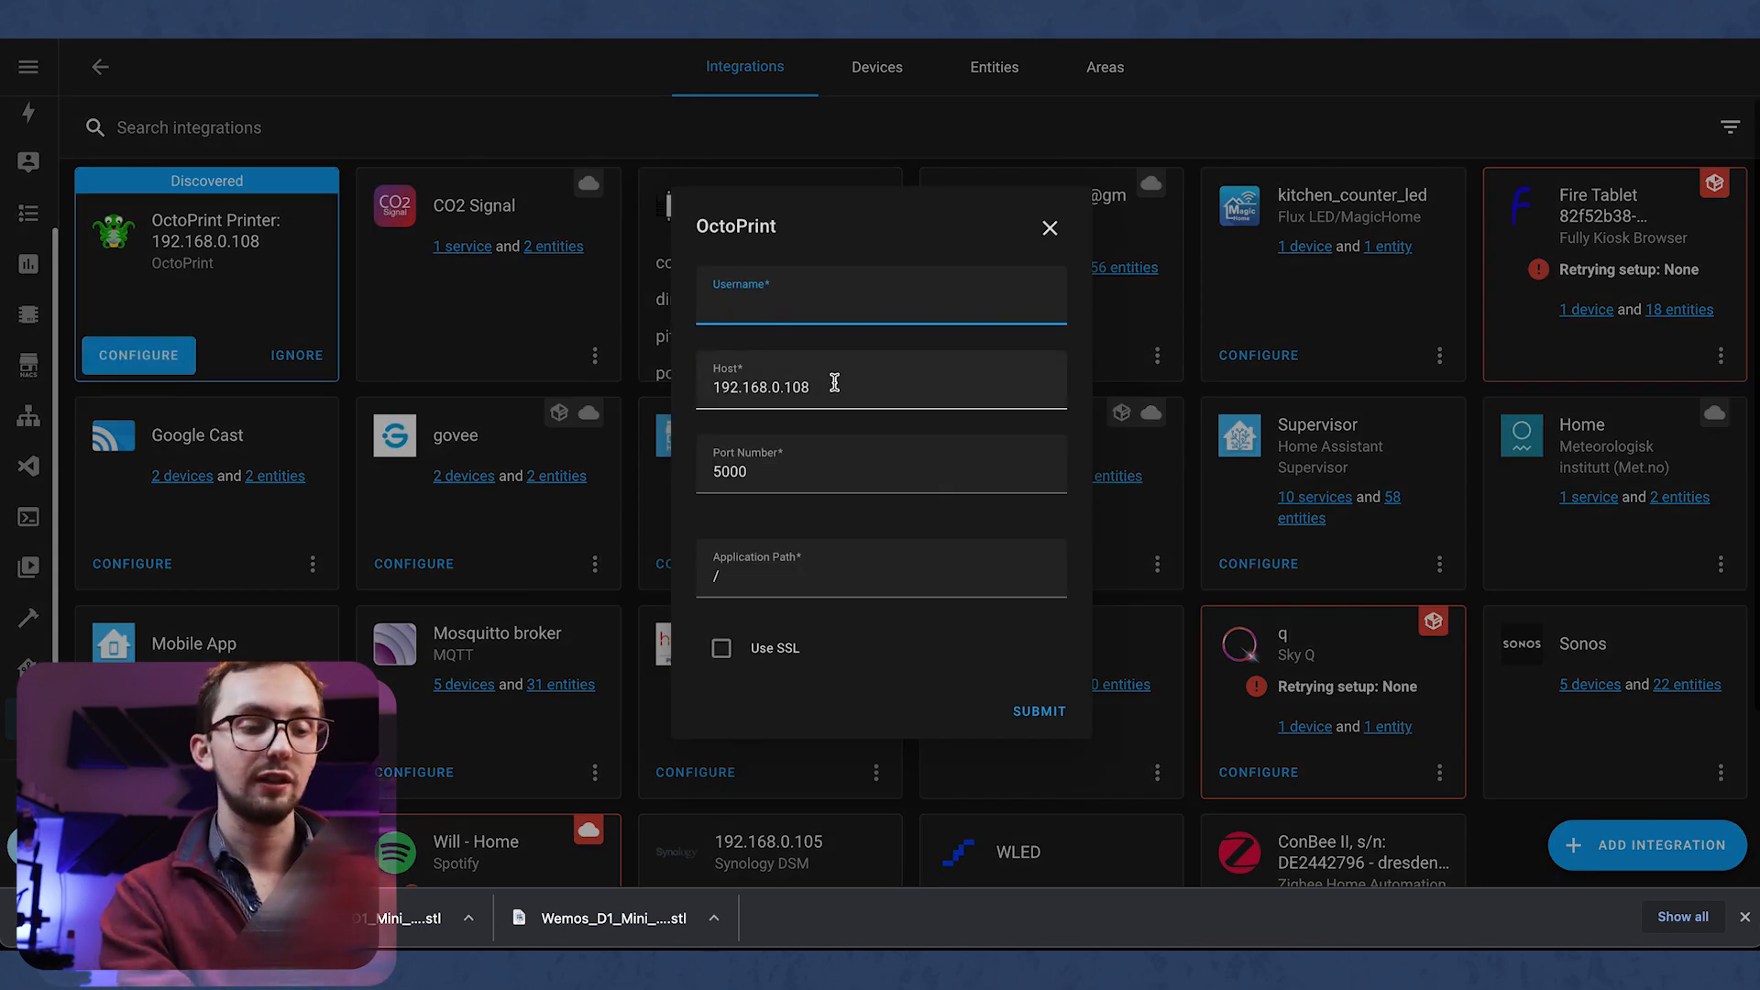
pyautogui.write('will')
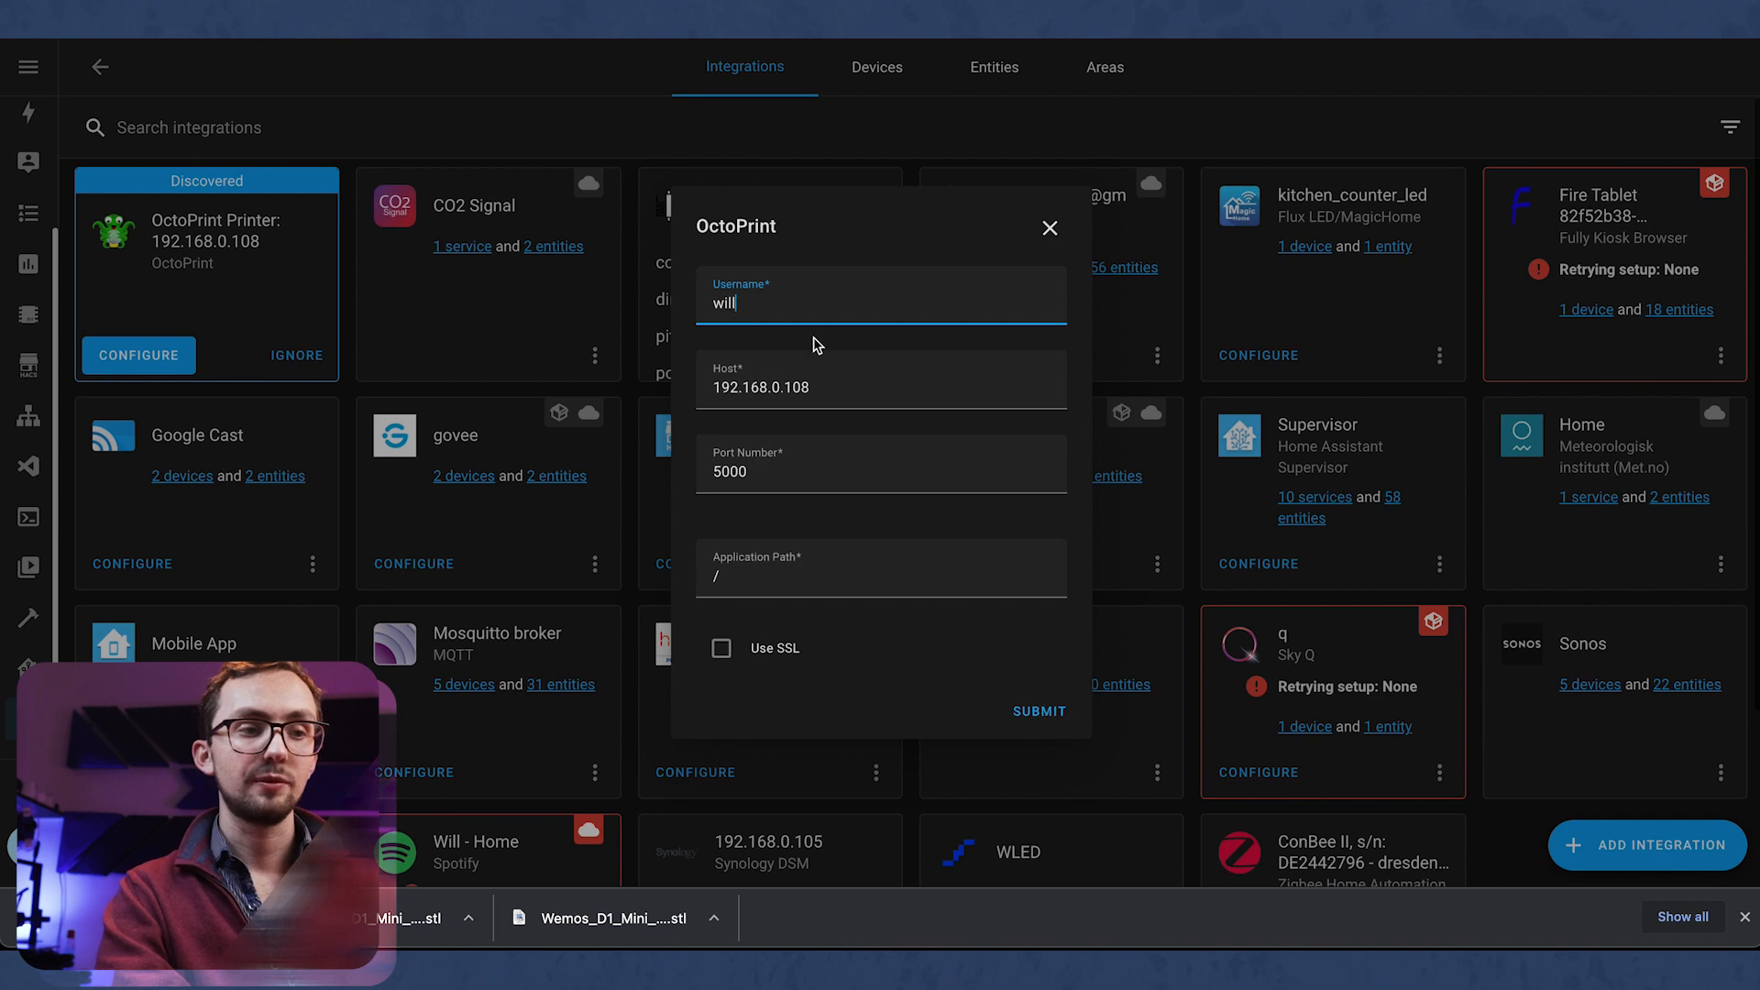
pyautogui.click(1037, 712)
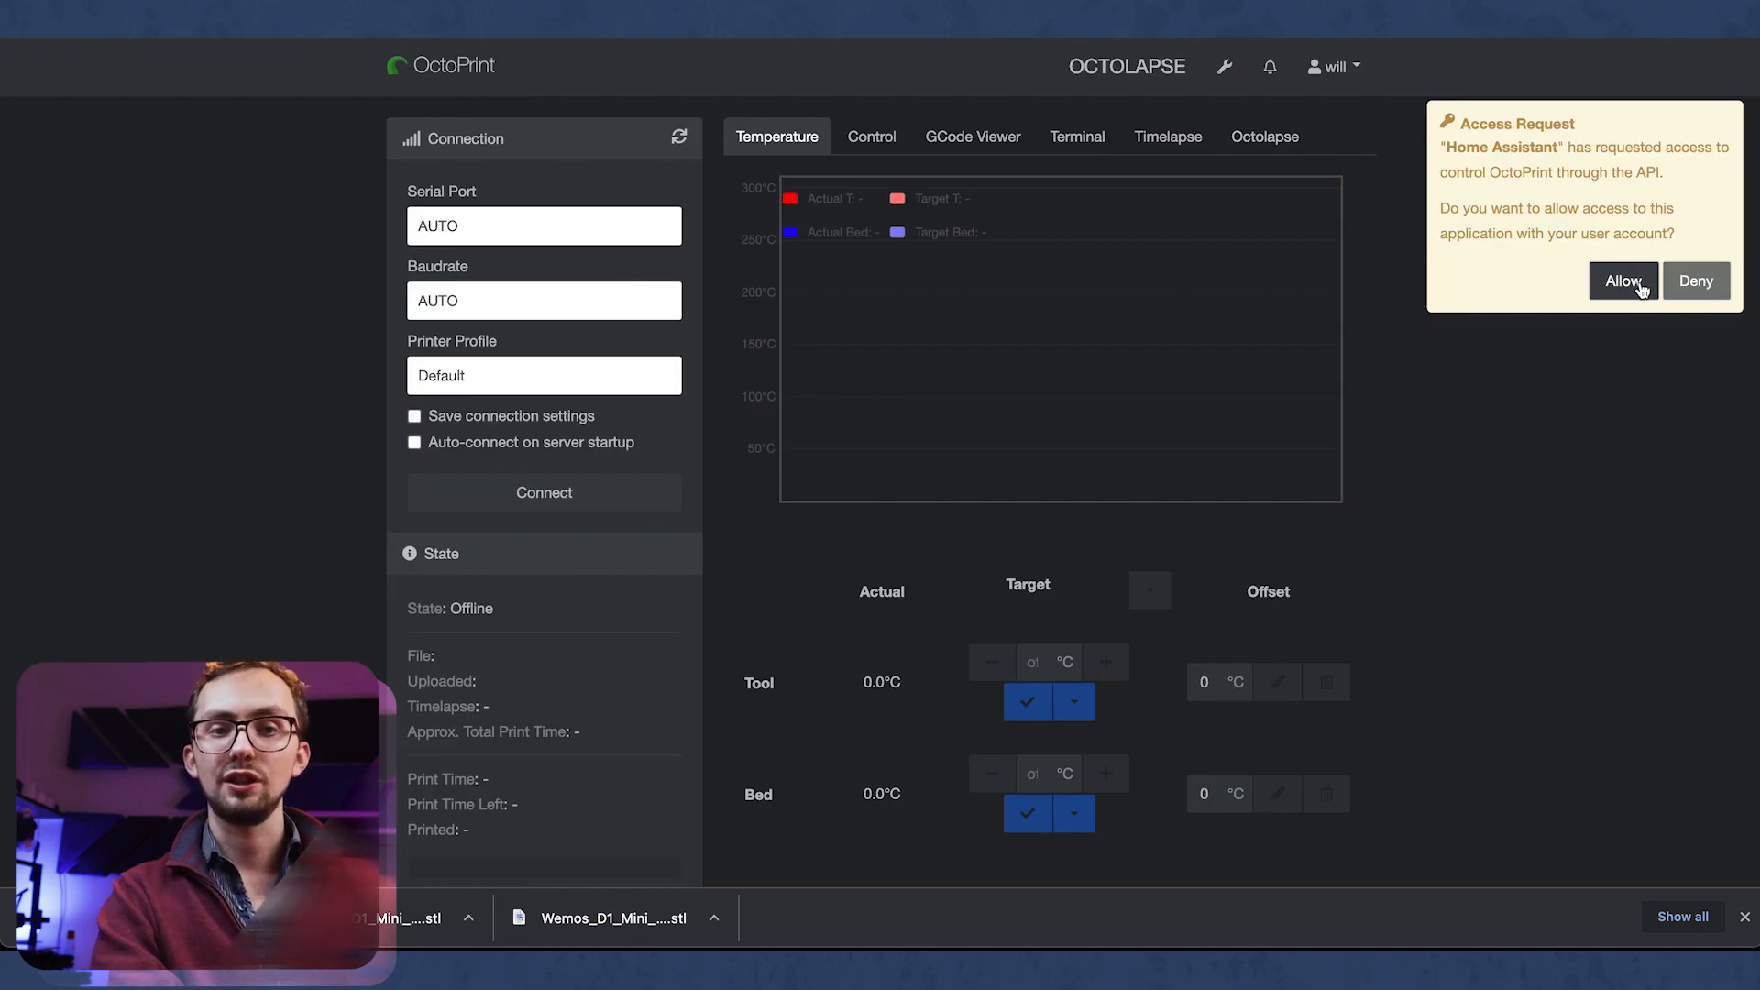
pyautogui.click(1624, 280)
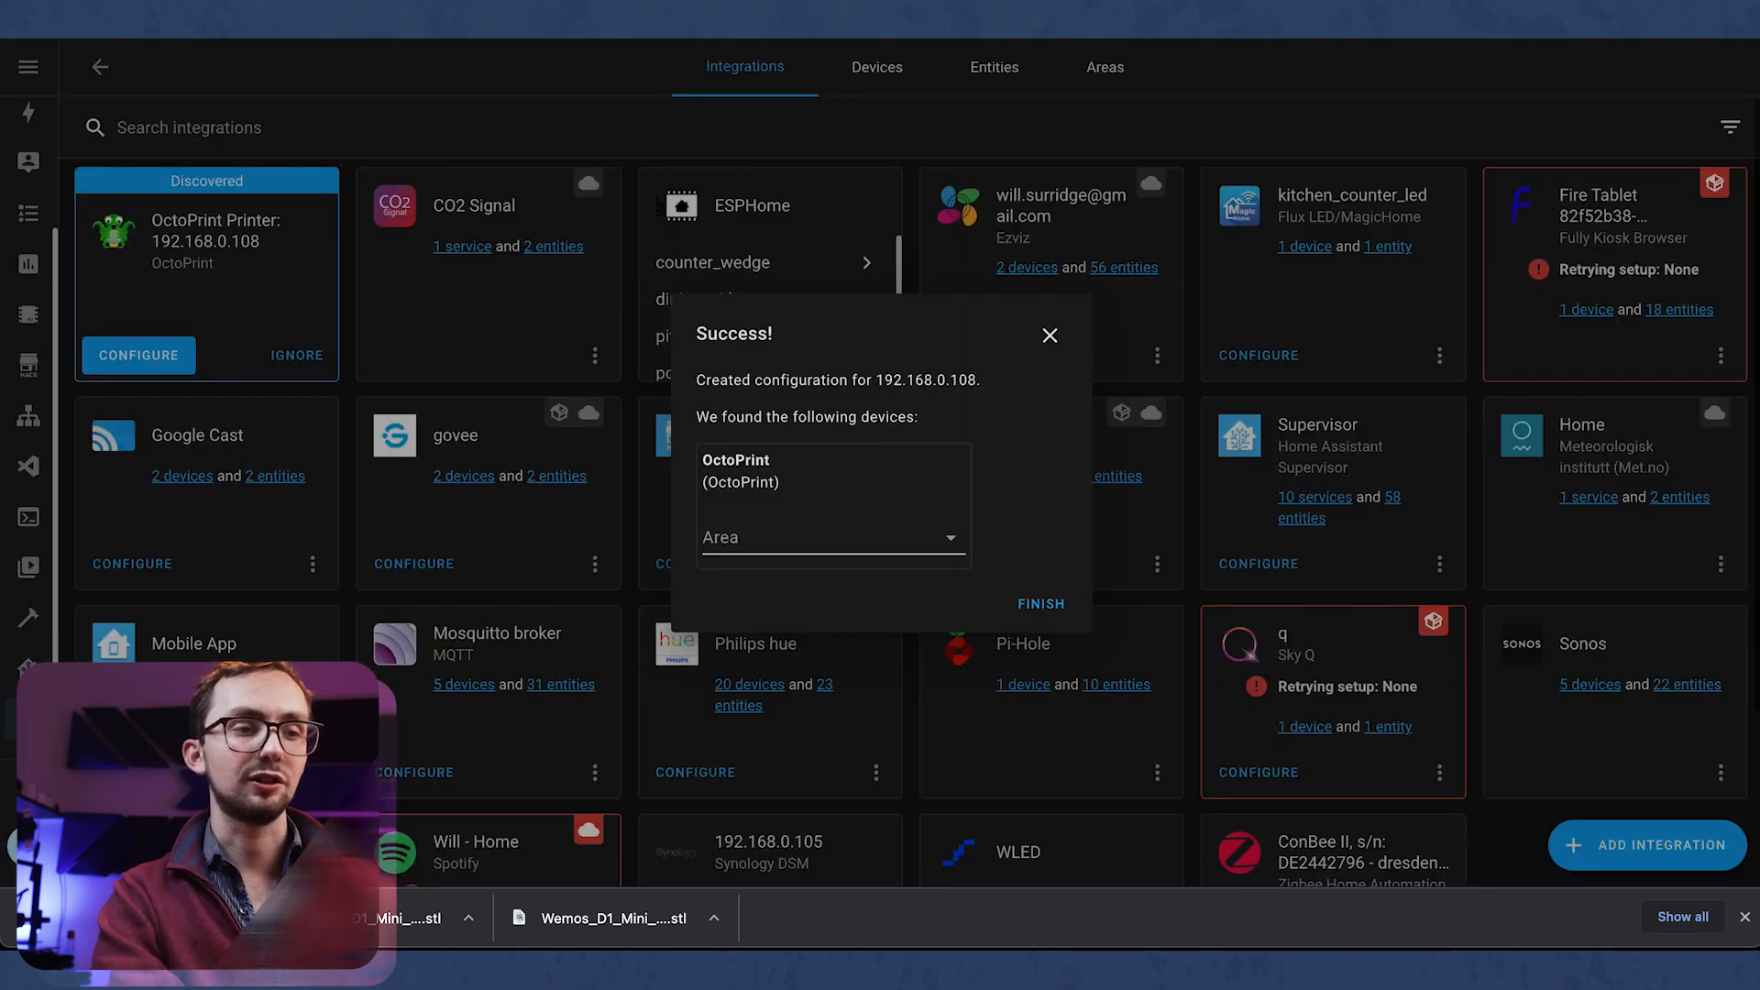
# Step: Assign the OctoPrint device to the Cave area, finish, and scroll to its integration card
pyautogui.click(831, 536)
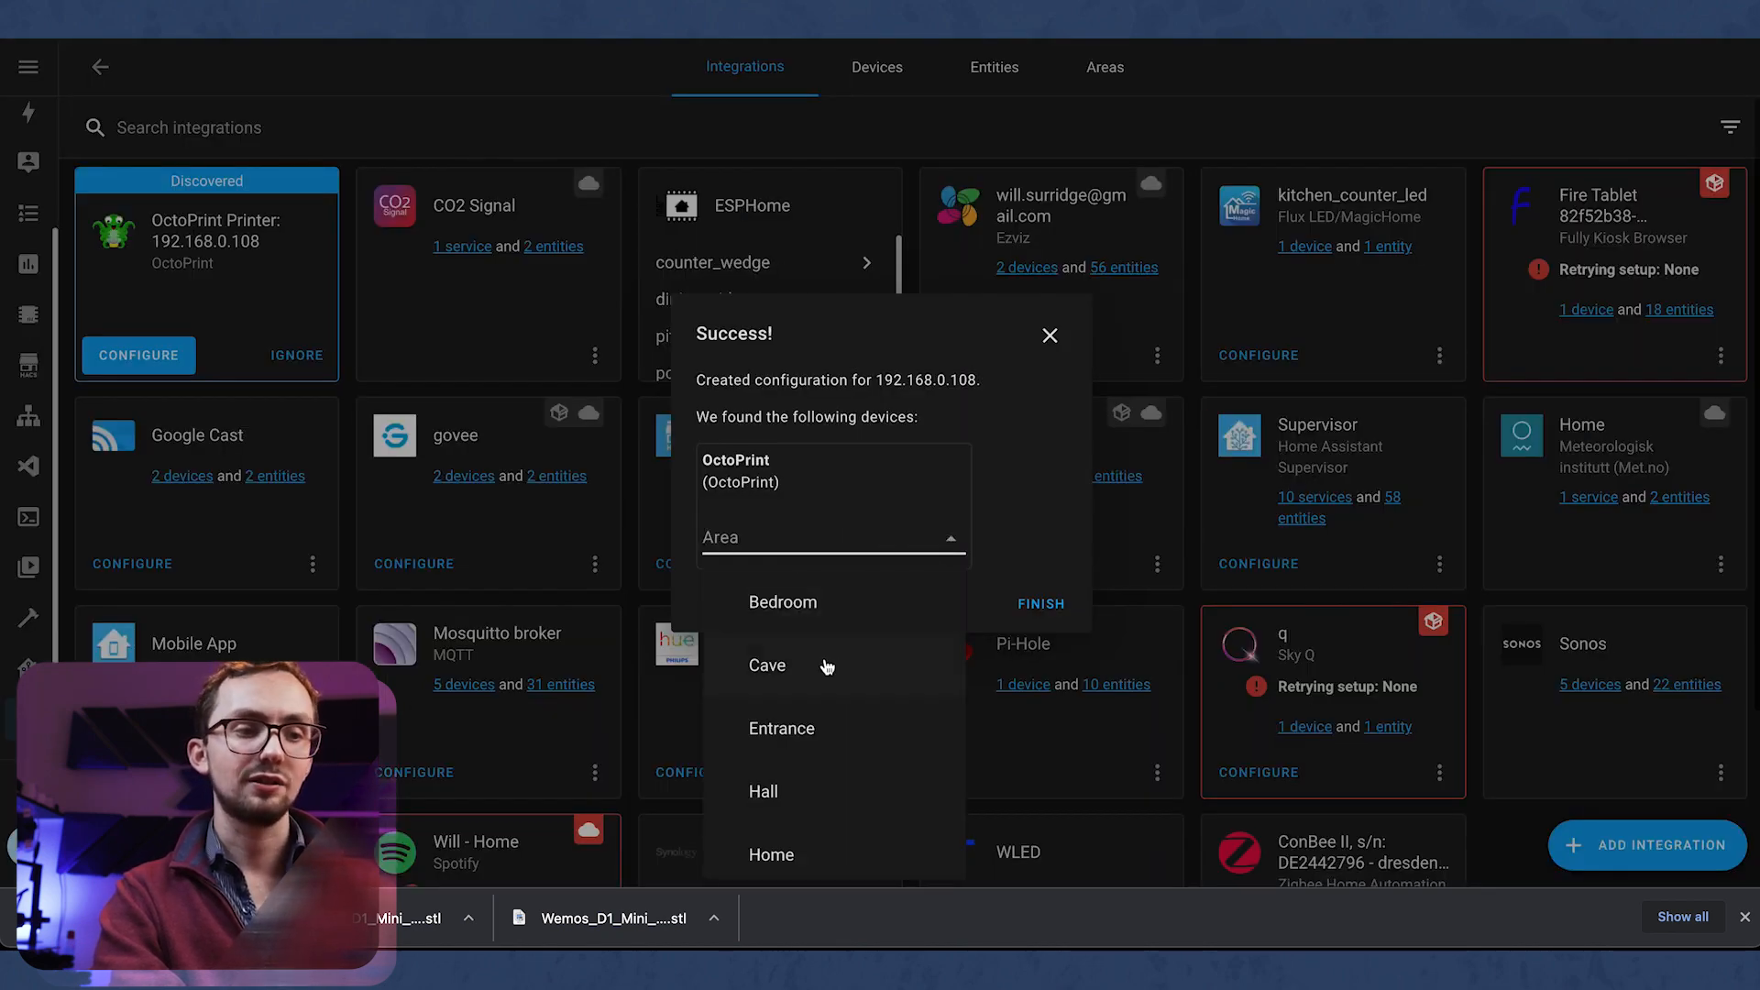
pyautogui.click(768, 665)
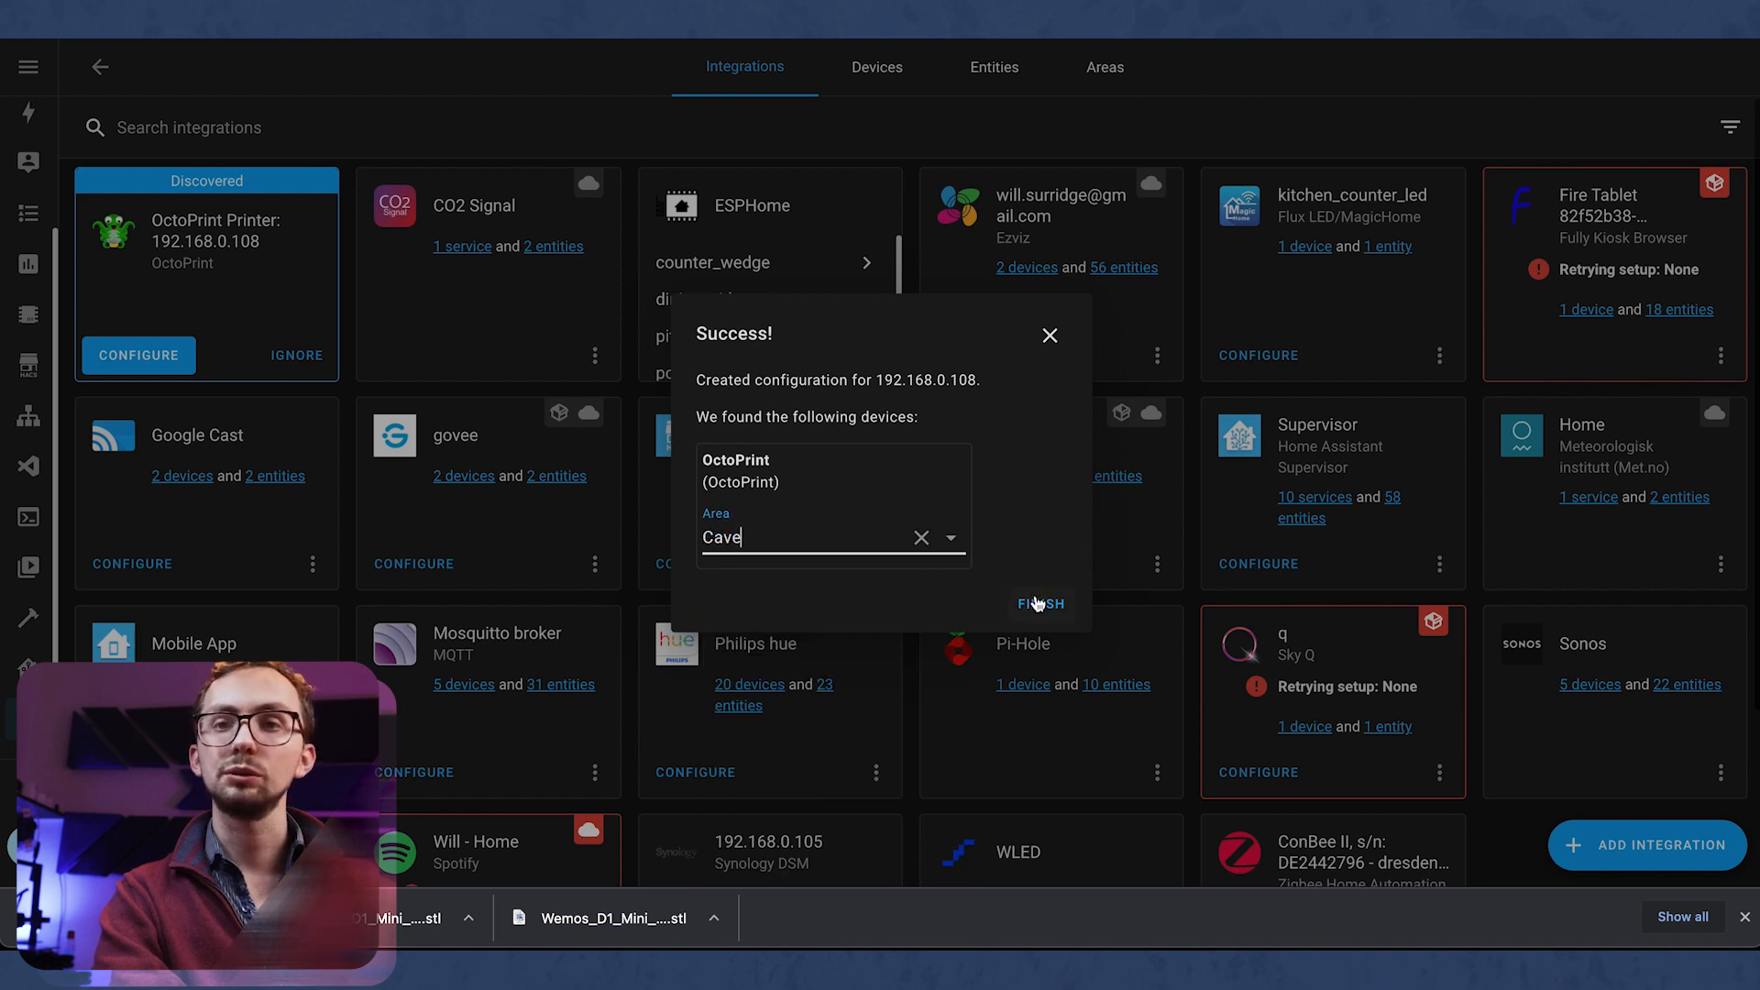
pyautogui.click(1037, 604)
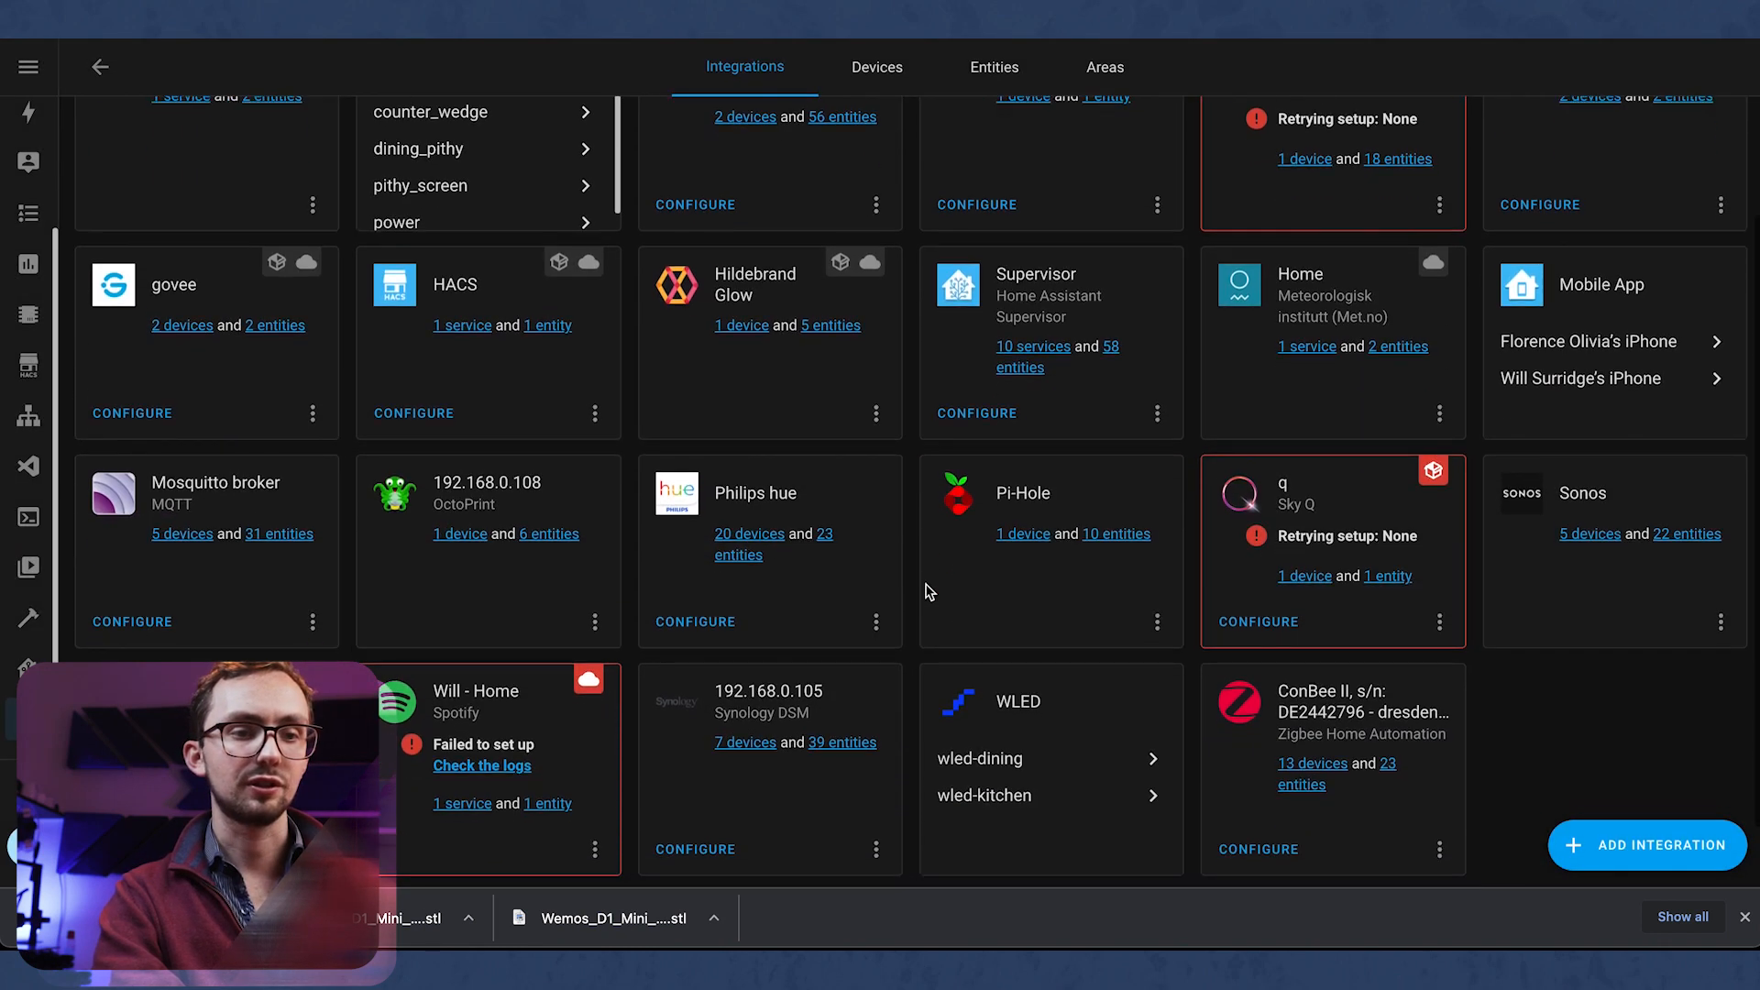
pyautogui.scroll(-3)
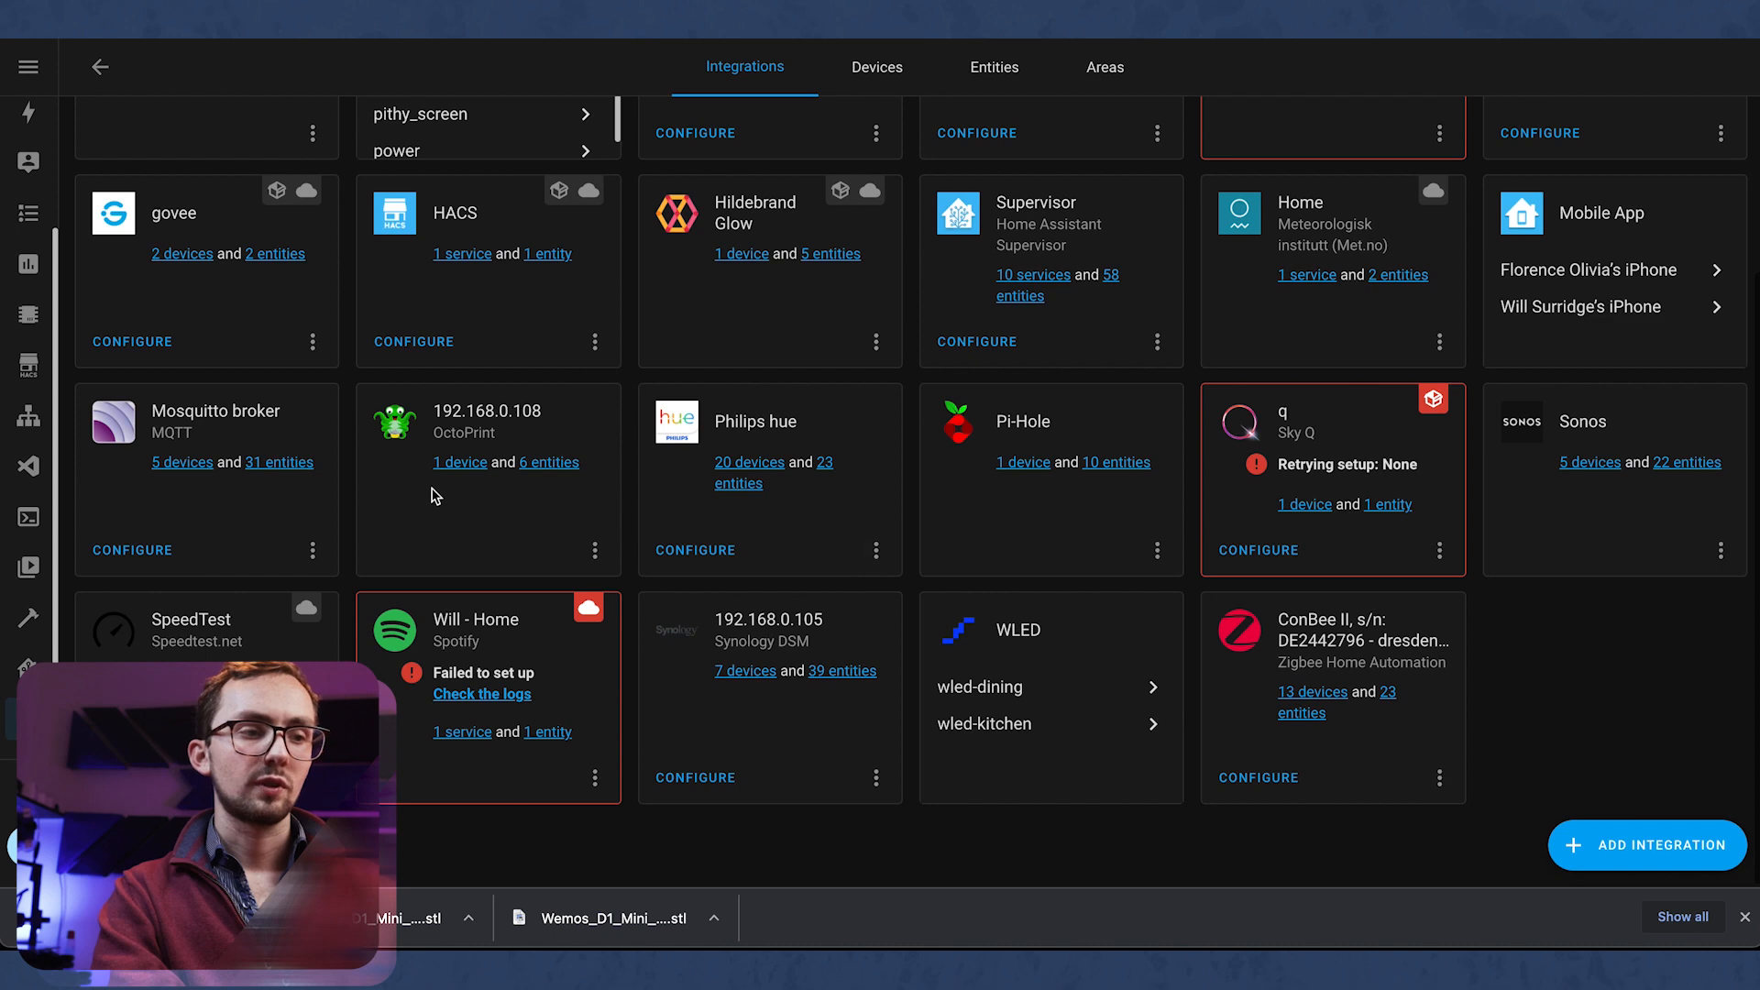
# Step: Open the OctoPrint device page (in Cave) and review its six print status sensors
pyautogui.click(459, 461)
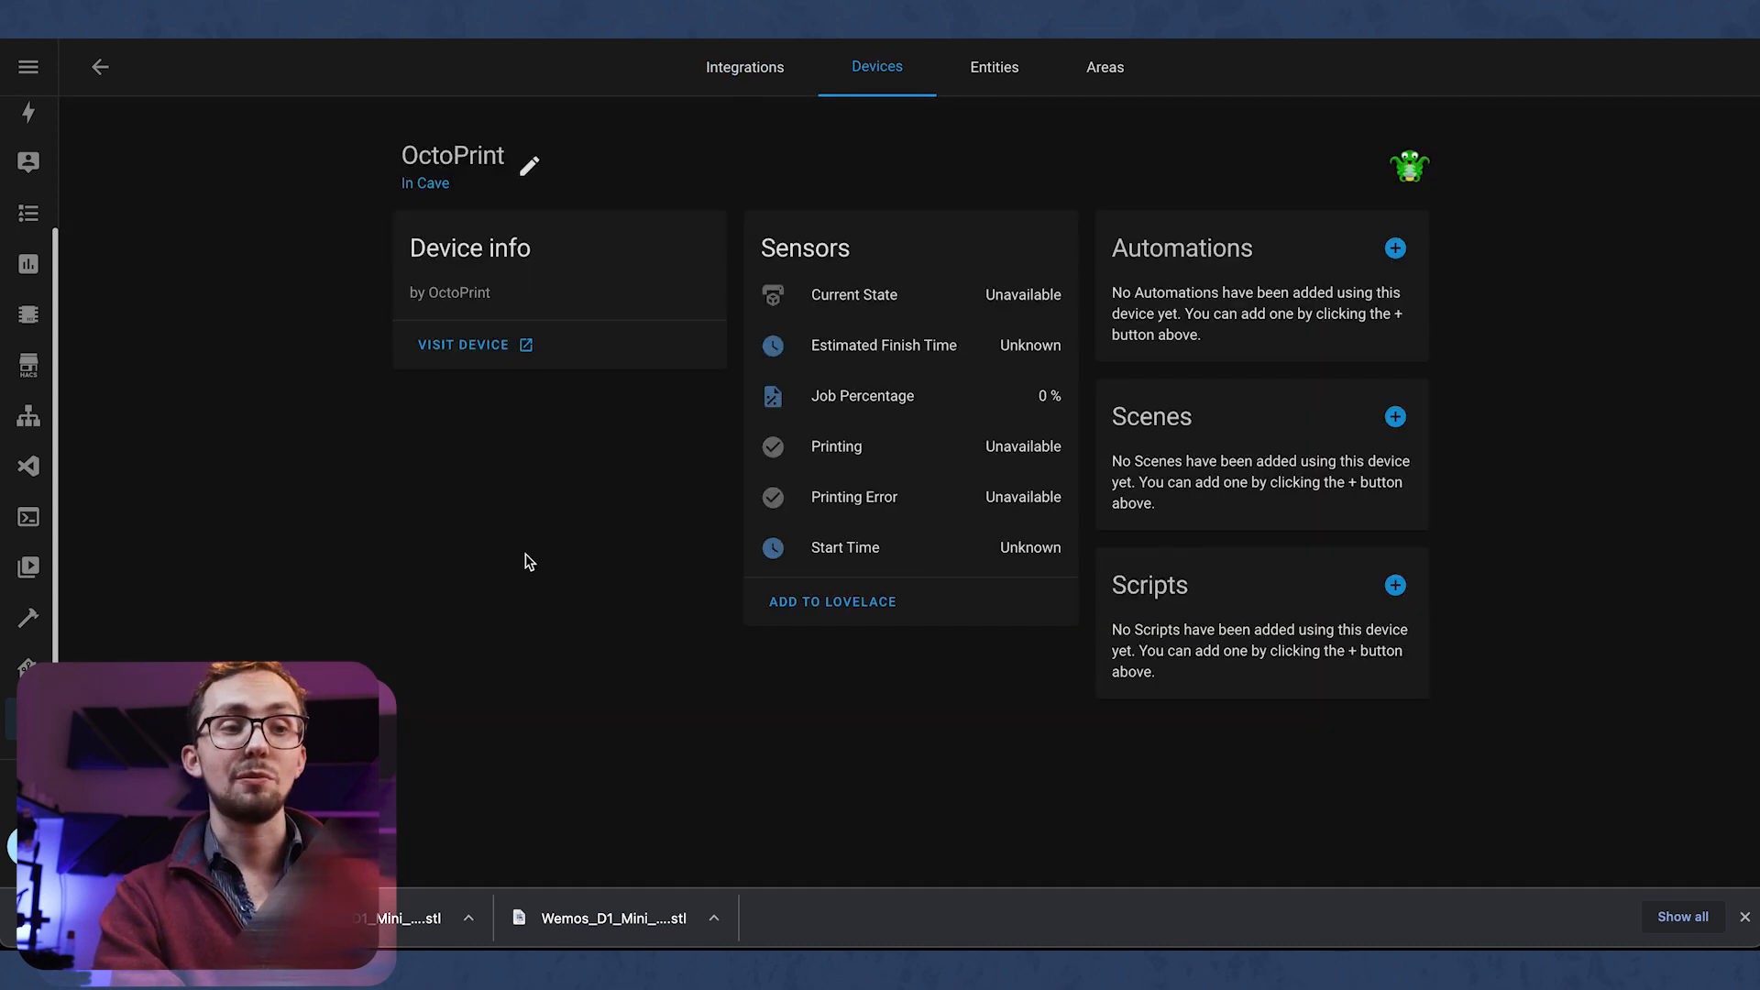
pyautogui.moveTo(837, 305)
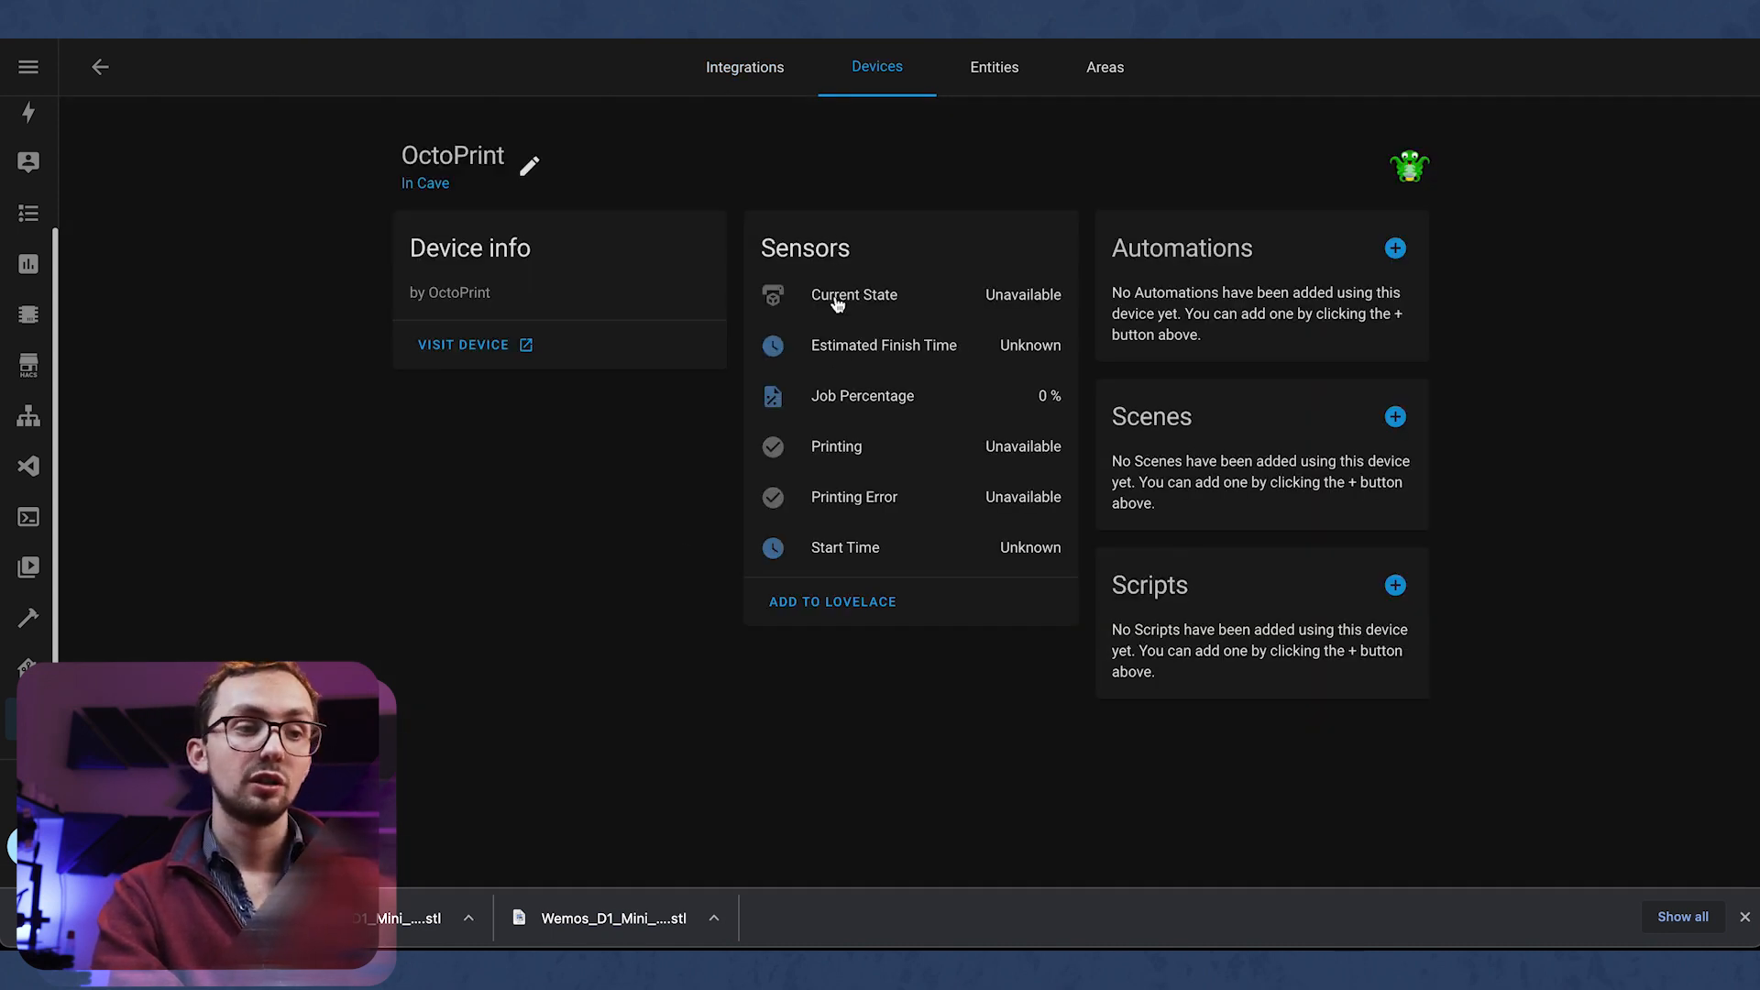
pyautogui.click(844, 546)
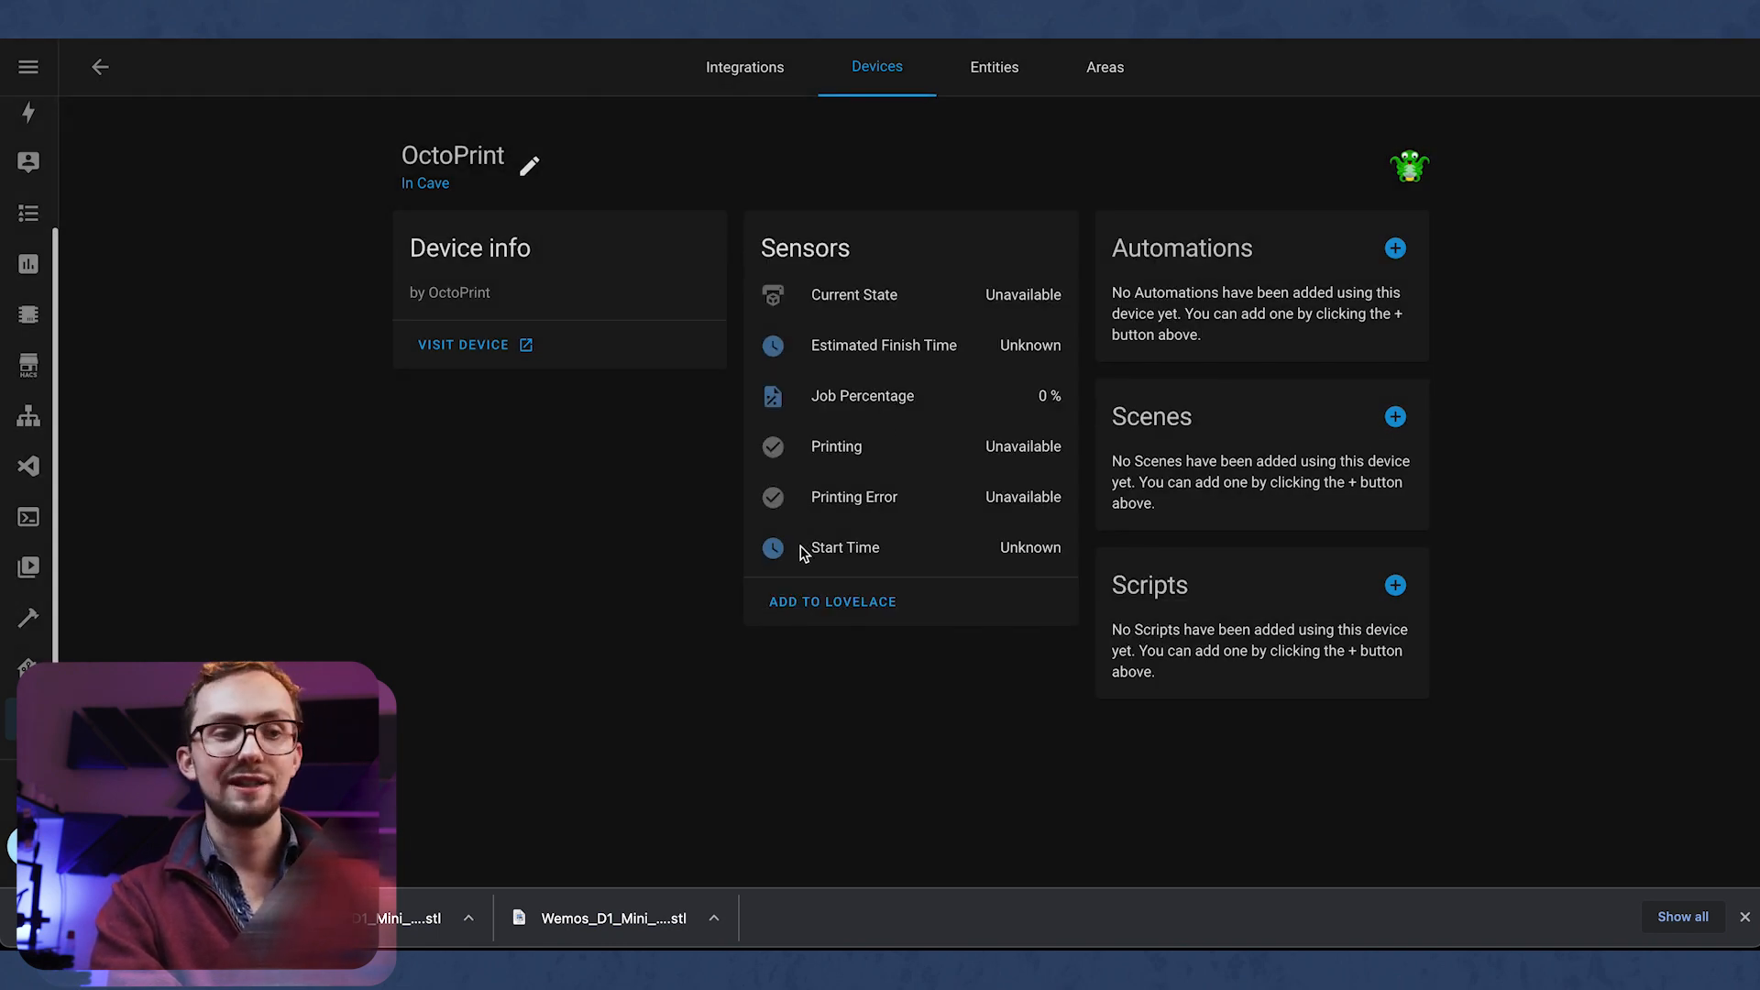
pyautogui.moveTo(829, 501)
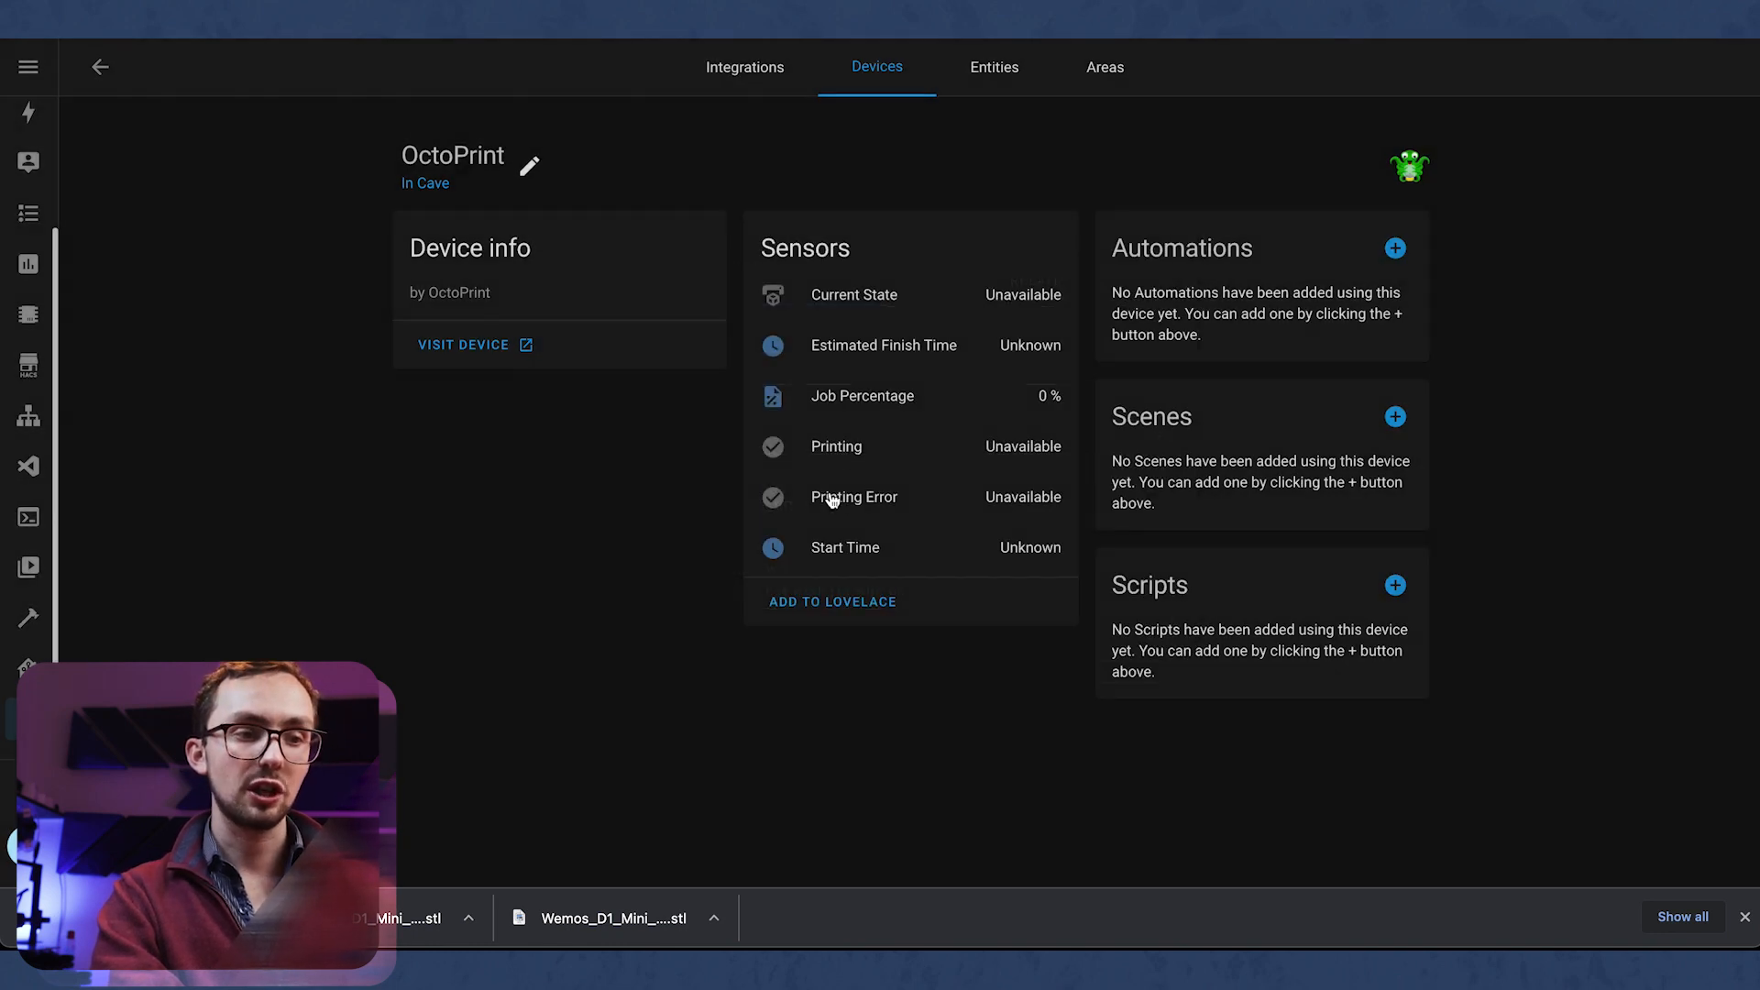
pyautogui.moveTo(820, 459)
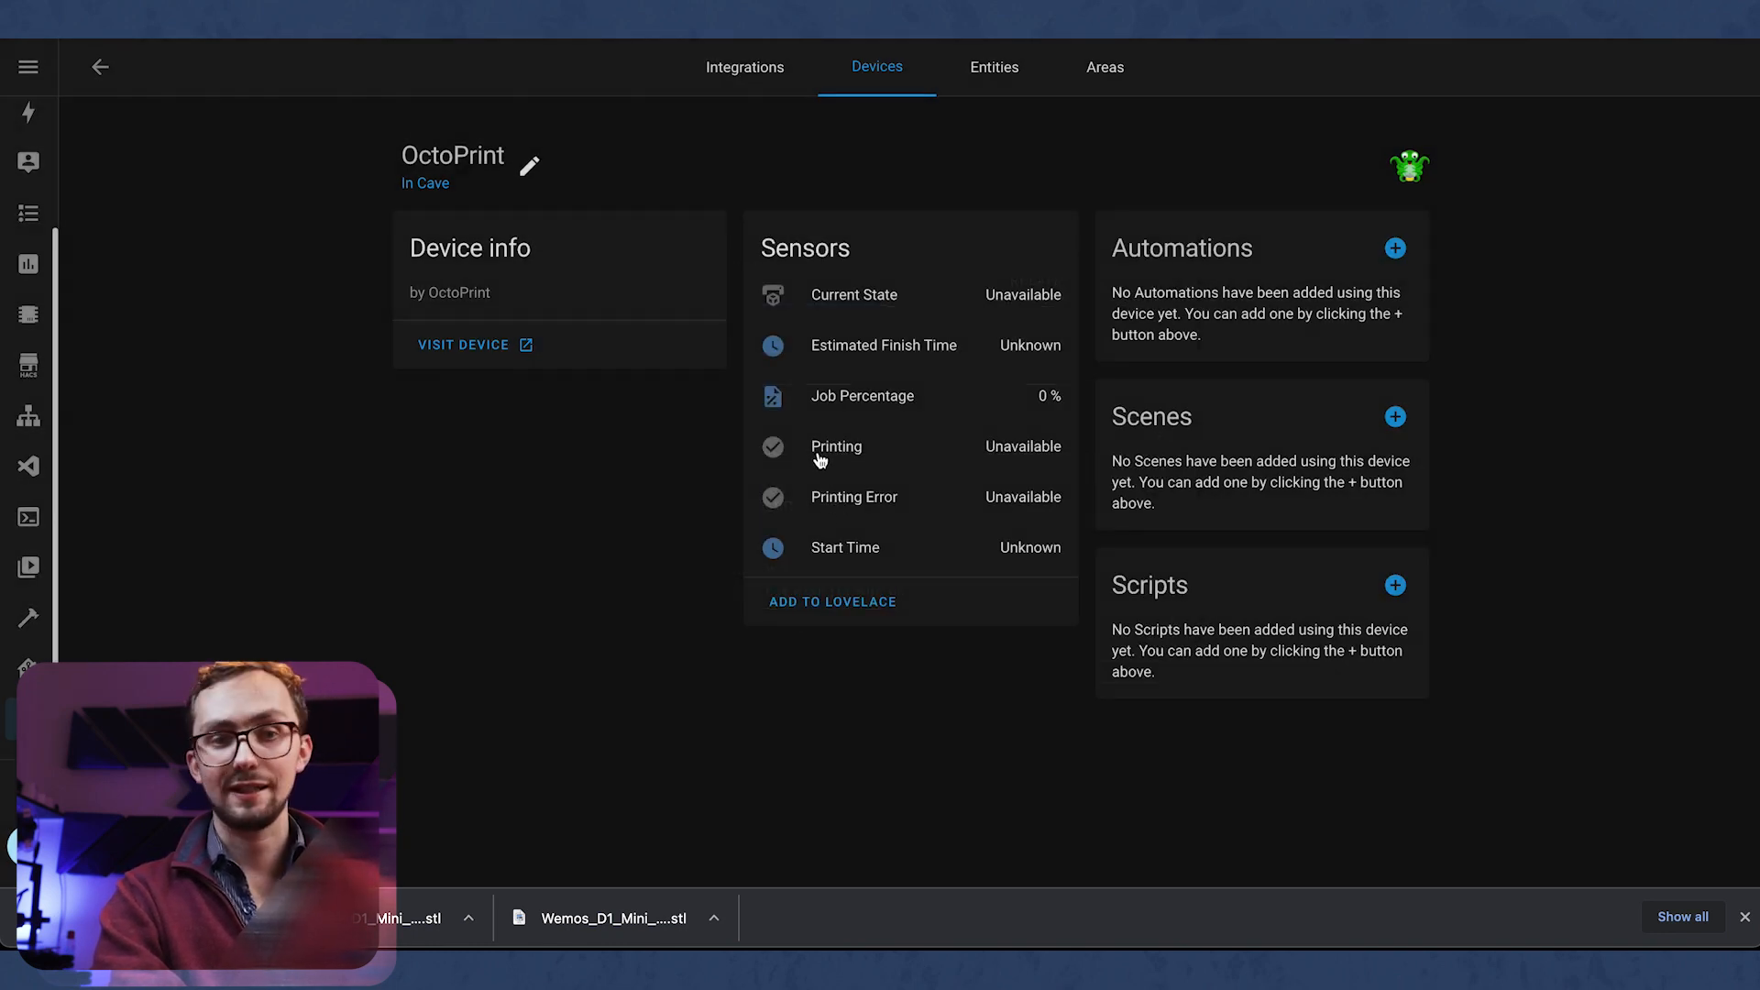
pyautogui.moveTo(866, 356)
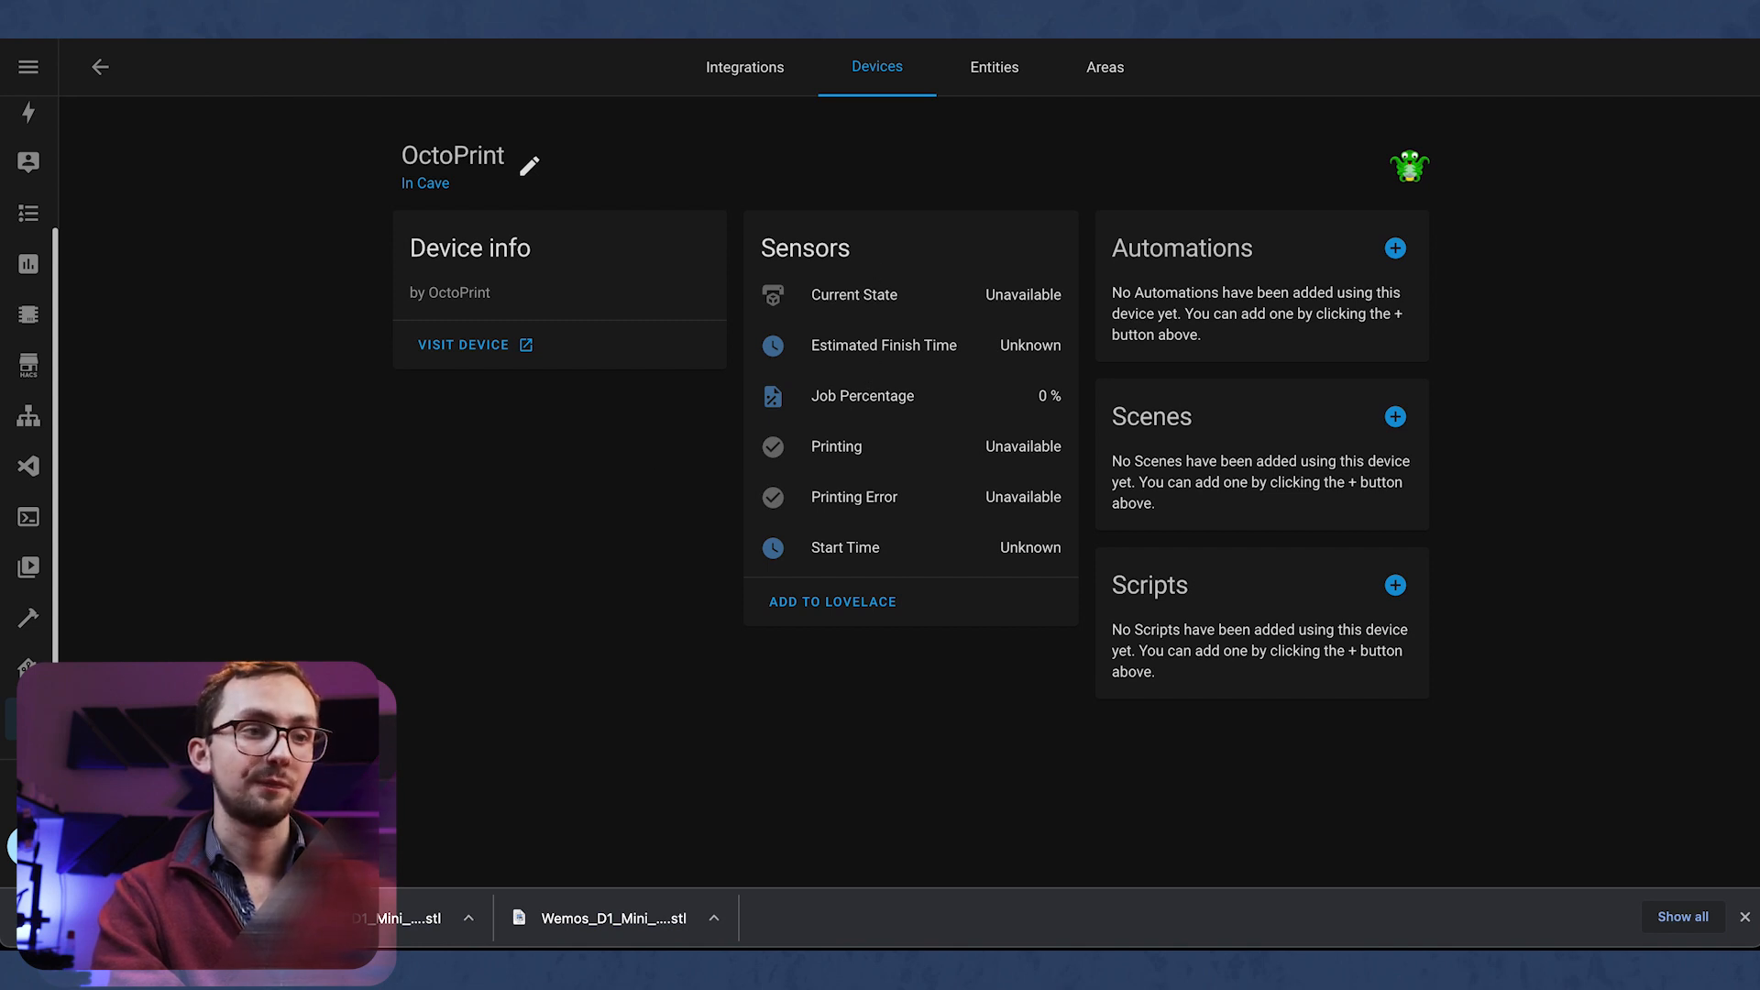
# Step: Back in the OctoPrint tab, start the Skadis hook G-code print
pyautogui.click(462, 345)
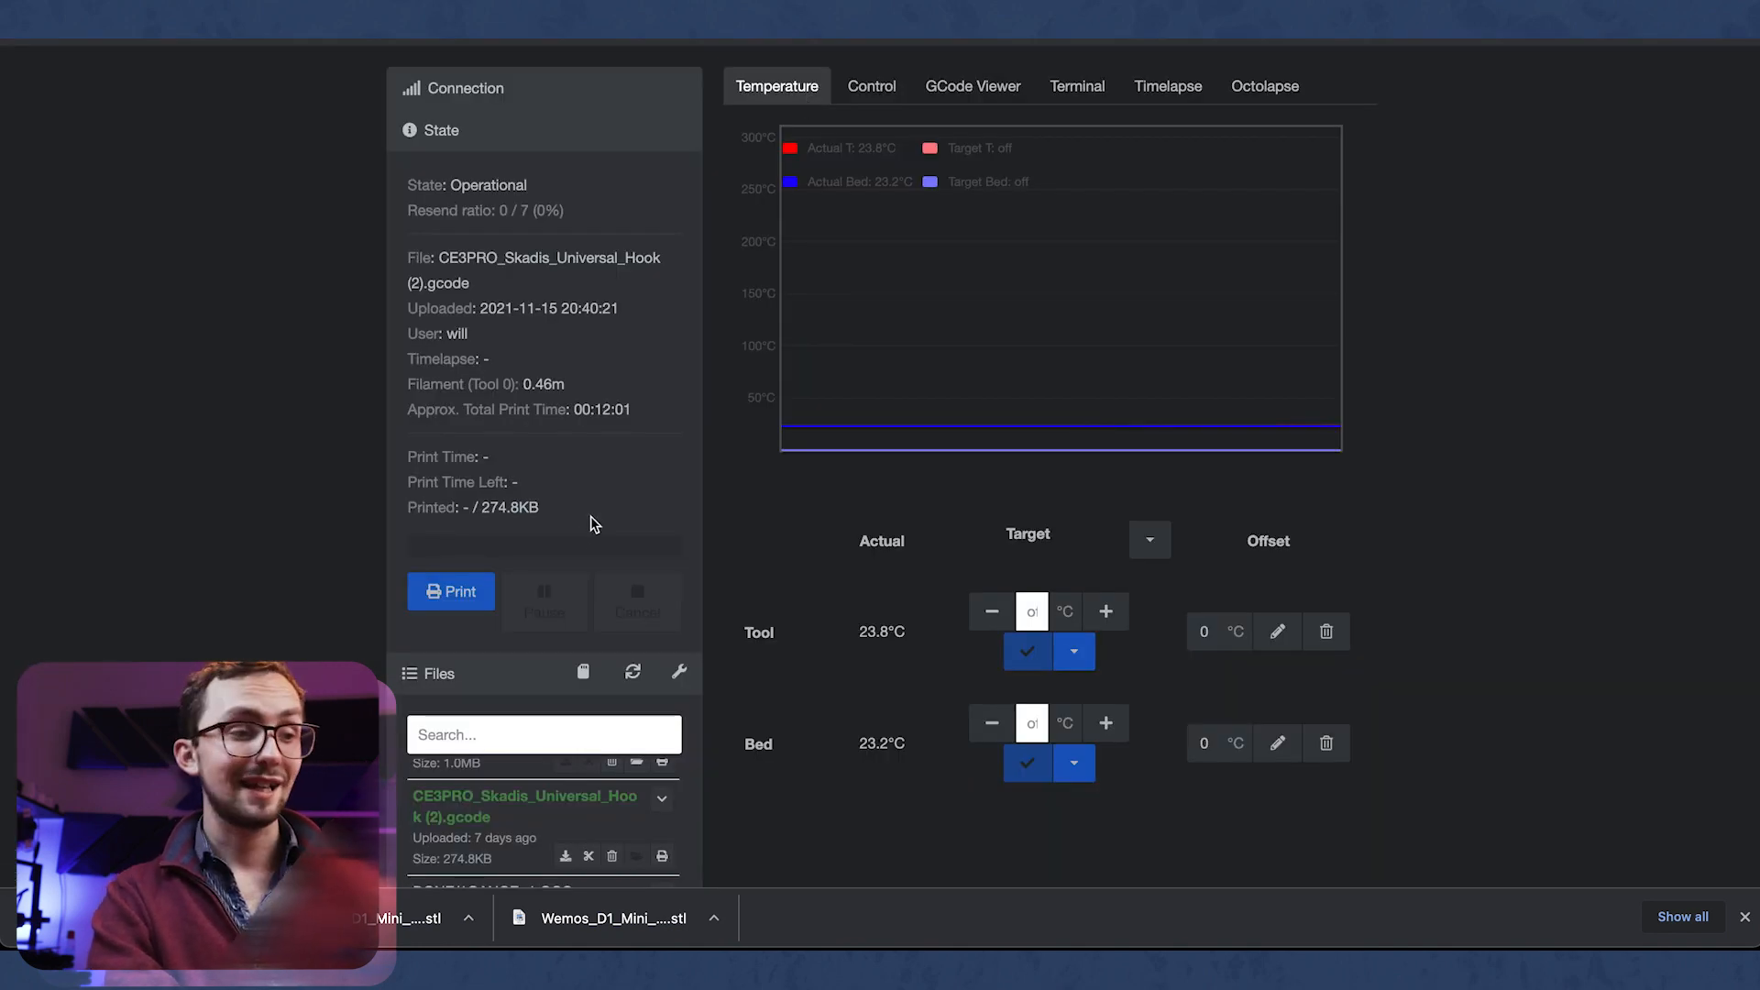
pyautogui.click(450, 591)
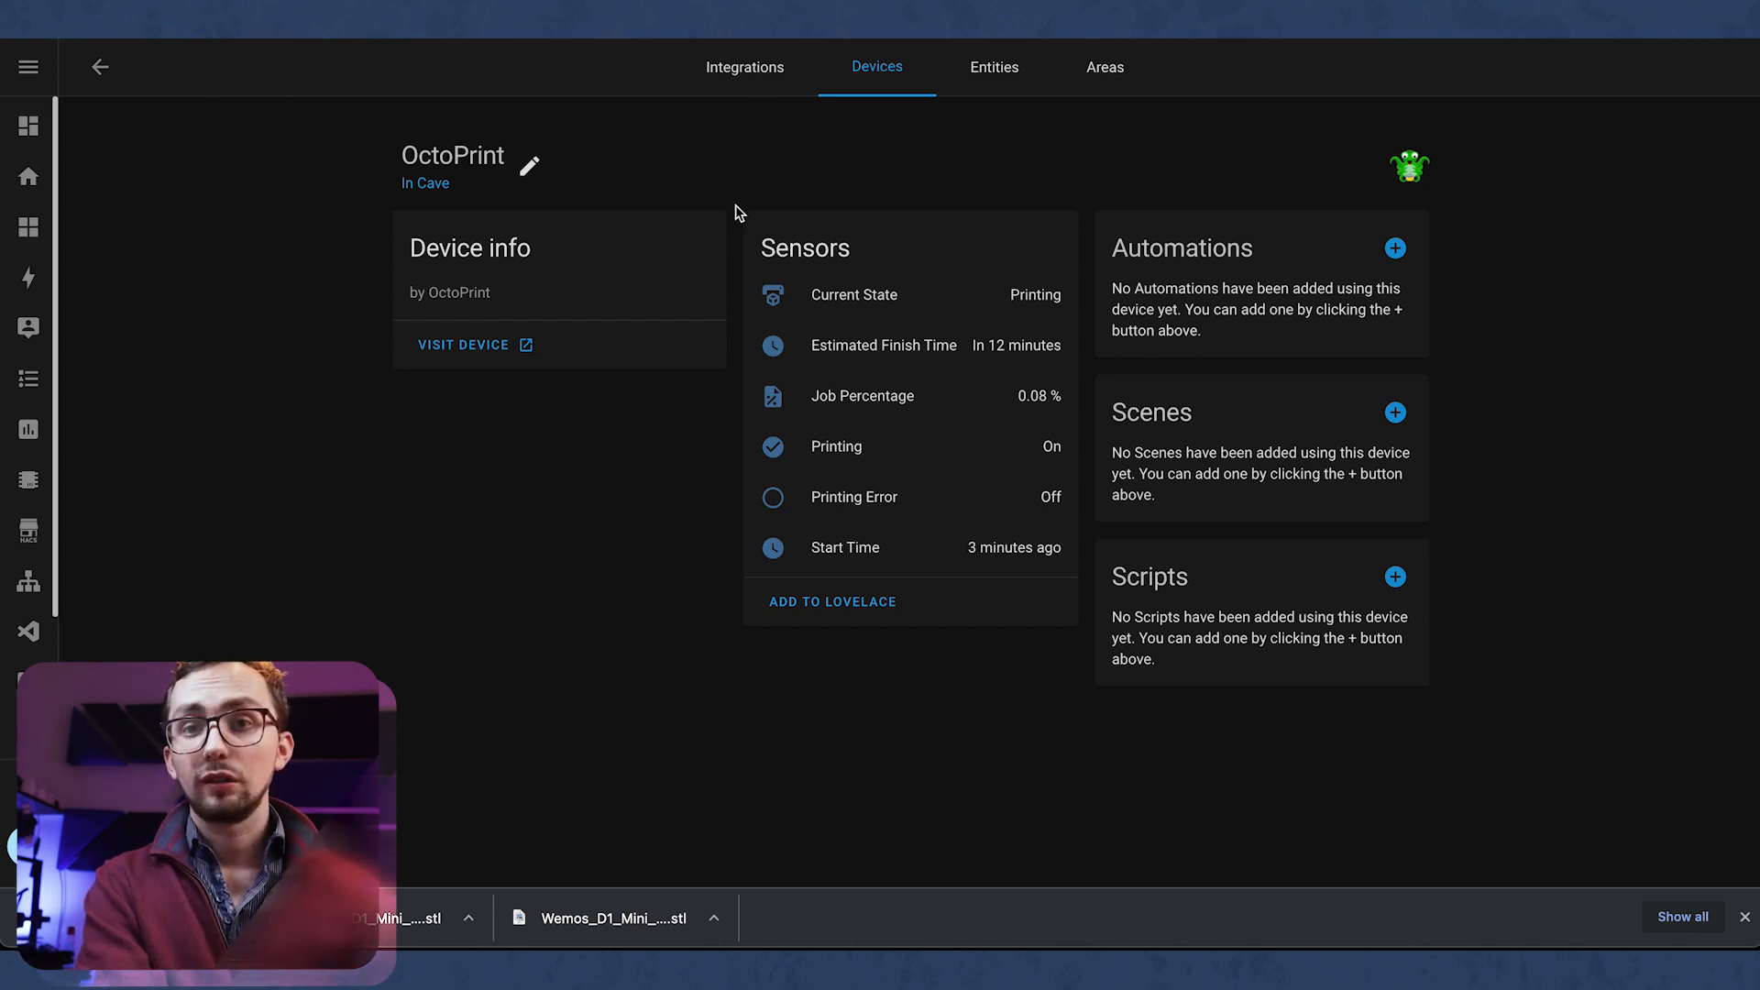
pyautogui.moveTo(775, 365)
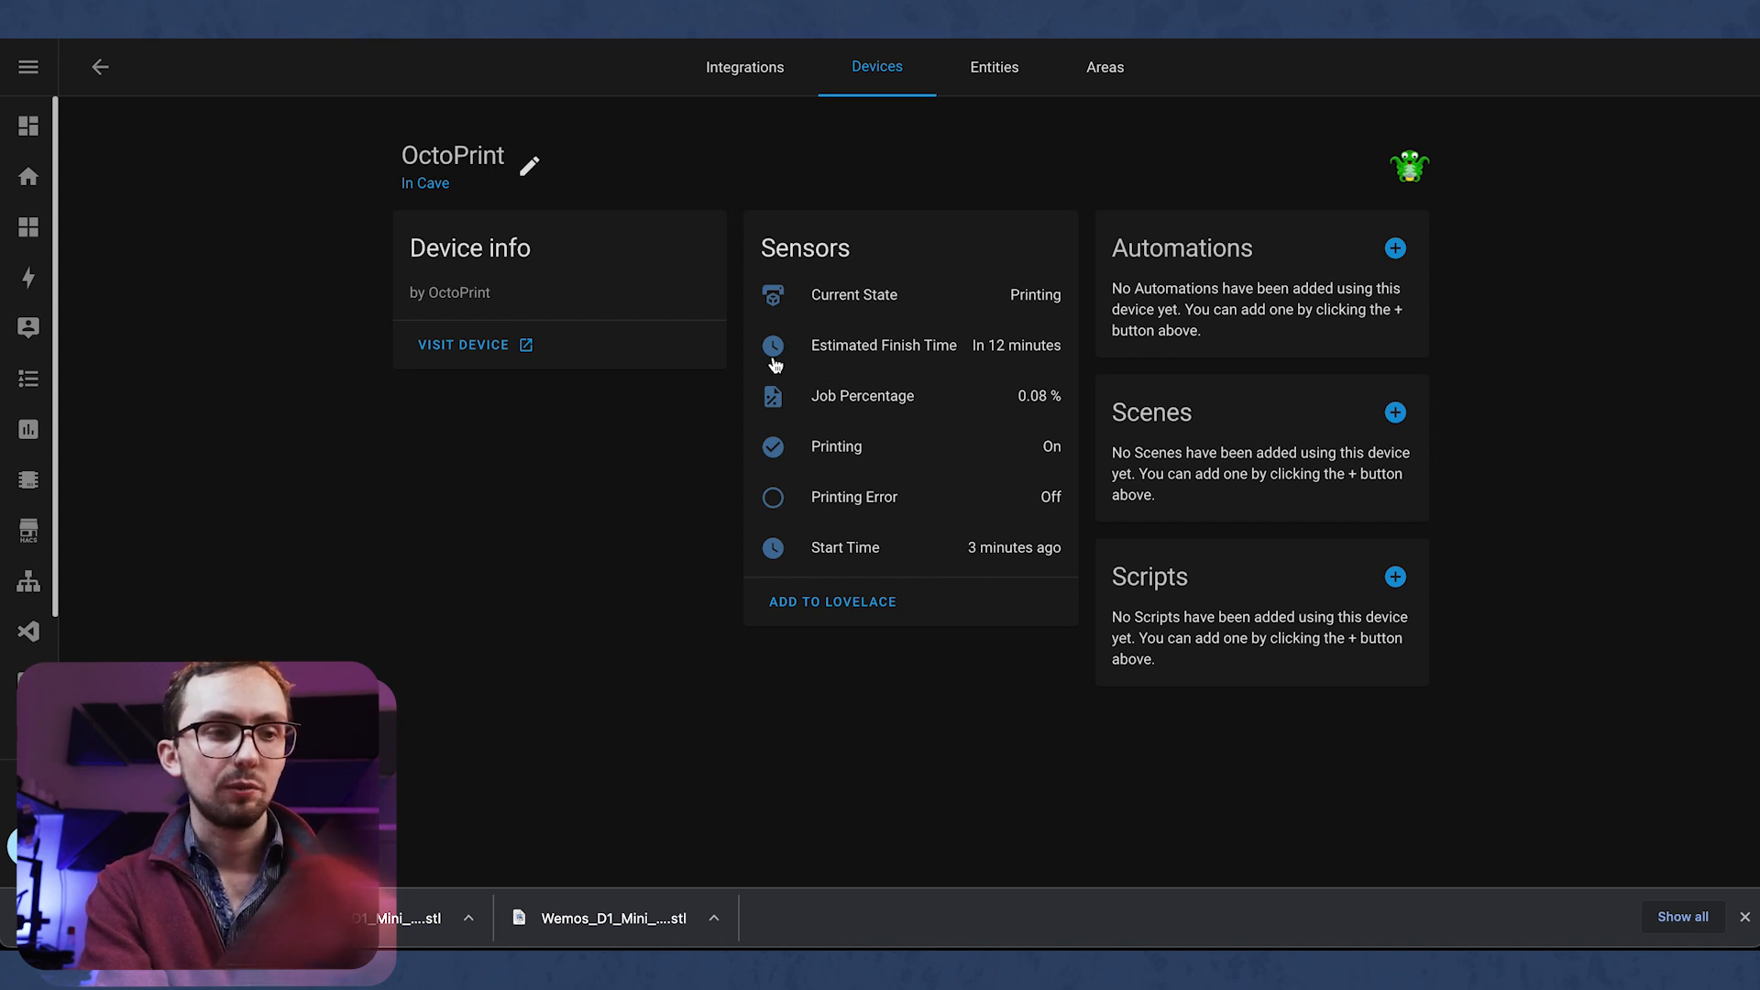
pyautogui.moveTo(1013, 371)
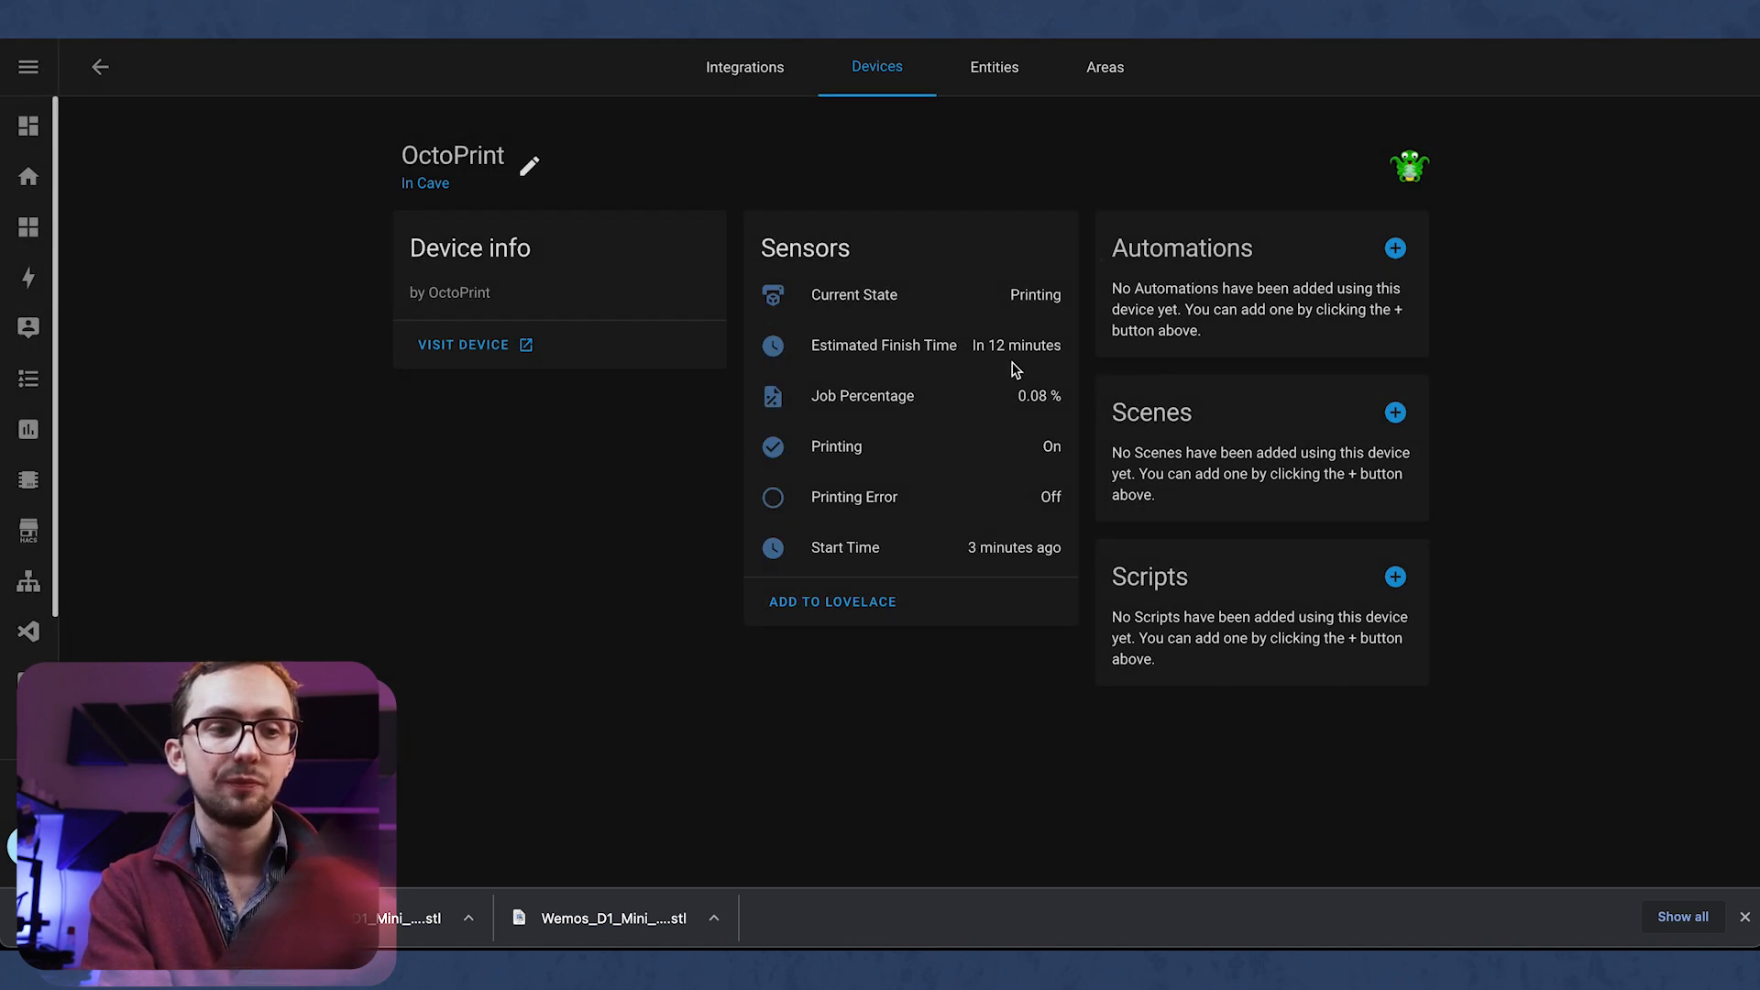
# Step: Review the Estimated Finish Time history, then view the hook print's toolpath in OctoPrint's GCode Viewer
pyautogui.click(884, 345)
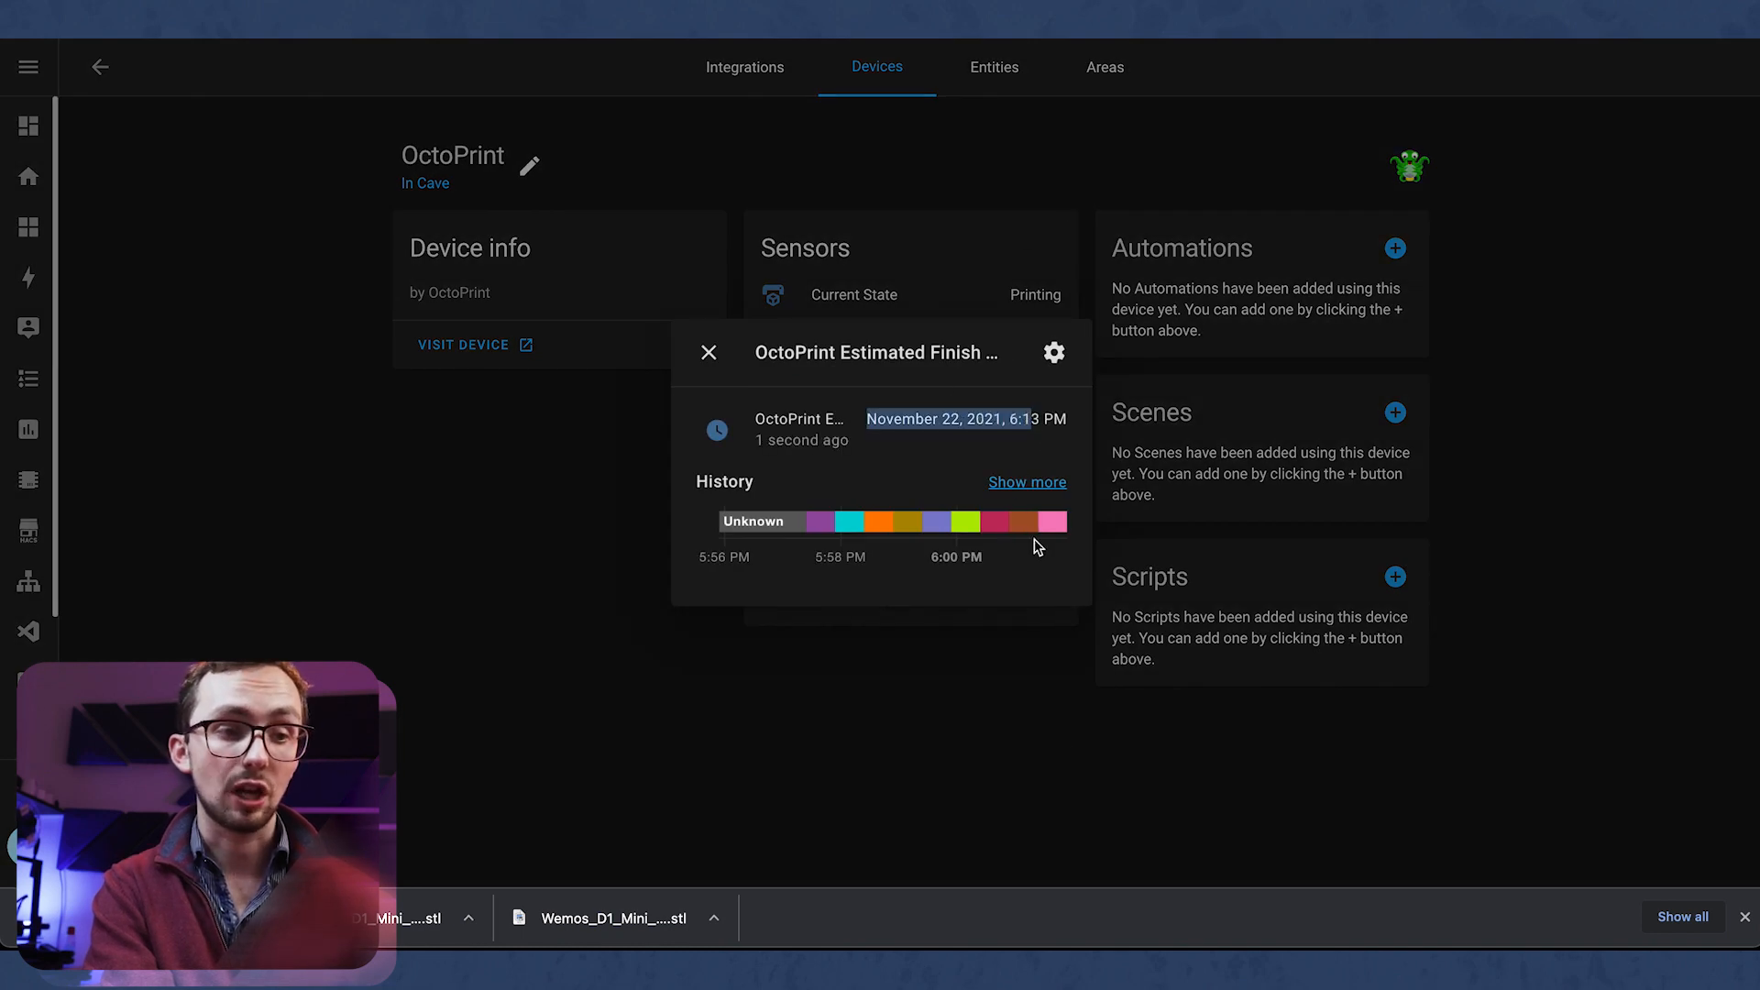
pyautogui.moveTo(974, 528)
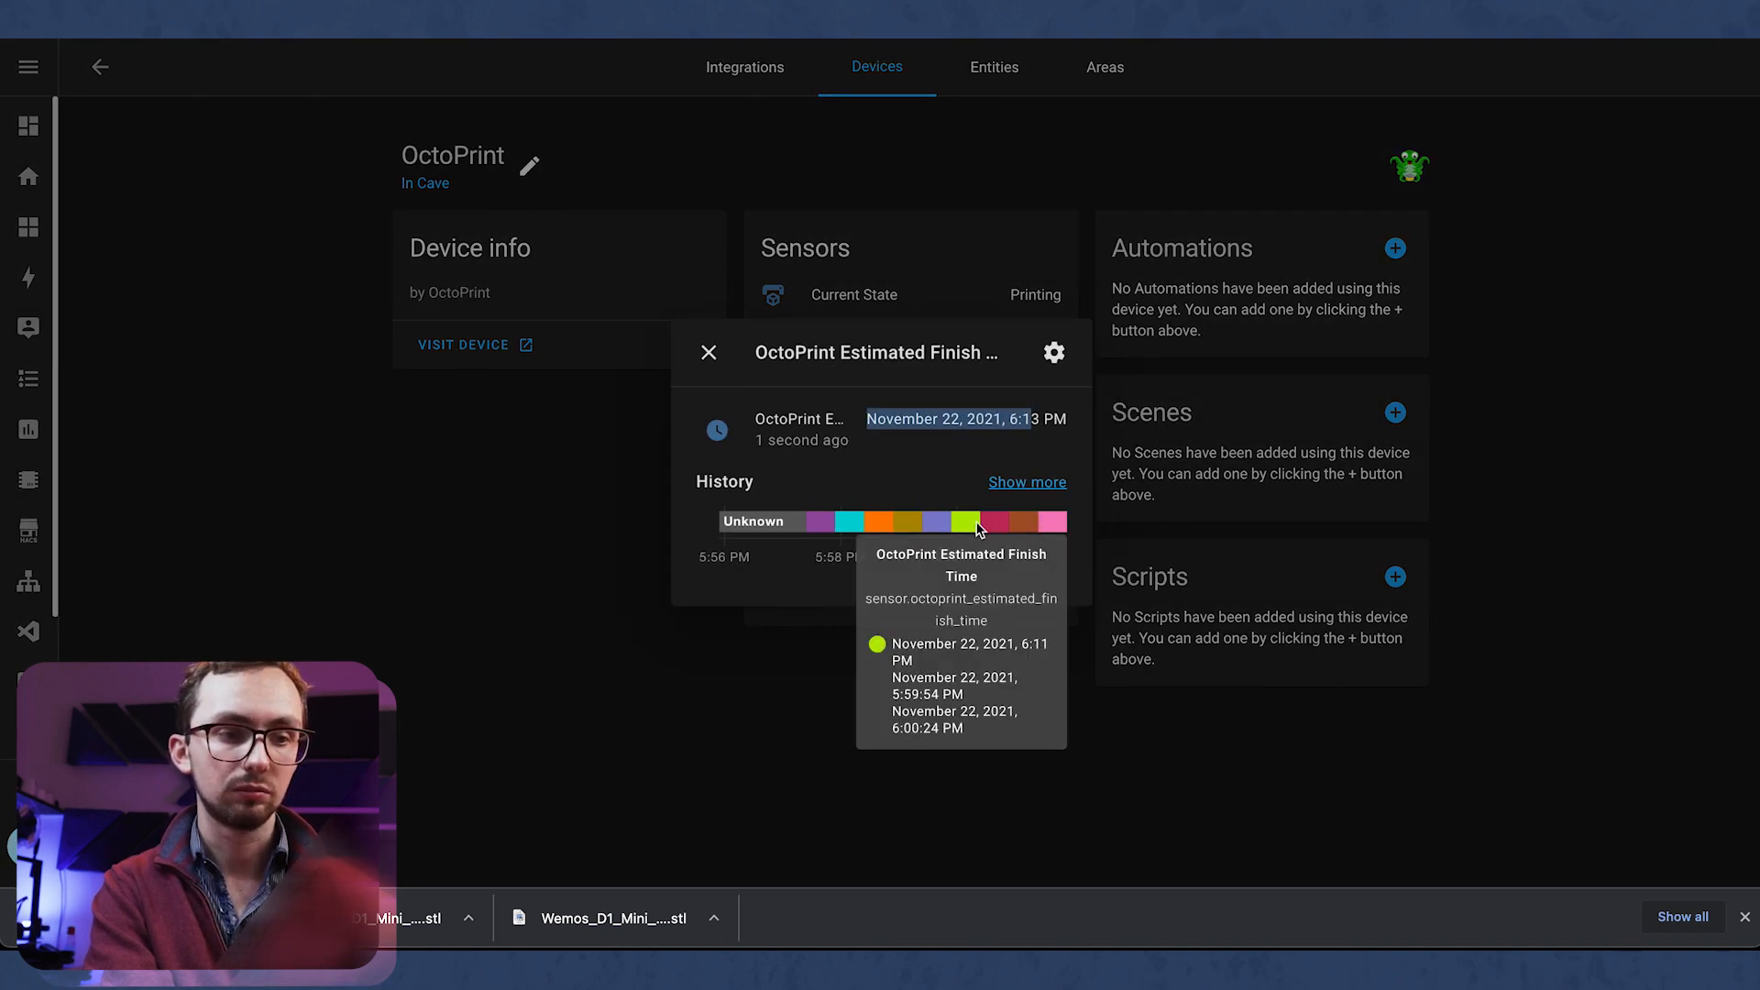
pyautogui.moveTo(572, 452)
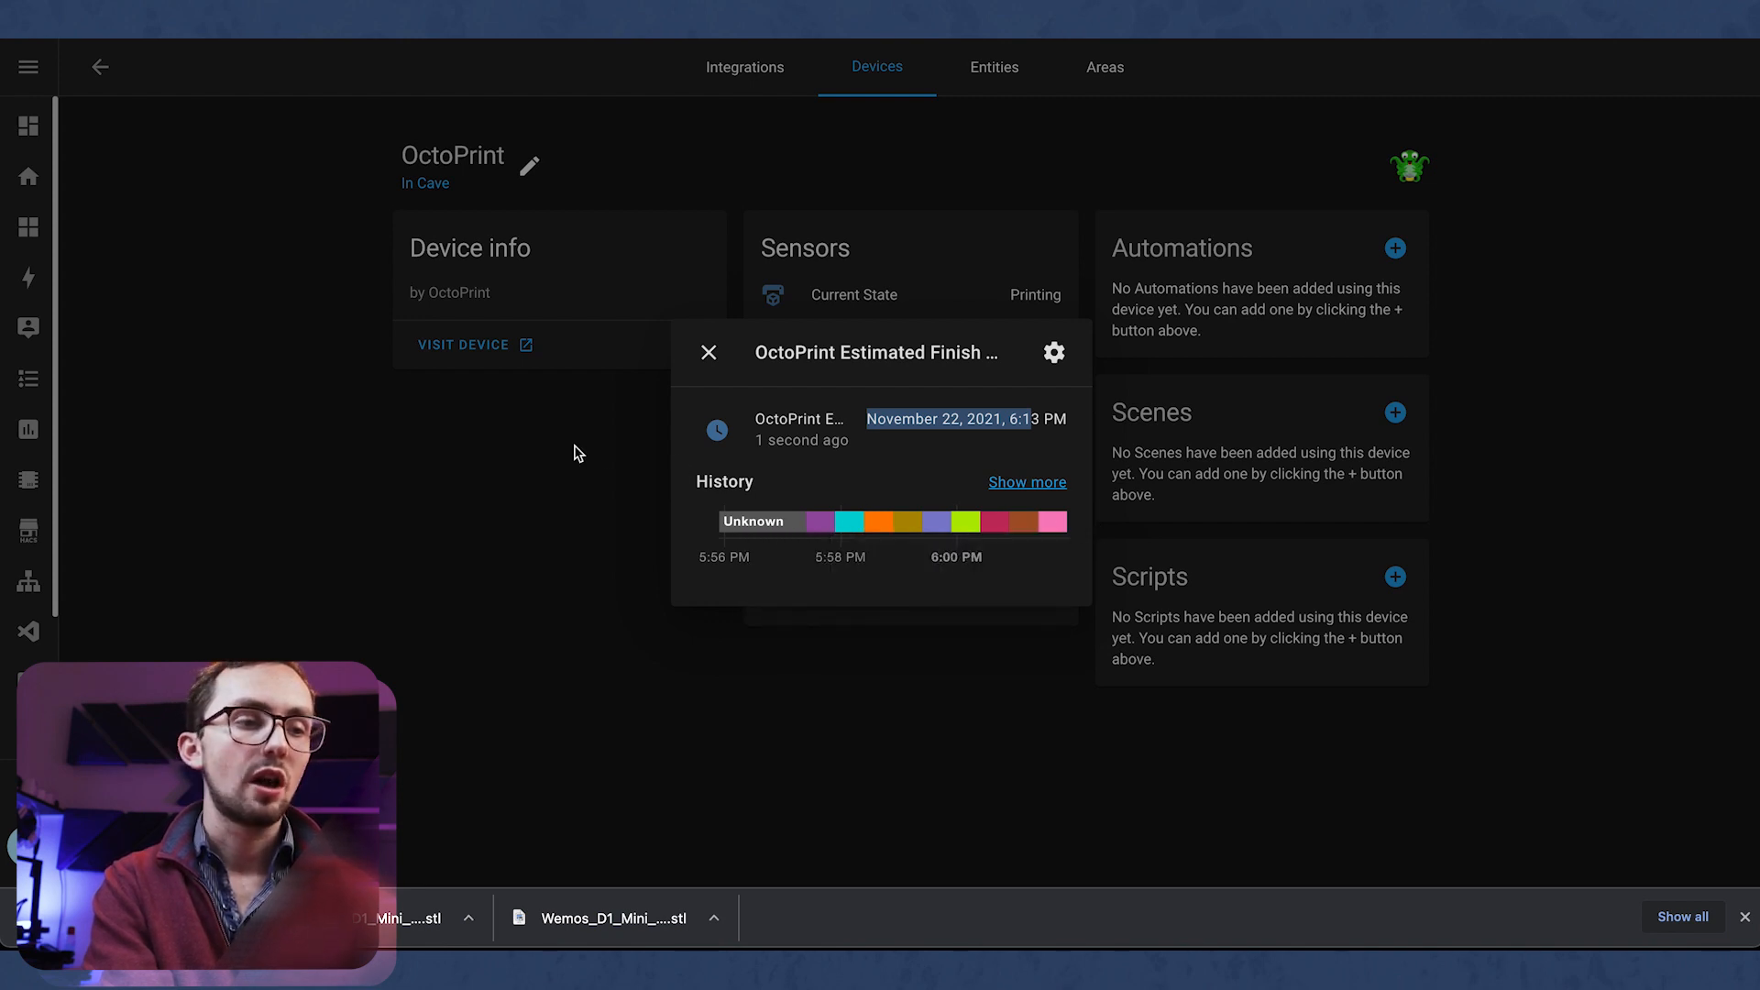
pyautogui.click(708, 352)
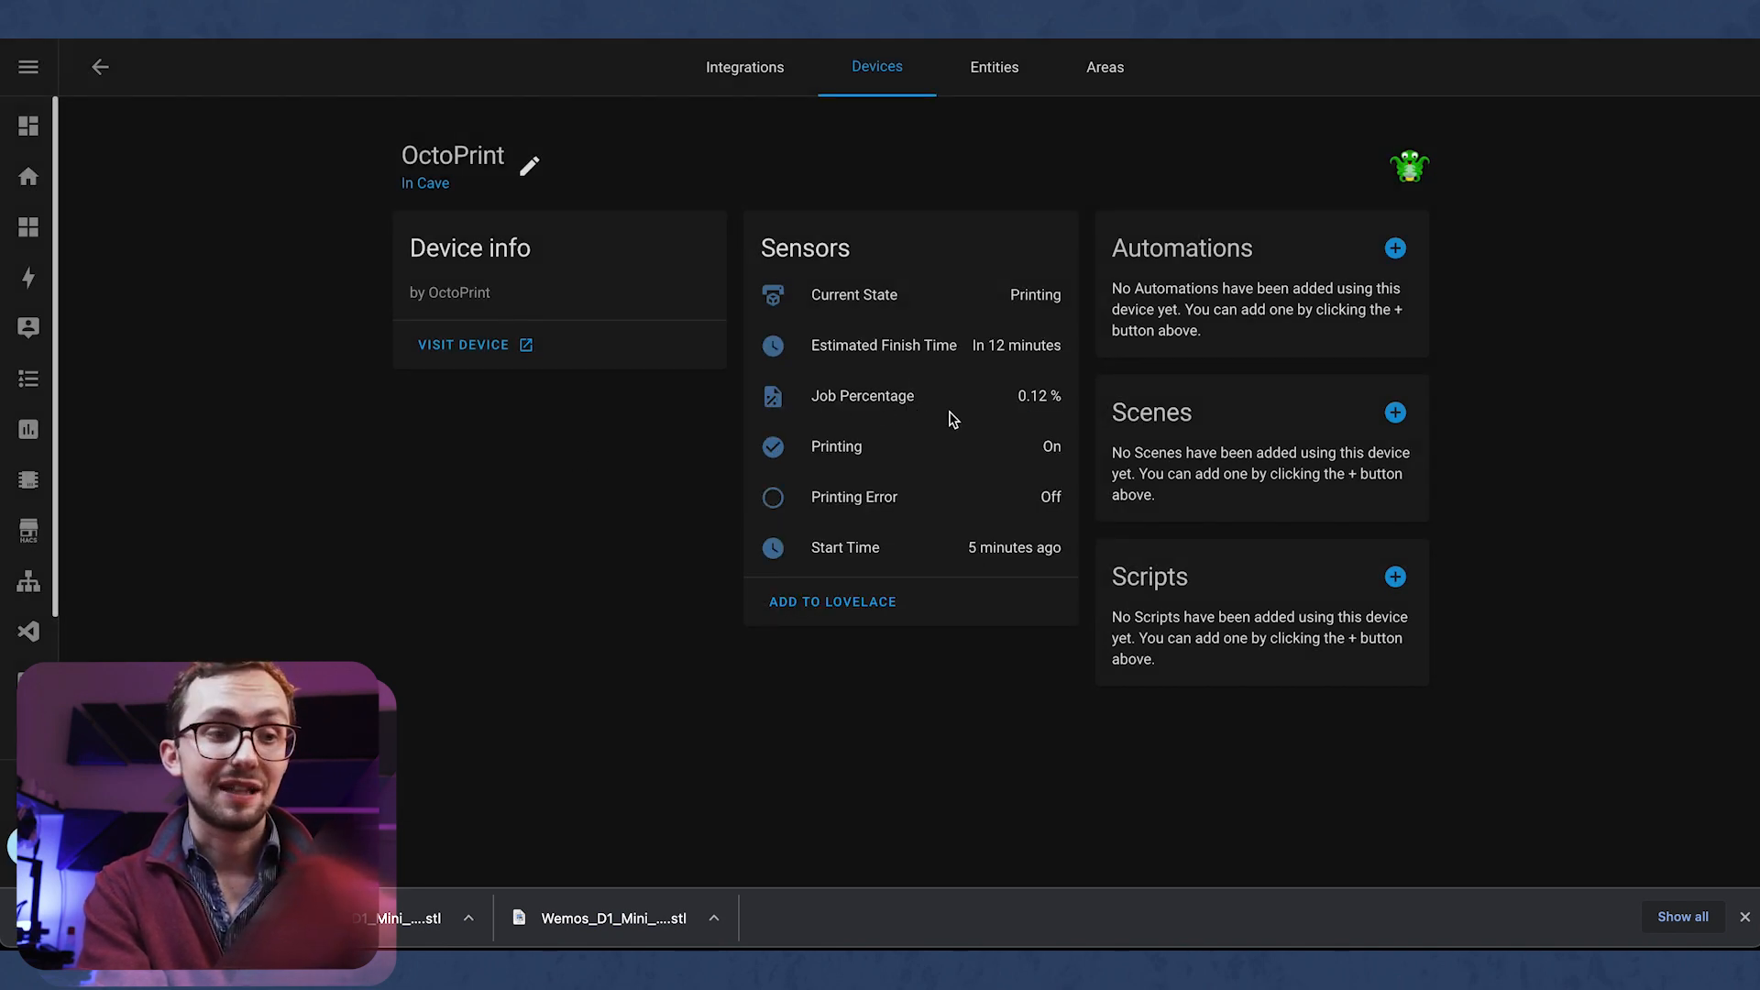
pyautogui.moveTo(943, 481)
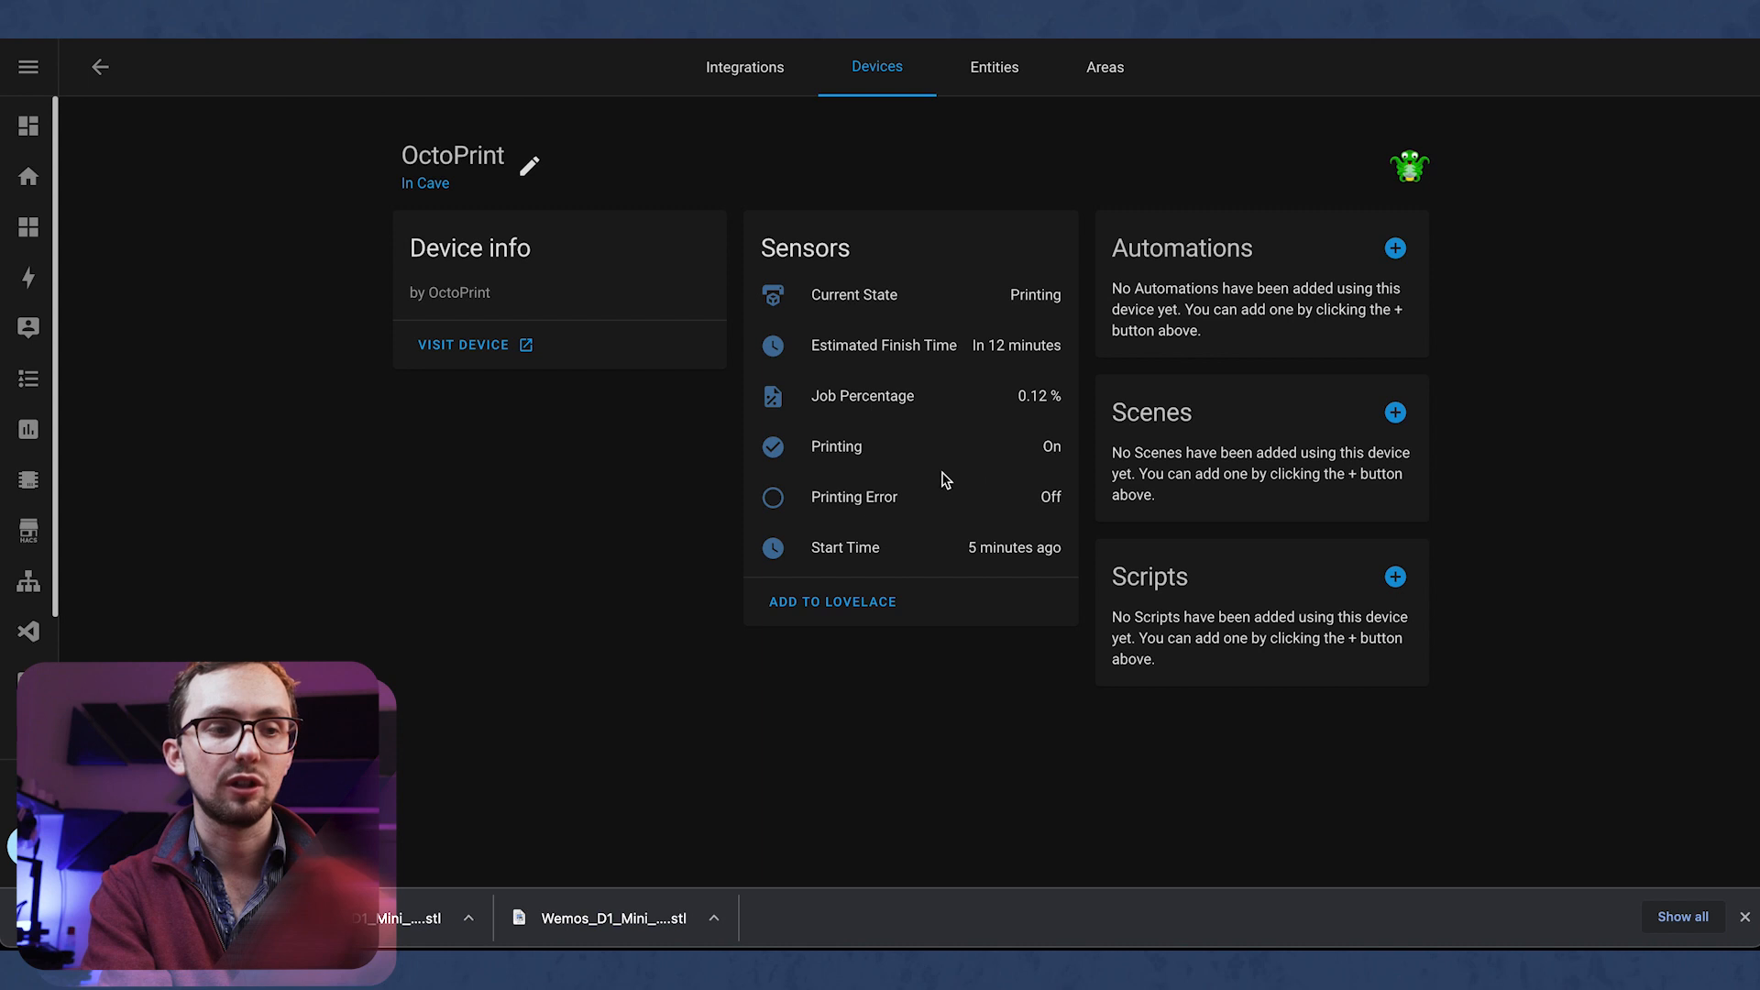
pyautogui.moveTo(1027, 539)
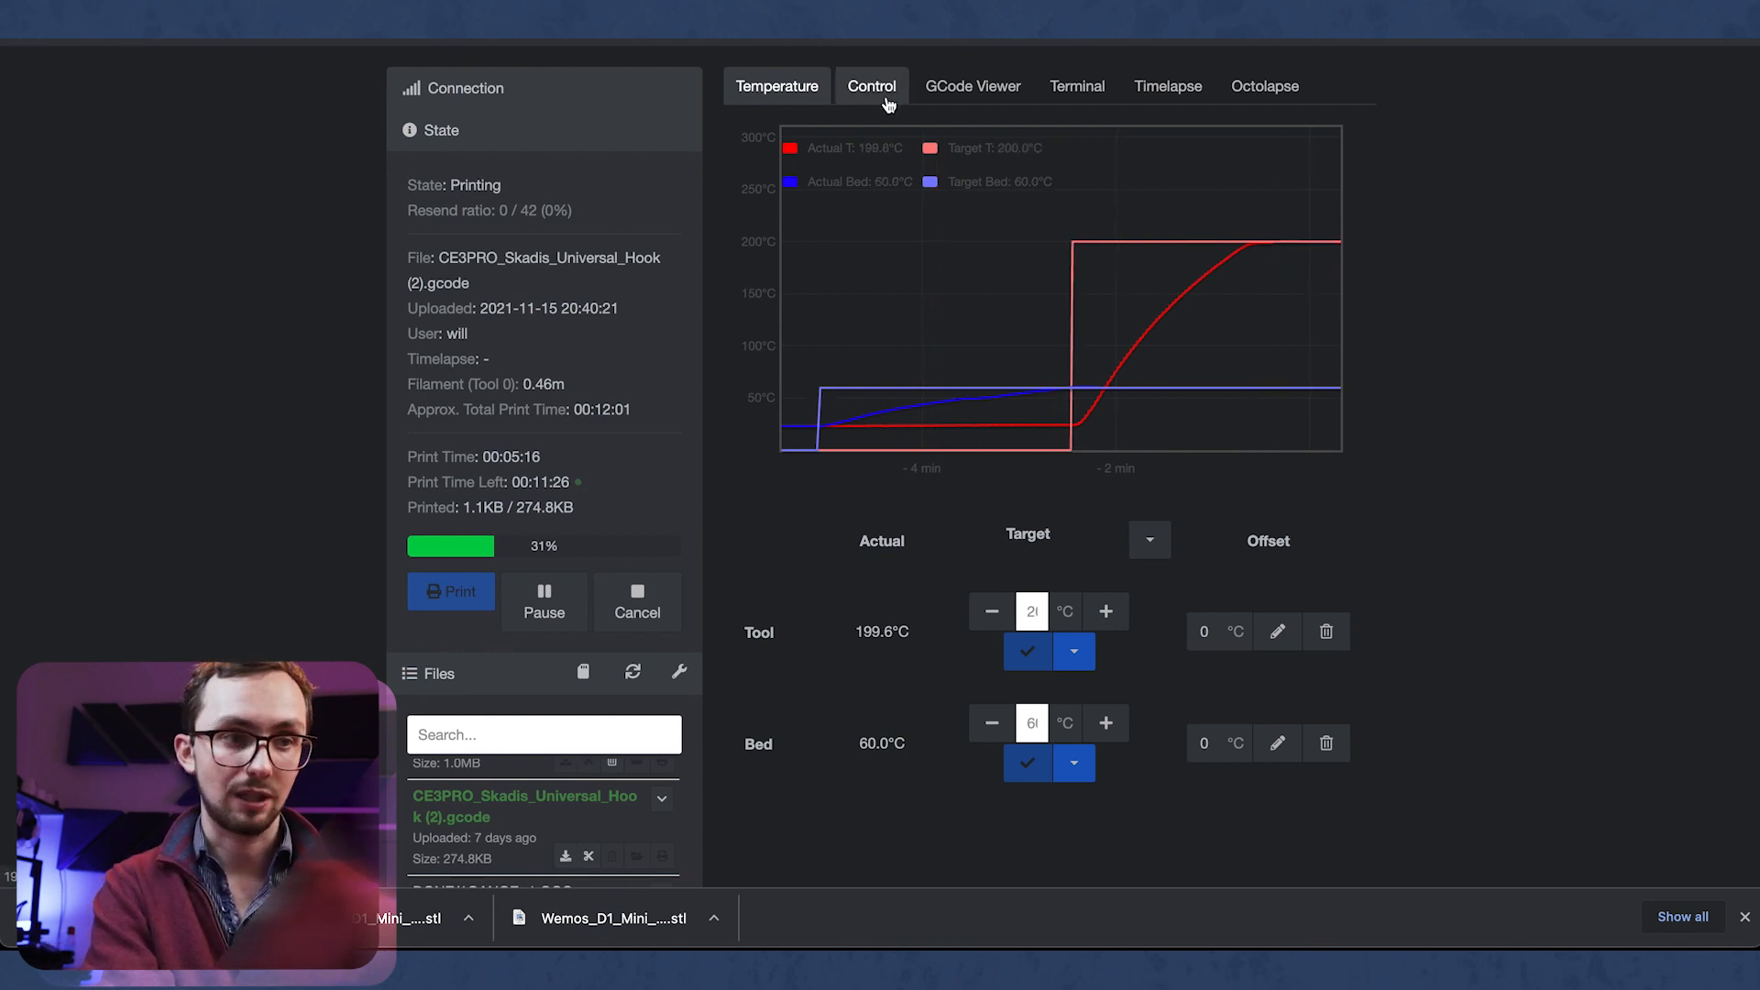
pyautogui.click(974, 85)
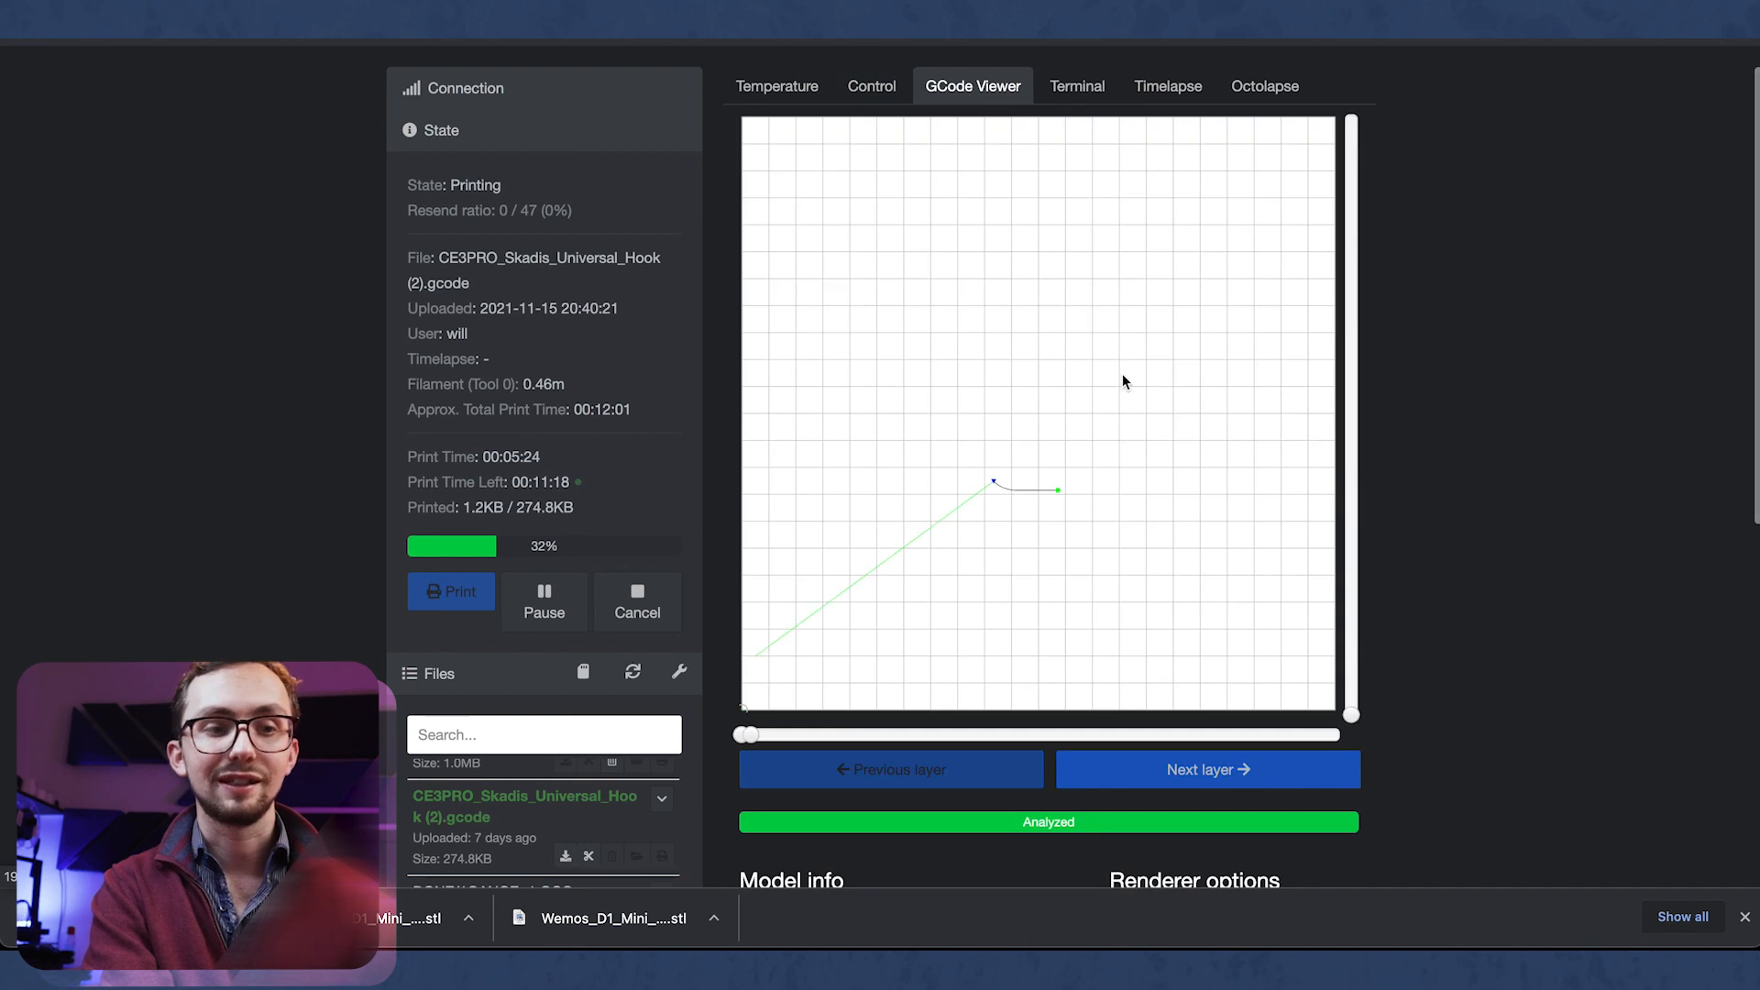